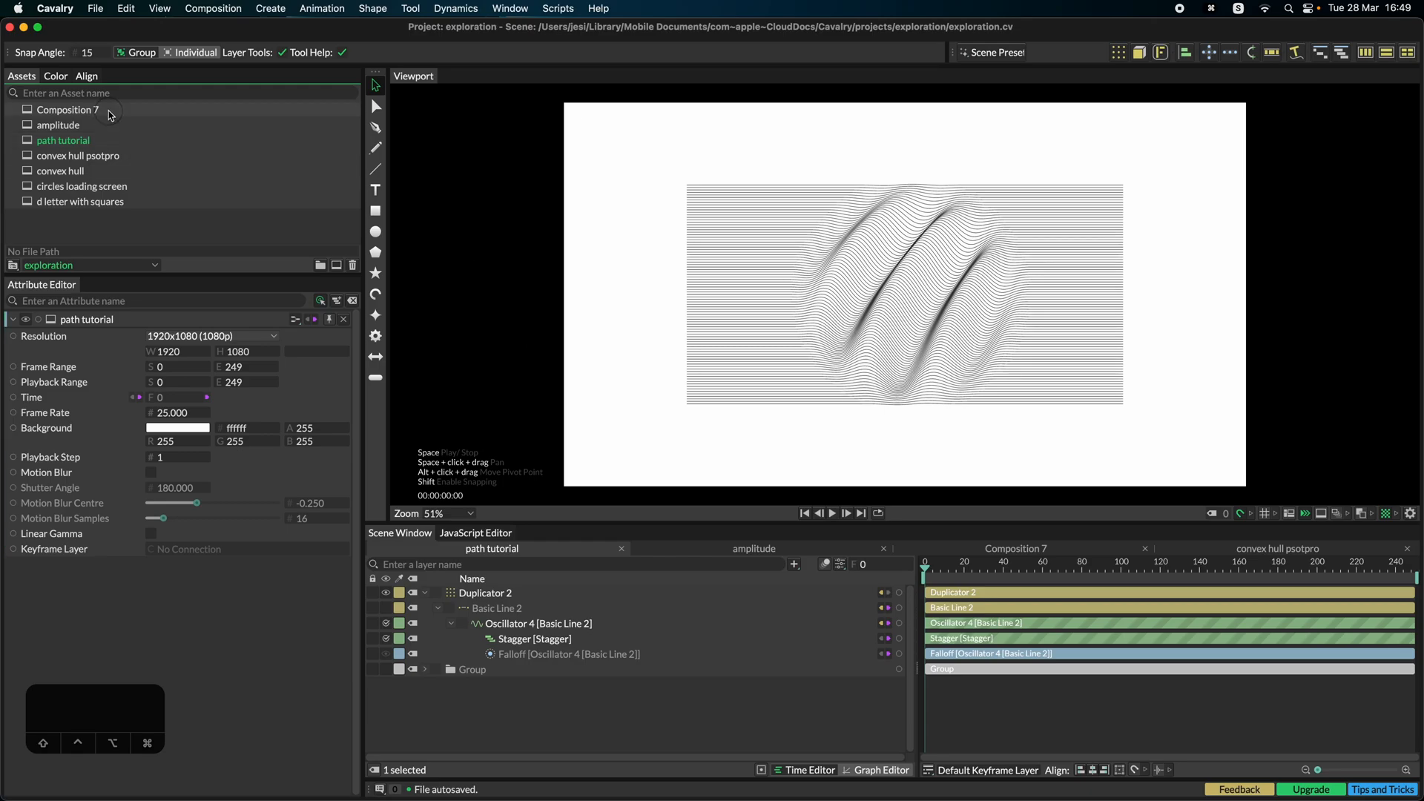
Step: Switch the viewport from the path tutorial scene to the empty Composition 7
click(68, 108)
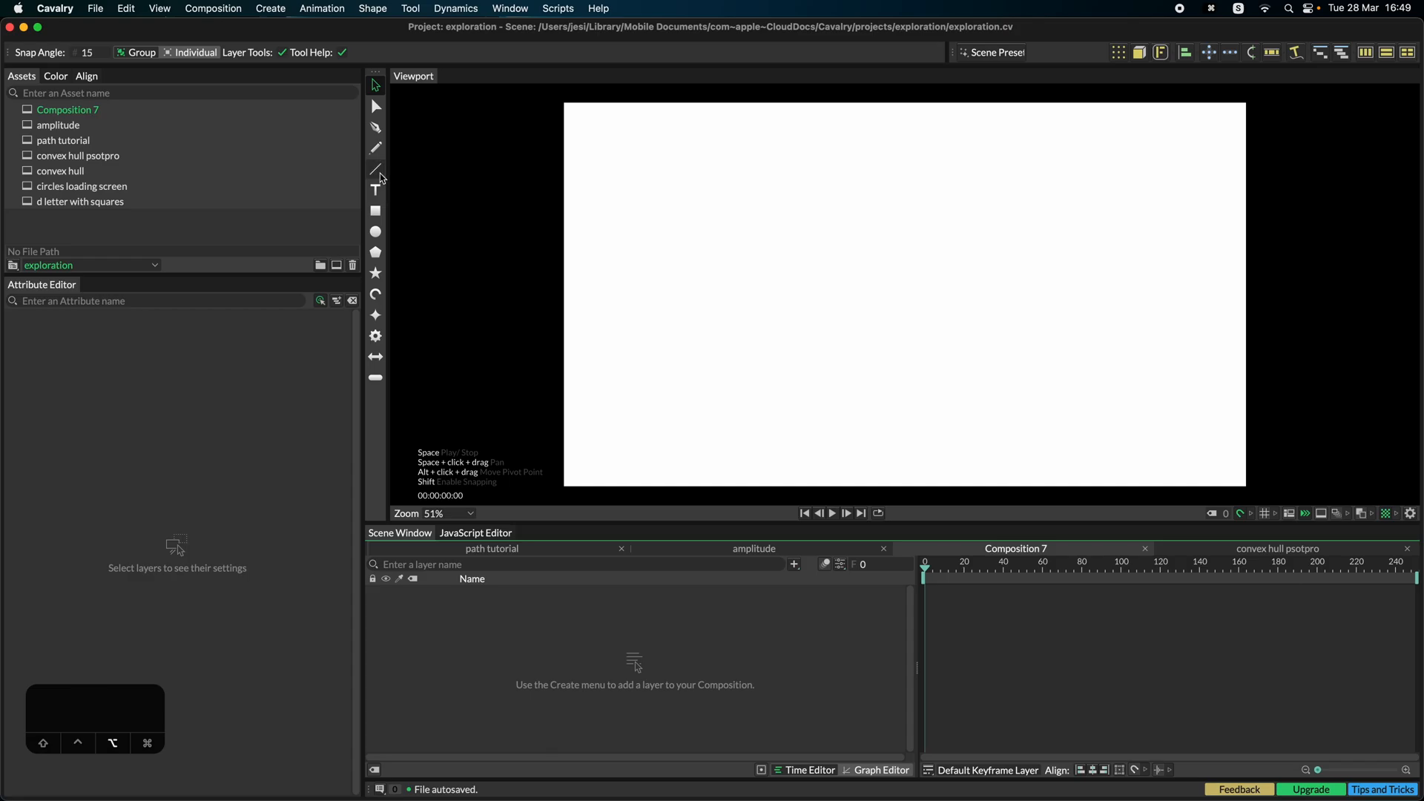
Step: Duplicate a basic line linearly in the vertical direction with a count of 25
click(375, 169)
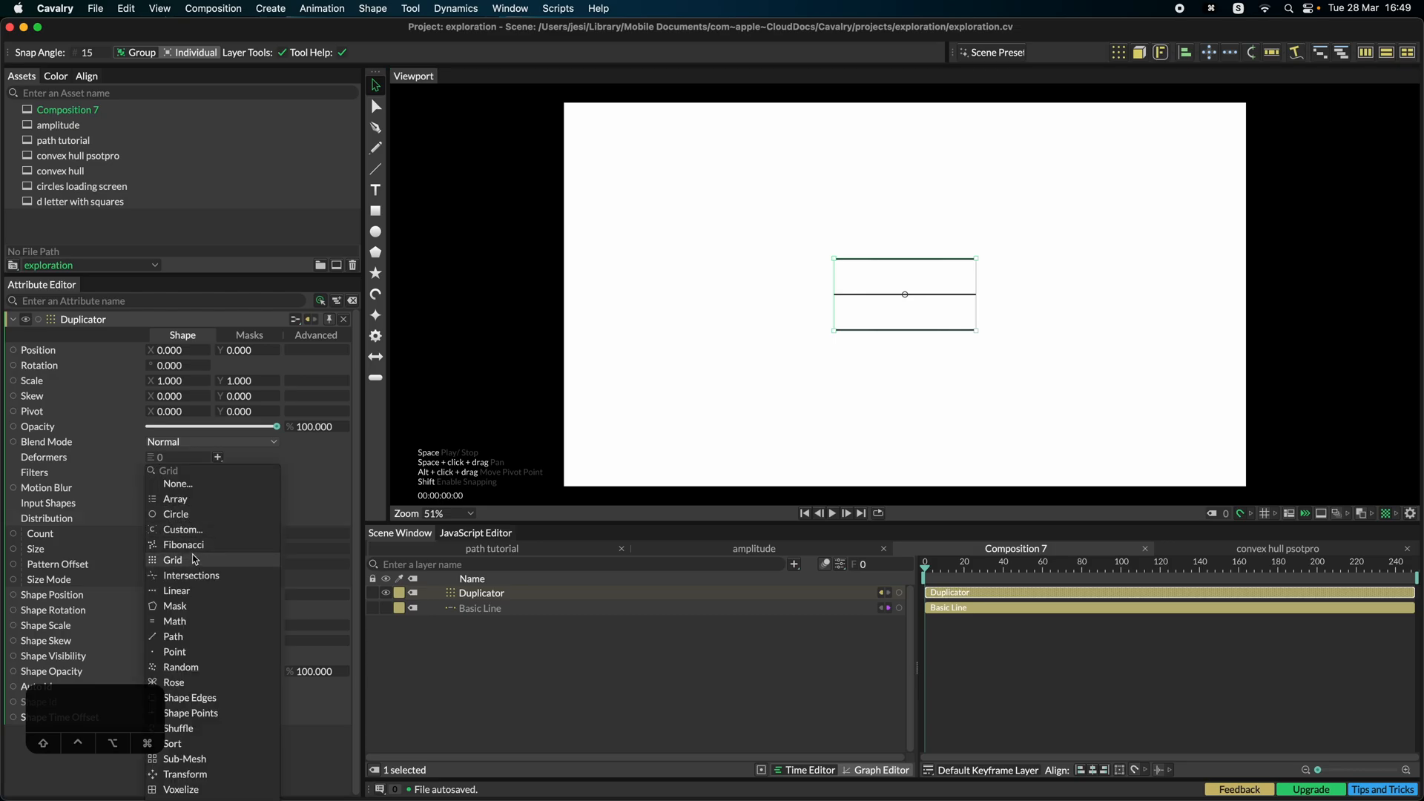
click(176, 590)
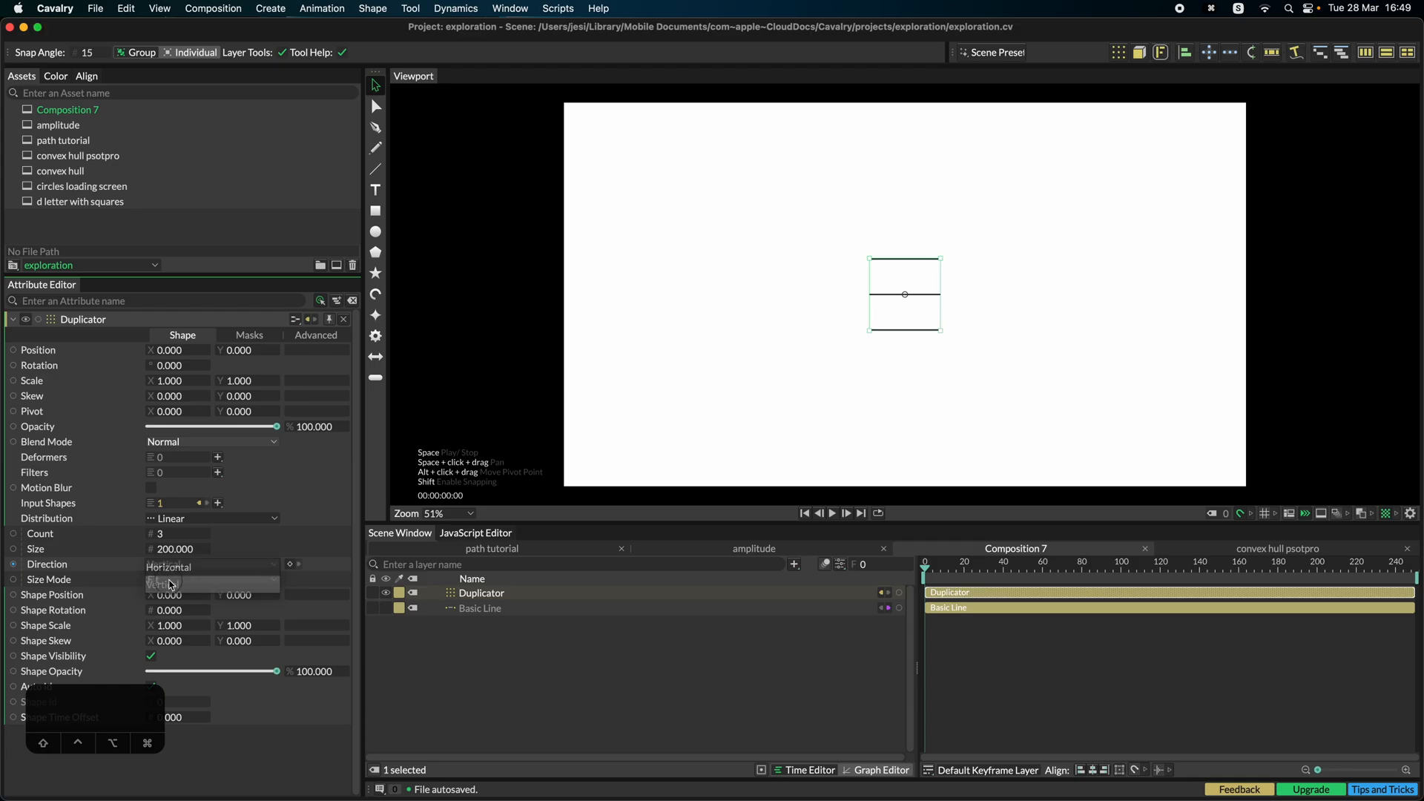
click(212, 563)
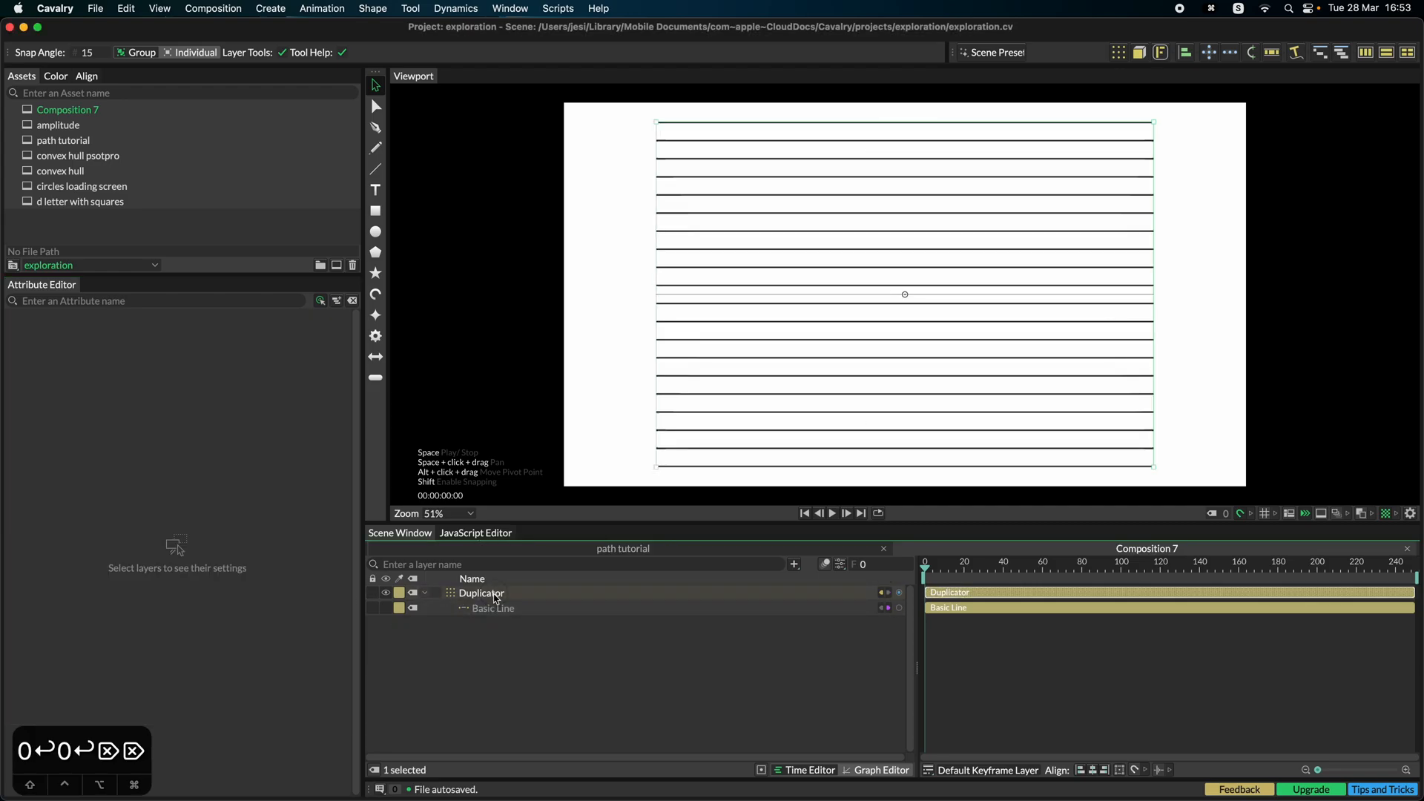
click(481, 592)
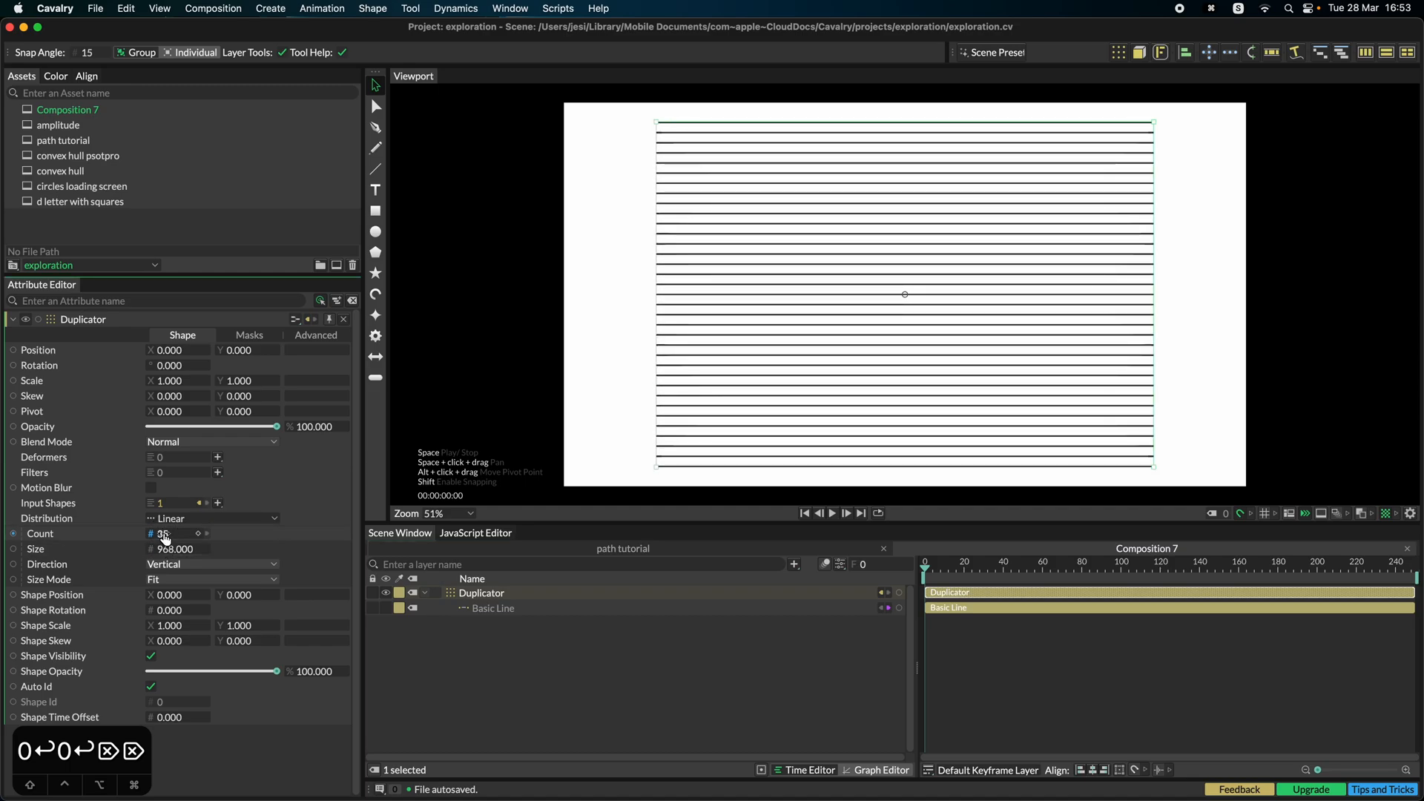
drag(163, 533, 181, 532)
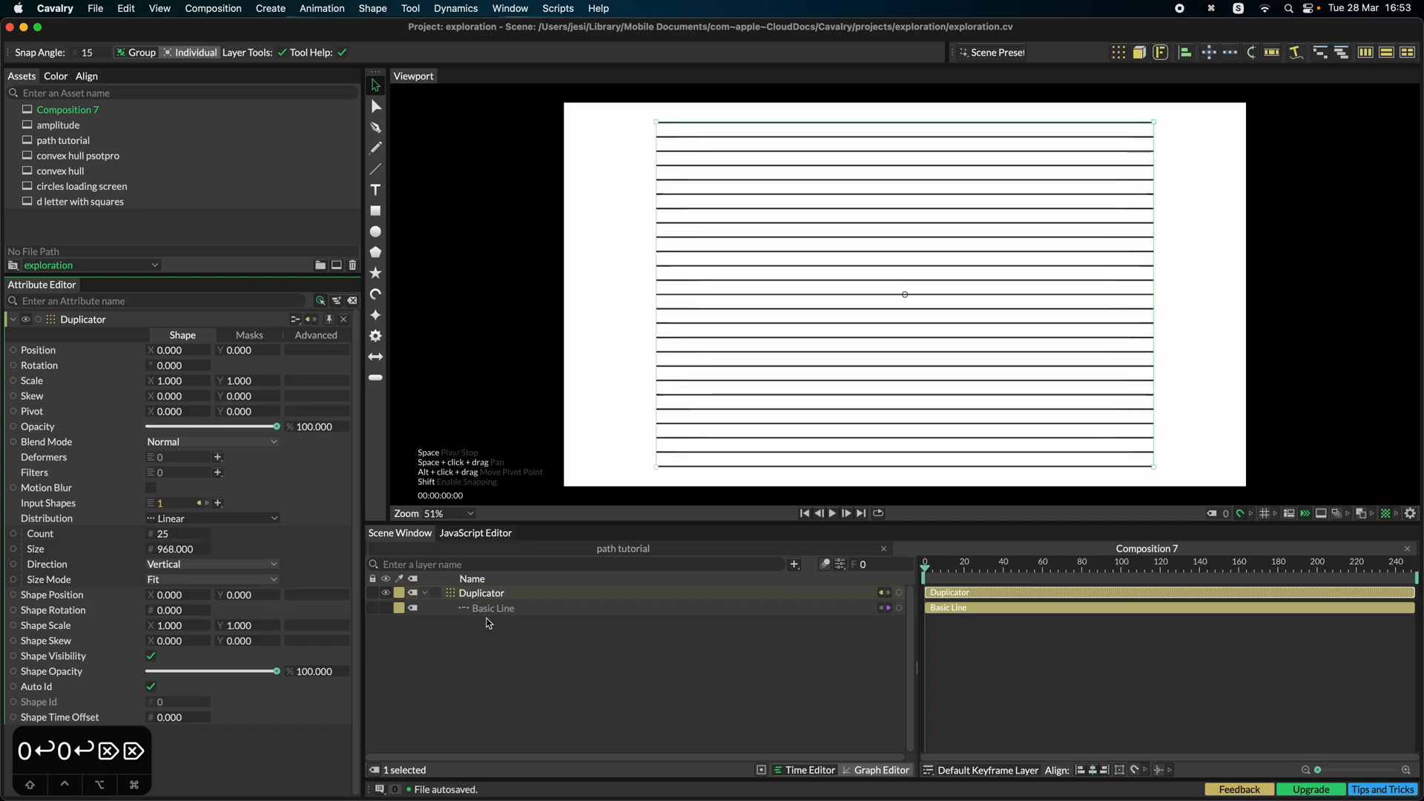
Step: Add an Oscillator deformer to the Basic Line with strength 100 and Use Normals enabled
click(492, 608)
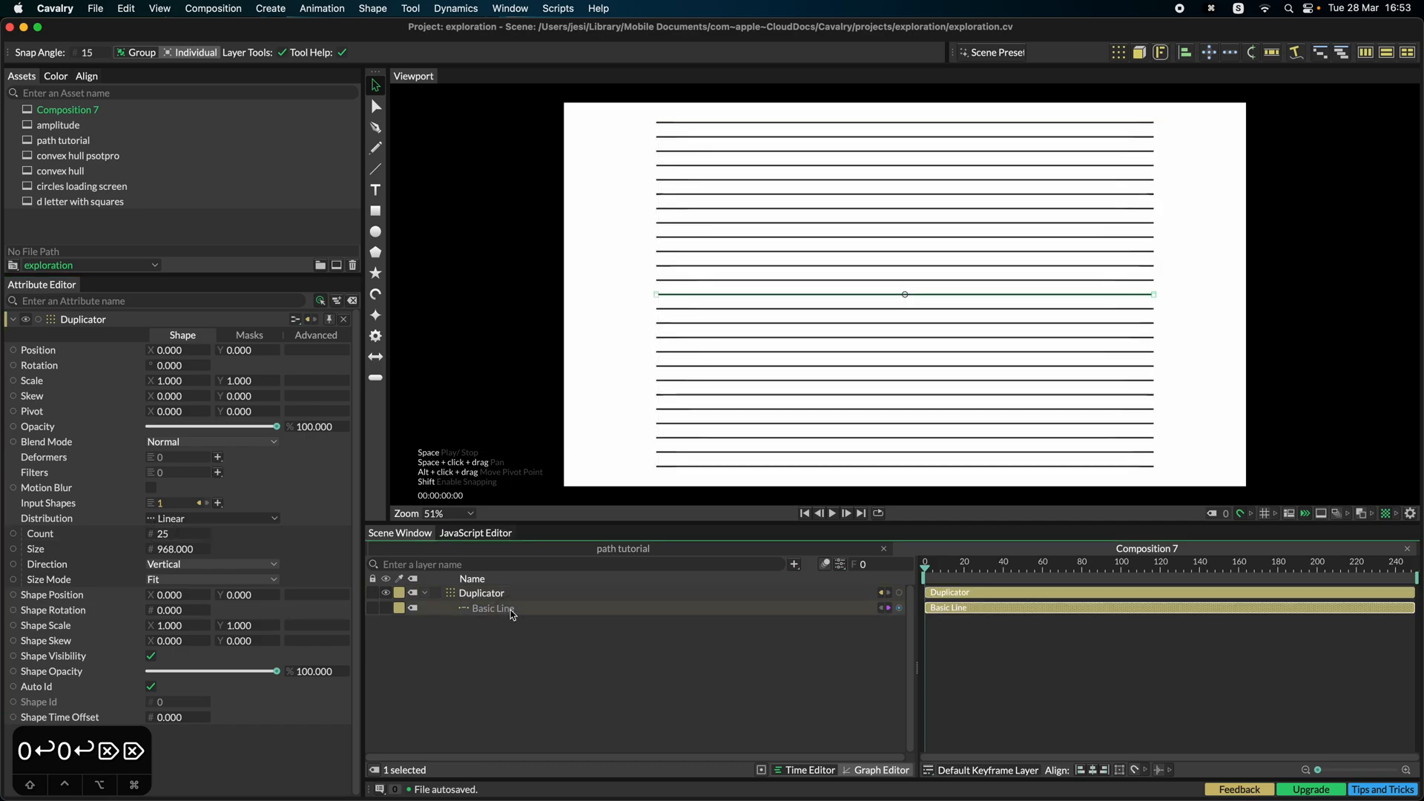
click(493, 608)
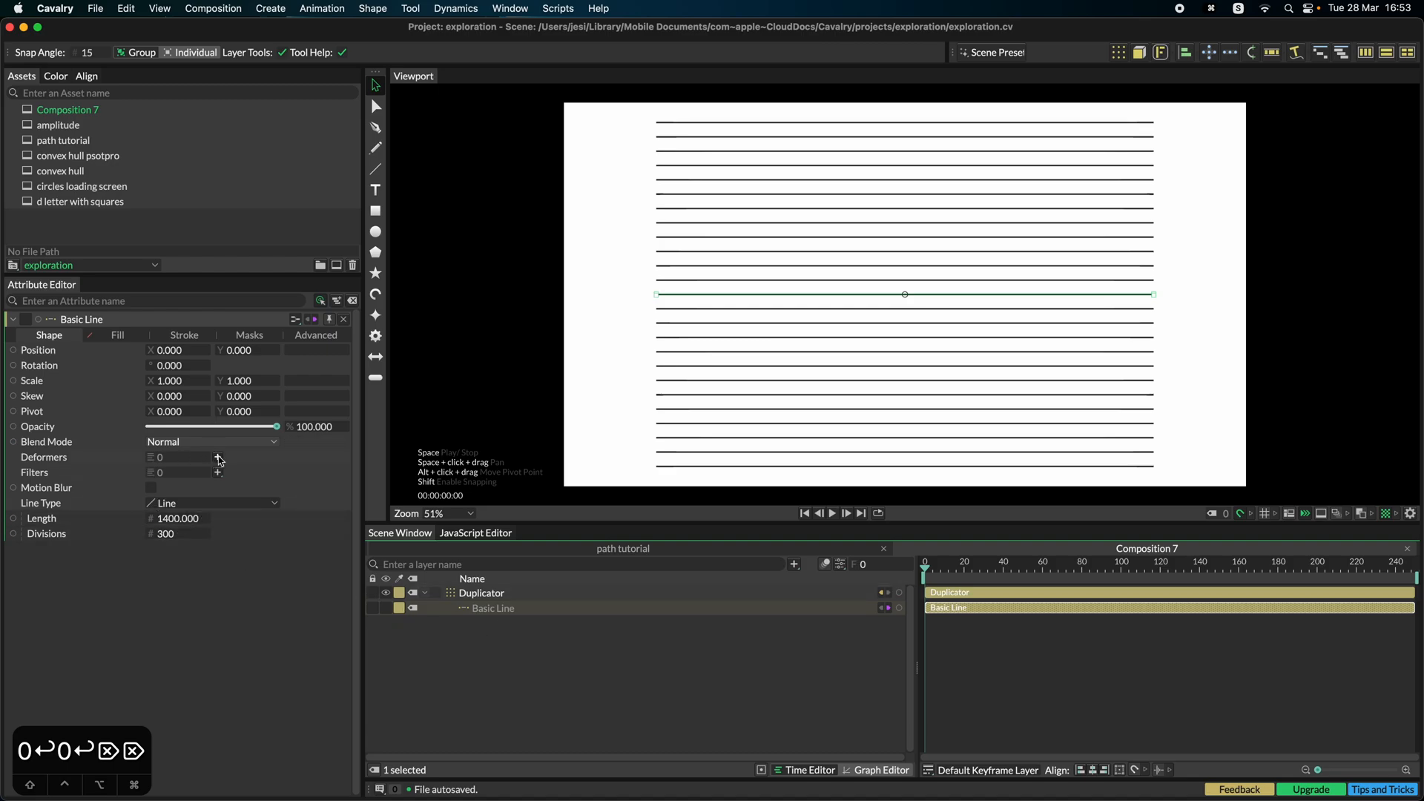
click(218, 460)
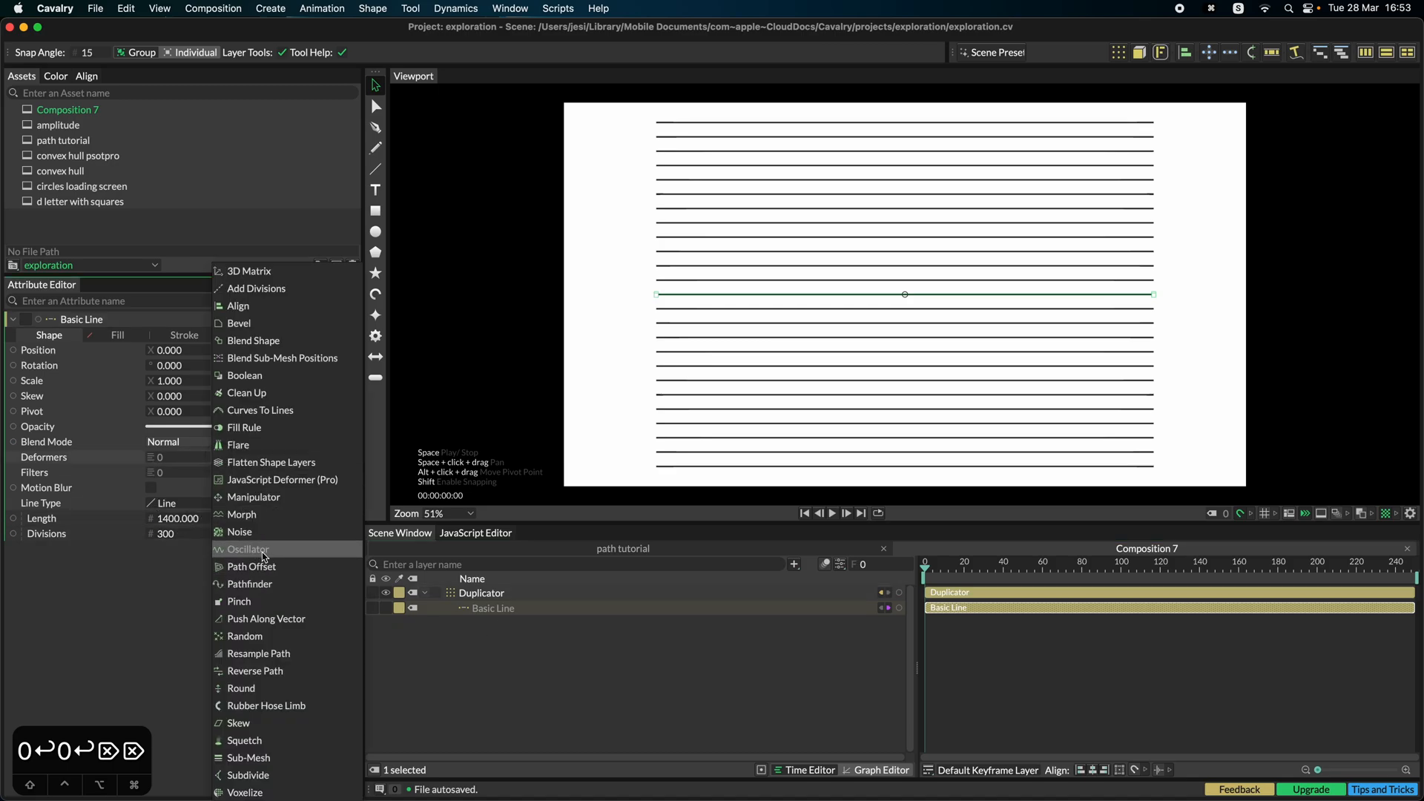
click(248, 549)
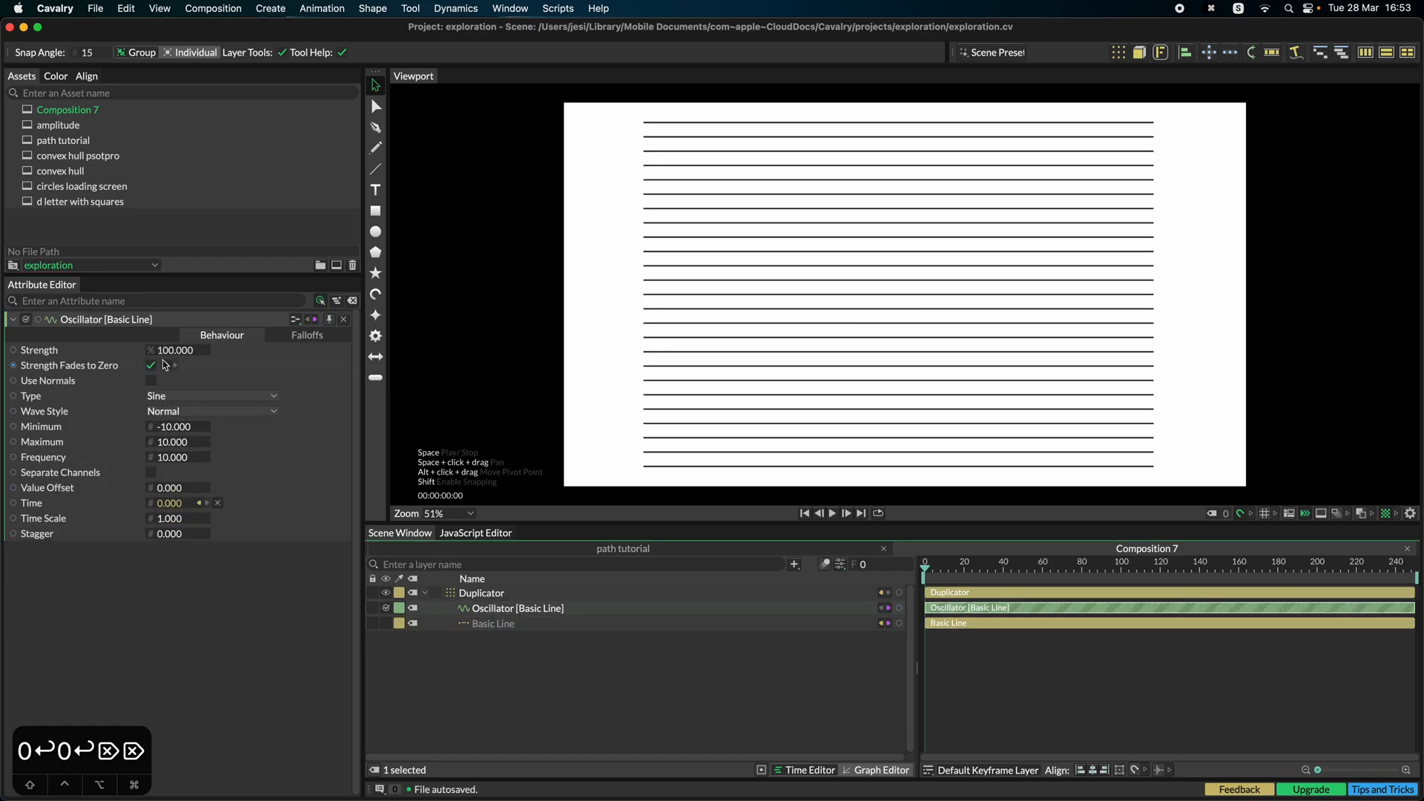
text(456.000)
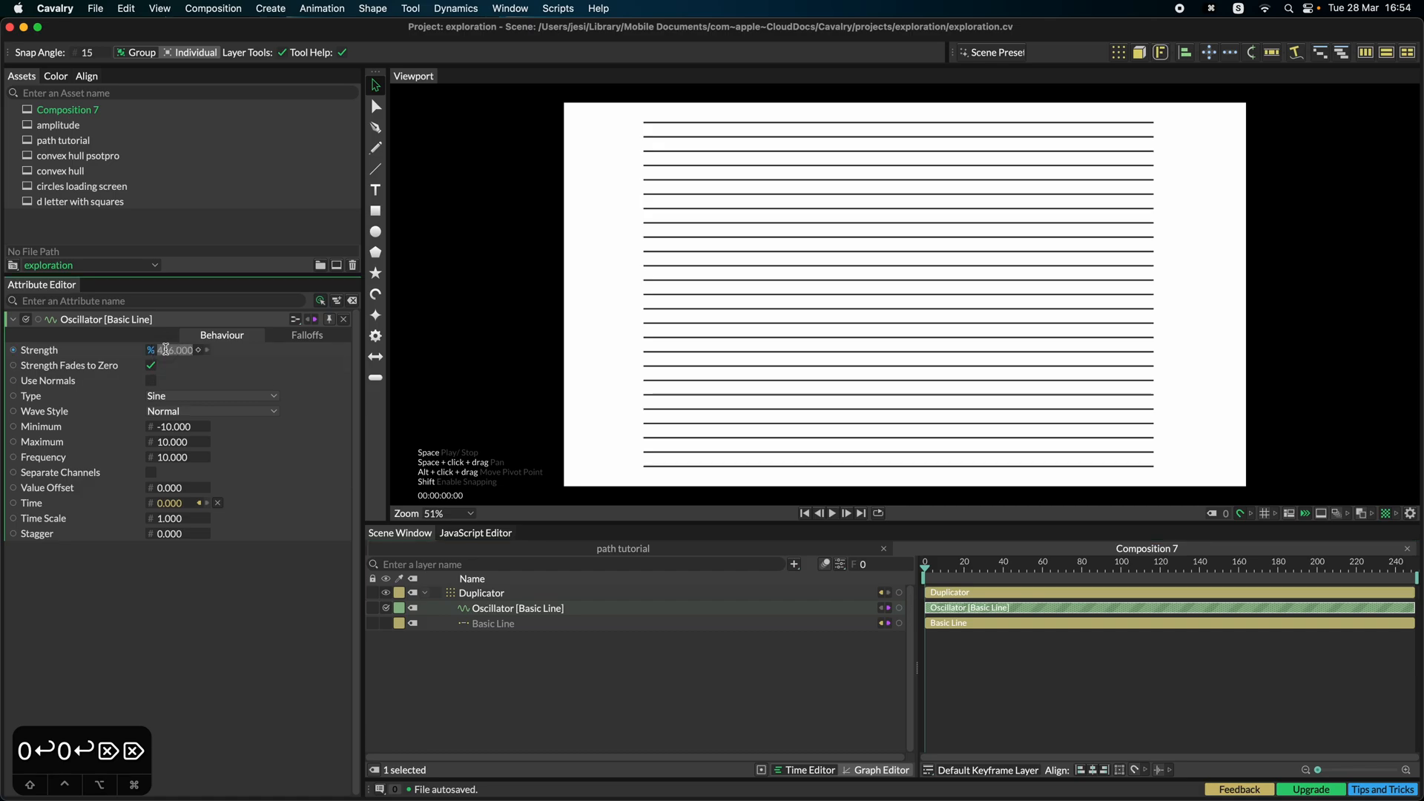
text(100)
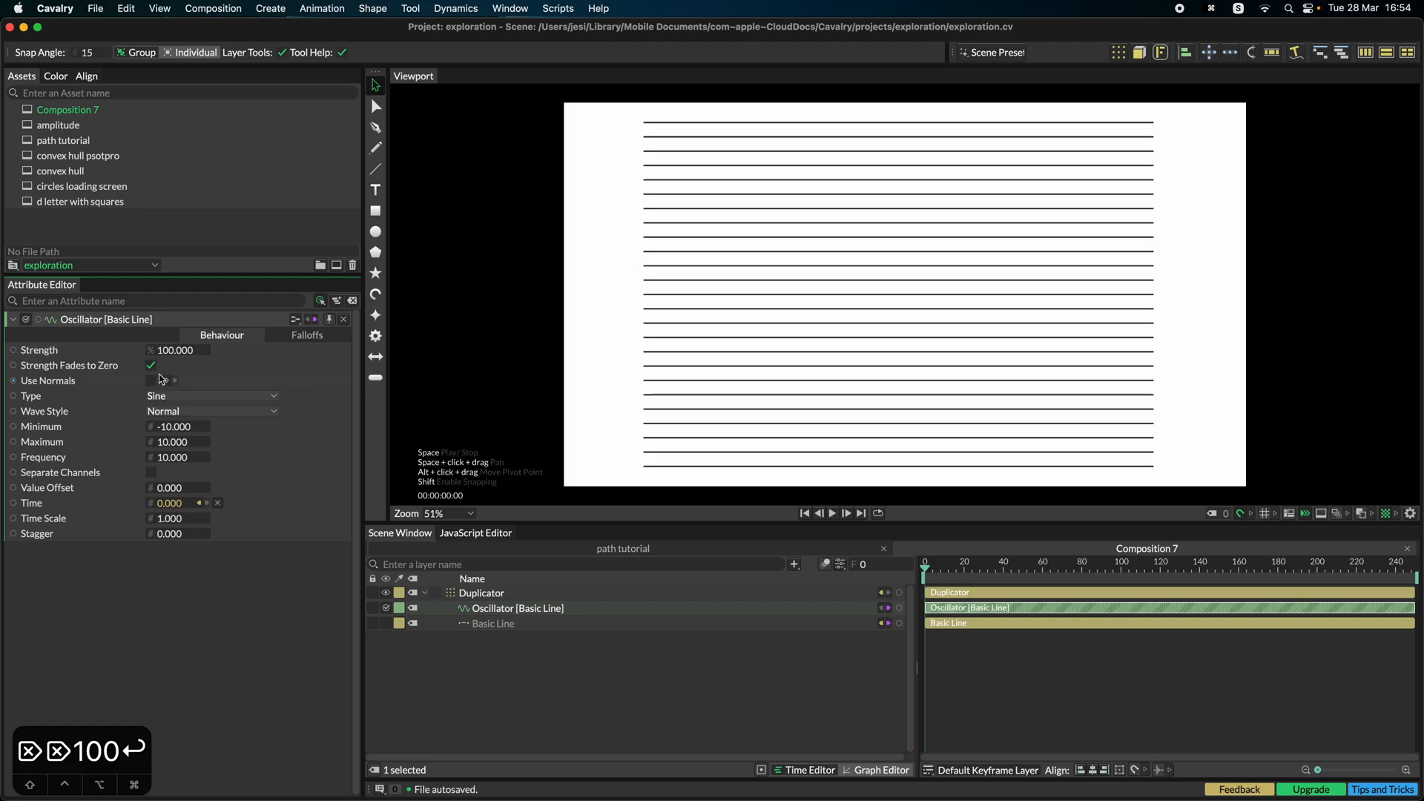
click(152, 380)
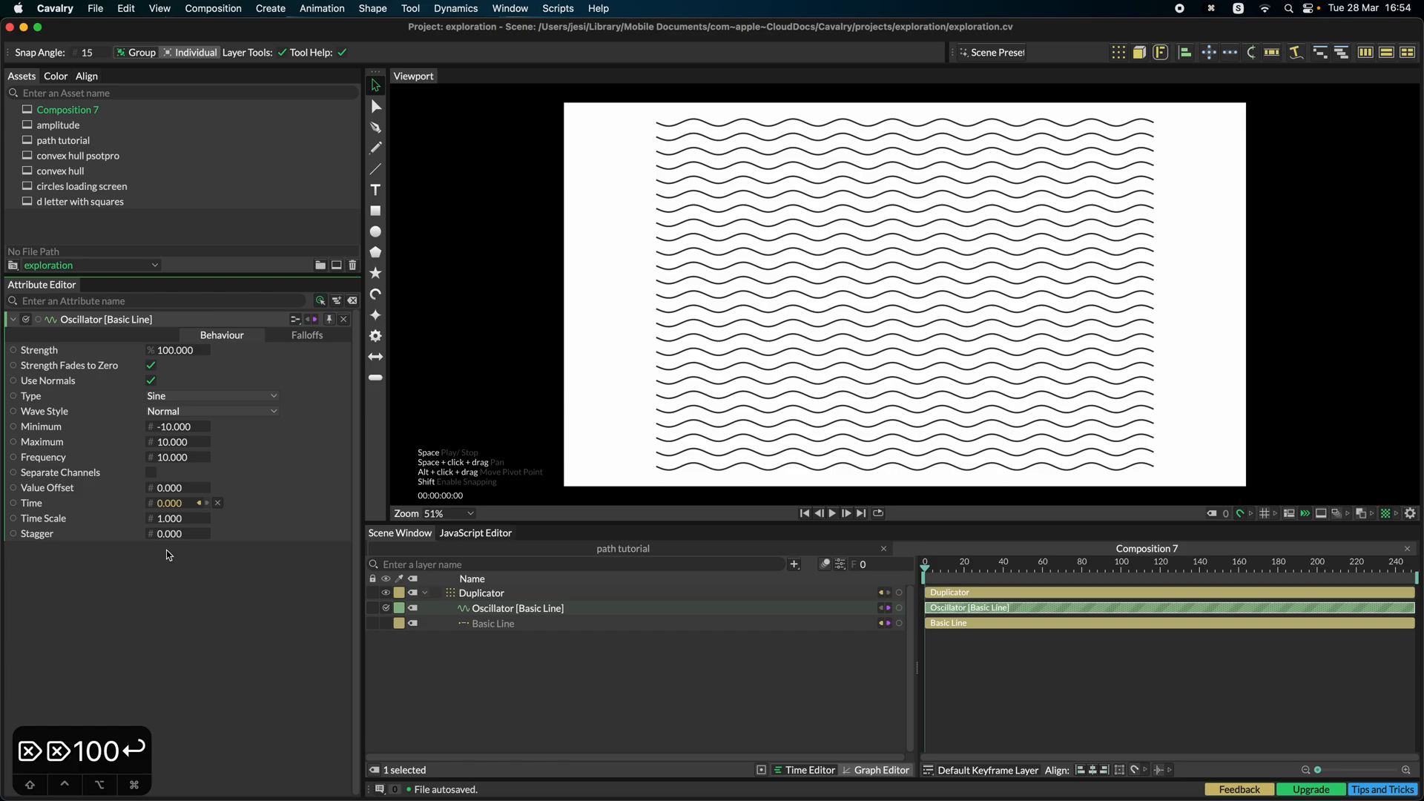
Step: Scrub the Oscillator's Stagger up and back down, settling at about 4.346
drag(168, 533, 168, 533)
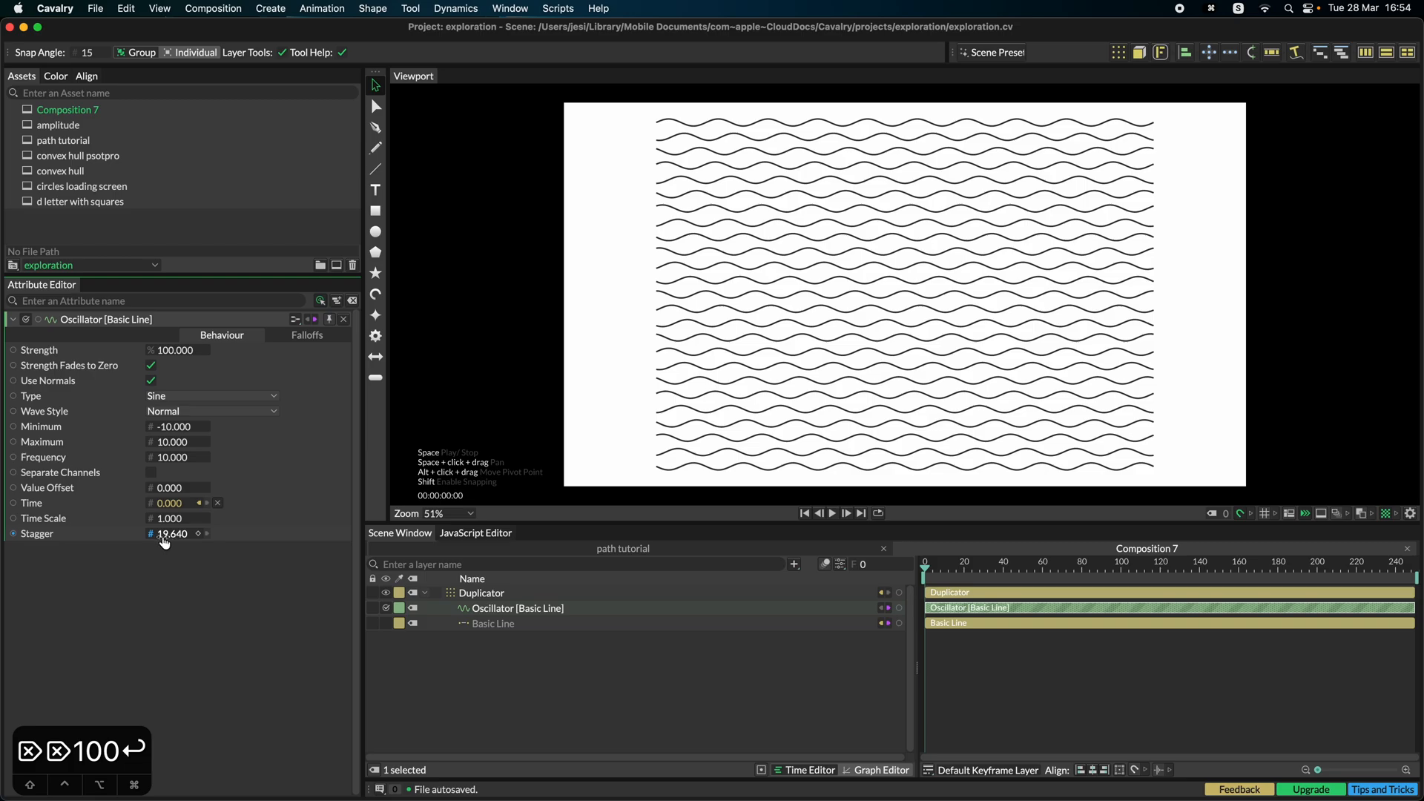
drag(170, 532, 166, 538)
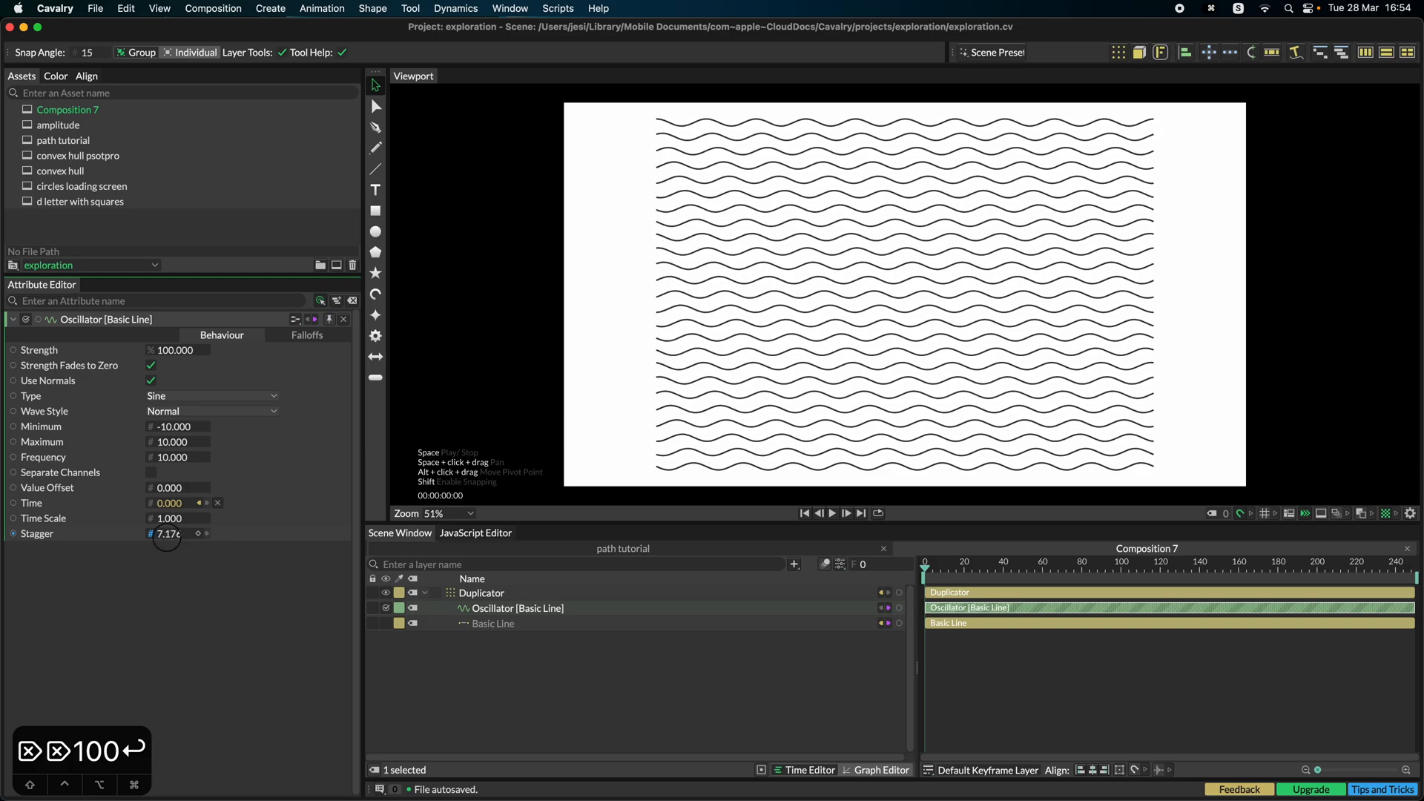
drag(168, 534, 145, 534)
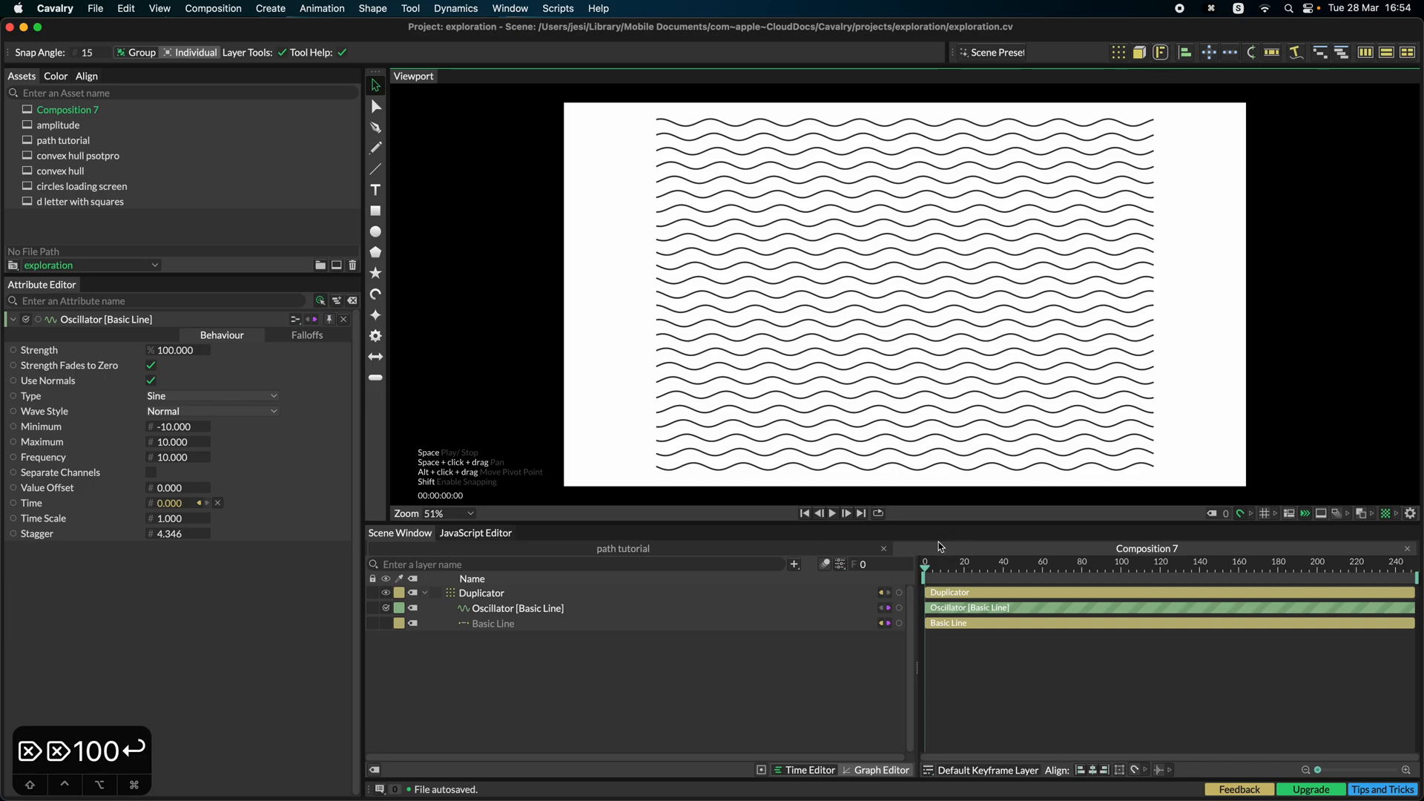
Step: Add a circular Falloff to the Oscillator so only the central lines stay wavy
click(518, 609)
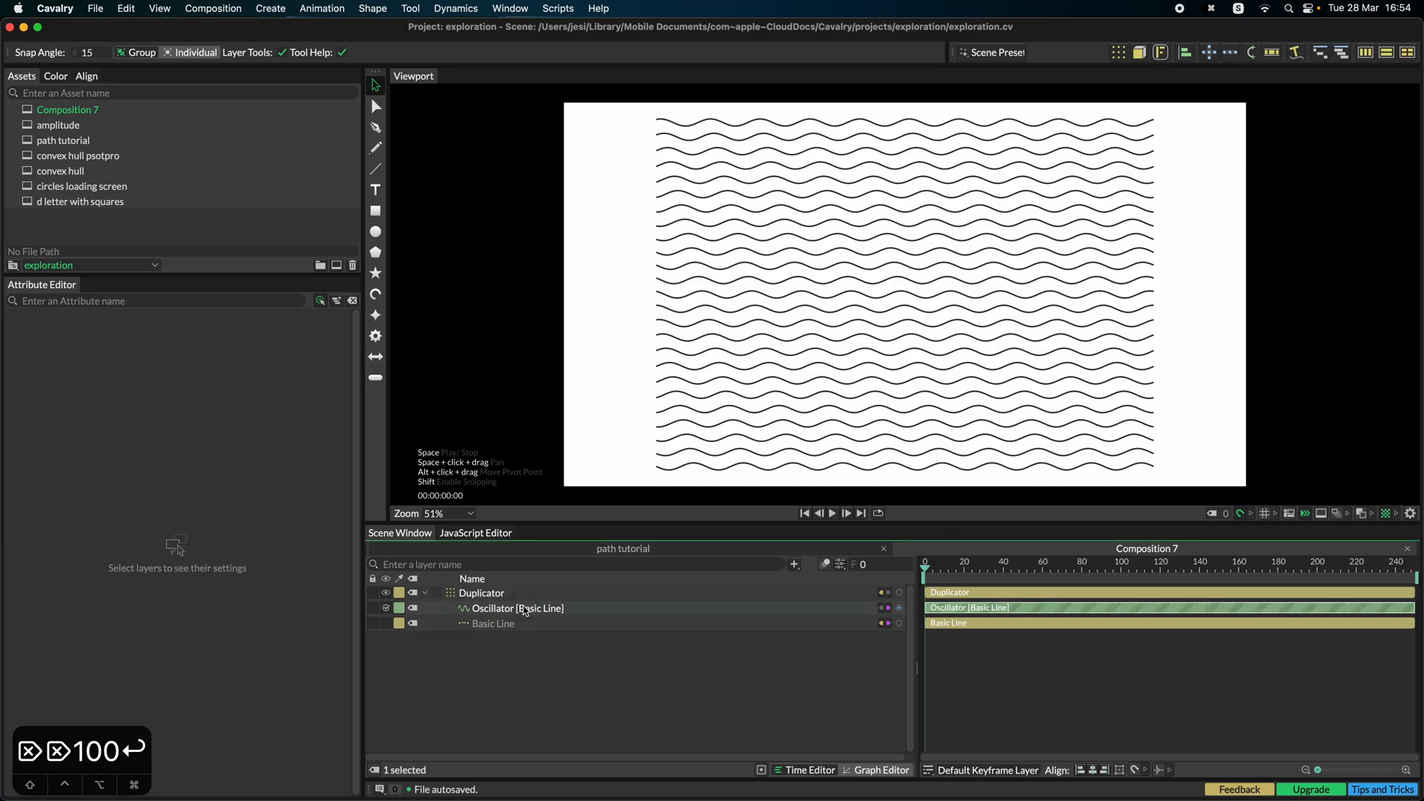
click(517, 608)
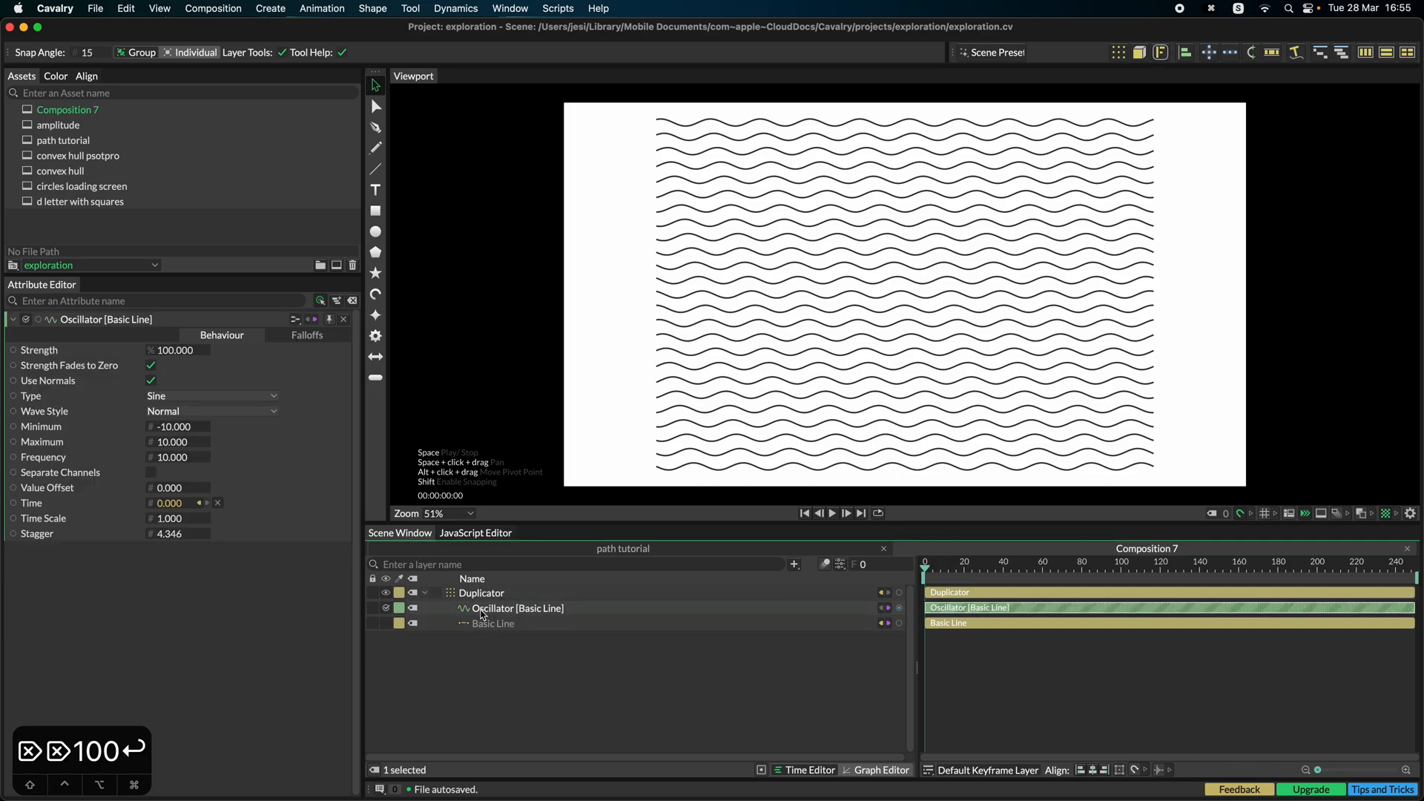
click(305, 335)
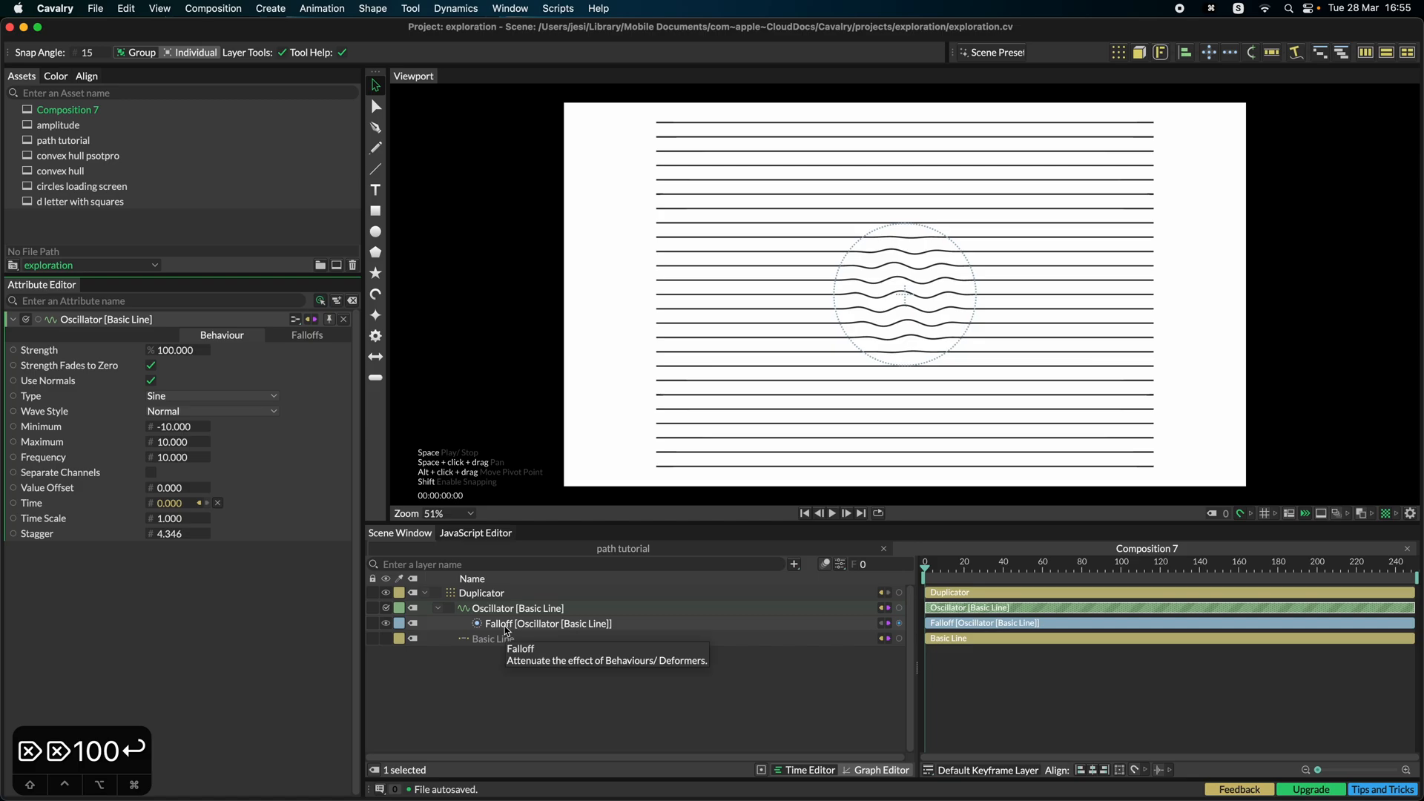
click(547, 623)
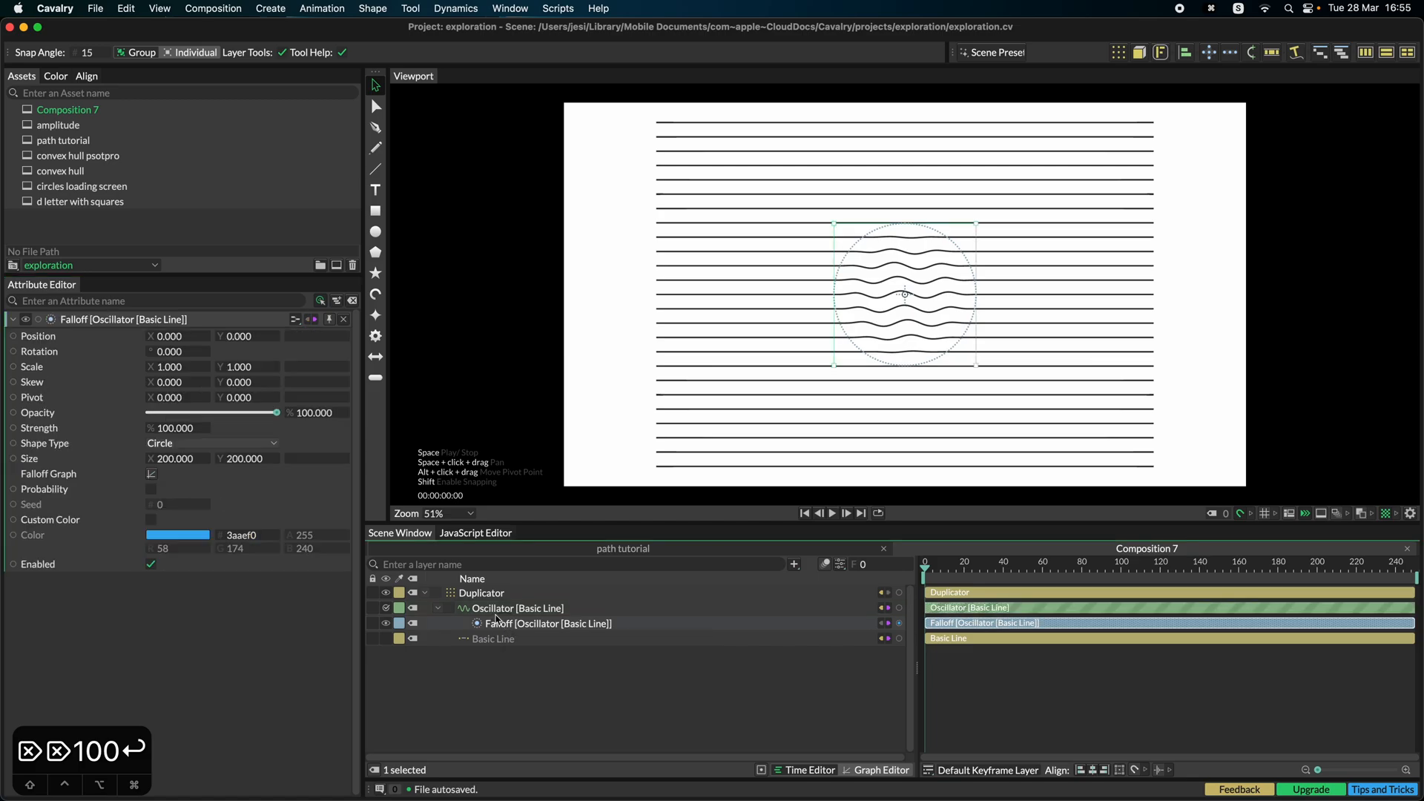
Step: Raise the Duplicator count to 66 and thin the Basic Line stroke width to 1.4
click(480, 592)
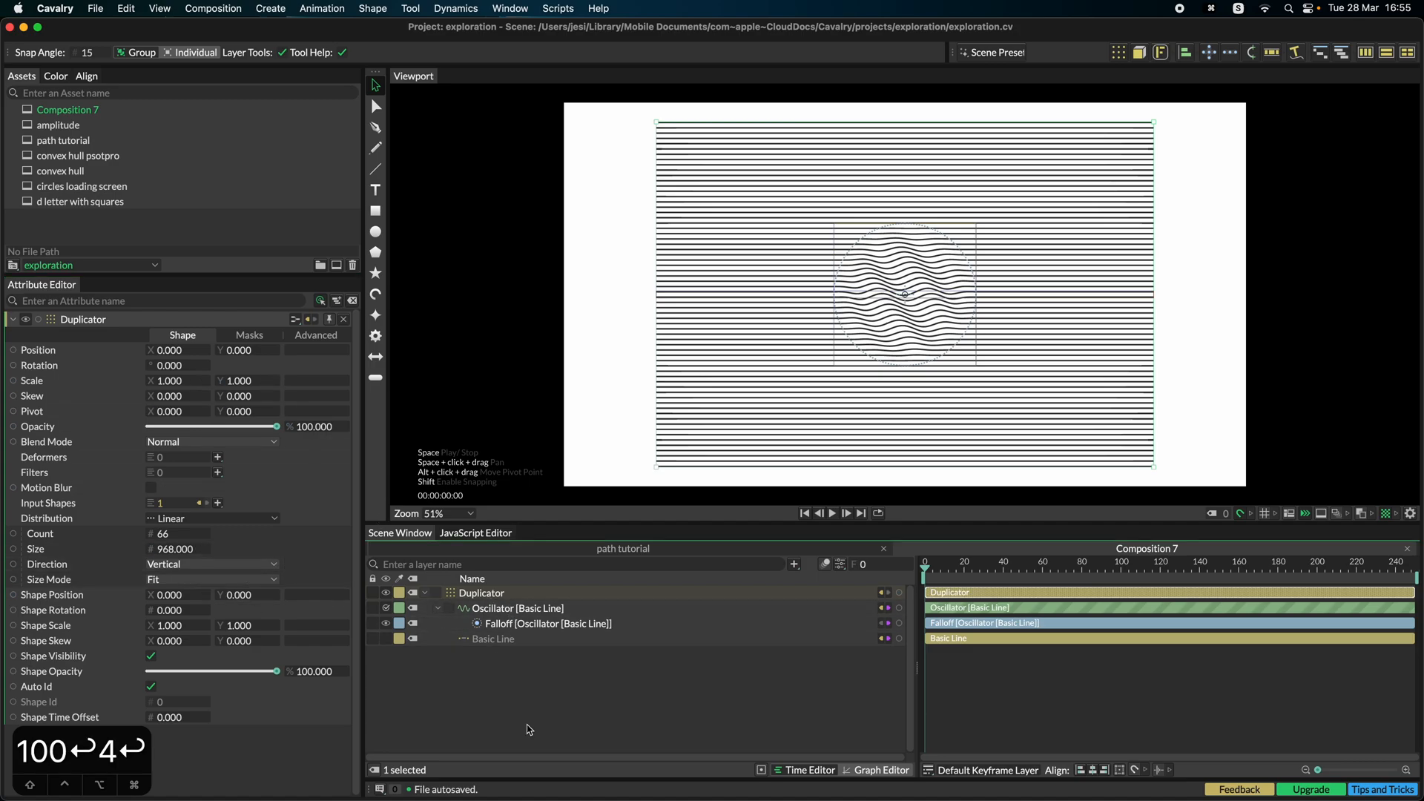
mouse_move(484, 650)
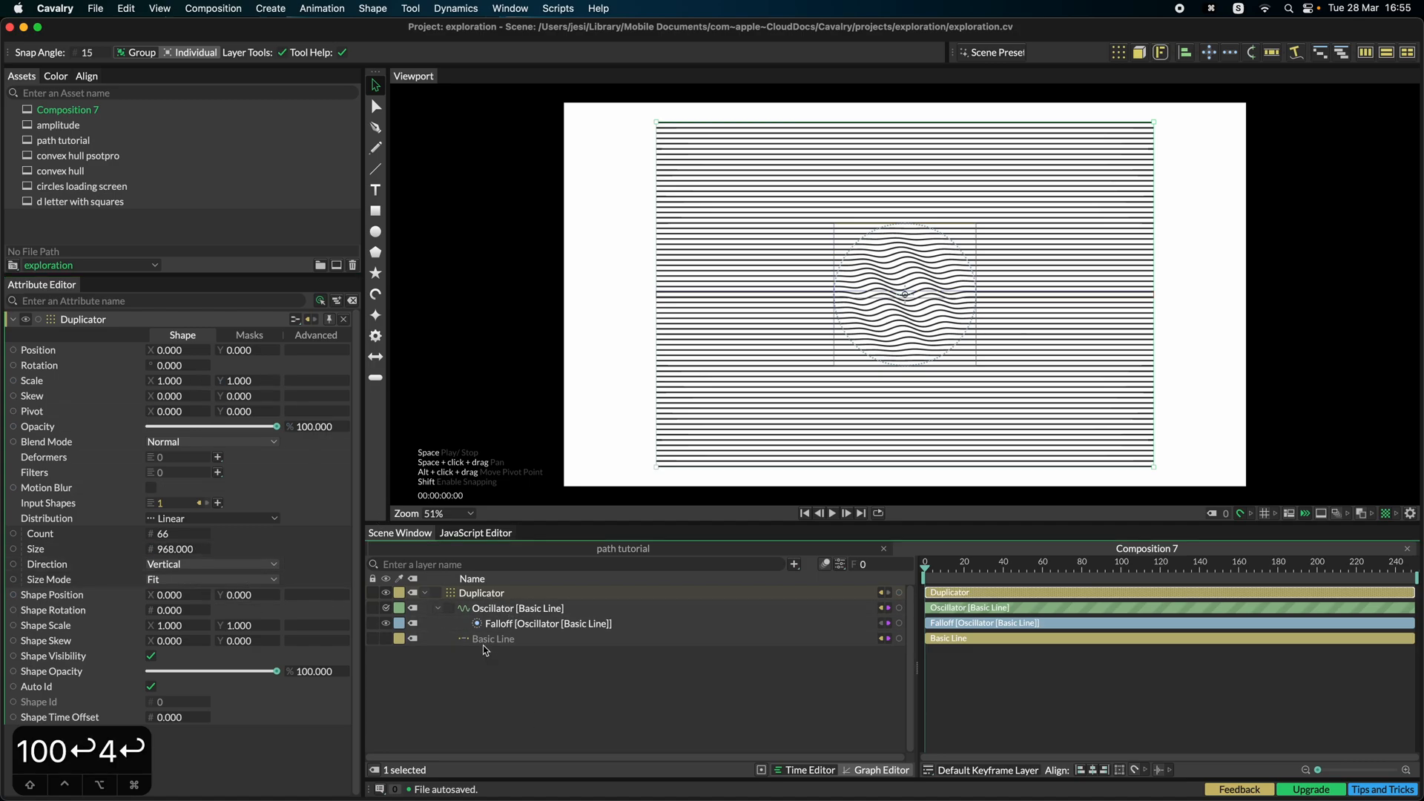
click(493, 638)
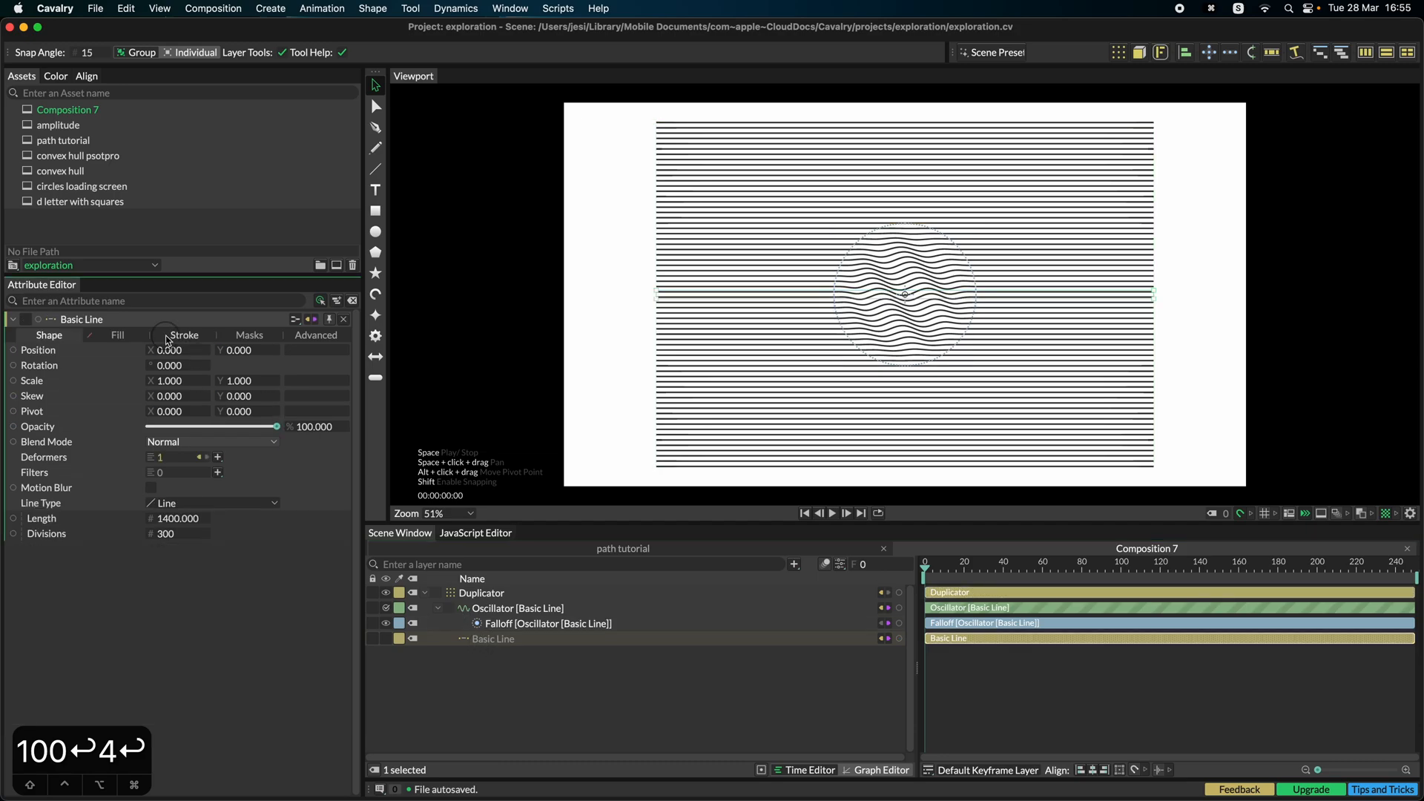
click(184, 334)
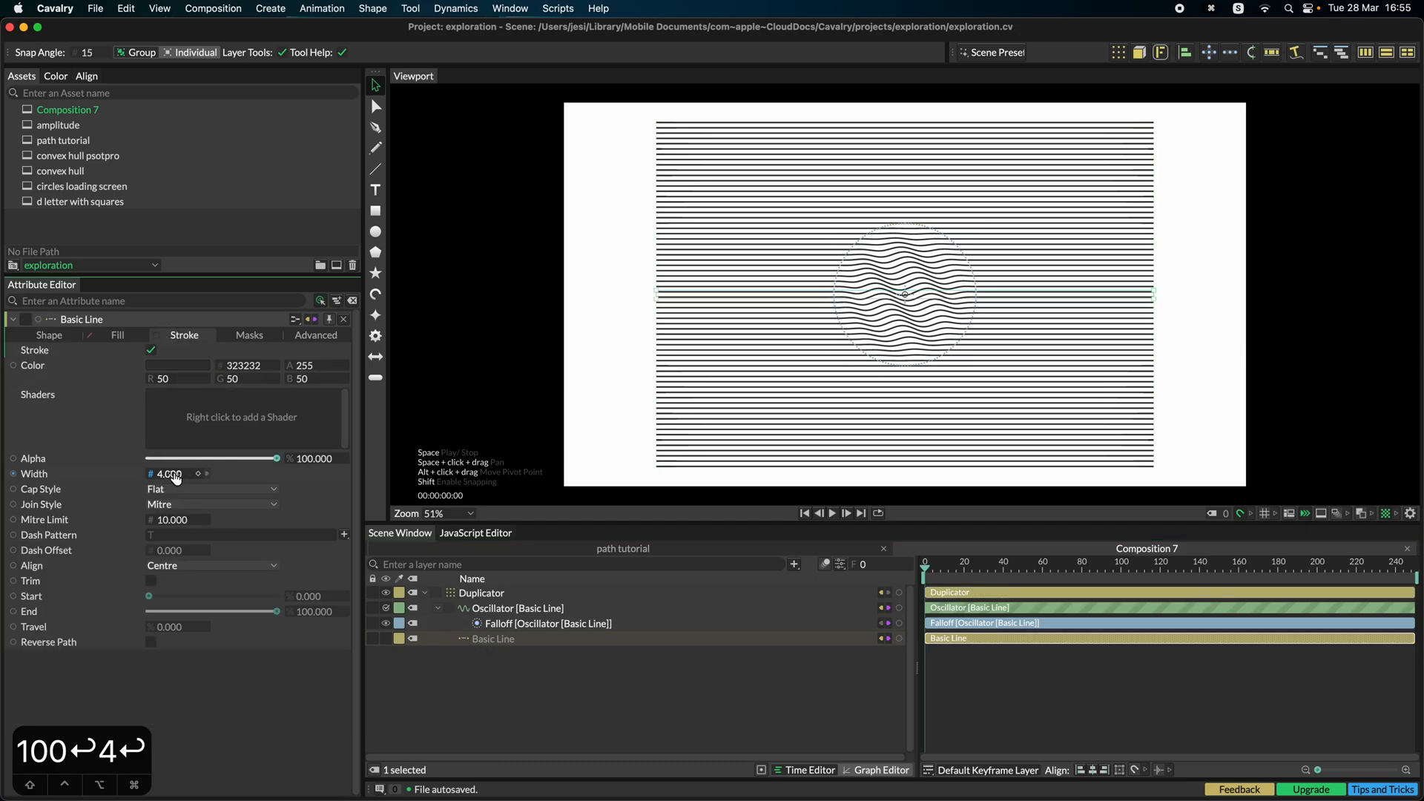
drag(210, 473, 168, 473)
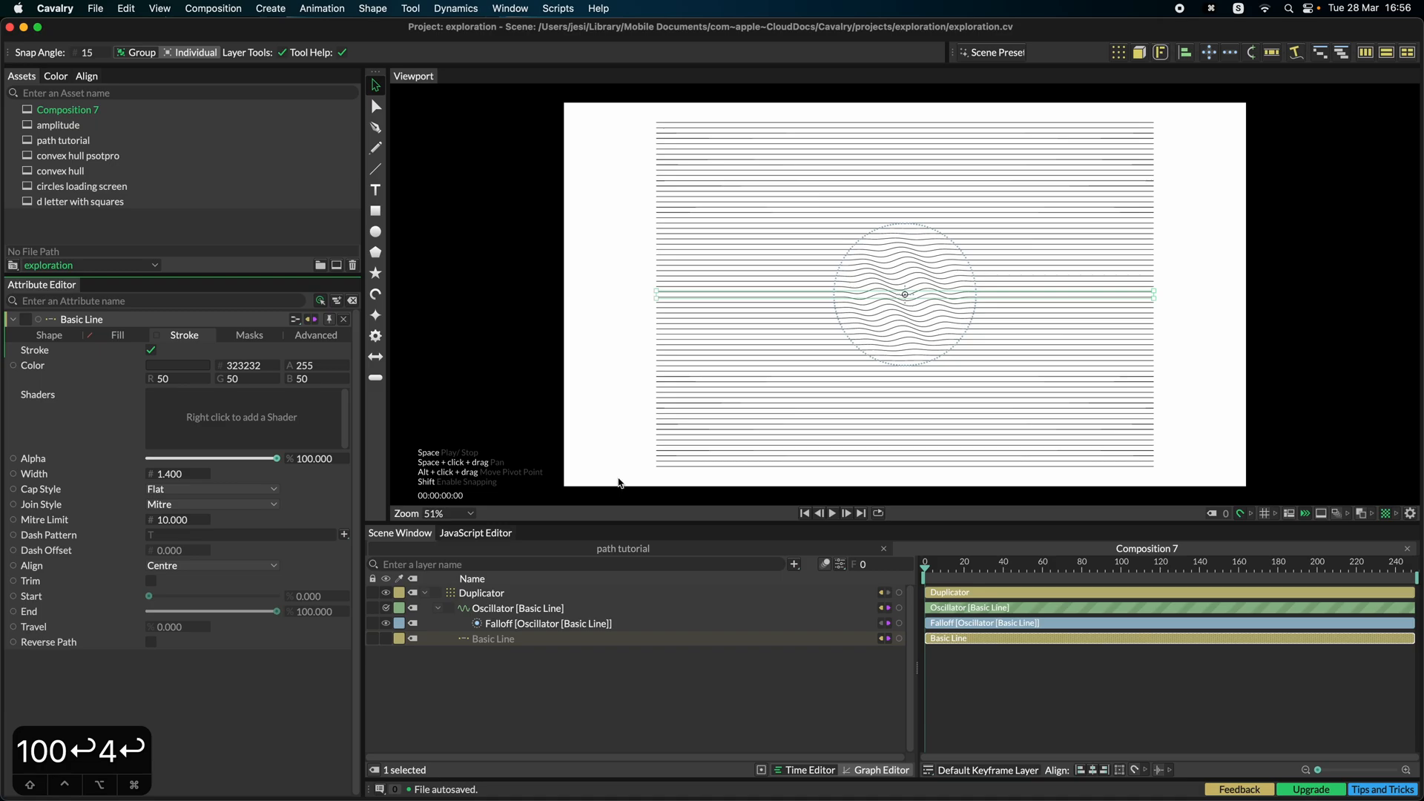
mouse_move(561, 647)
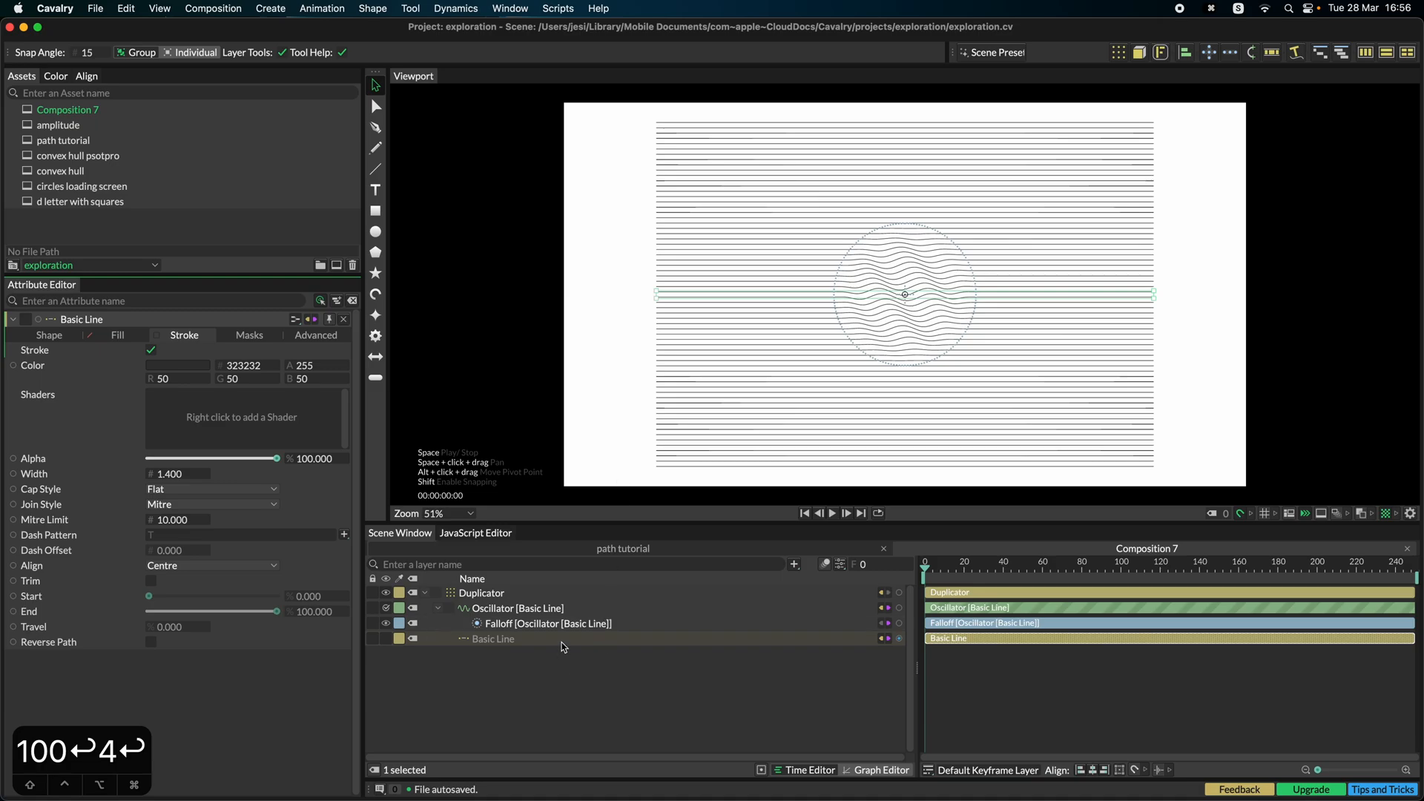
Step: Grow the Falloff circle to about 387 units with strength about 207
click(547, 623)
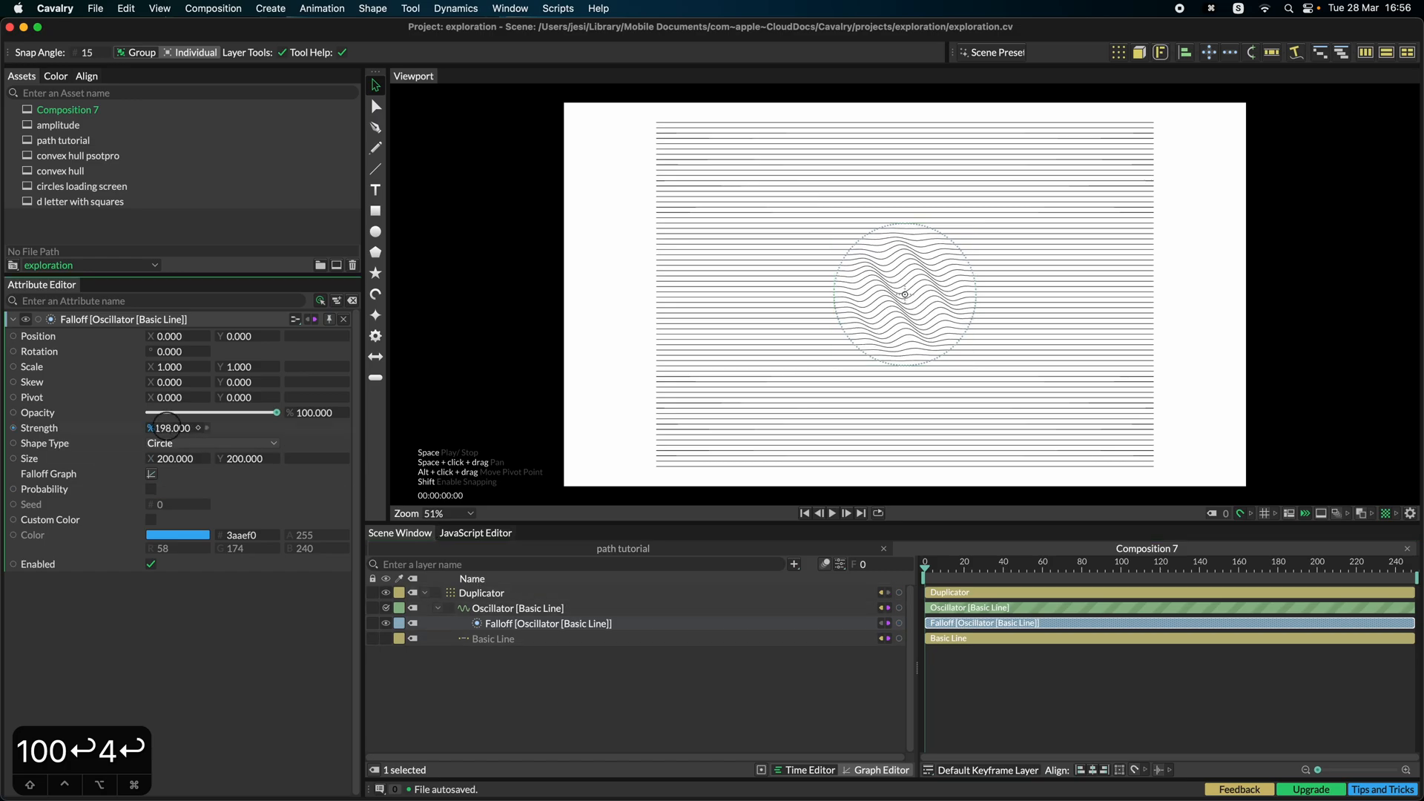
drag(162, 427, 169, 427)
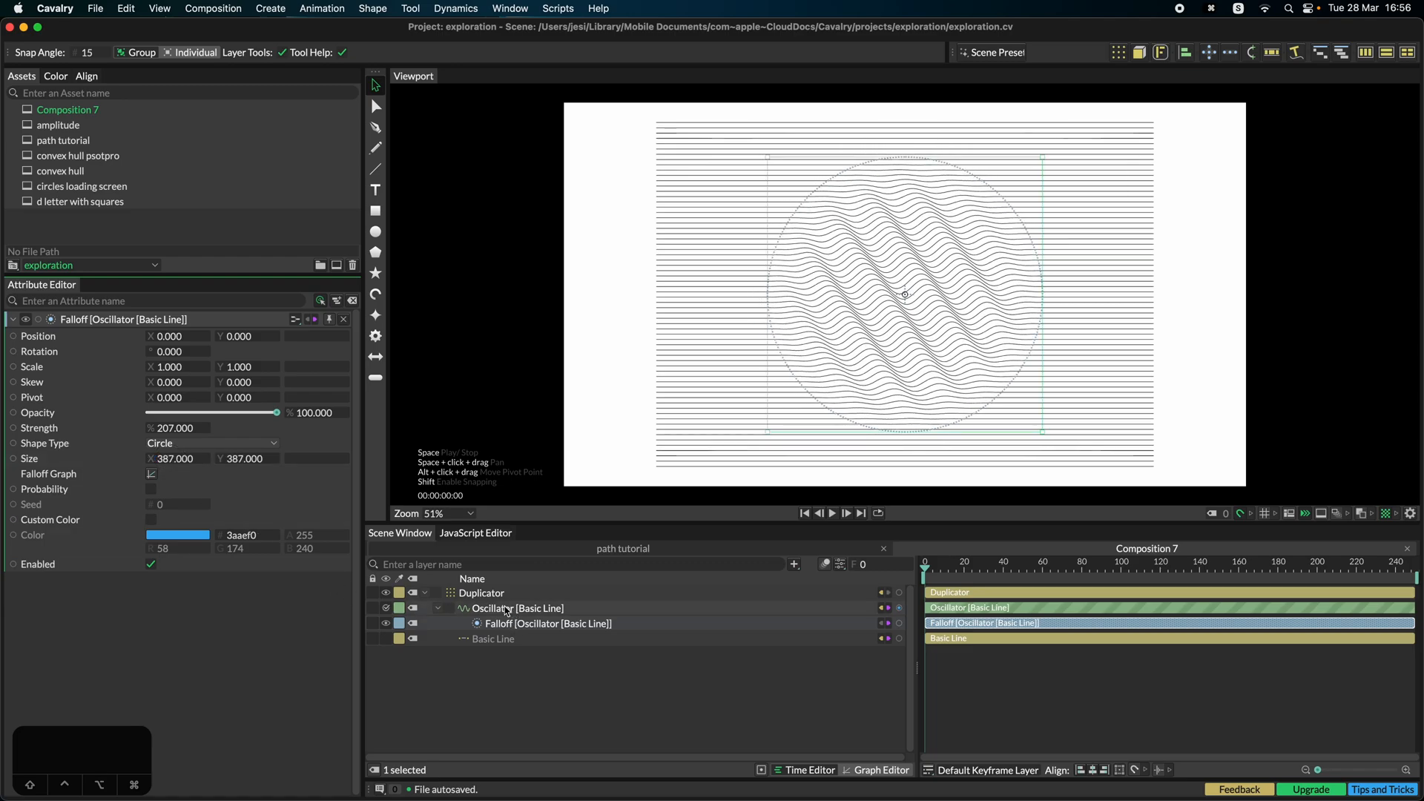
Step: Connect a Stagger behaviour to the Oscillator's Stagger attribute
click(518, 608)
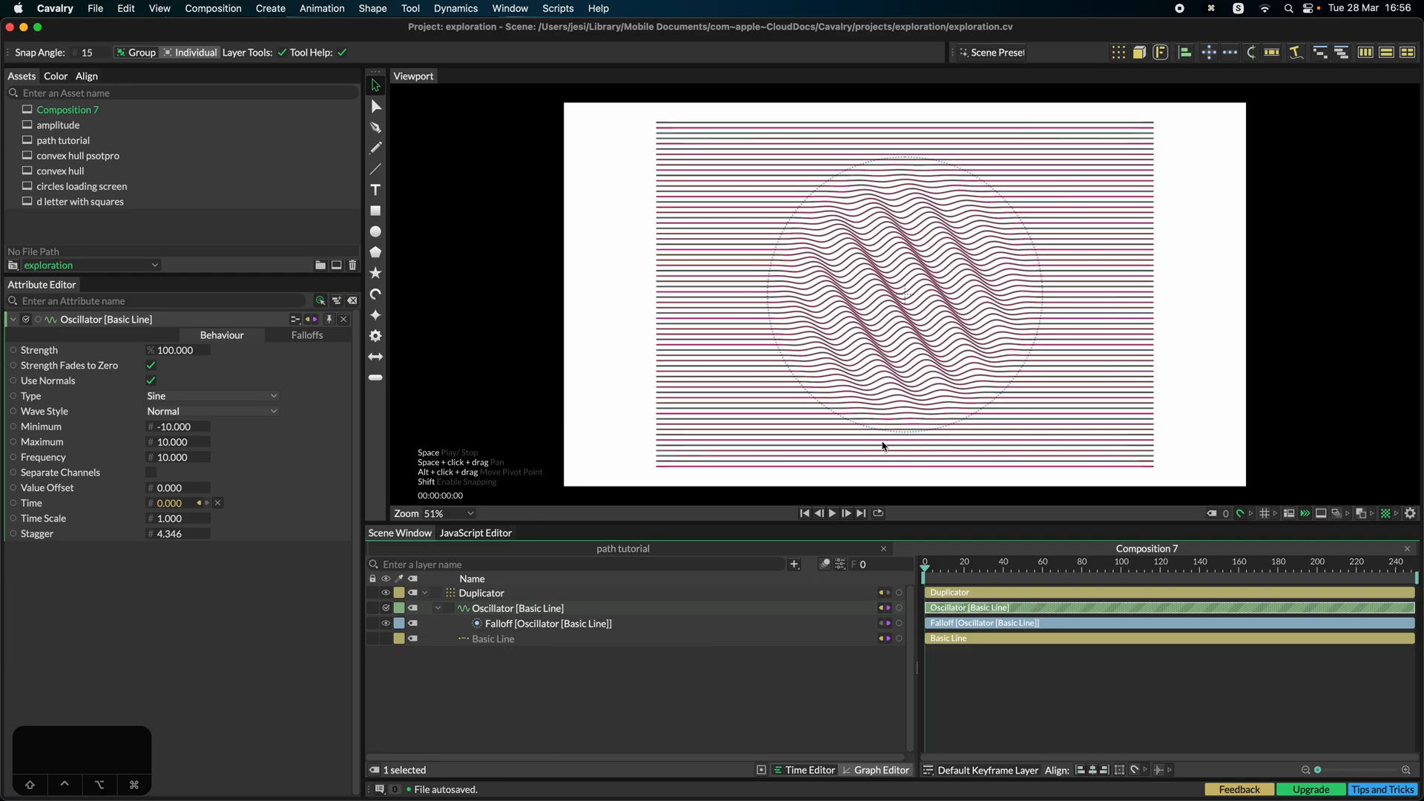
mouse_move(613, 617)
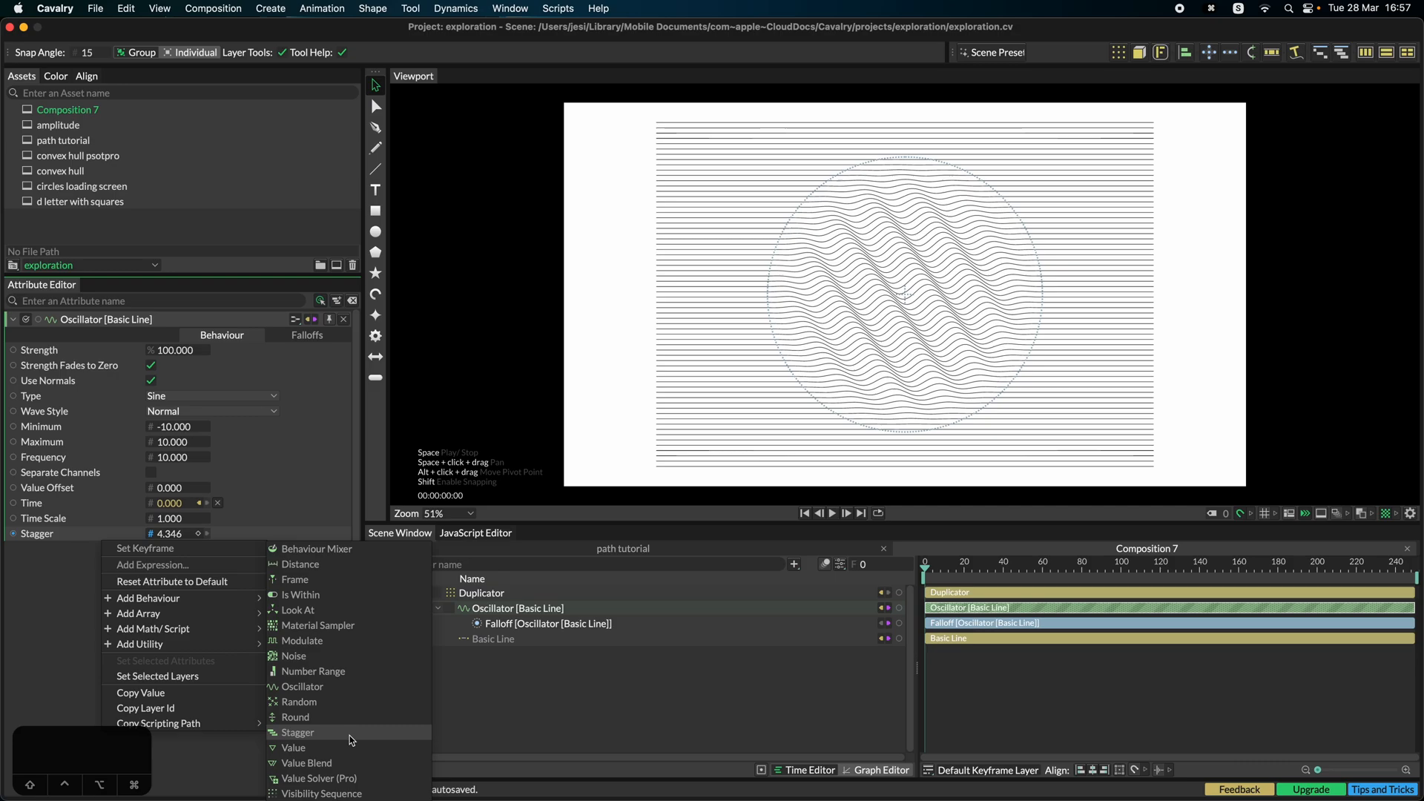
click(296, 732)
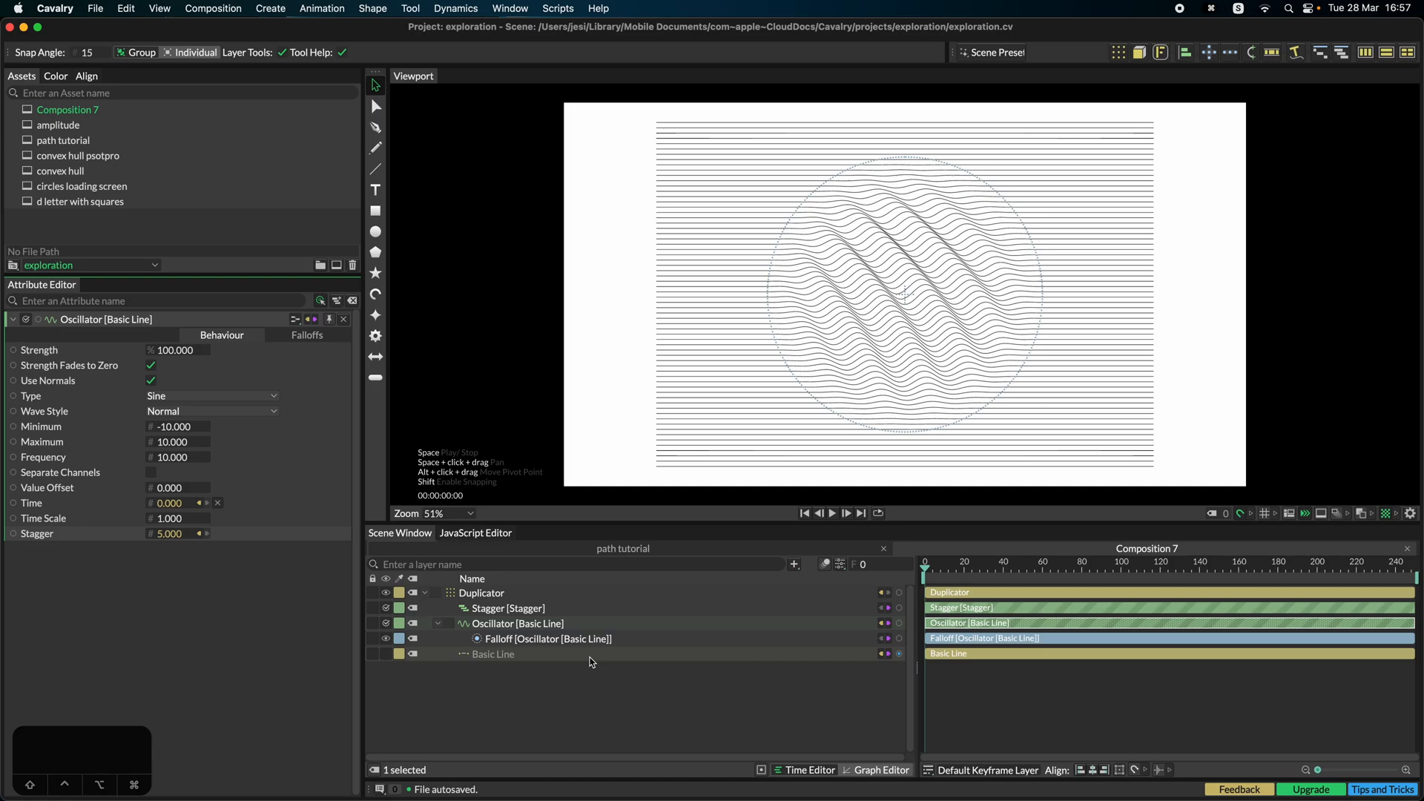
Step: Change the Stagger behaviour's Maximum from -33 to 6 and preview the diagonal wave bands
click(509, 608)
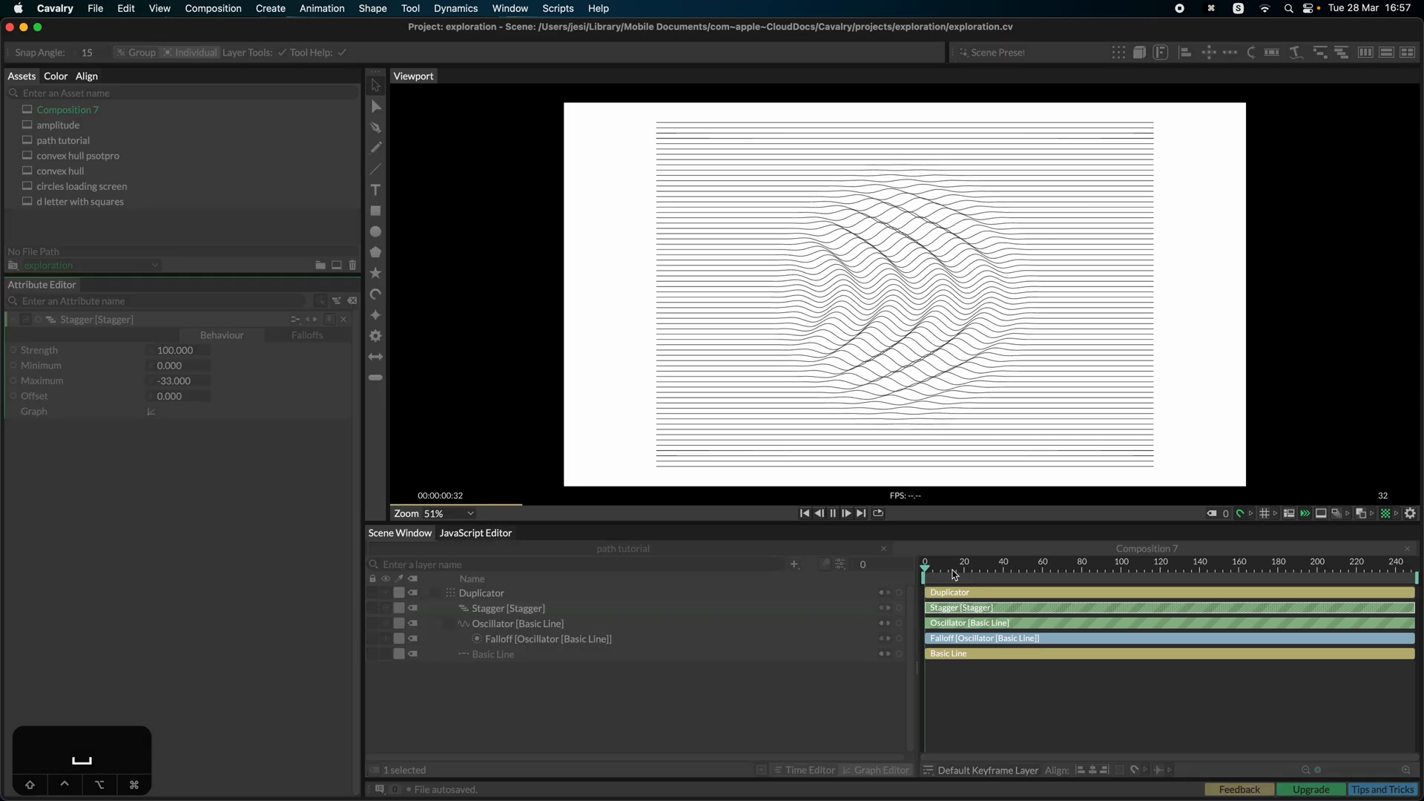
click(844, 514)
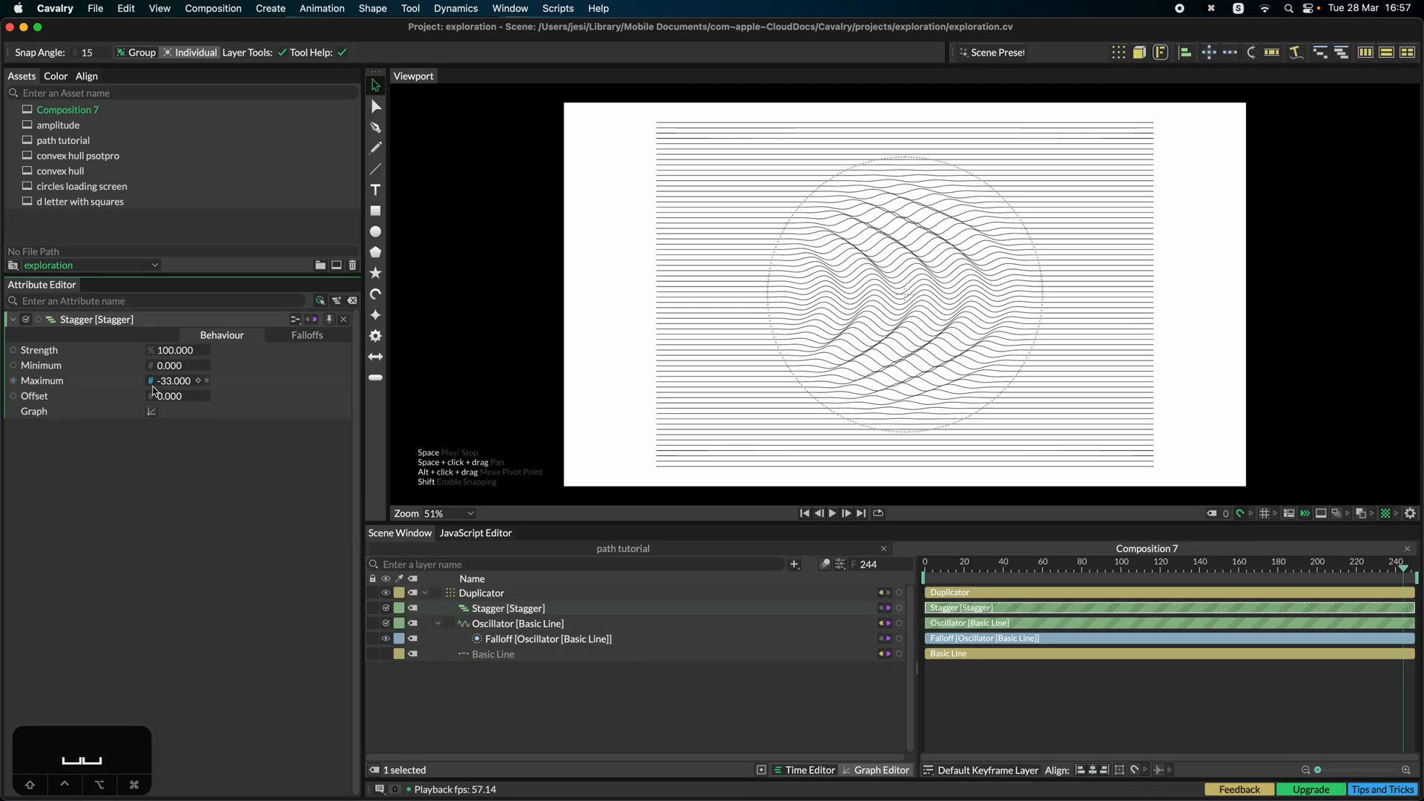
drag(172, 380, 154, 379)
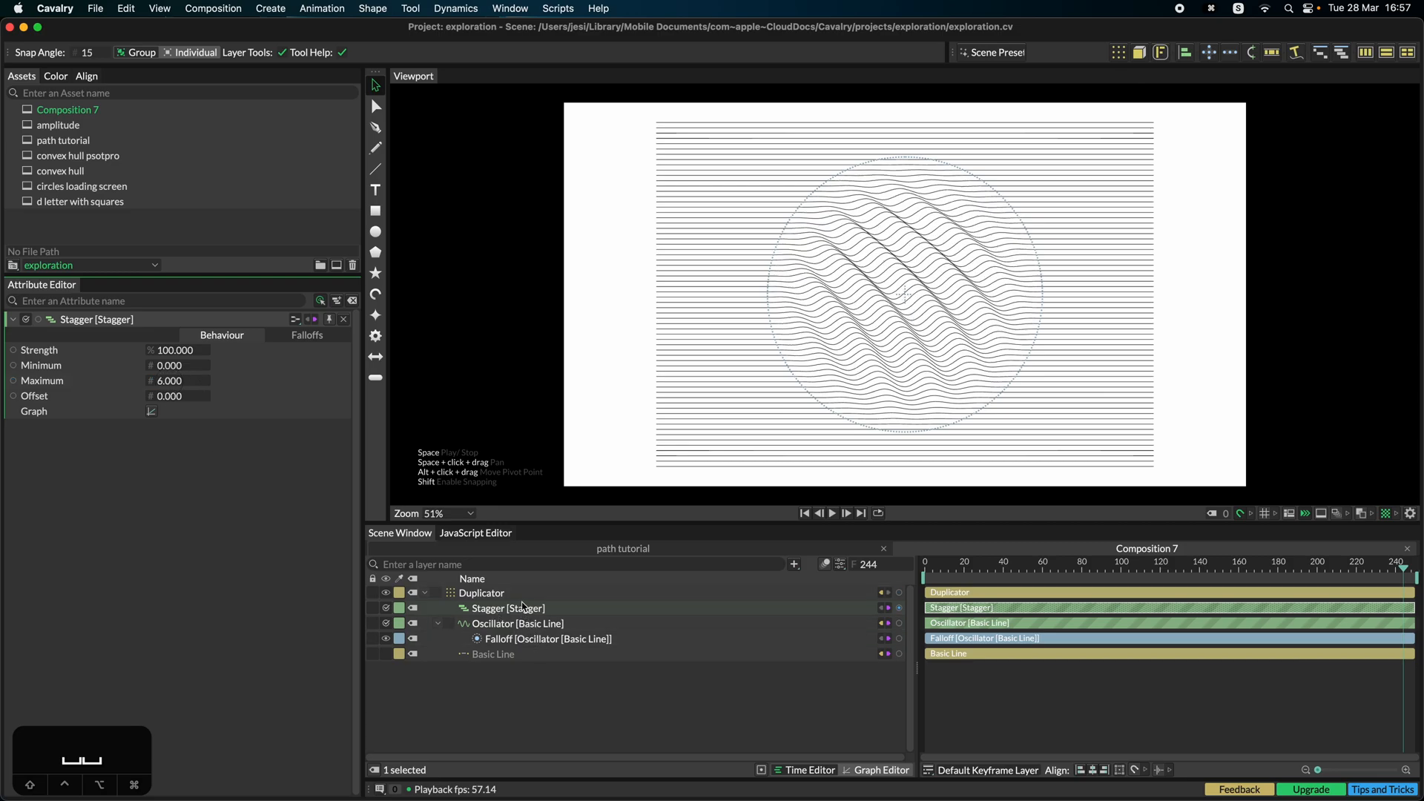
click(546, 638)
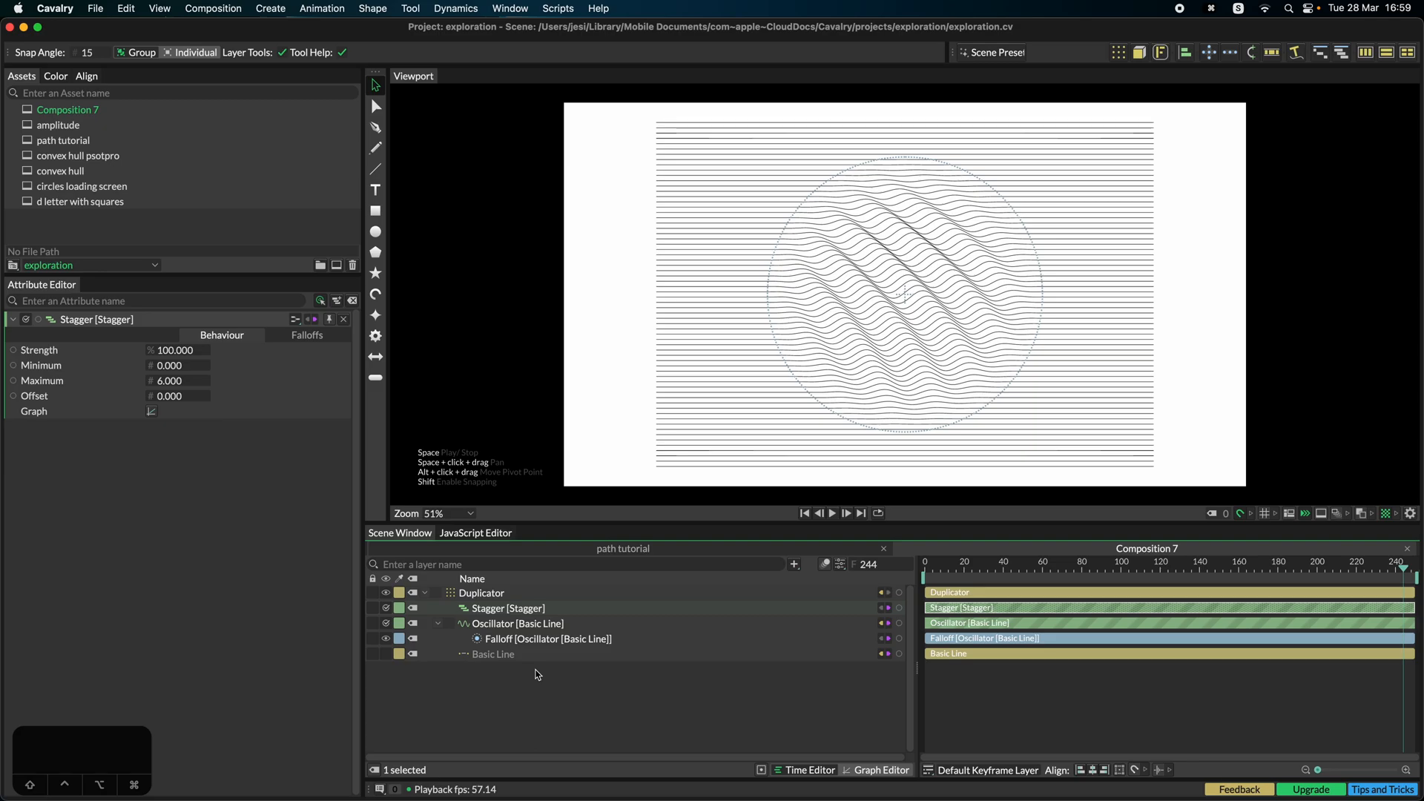
right_click(480, 592)
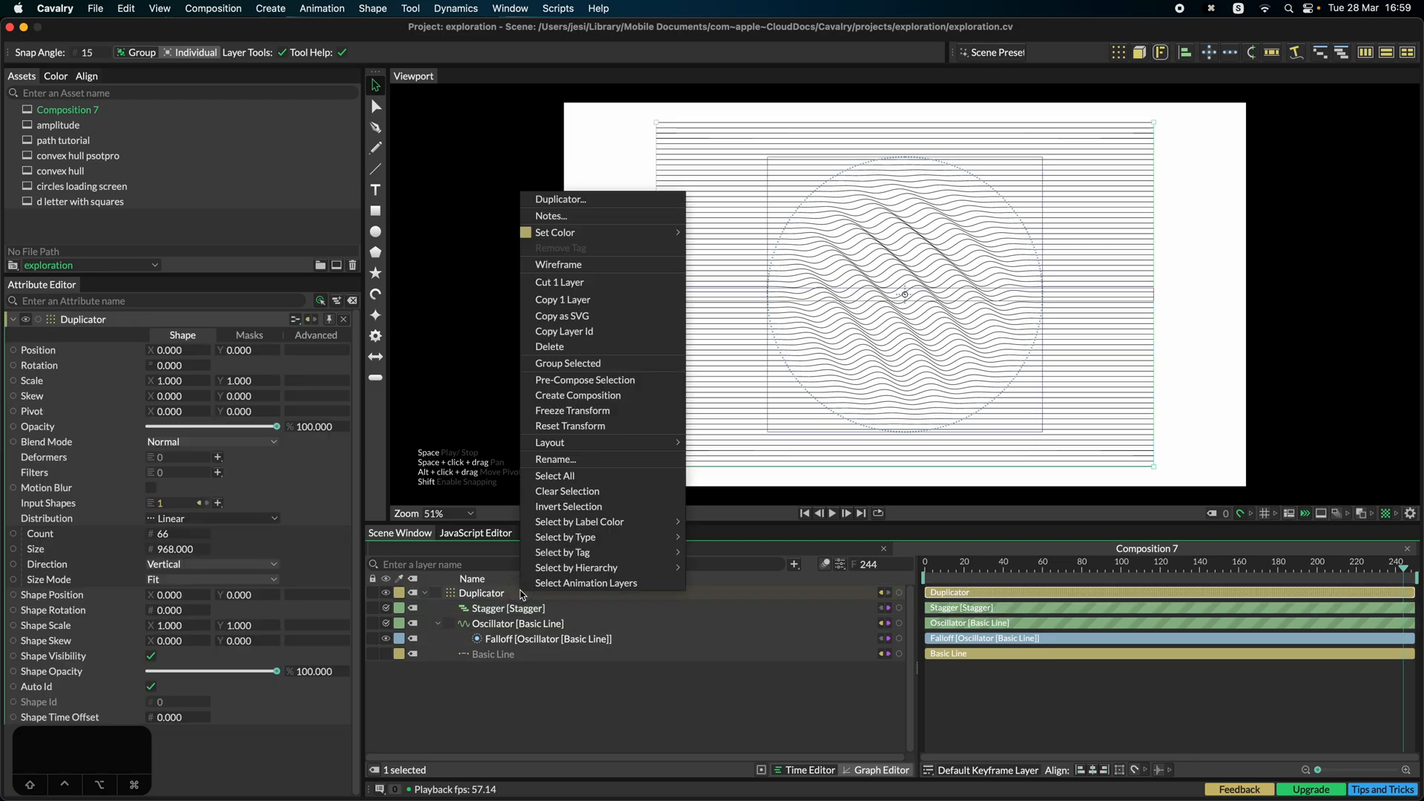
key(Cmd+Tab)
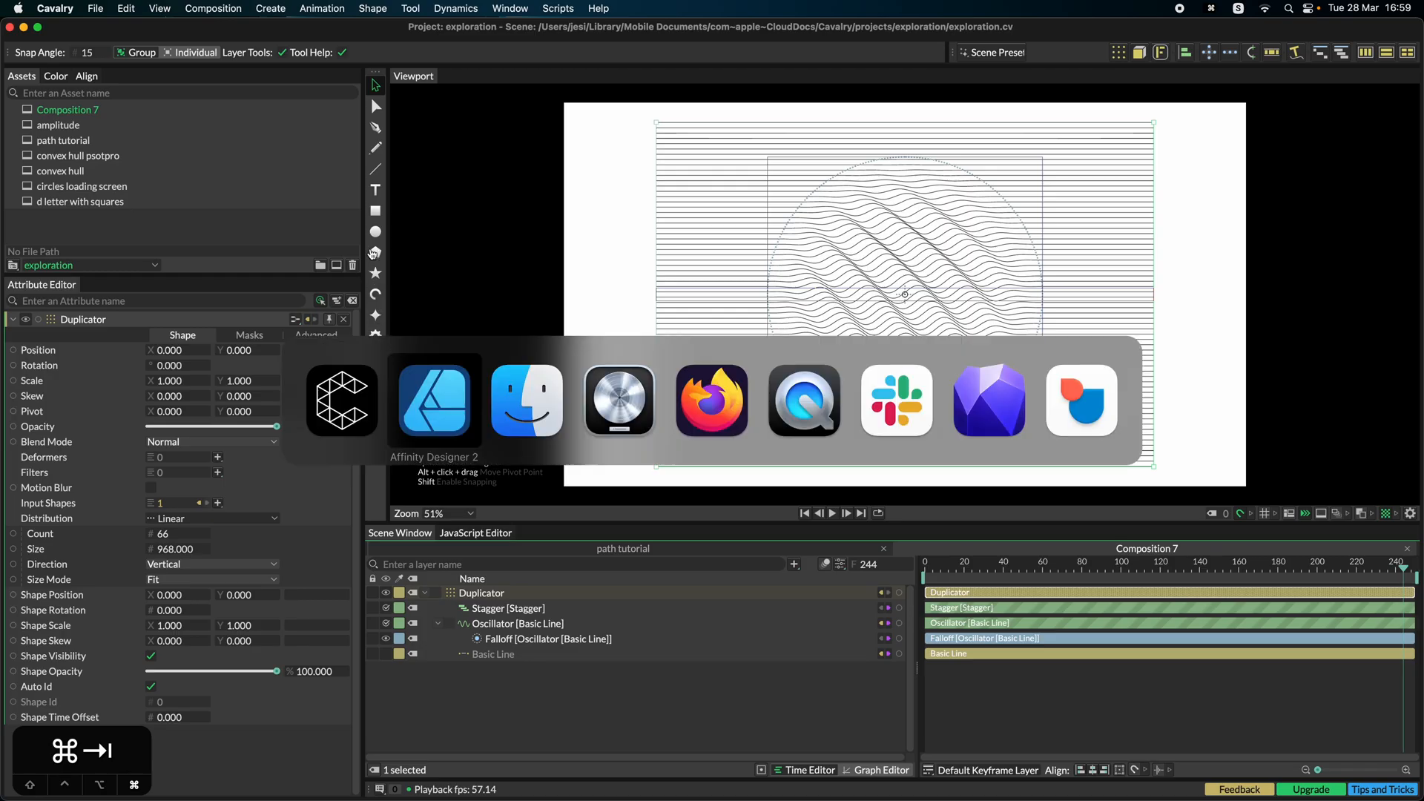
Step: In Affinity Designer 2, give the pasted wave-line group a 0.3 pt blue stroke
click(433, 399)
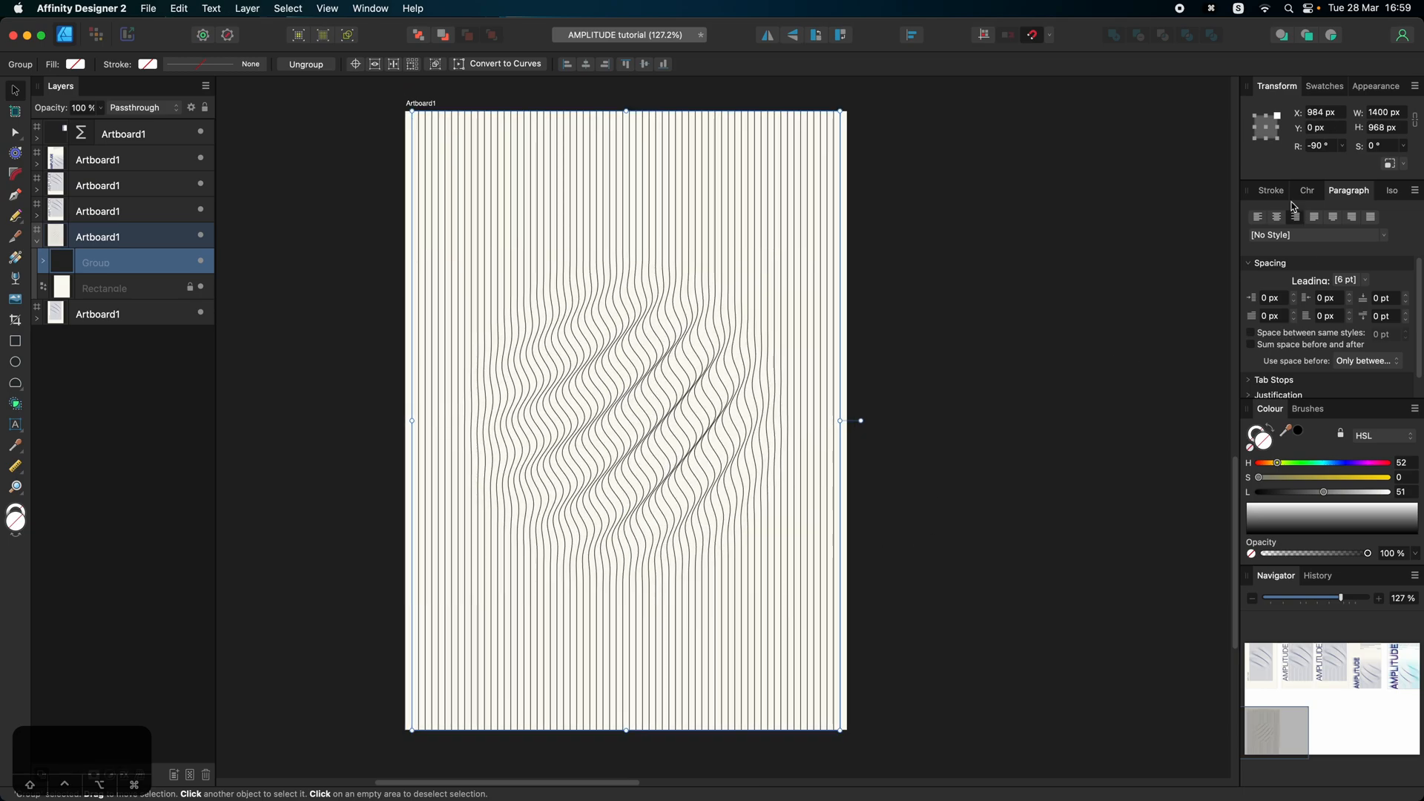
click(1270, 190)
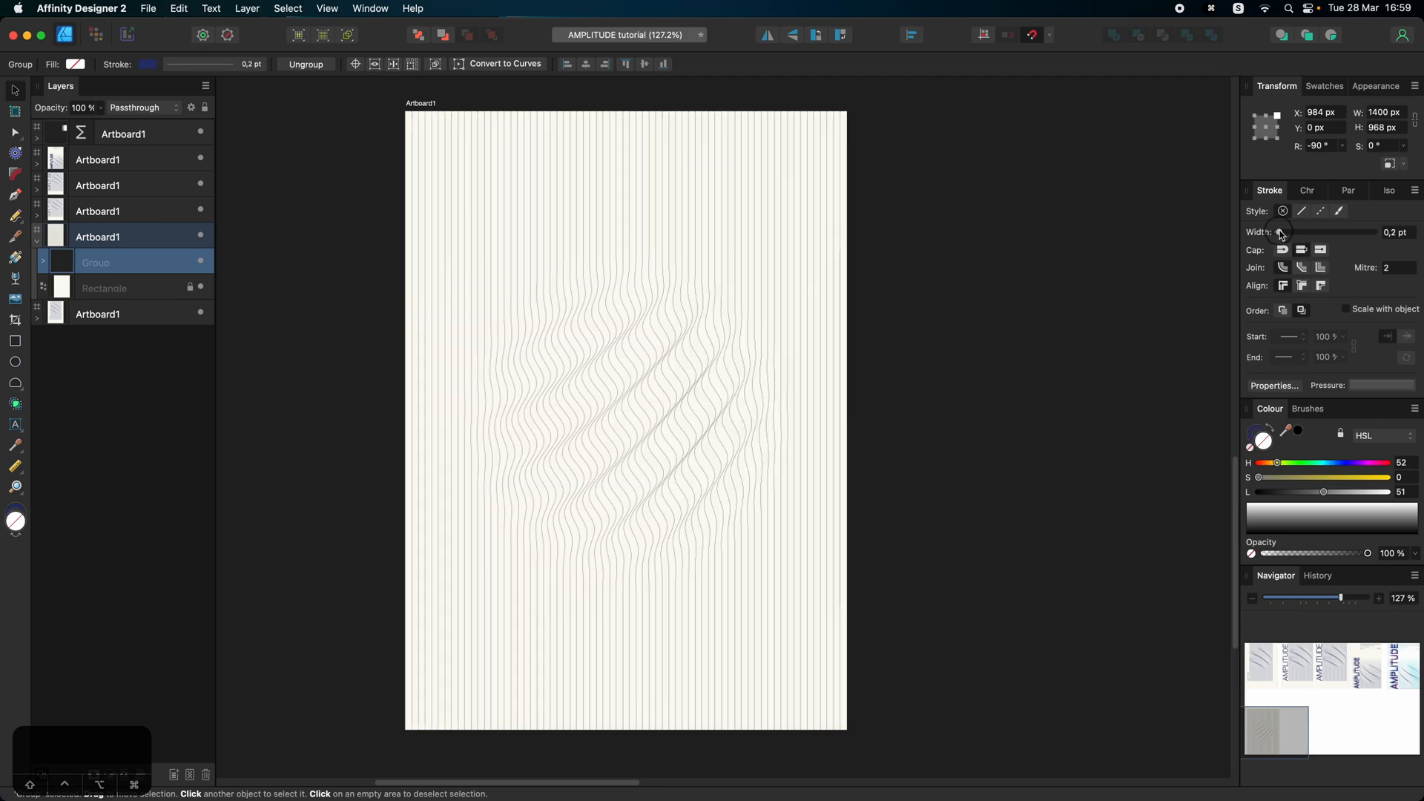
click(1282, 231)
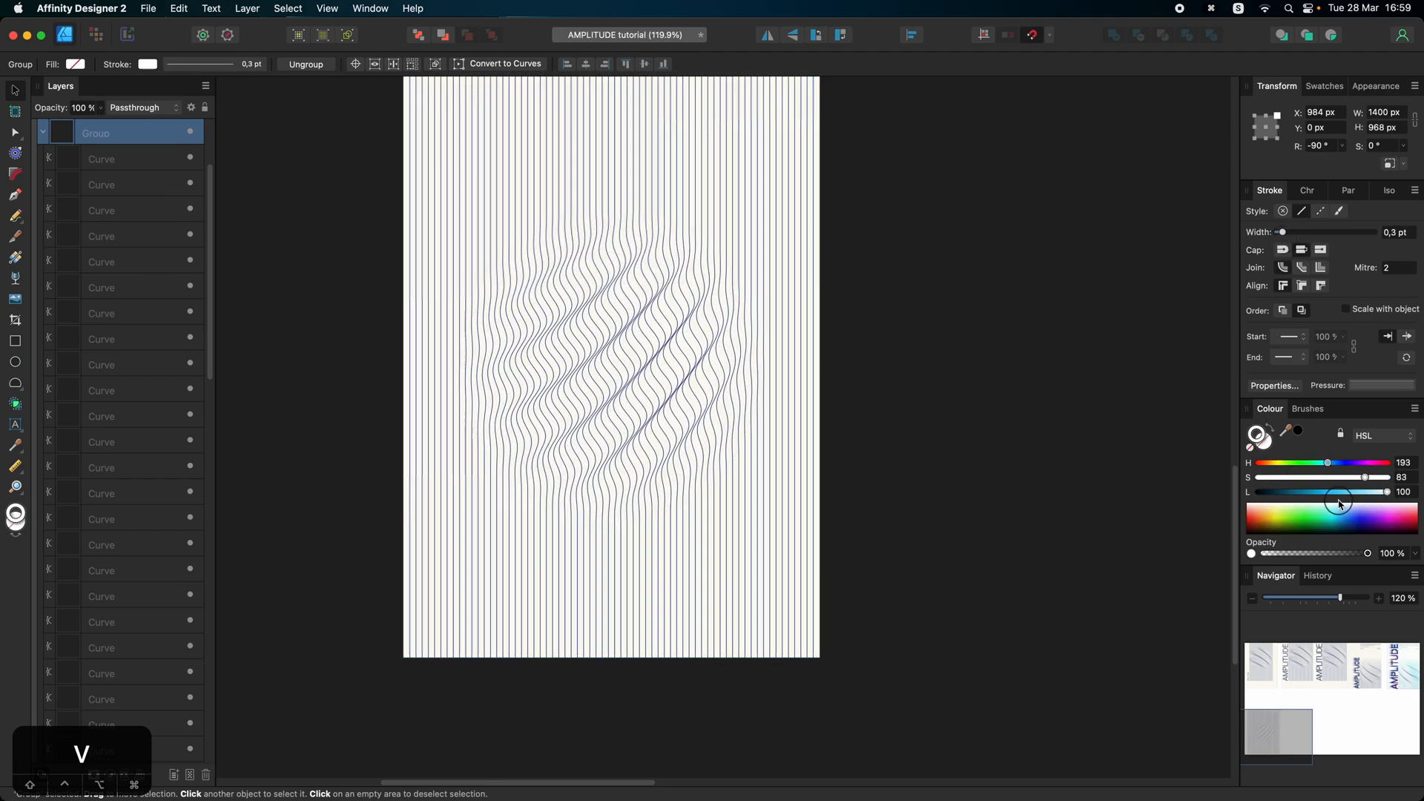
Step: Lower the wave lines' stroke lightness and shift hue to about 300 for a dark purple
drag(1387, 493, 1282, 493)
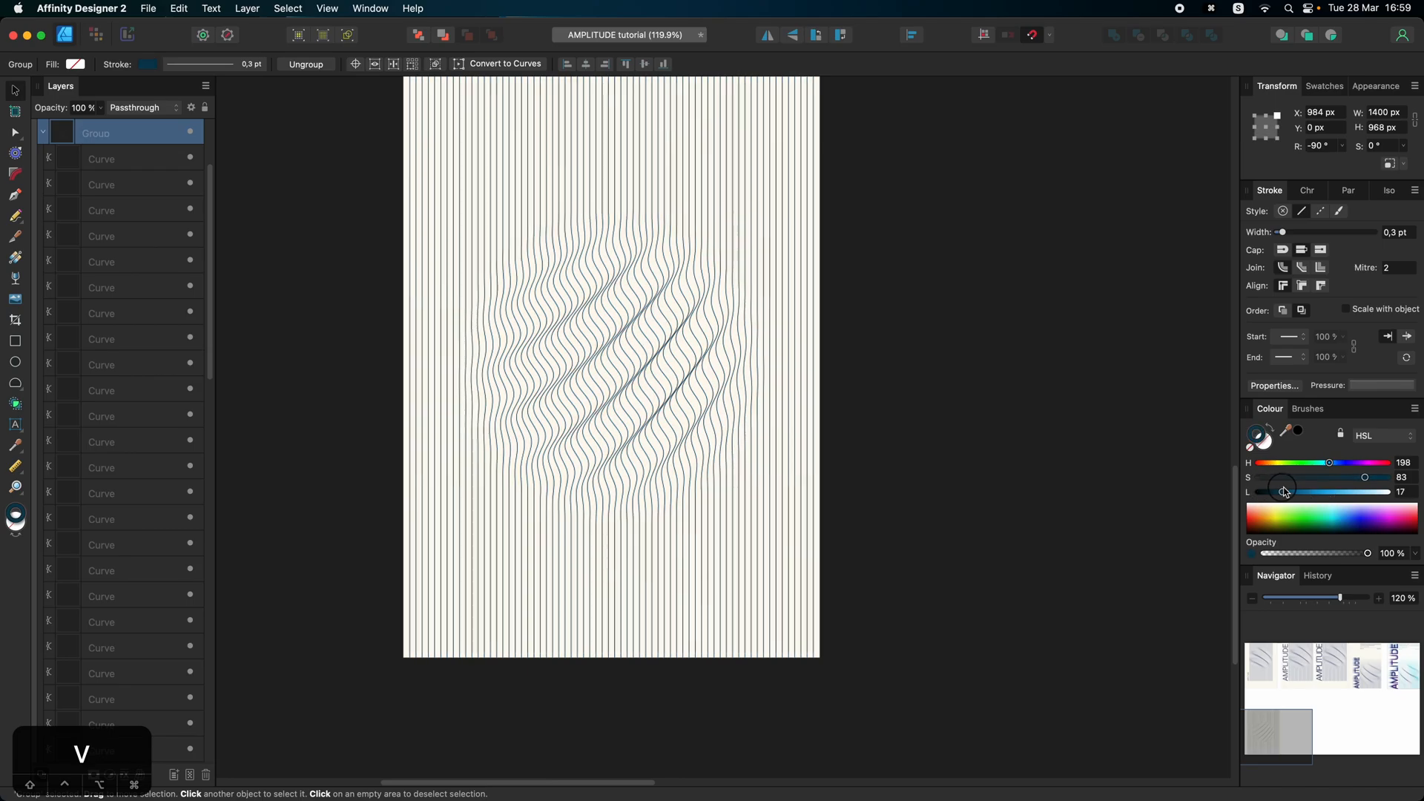
drag(1329, 462, 1365, 463)
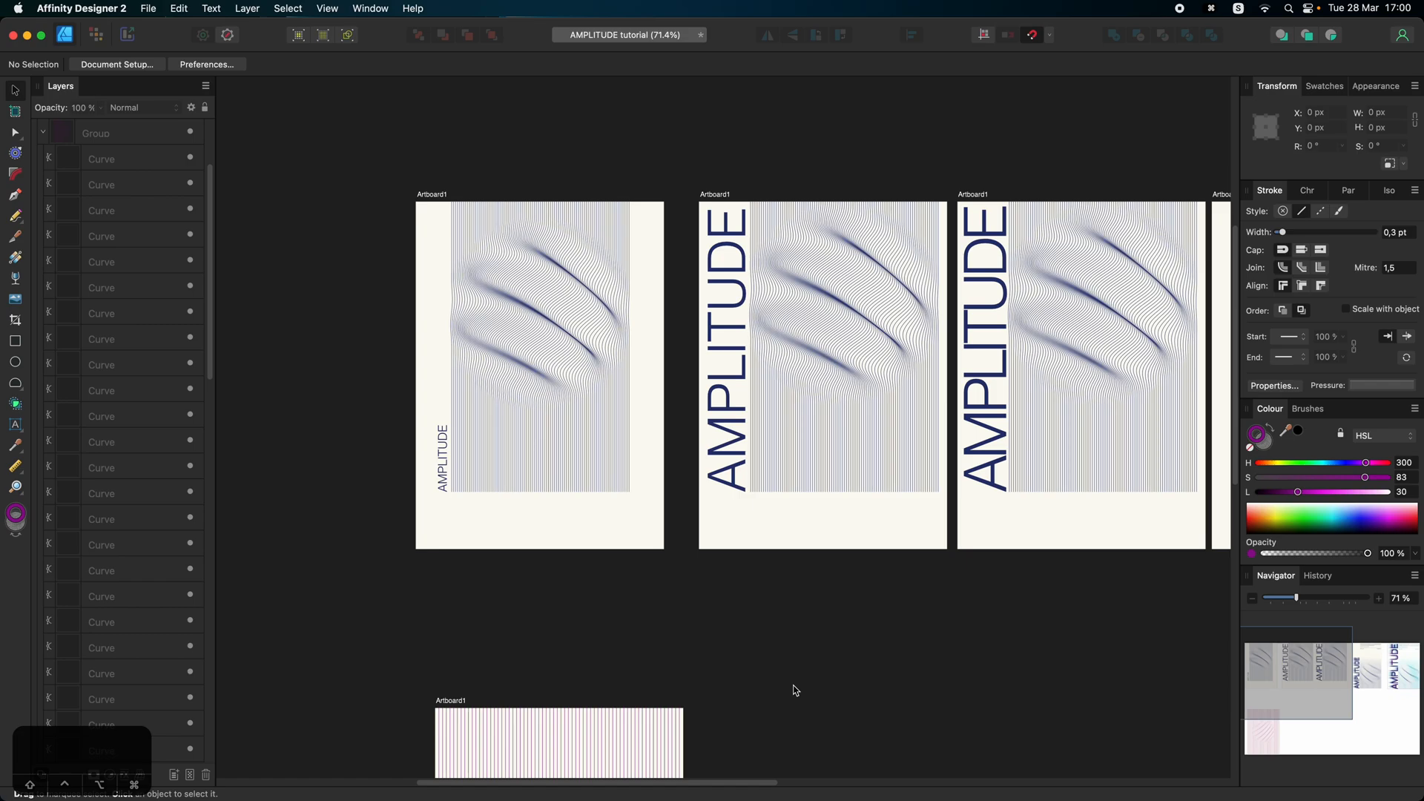
mouse_move(766, 644)
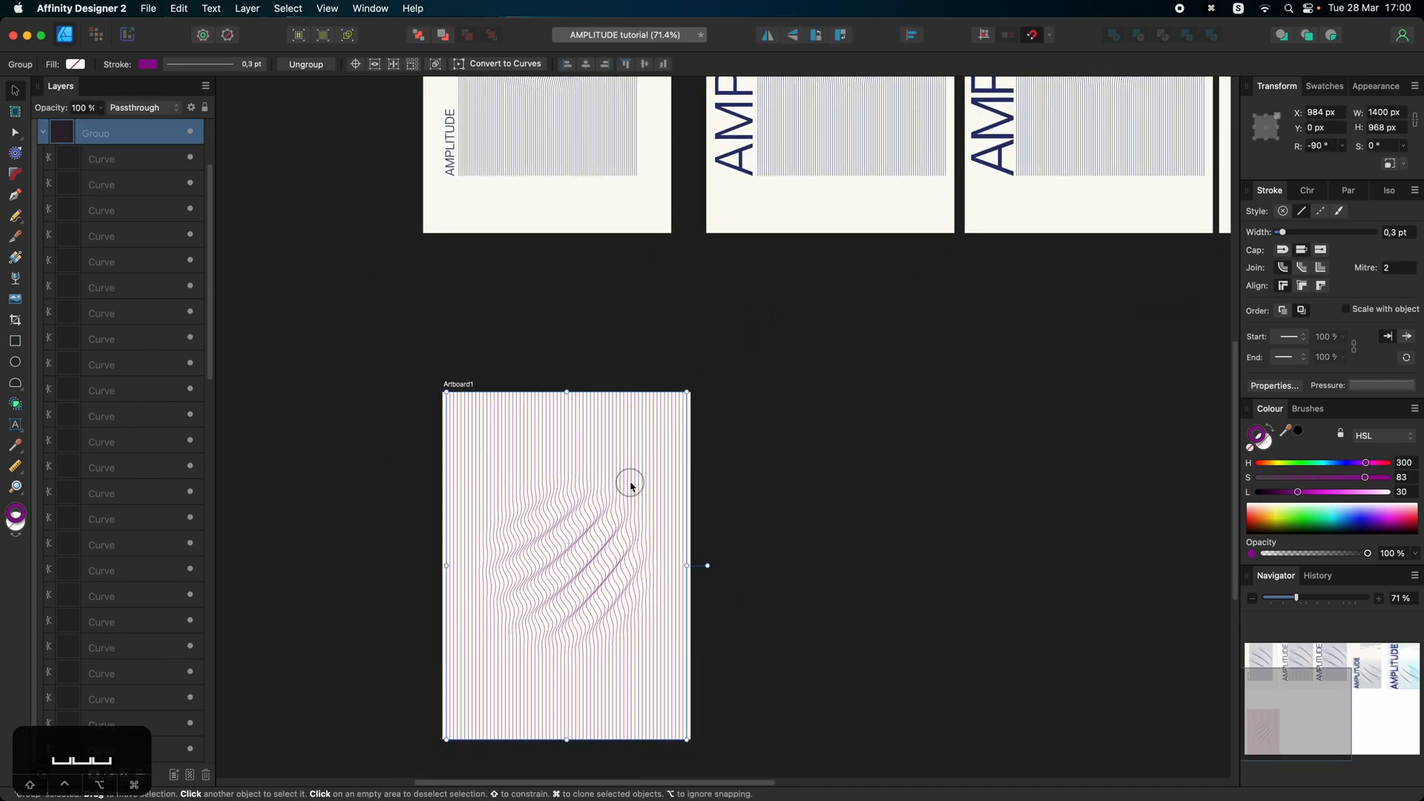
Step: Position the purple wave-line group into place on the new poster artboard
drag(686, 395, 604, 488)
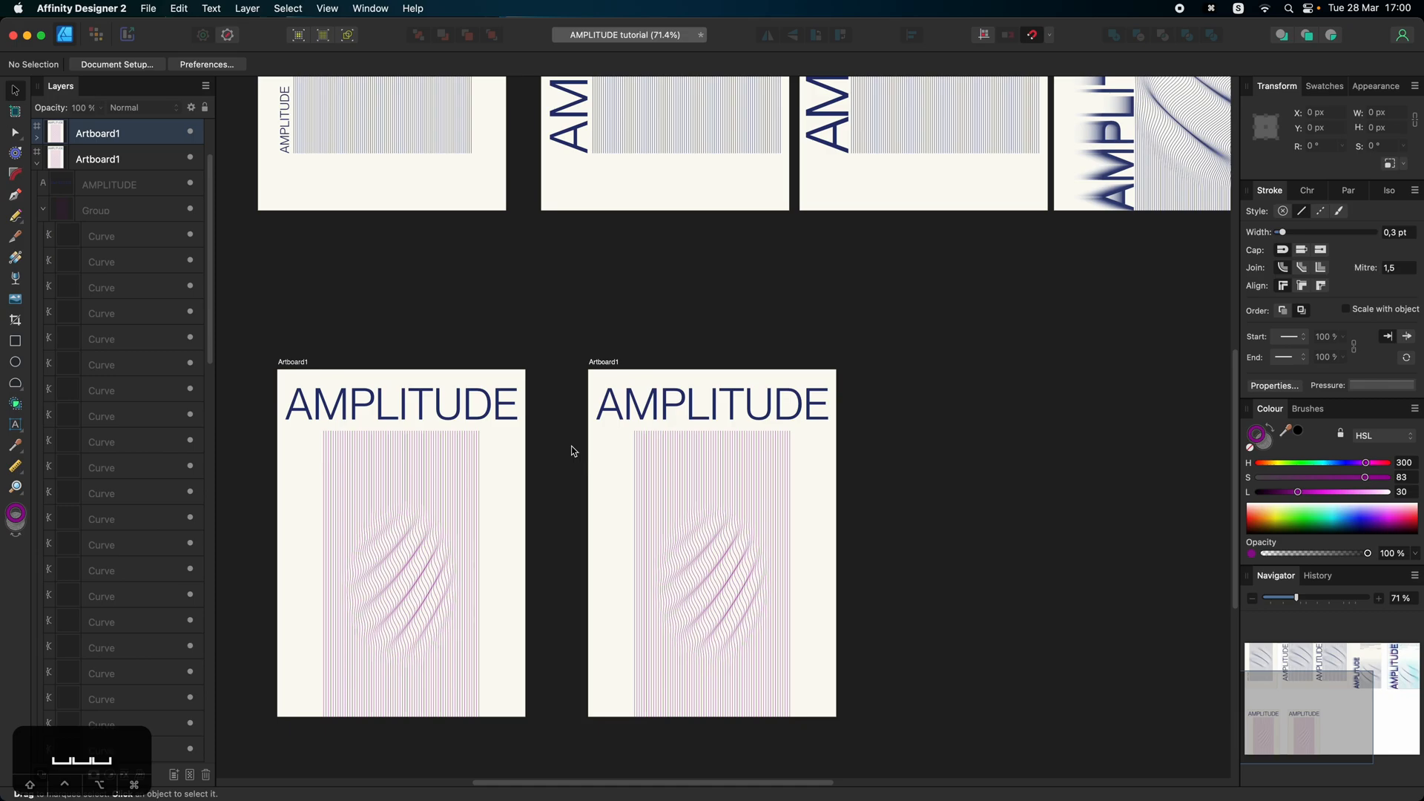
Step: Select the left poster's AMPLITUDE title for a curves copy while keeping the editable text
click(712, 403)
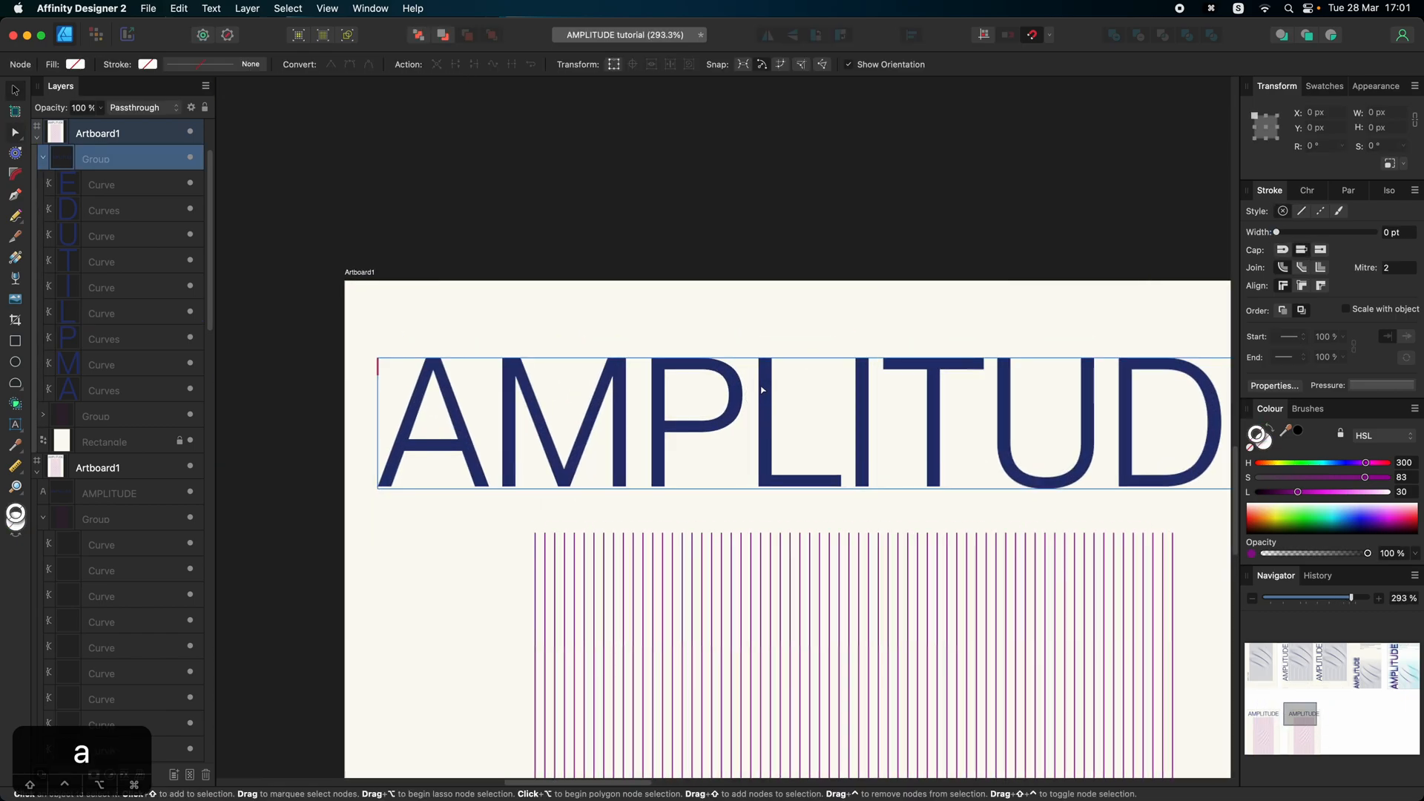
click(760, 362)
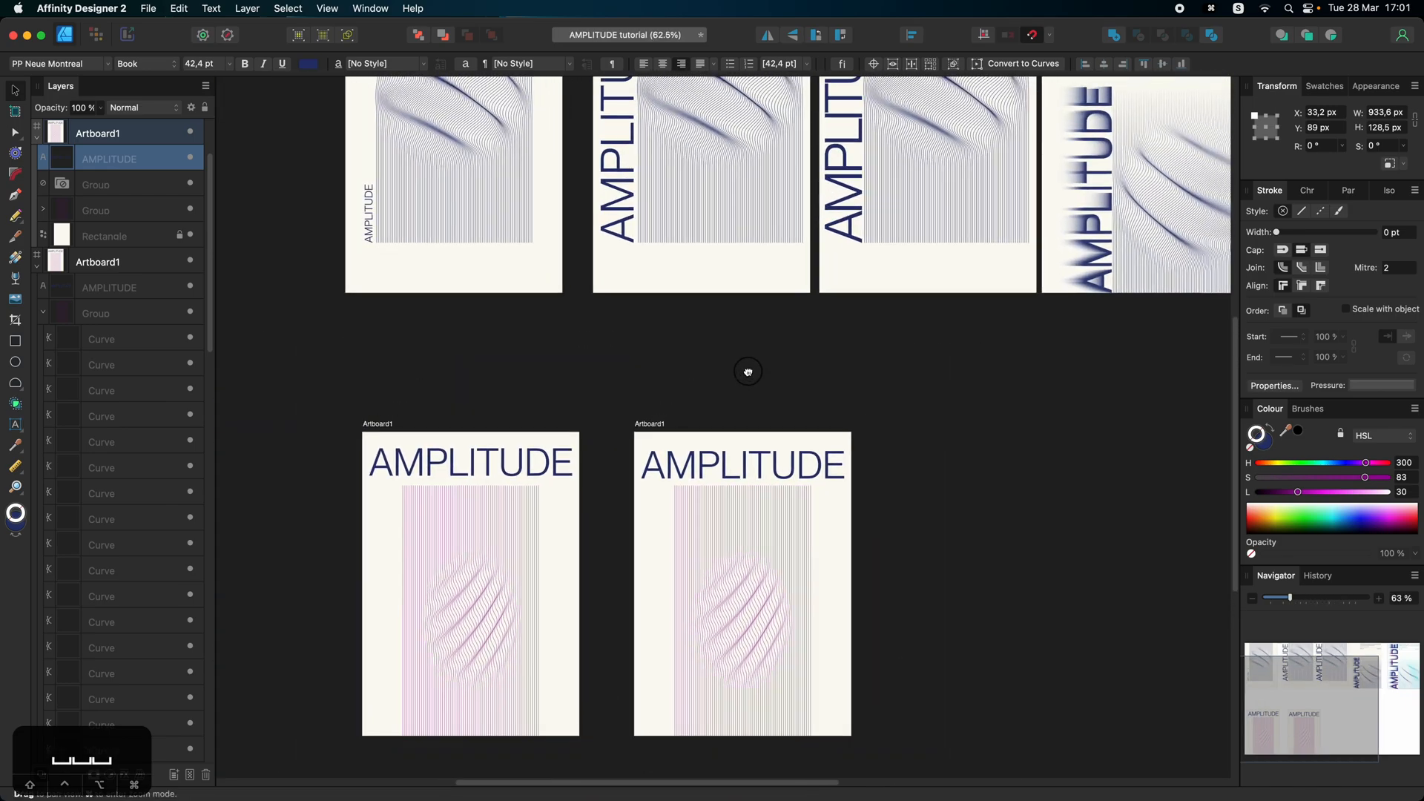
click(742, 465)
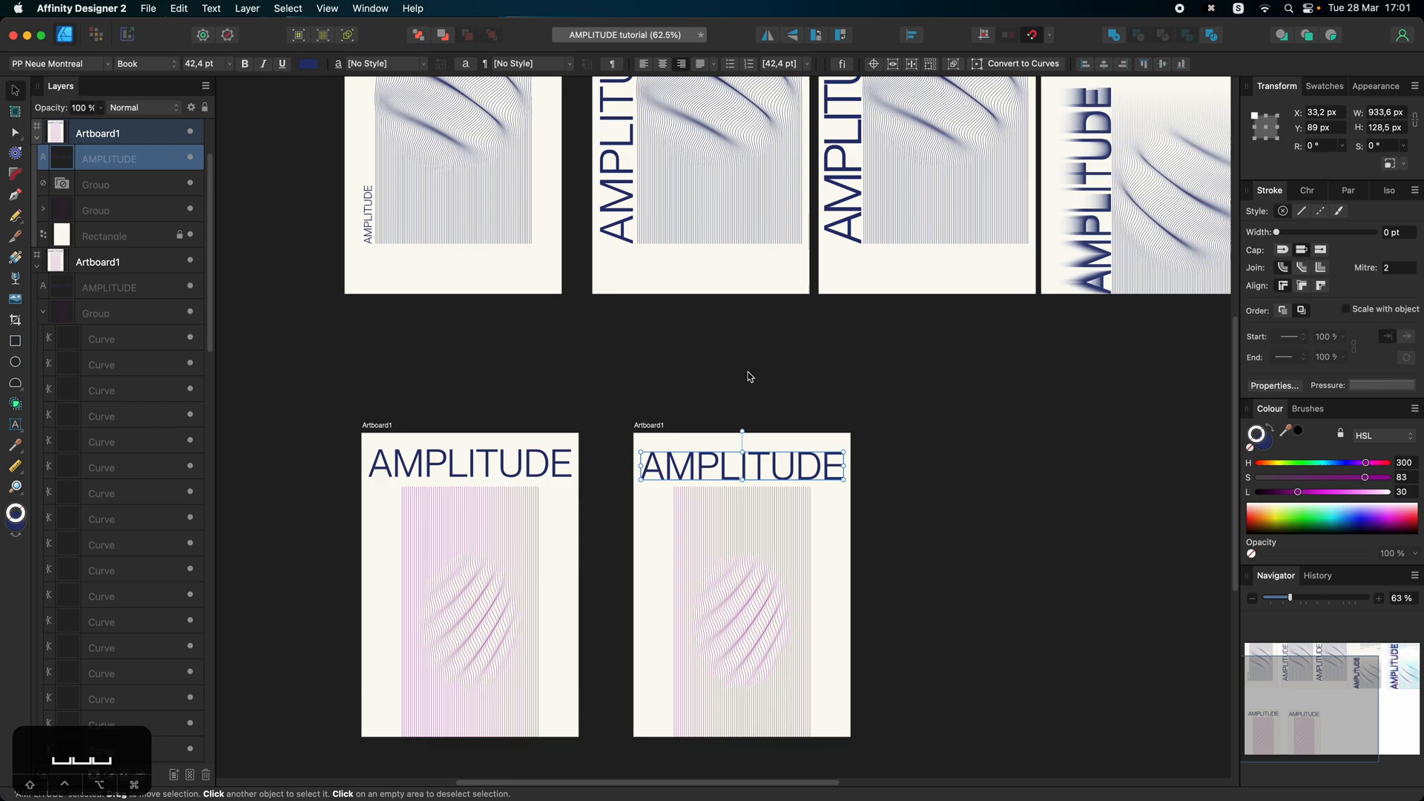
mouse_move(807, 430)
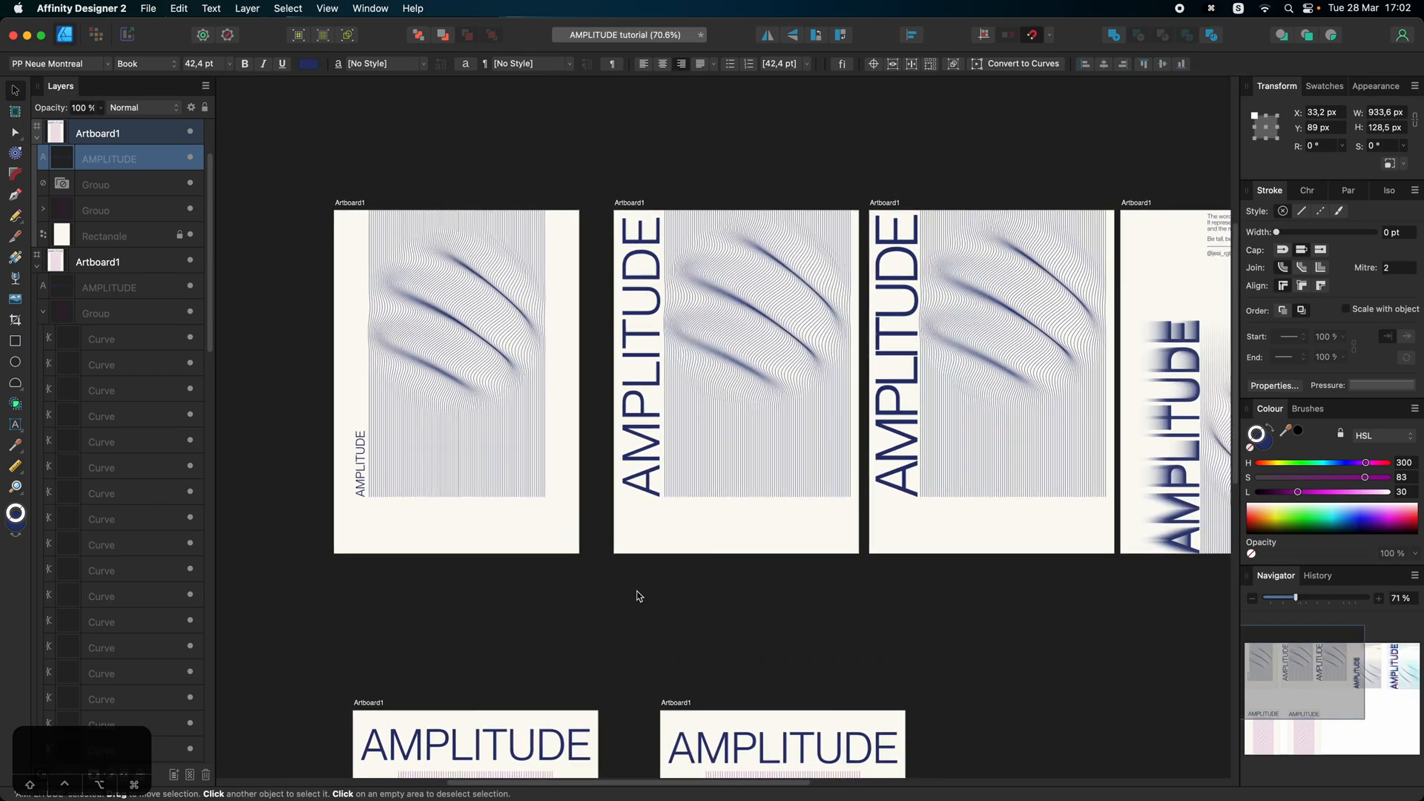
click(782, 745)
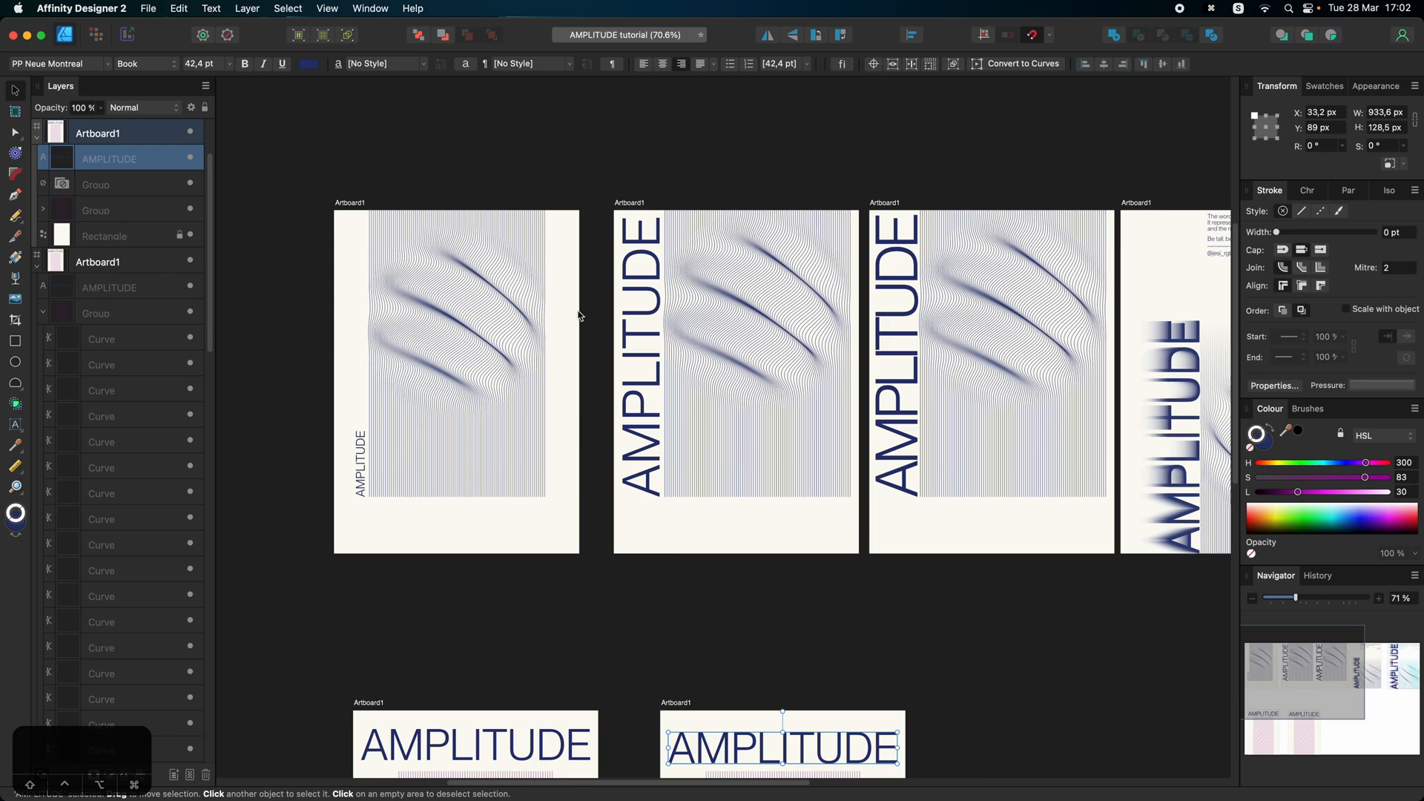
mouse_move(622, 318)
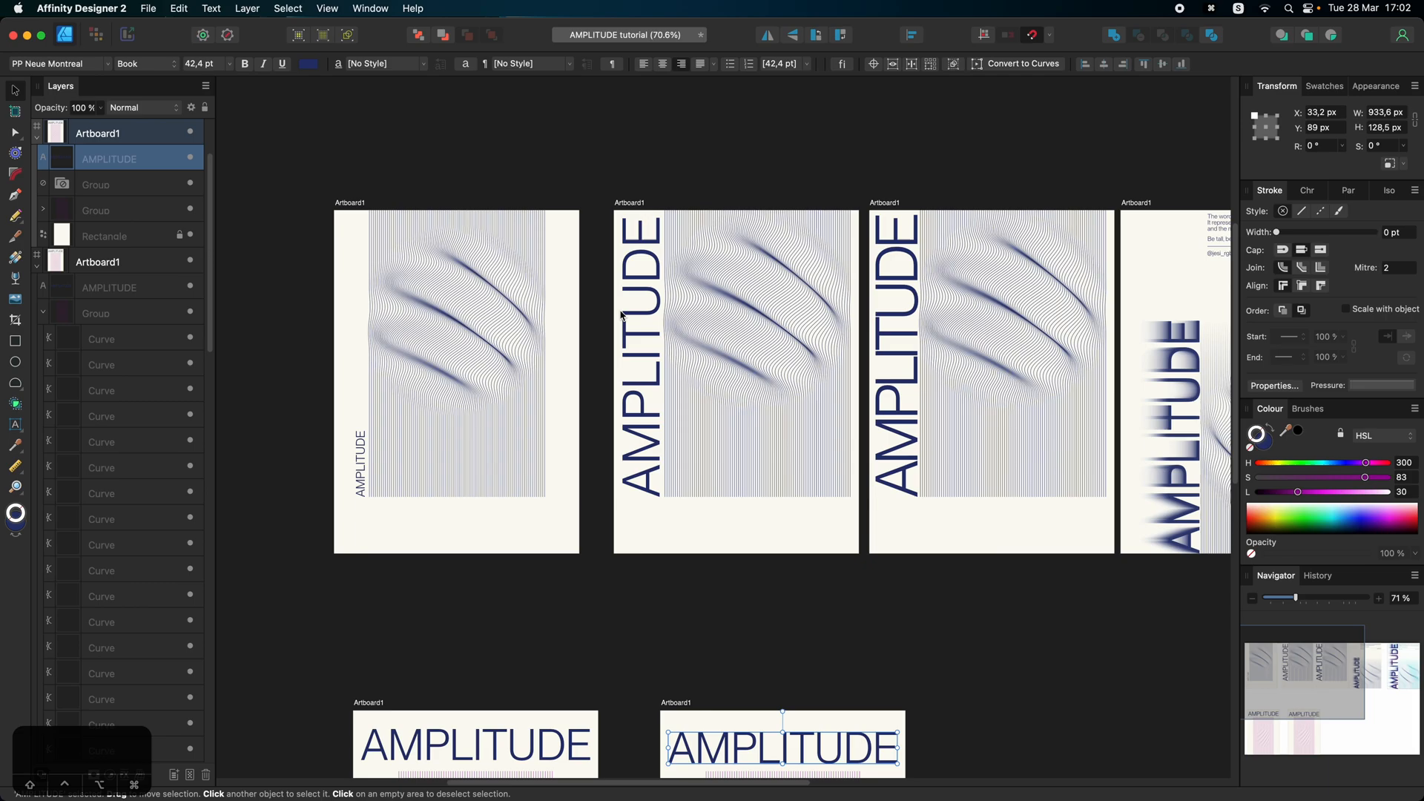
mouse_move(760, 500)
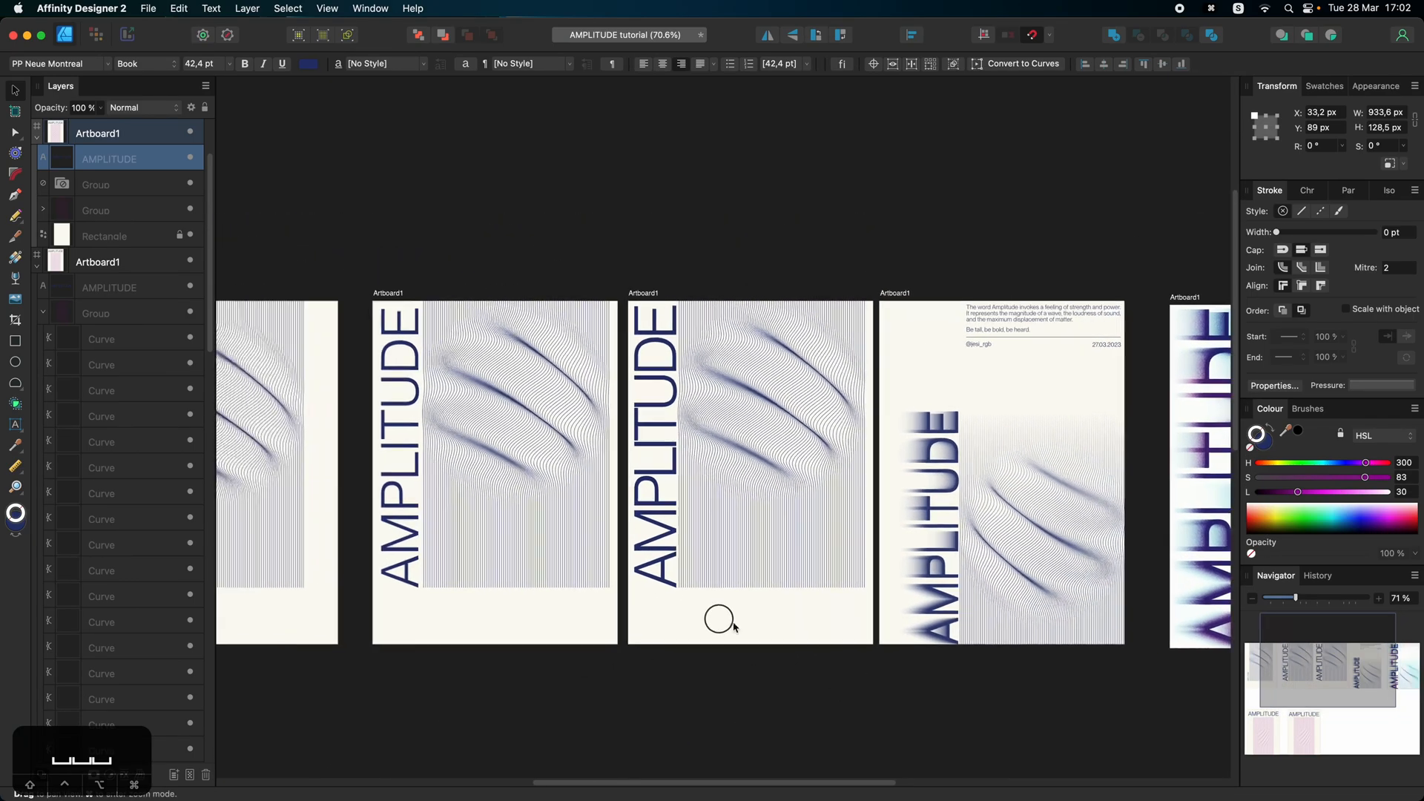
Step: Scroll the view to the right new poster to rearrange its title below the wave lines
scroll(down, 3)
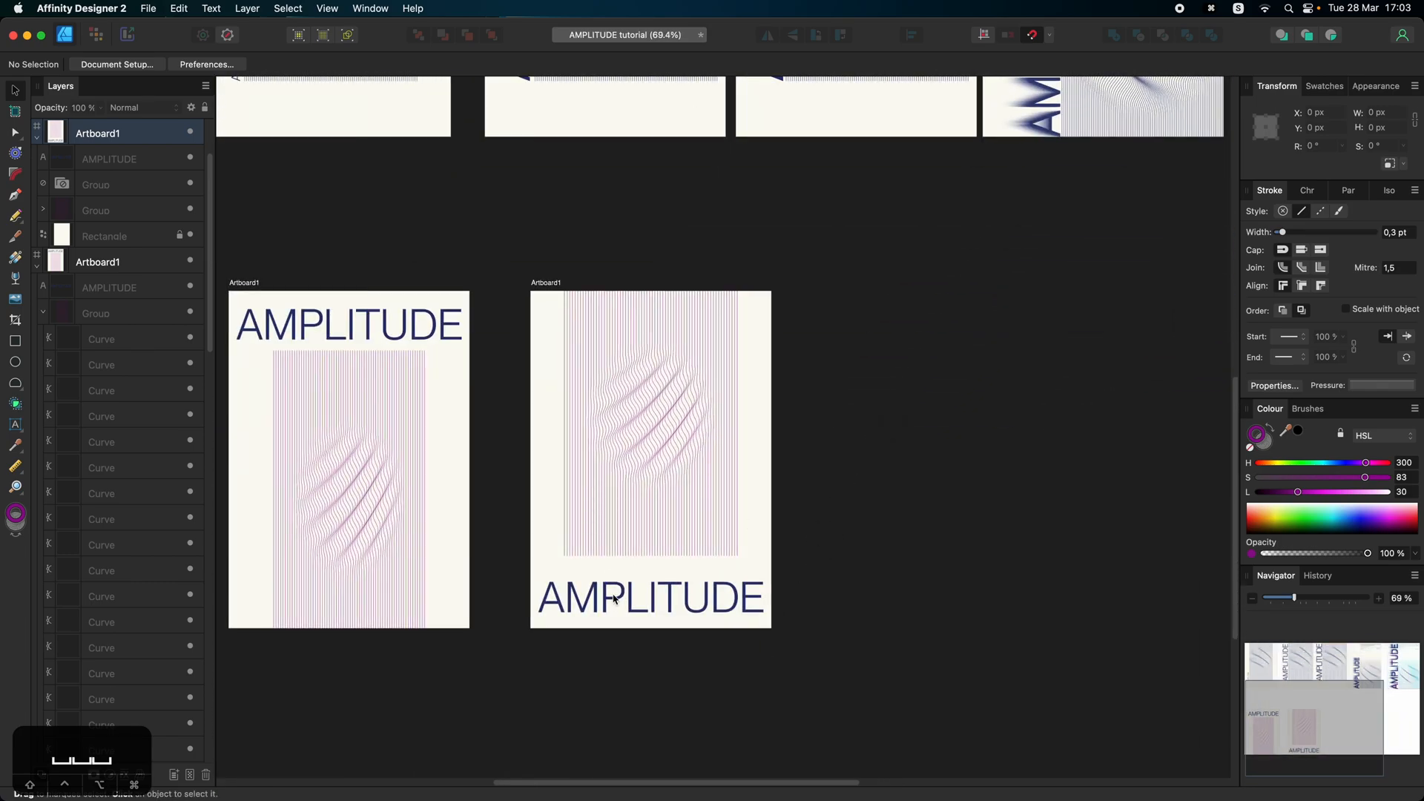
Step: Duplicate the second poster artboard and place the copy beside the original
click(650, 598)
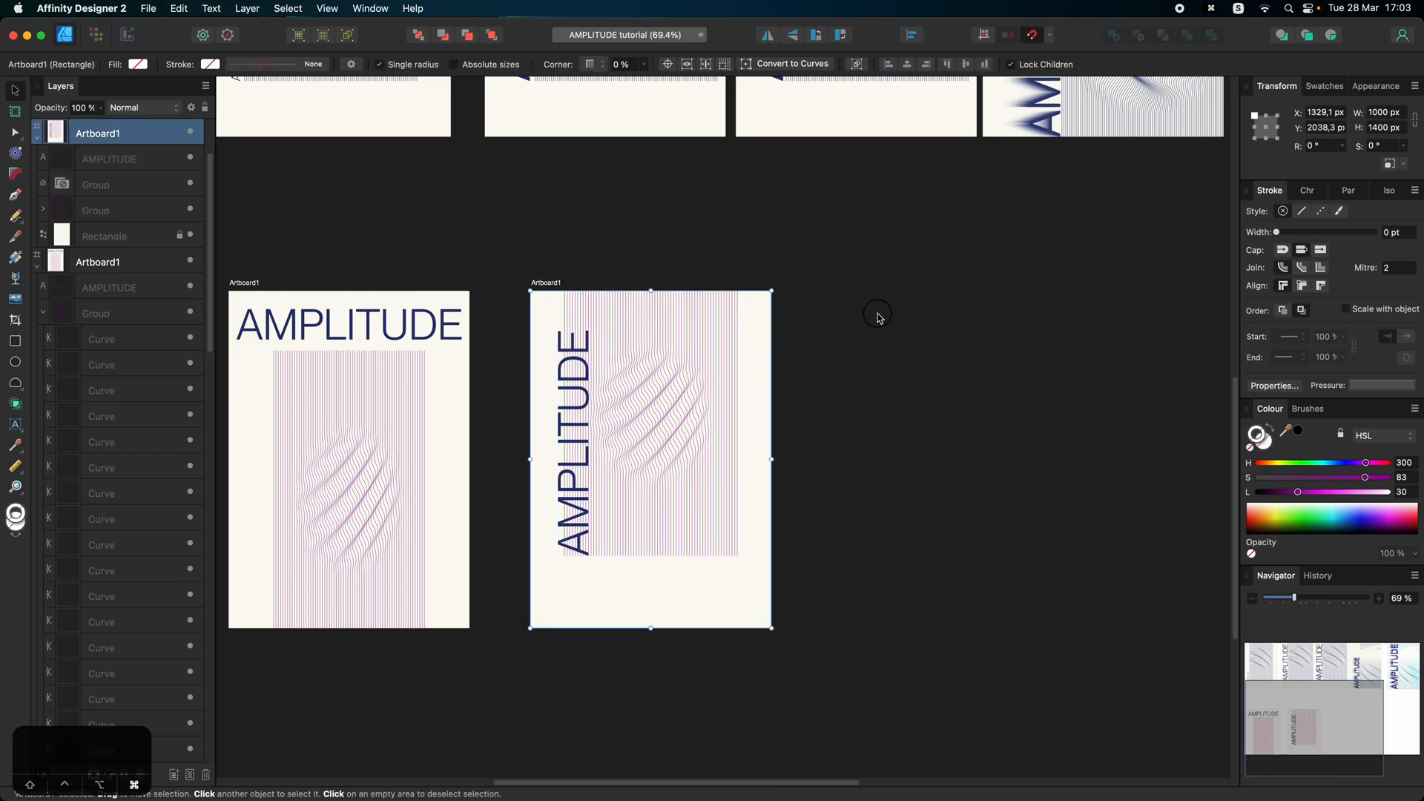
drag(652, 458, 1045, 500)
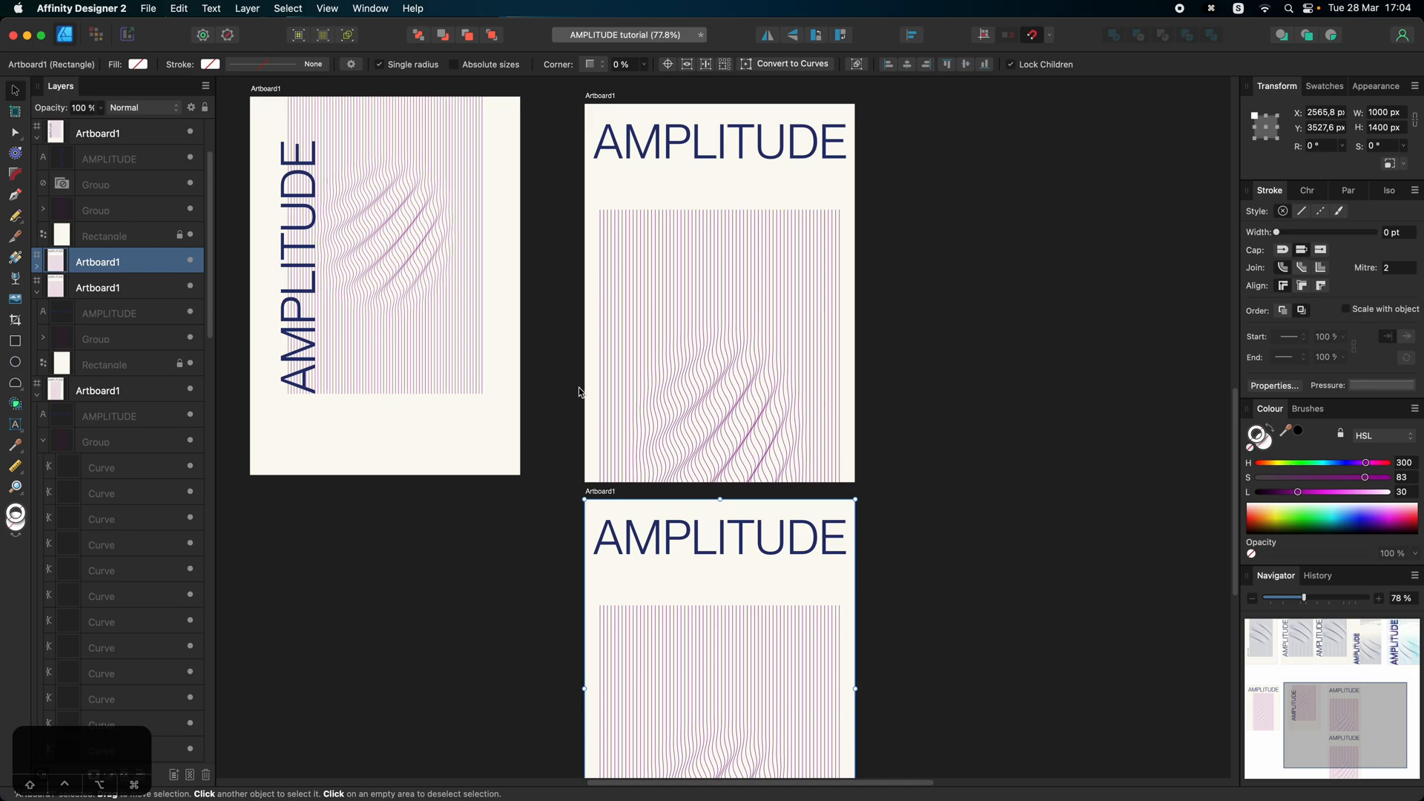
mouse_move(699, 289)
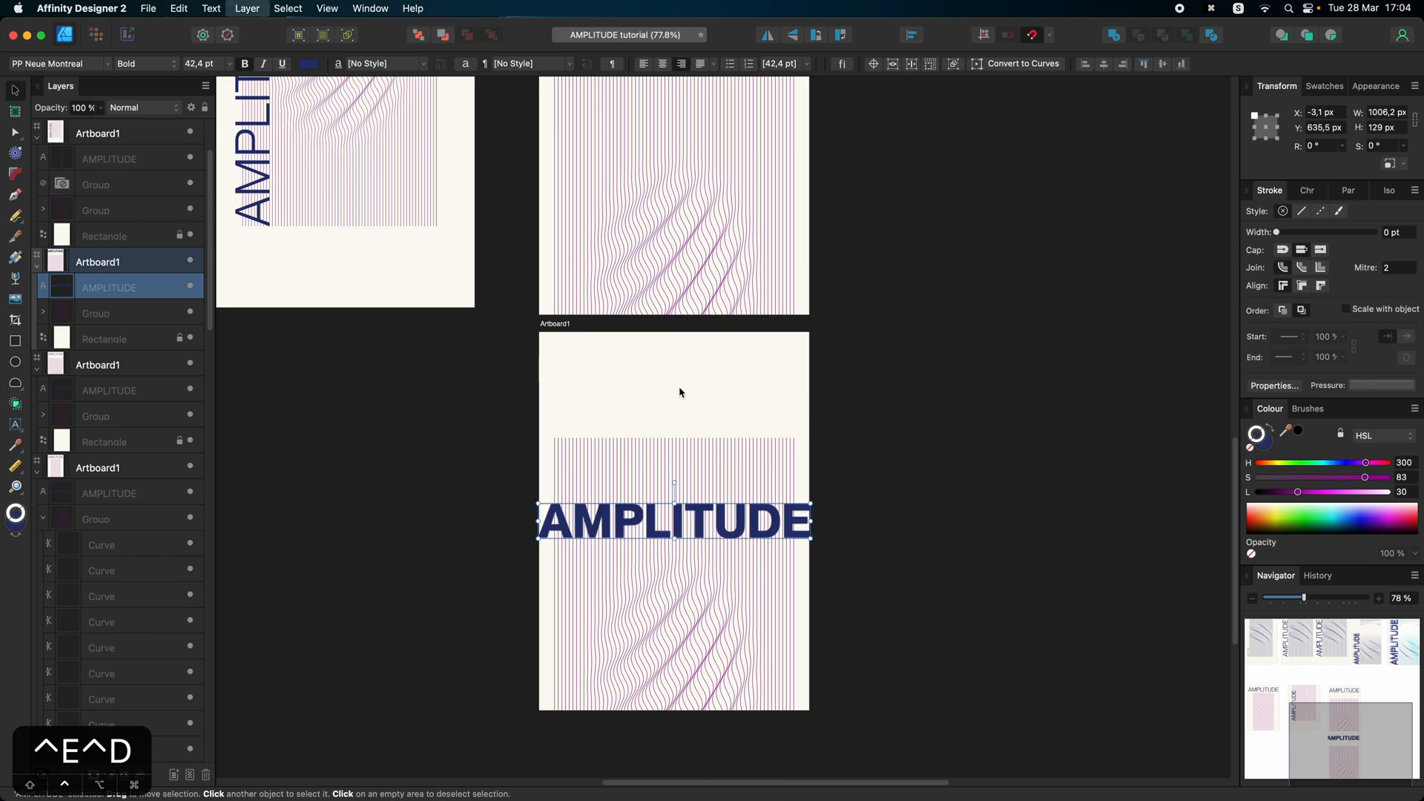
Step: Move the bold AMPLITUDE title up to the top of the third poster artboard
drag(673, 521, 673, 380)
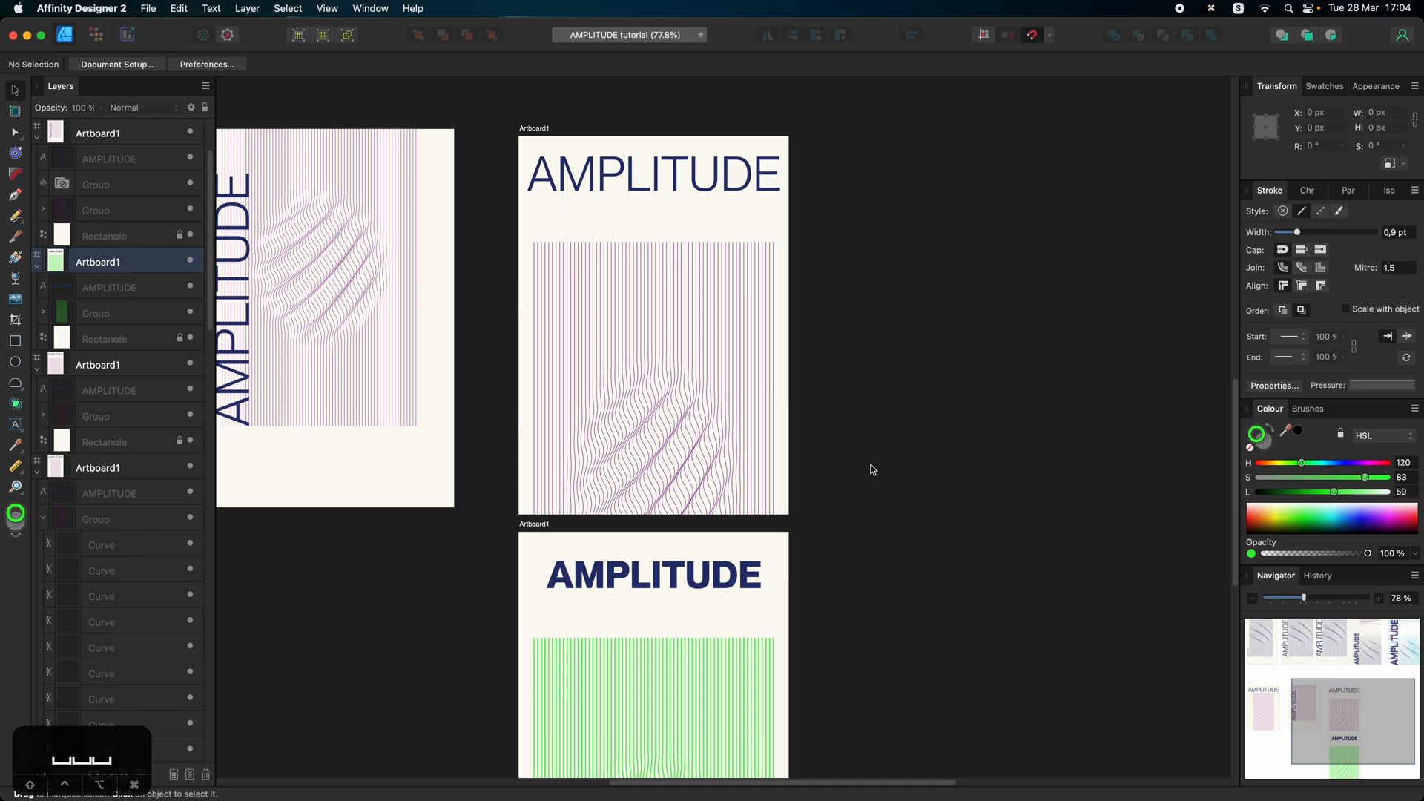
mouse_move(905, 612)
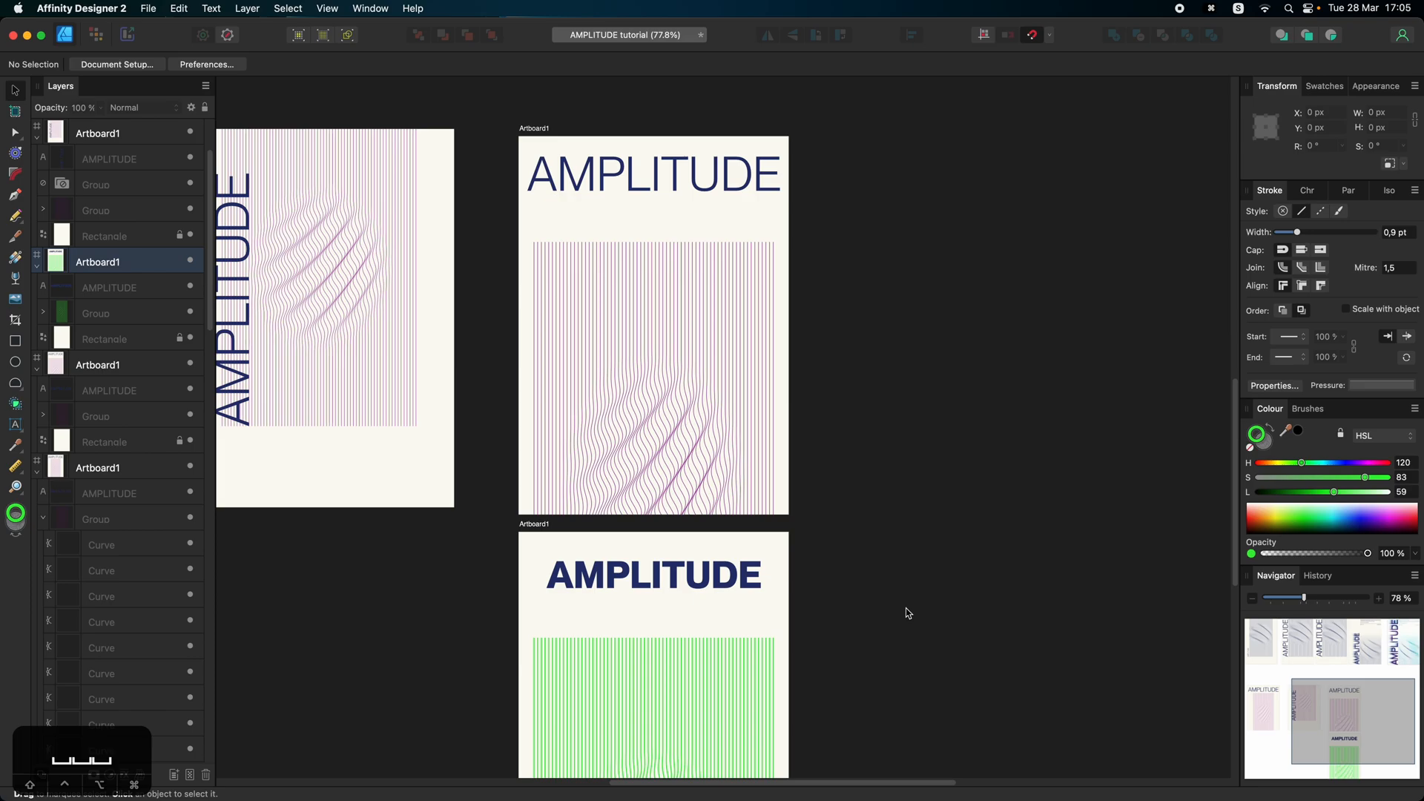
Step: Review the poster variants, then switch to Cavalry's Composition 7 with the AMPLITUDE text
scroll(down, 3)
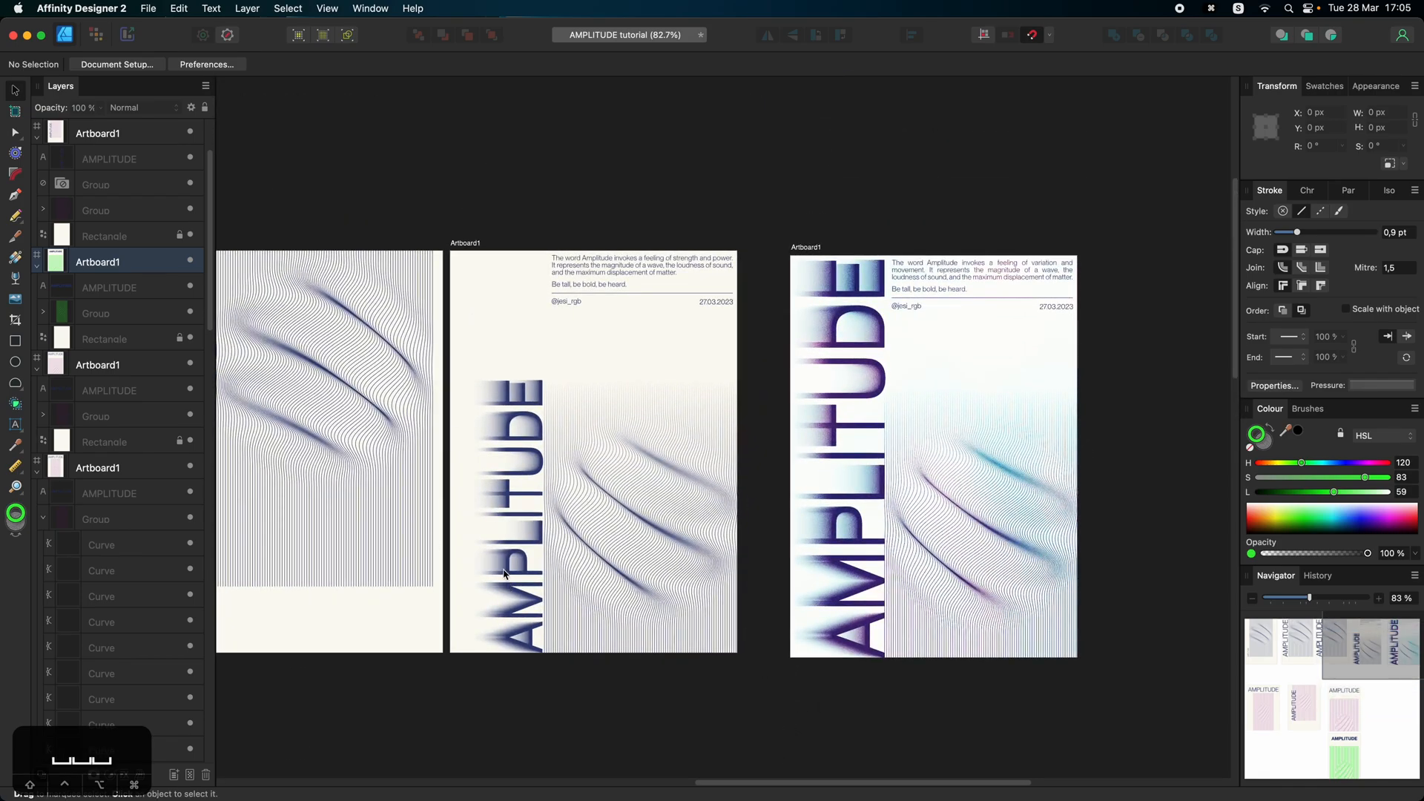
mouse_move(739, 454)
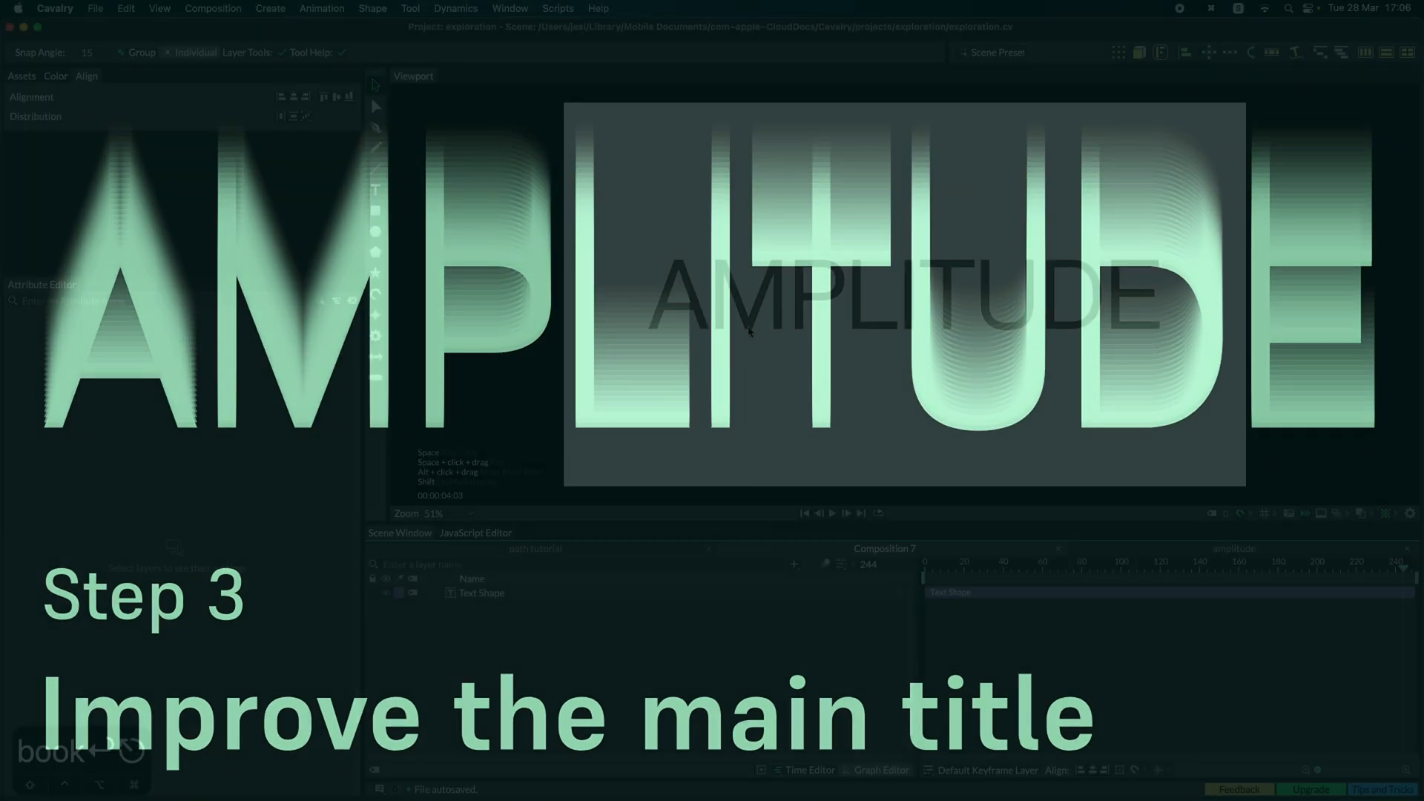
click(481, 592)
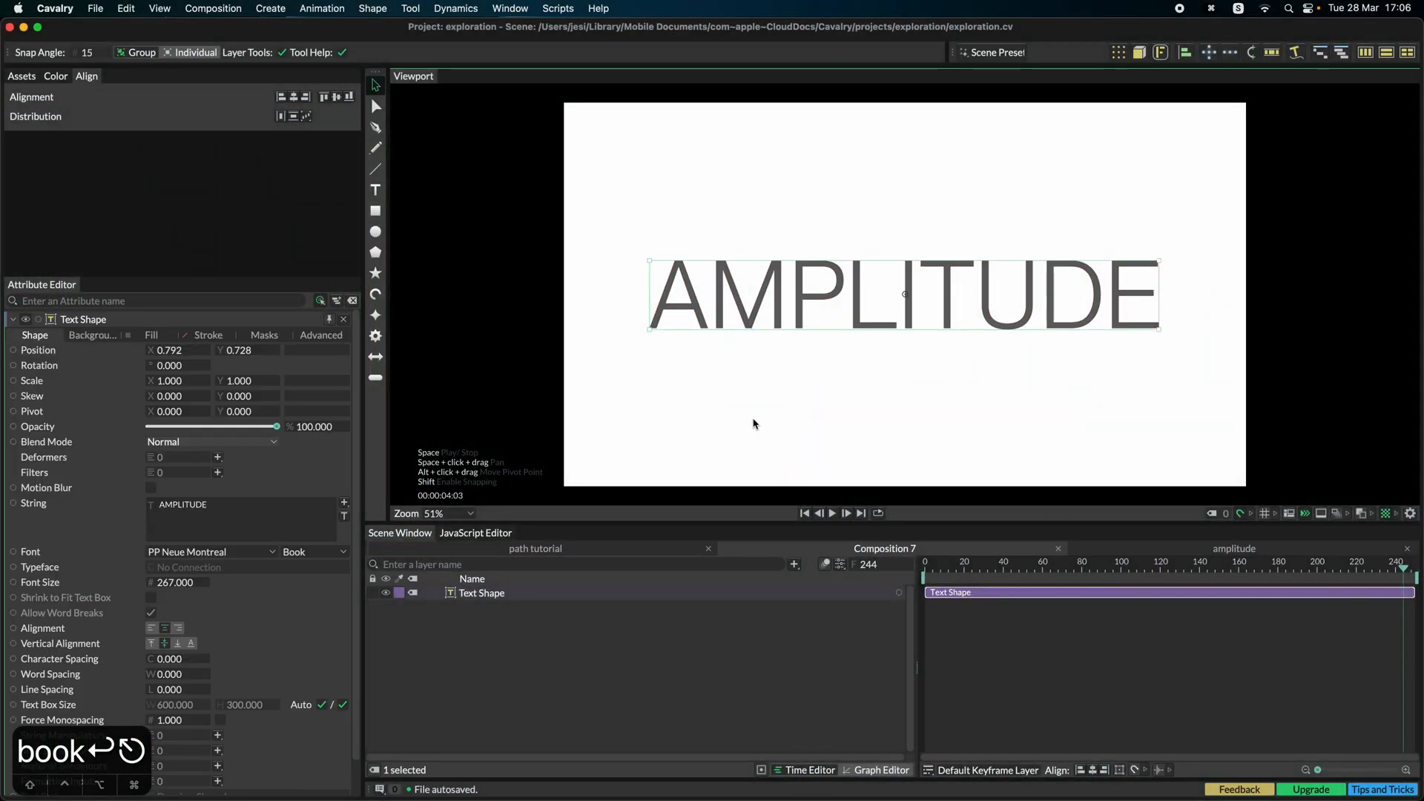
mouse_move(734, 381)
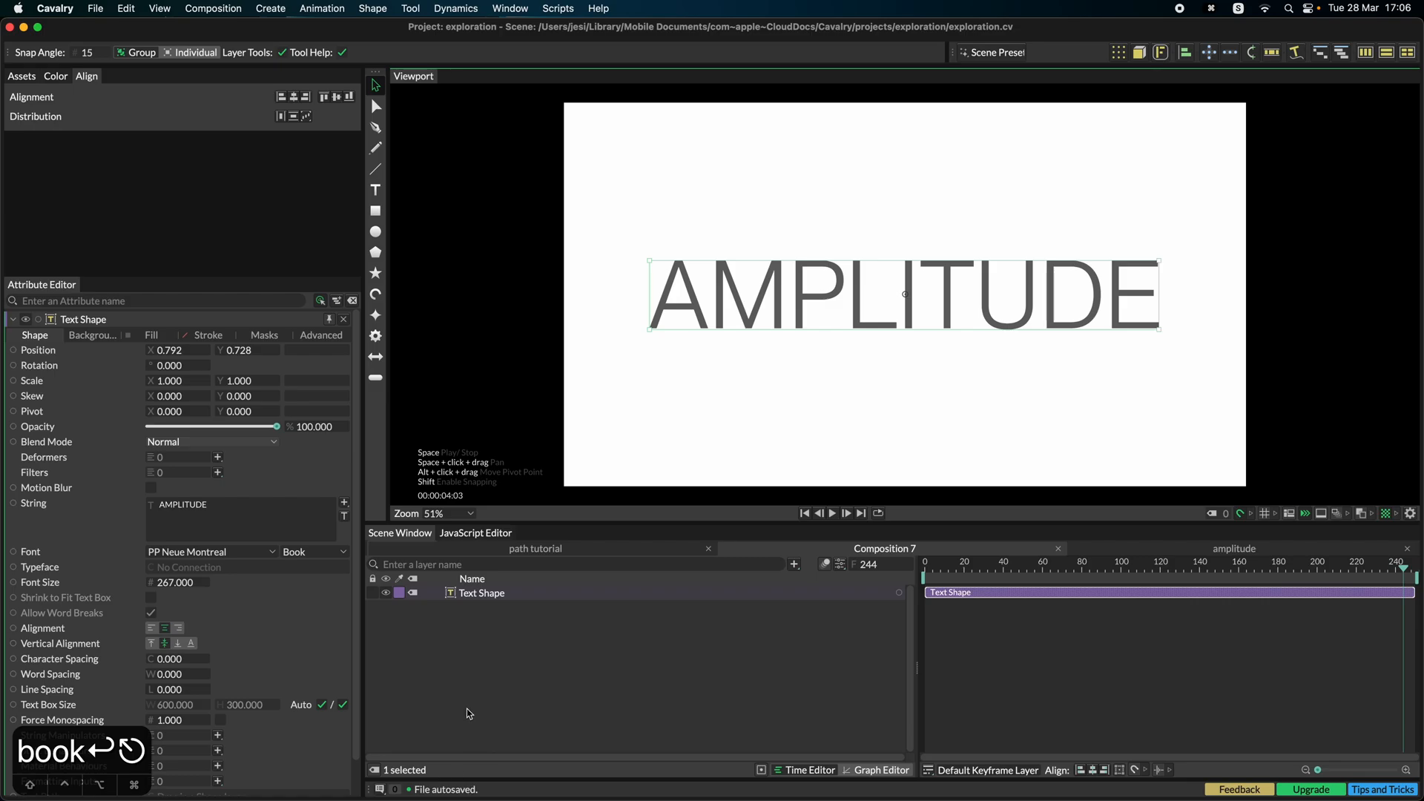
mouse_move(470, 678)
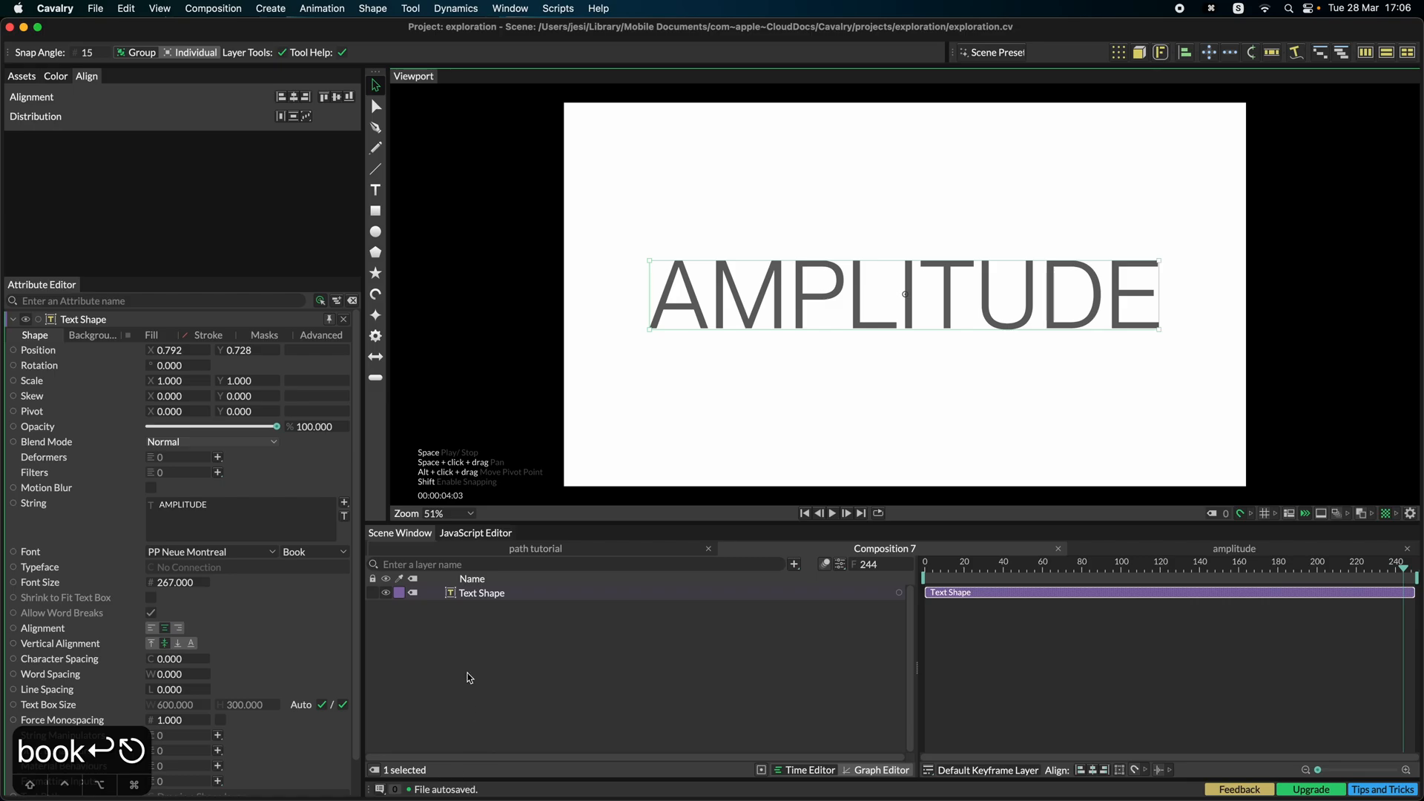
mouse_move(482, 592)
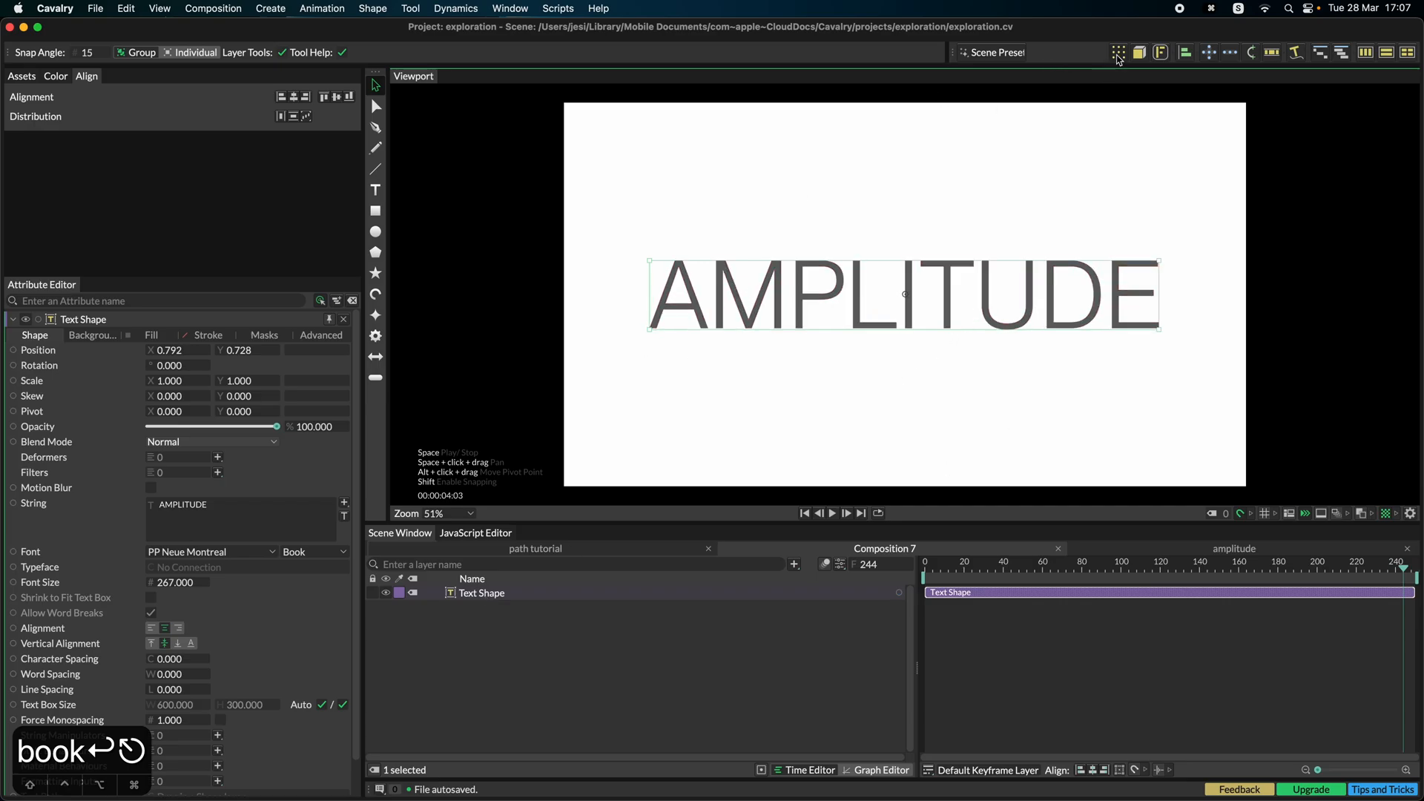
Step: Add a Duplicator to the AMPLITUDE text with Linear distribution stacked vertically
click(1118, 51)
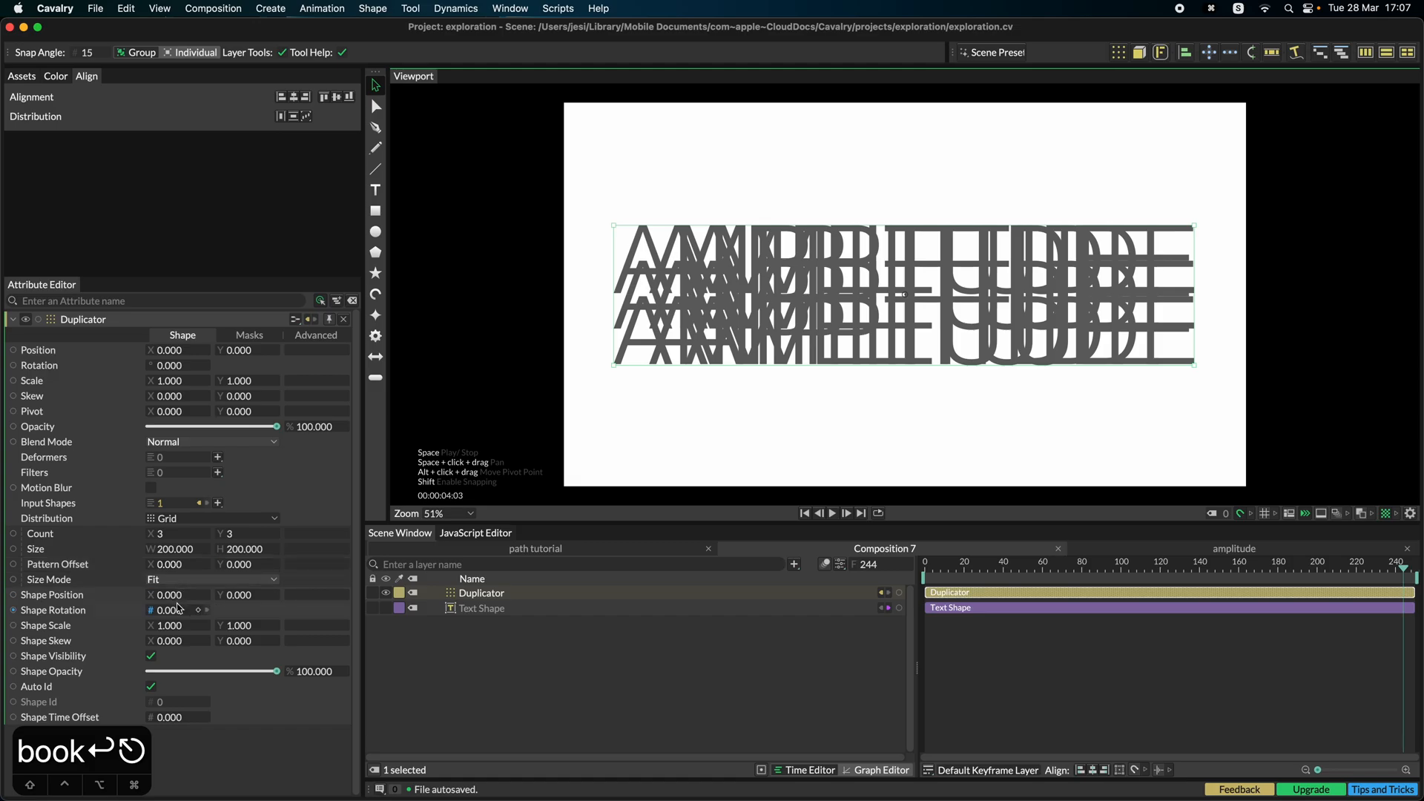
click(212, 580)
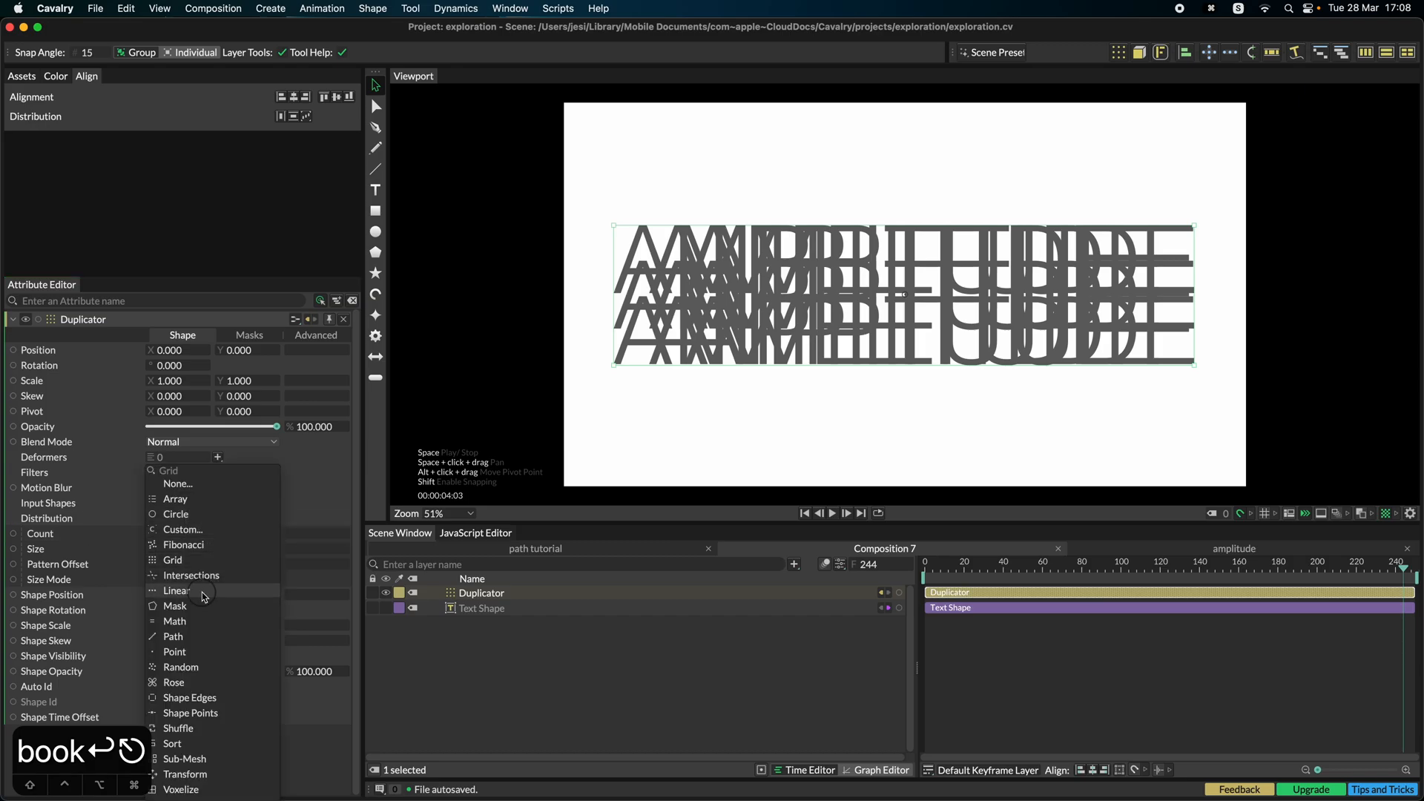
click(178, 591)
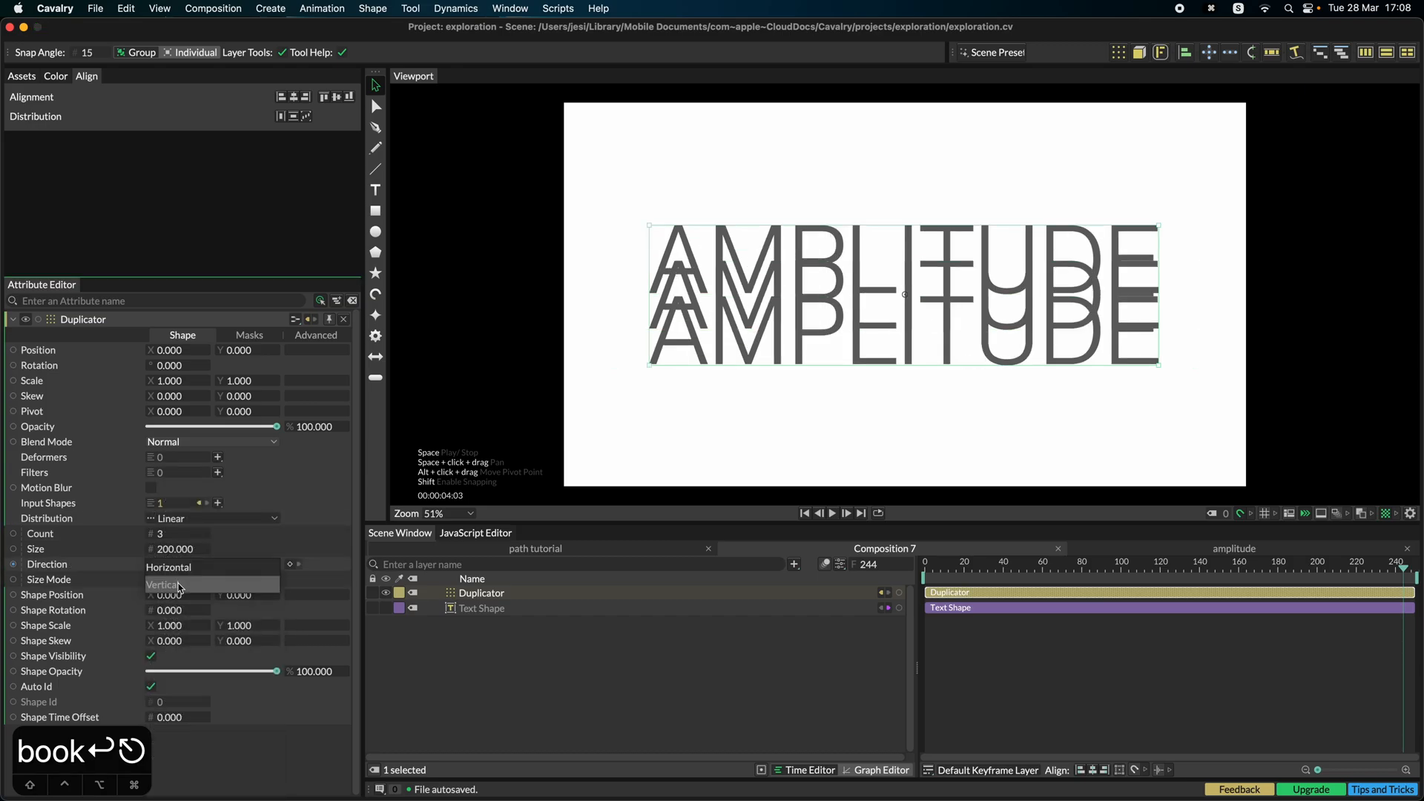
click(167, 585)
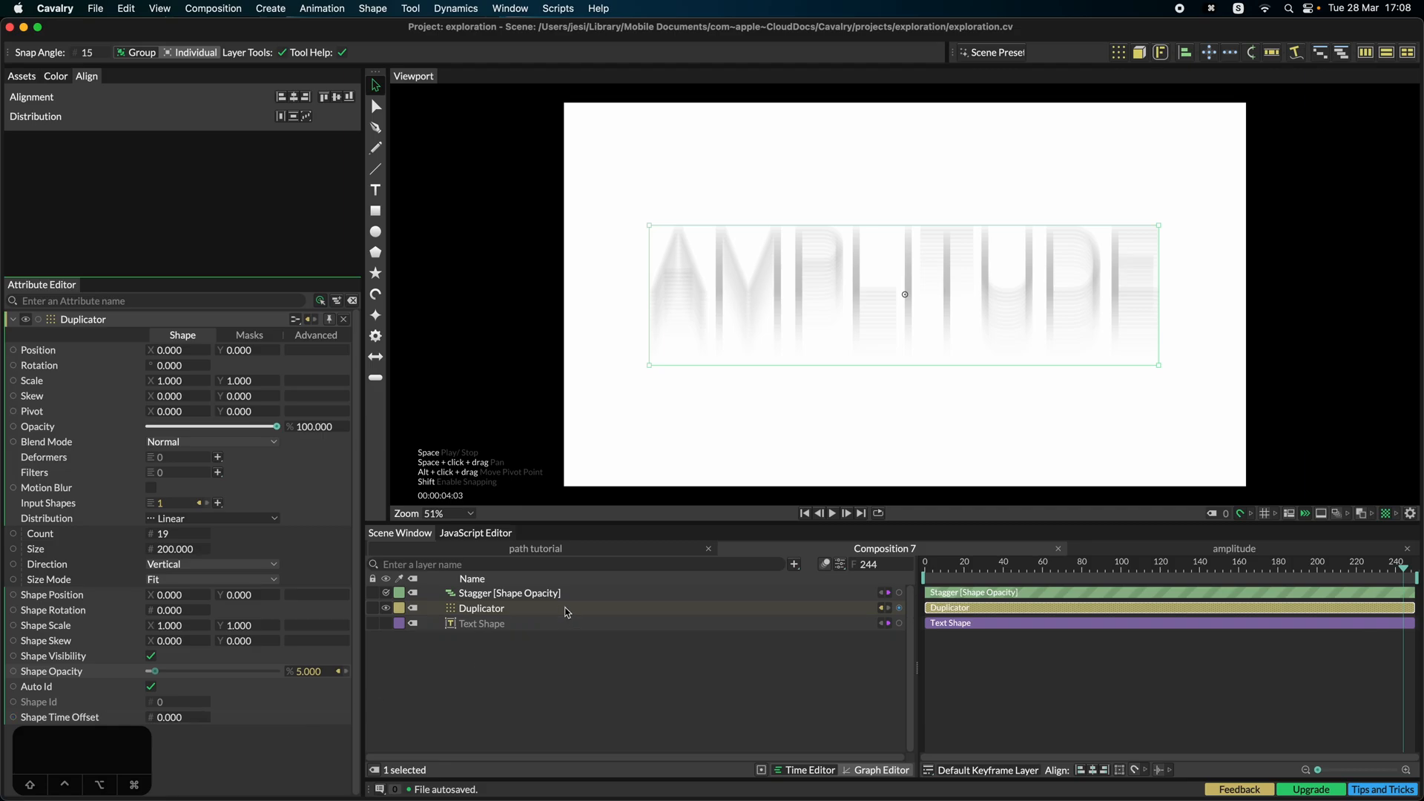
Step: Set the opacity Stagger's Maximum to 100 and bring up its falloff graph for easing
click(510, 592)
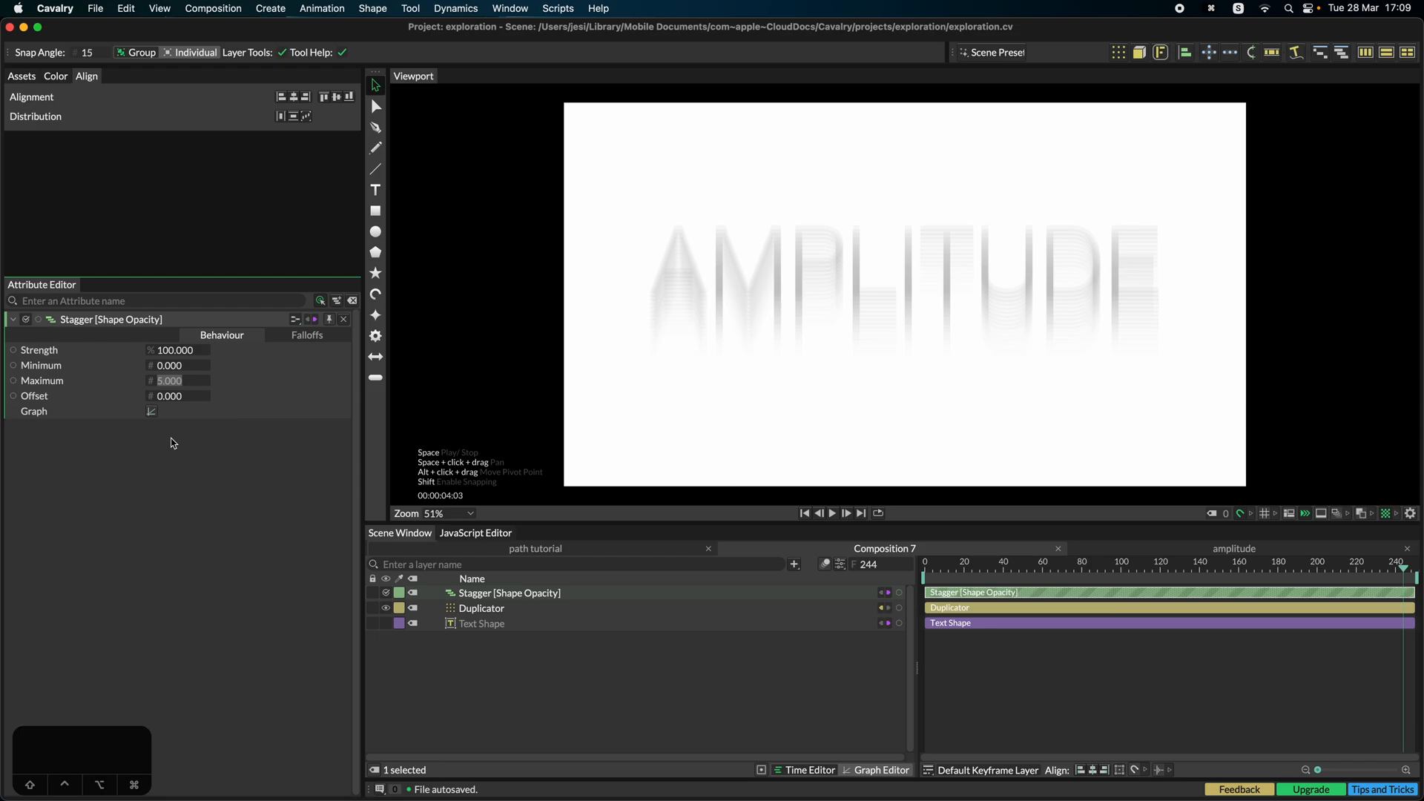
text(100)
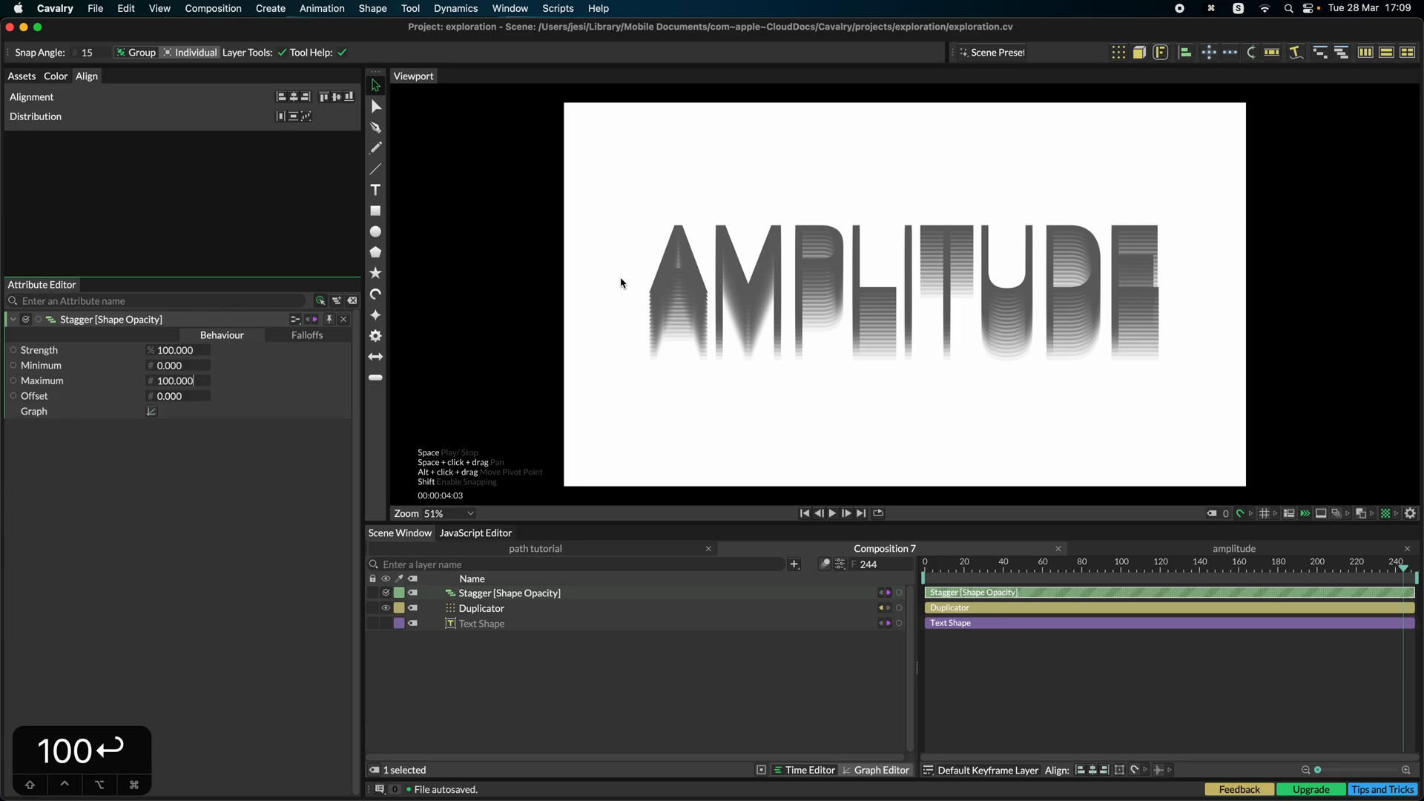
mouse_move(709, 488)
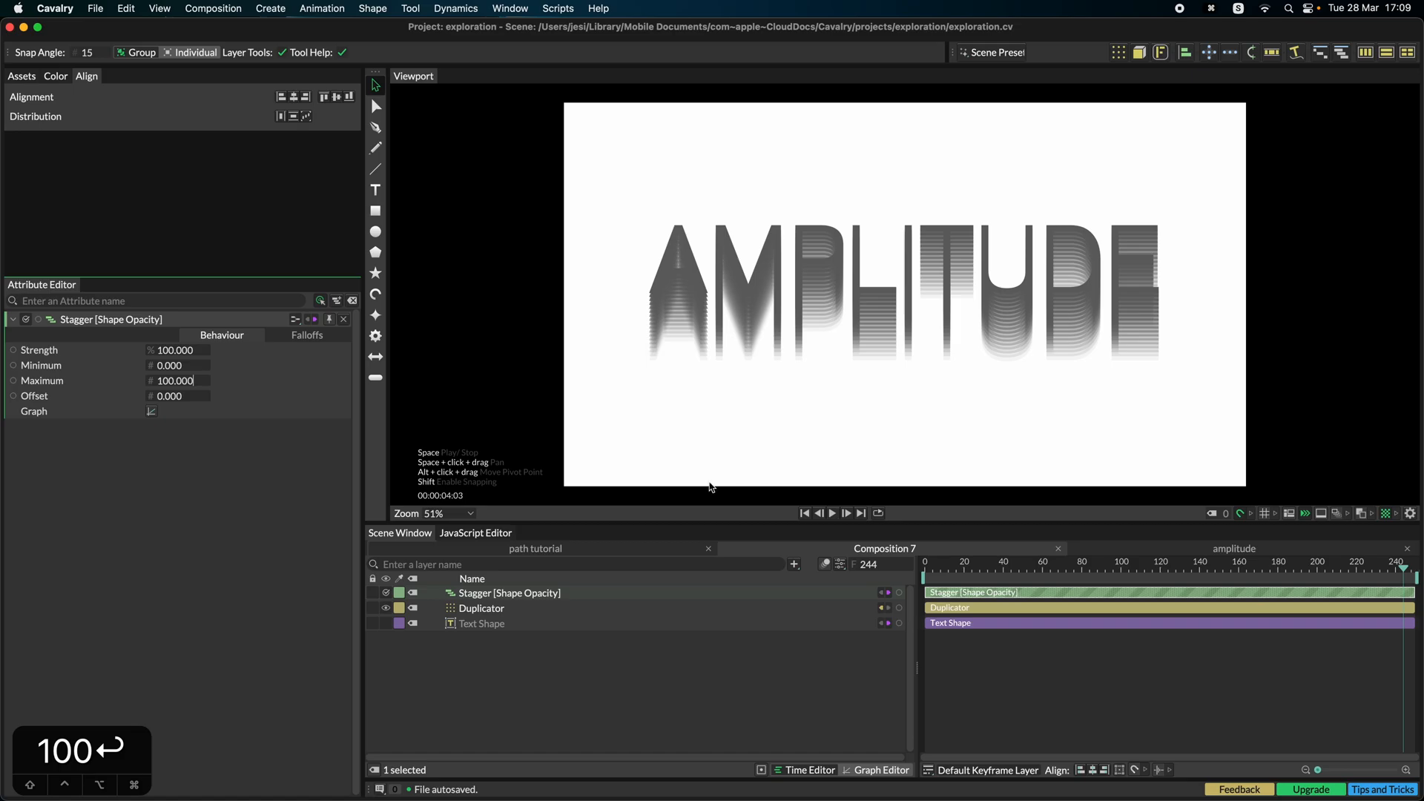
click(151, 411)
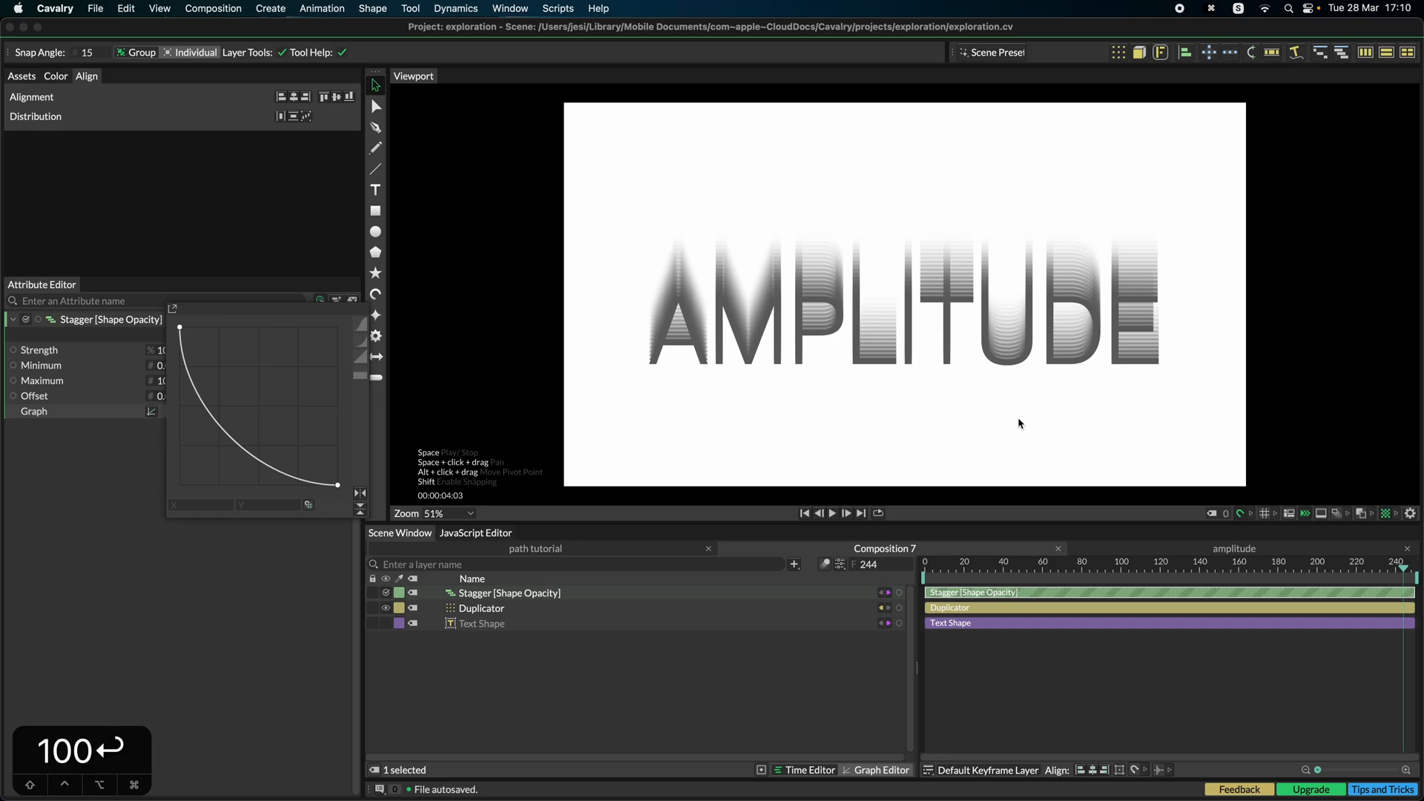
mouse_move(752, 439)
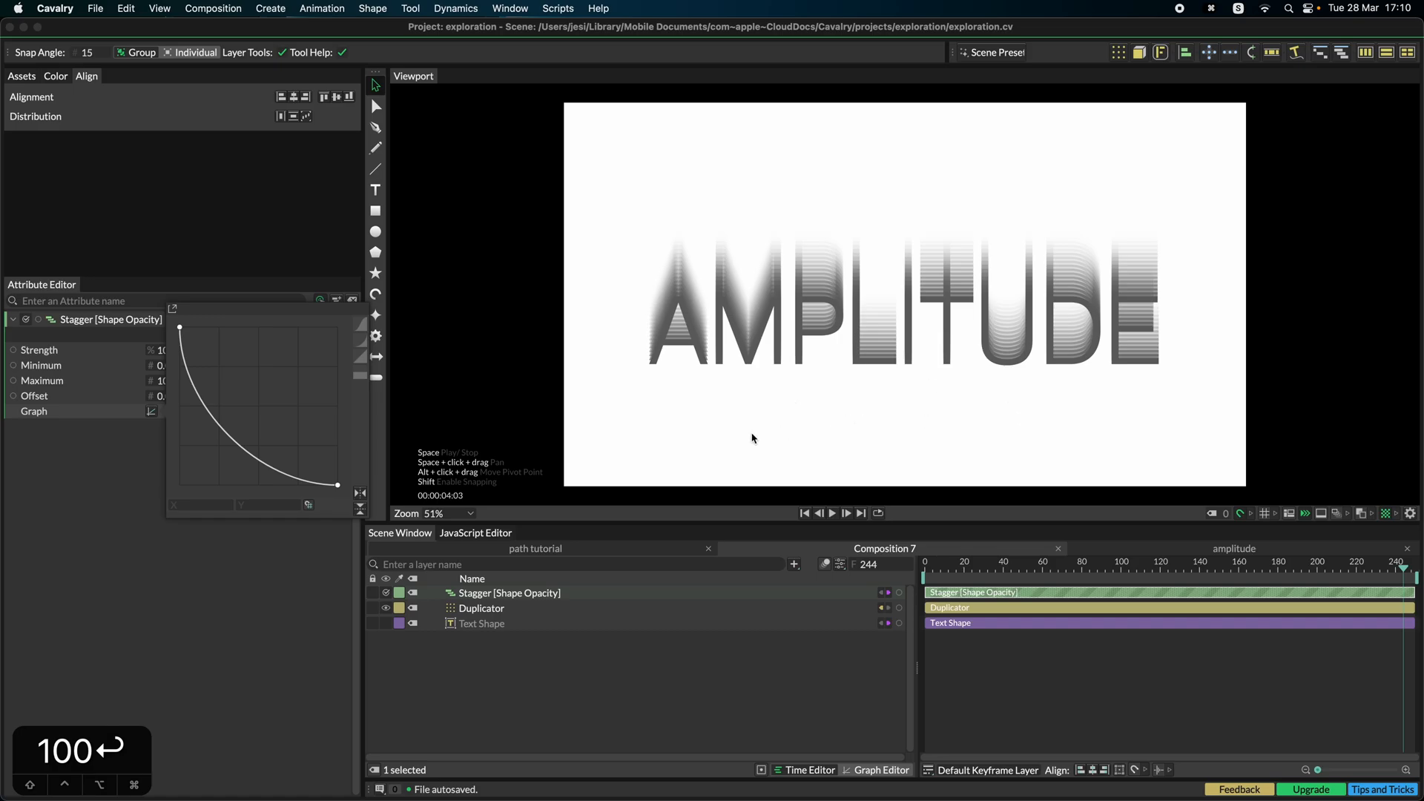
mouse_move(701, 164)
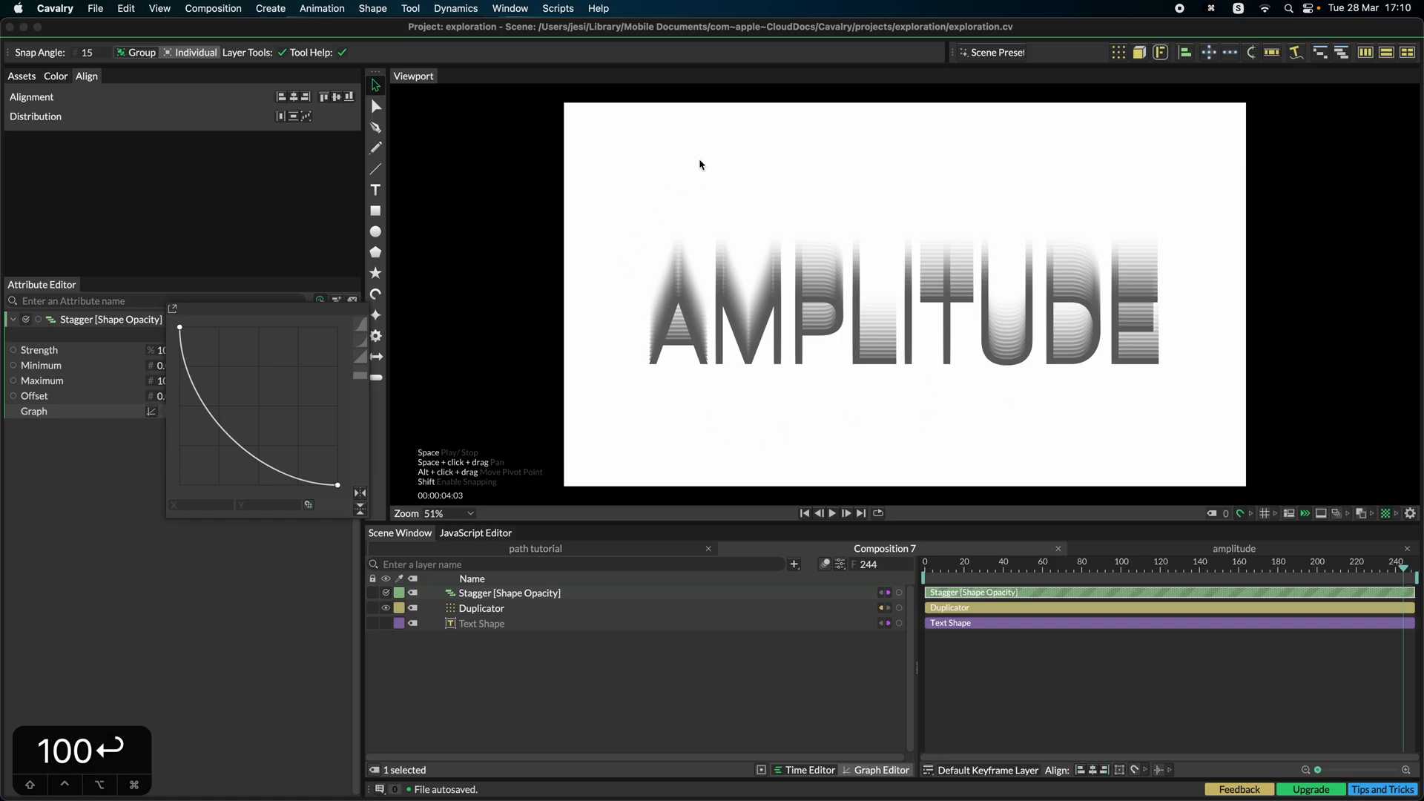
mouse_move(977, 322)
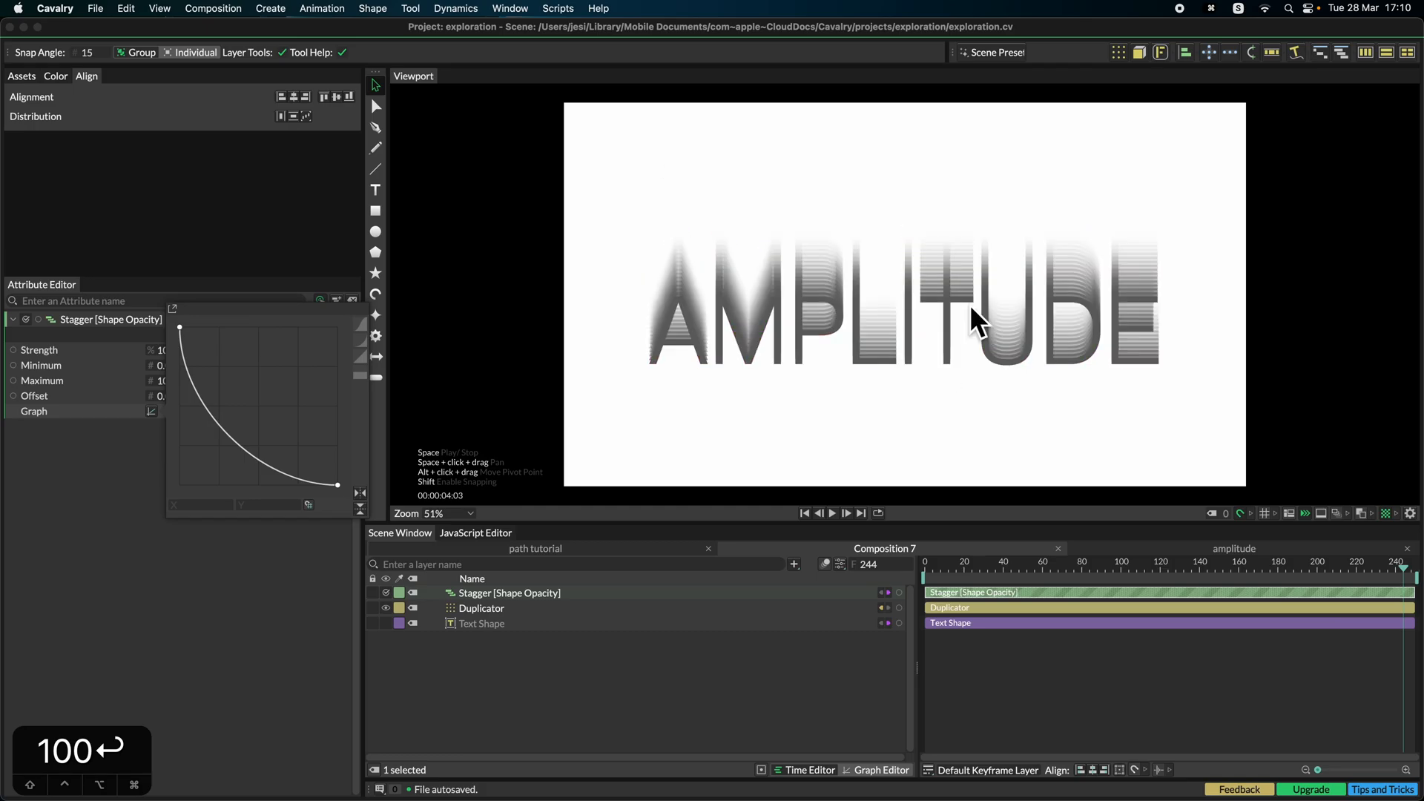
Step: Try a 90° per-copy rotation spread horizontally on the Duplicator, then return to the upright stack
click(481, 608)
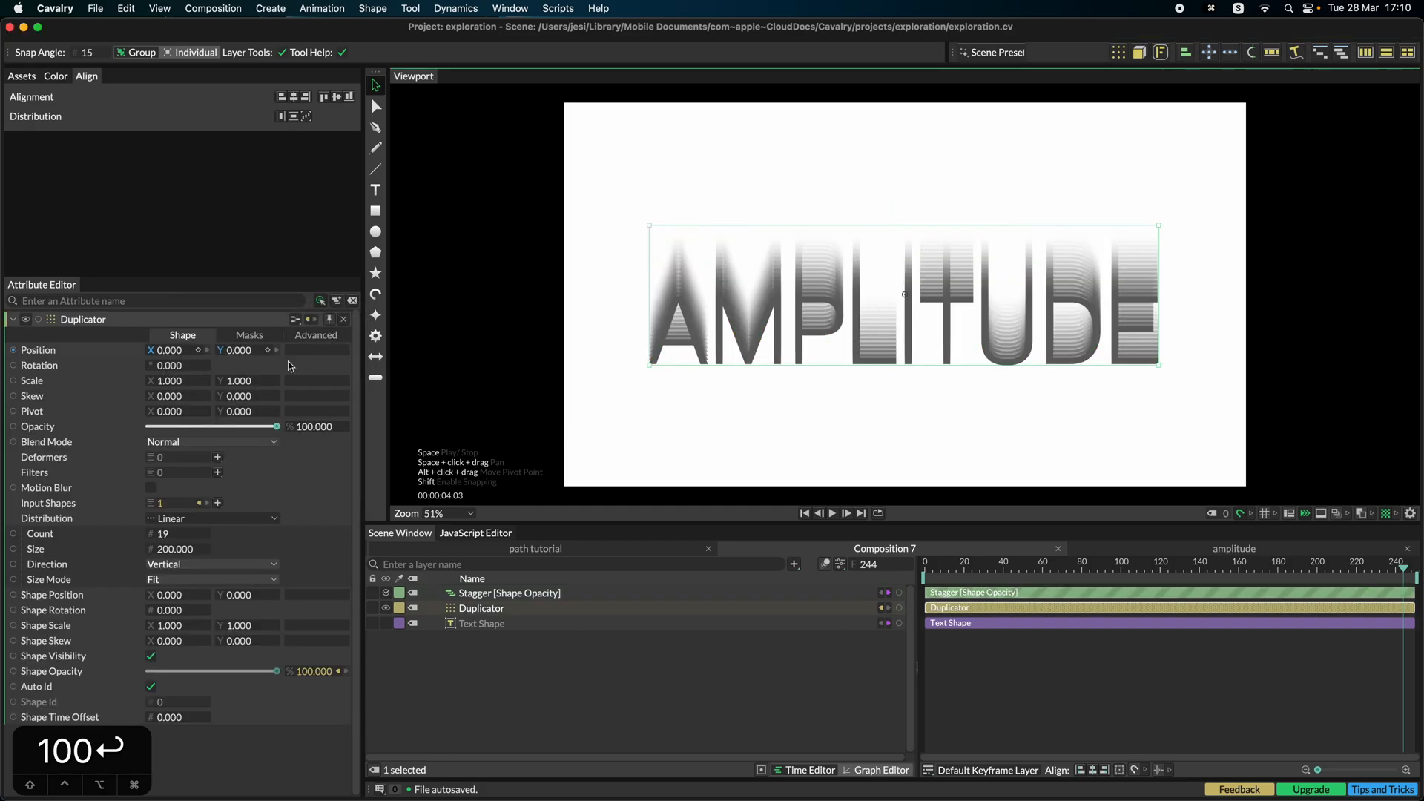
click(172, 610)
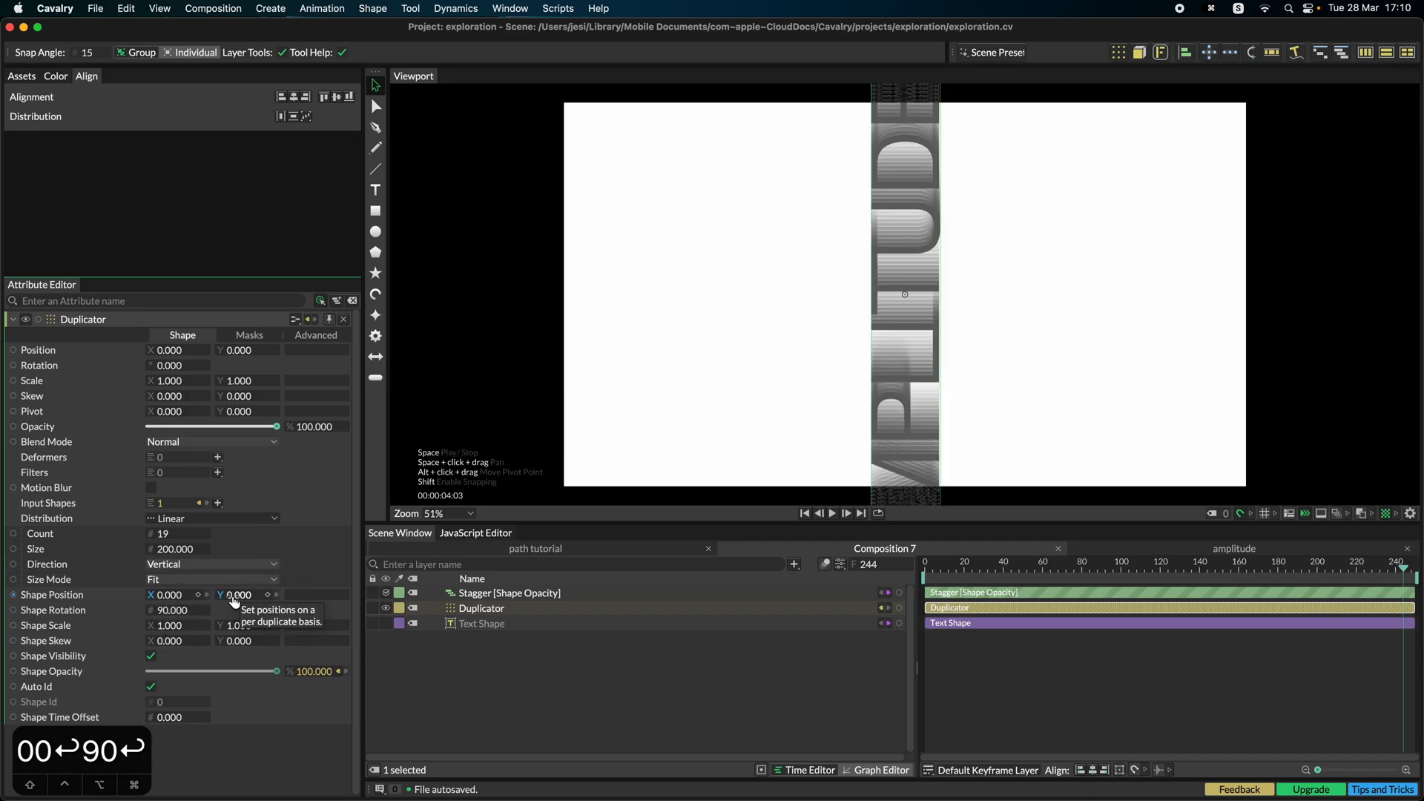
click(212, 564)
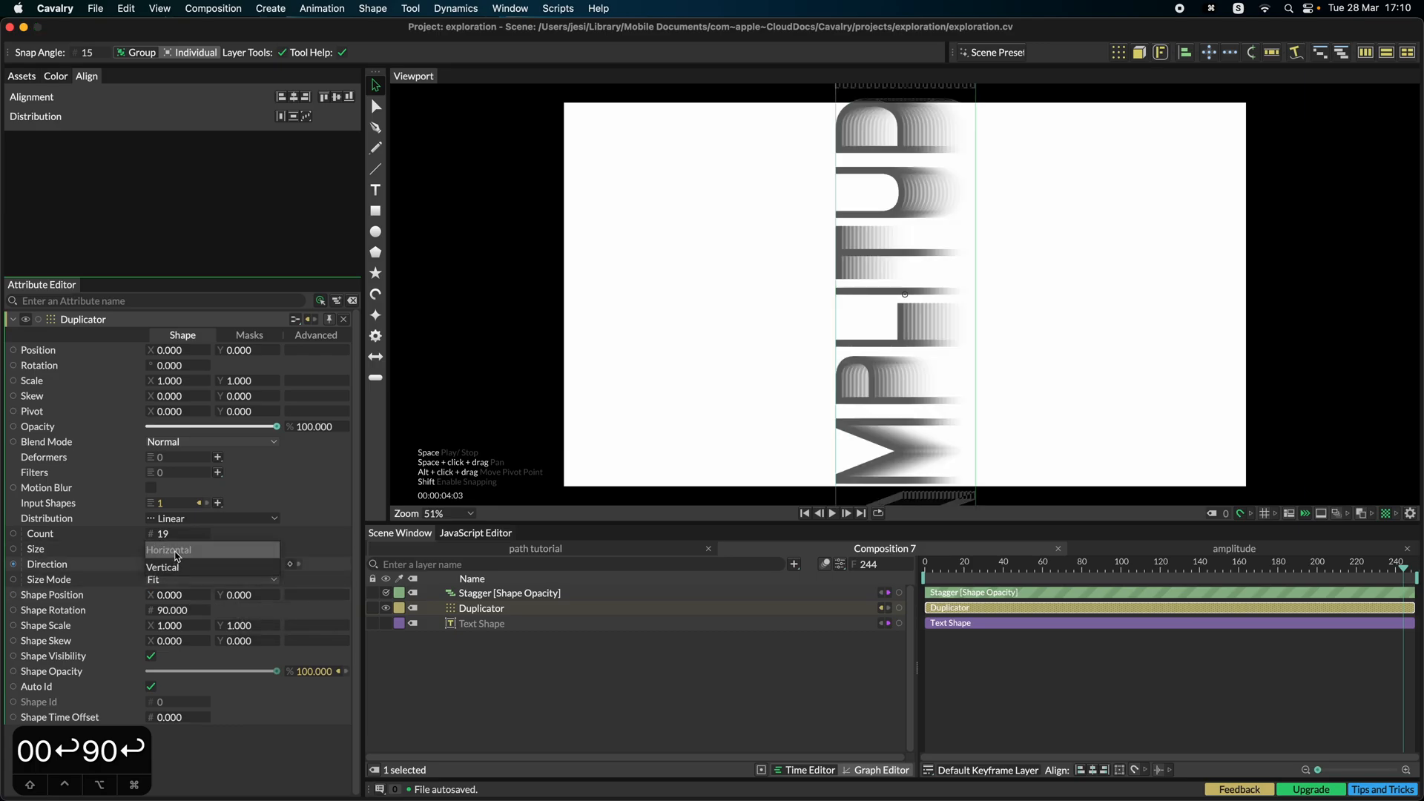
click(509, 592)
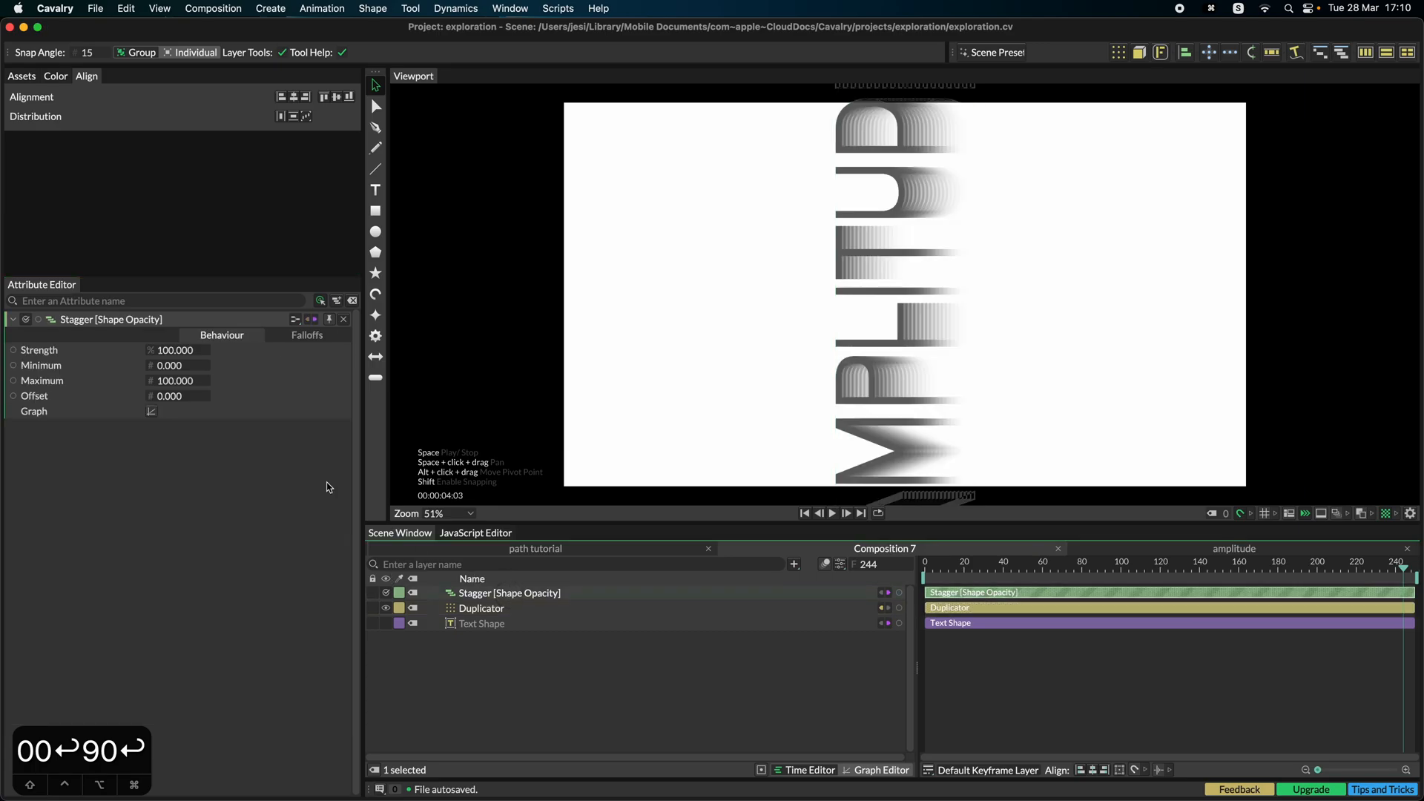
click(152, 411)
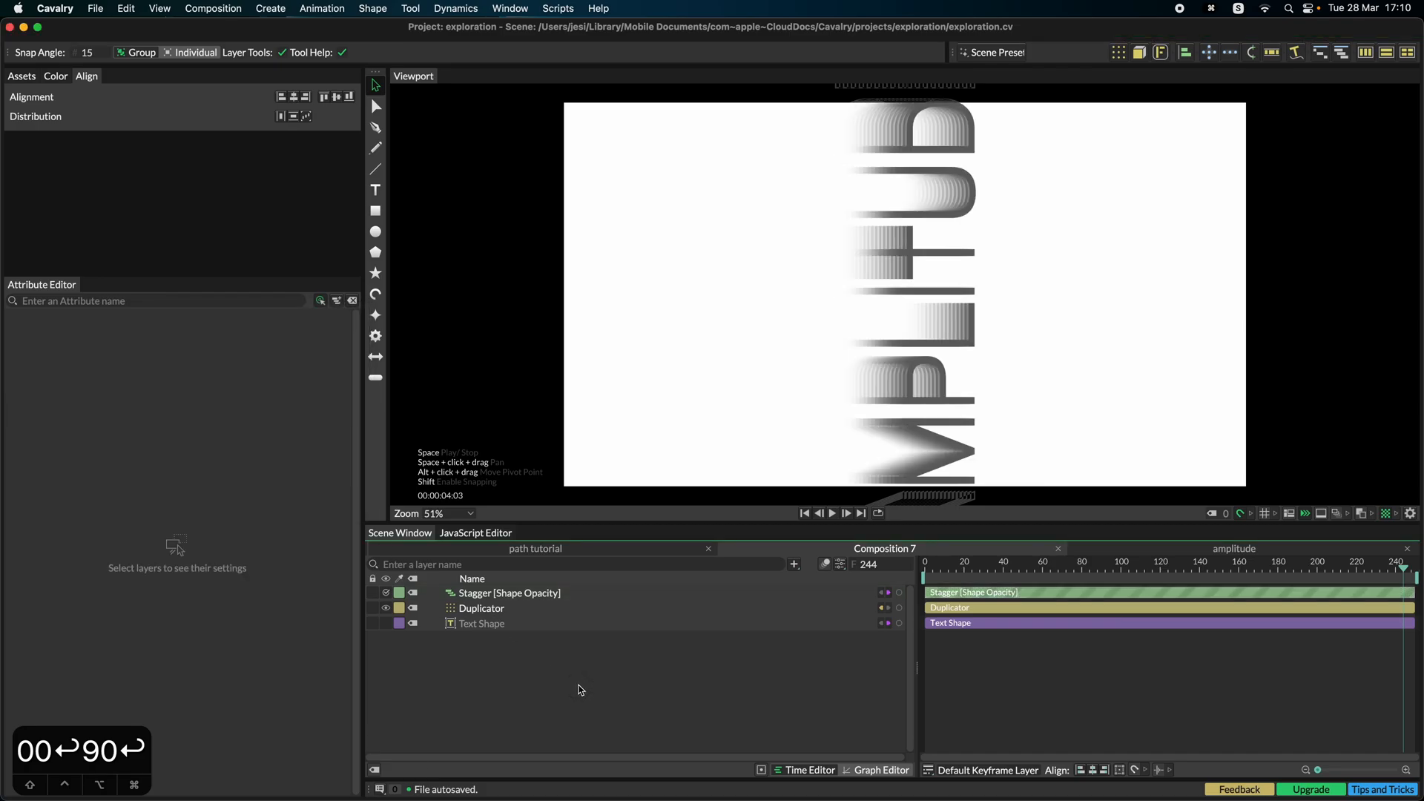
click(509, 592)
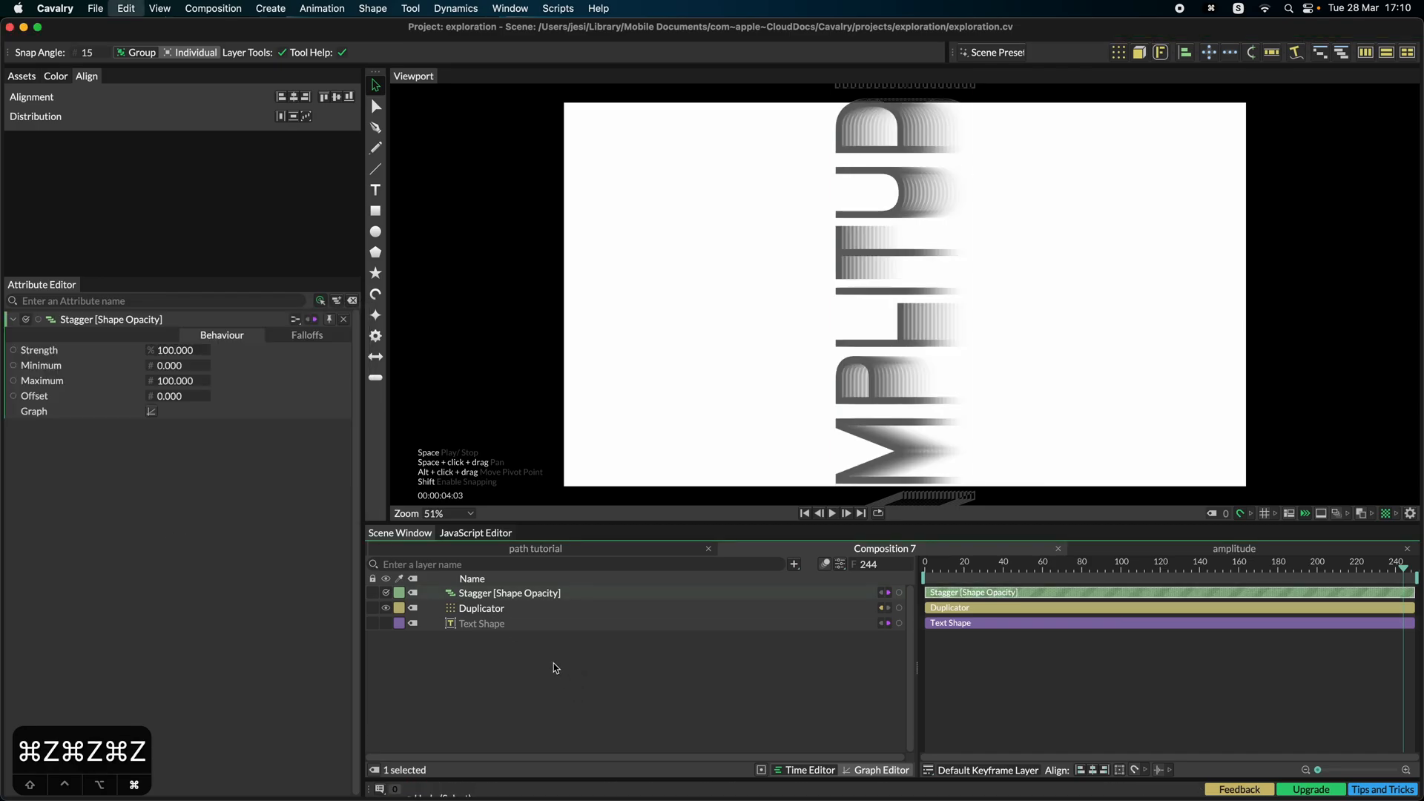
click(481, 608)
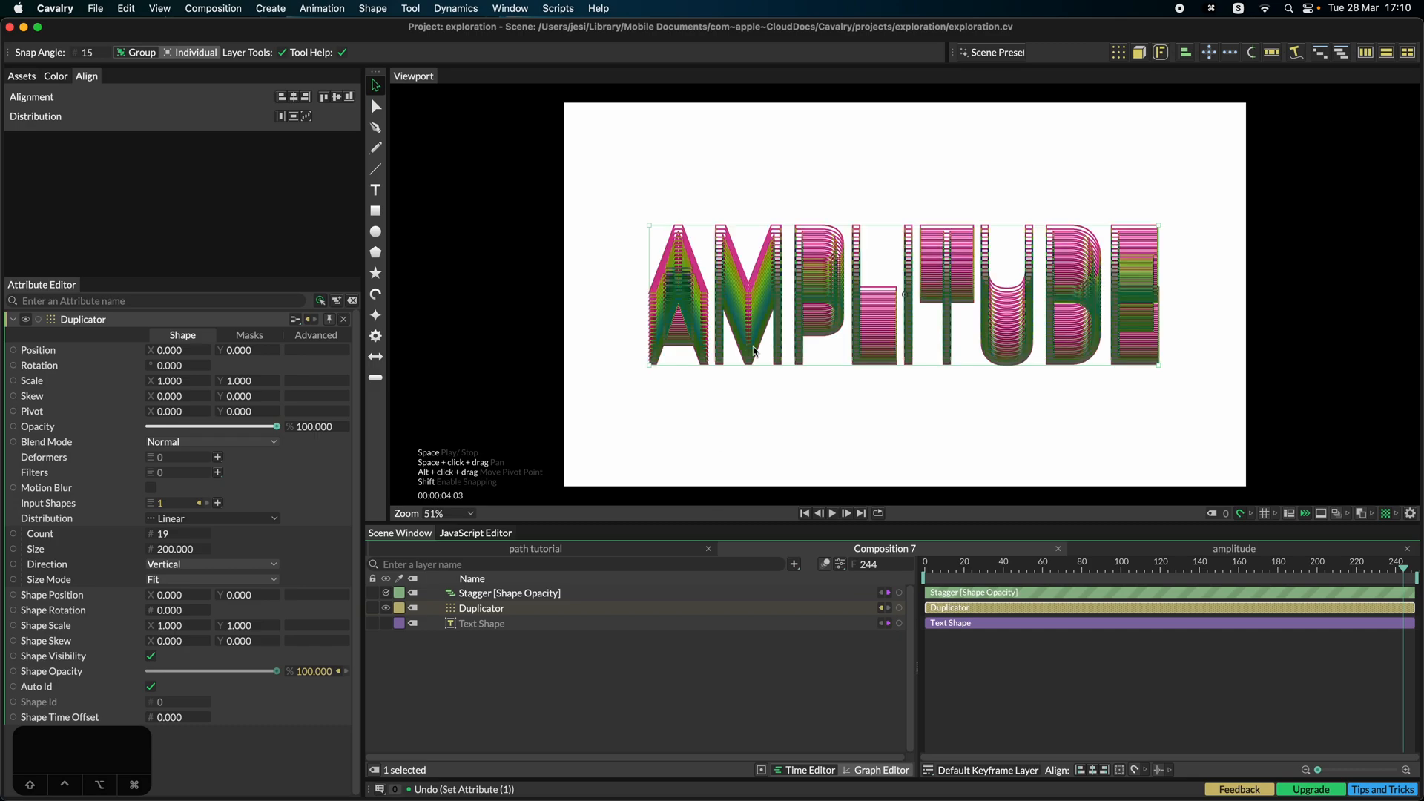
Step: Switch to Affinity Designer 2 and place the pasted AMPLITUDE outline group onto the artboards
key(cmd+tab)
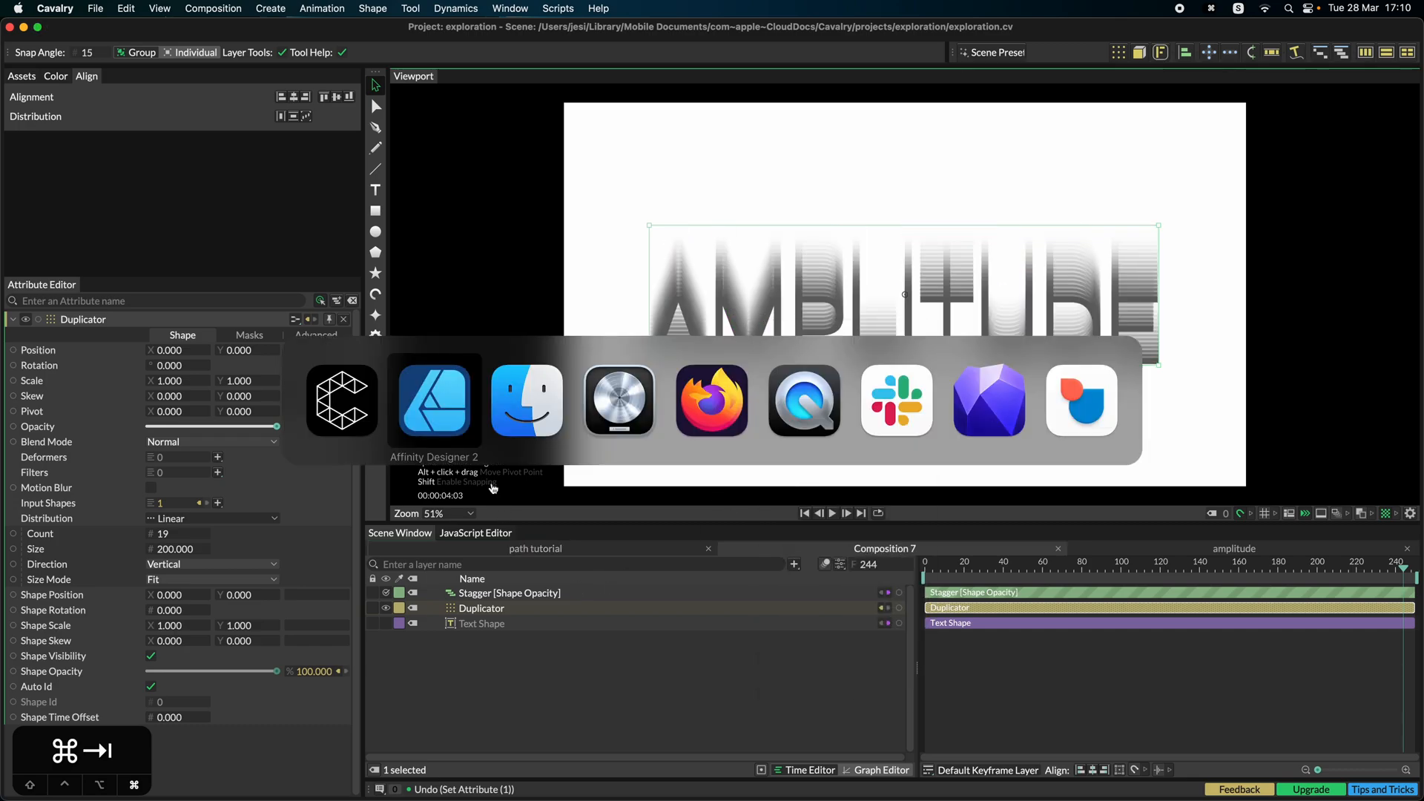
click(435, 401)
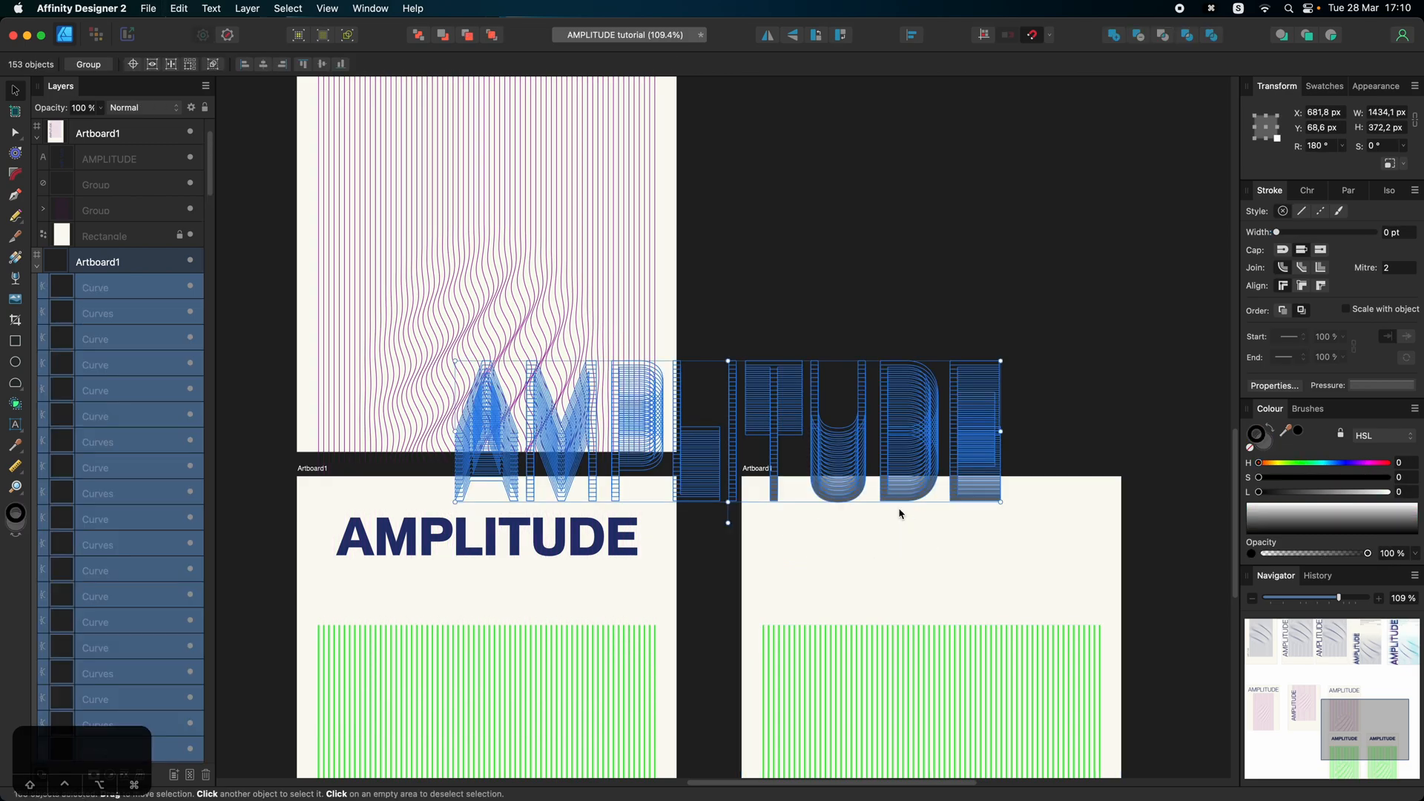
drag(727, 432, 872, 577)
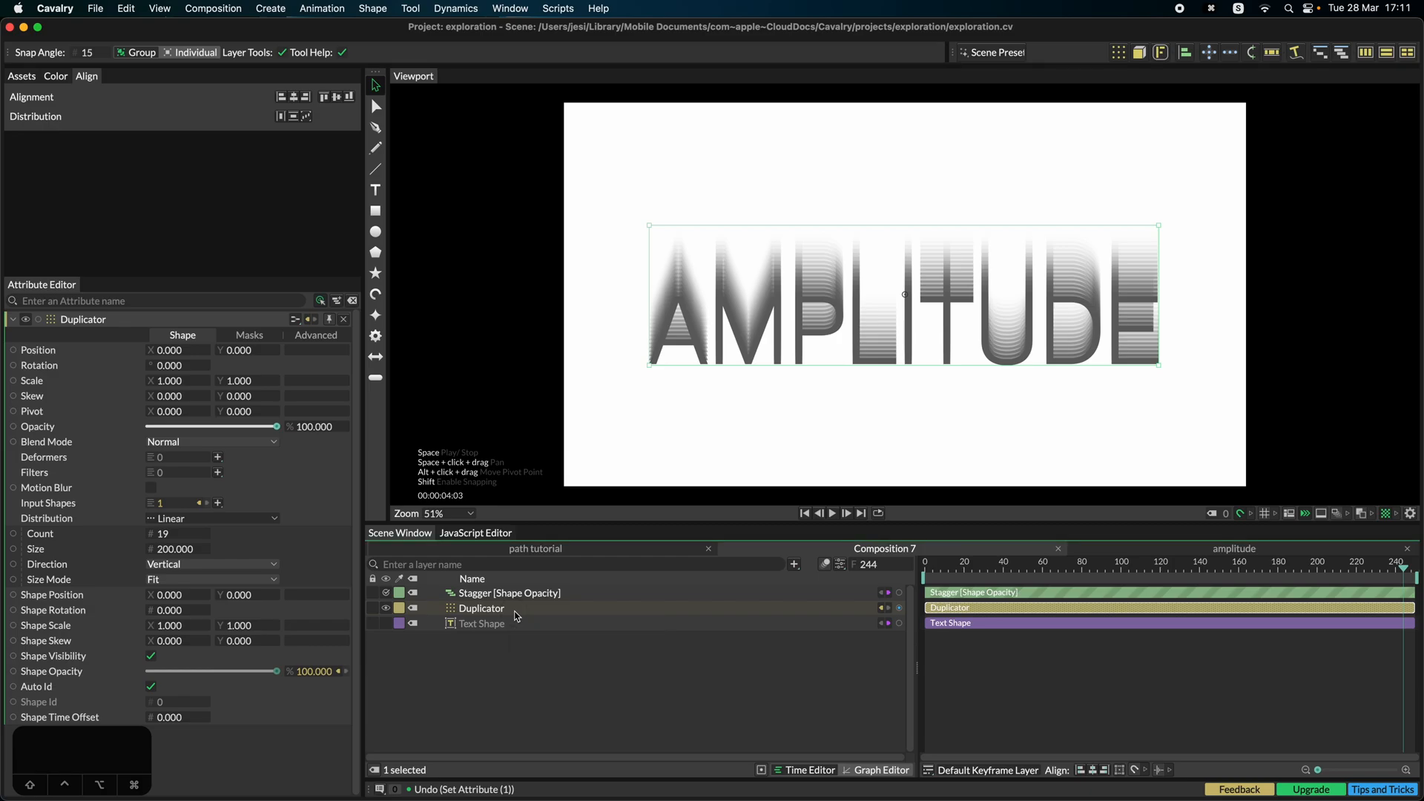
Step: Set the Duplicator Count to 100 and inspect the Stagger falloff graph
click(167, 533)
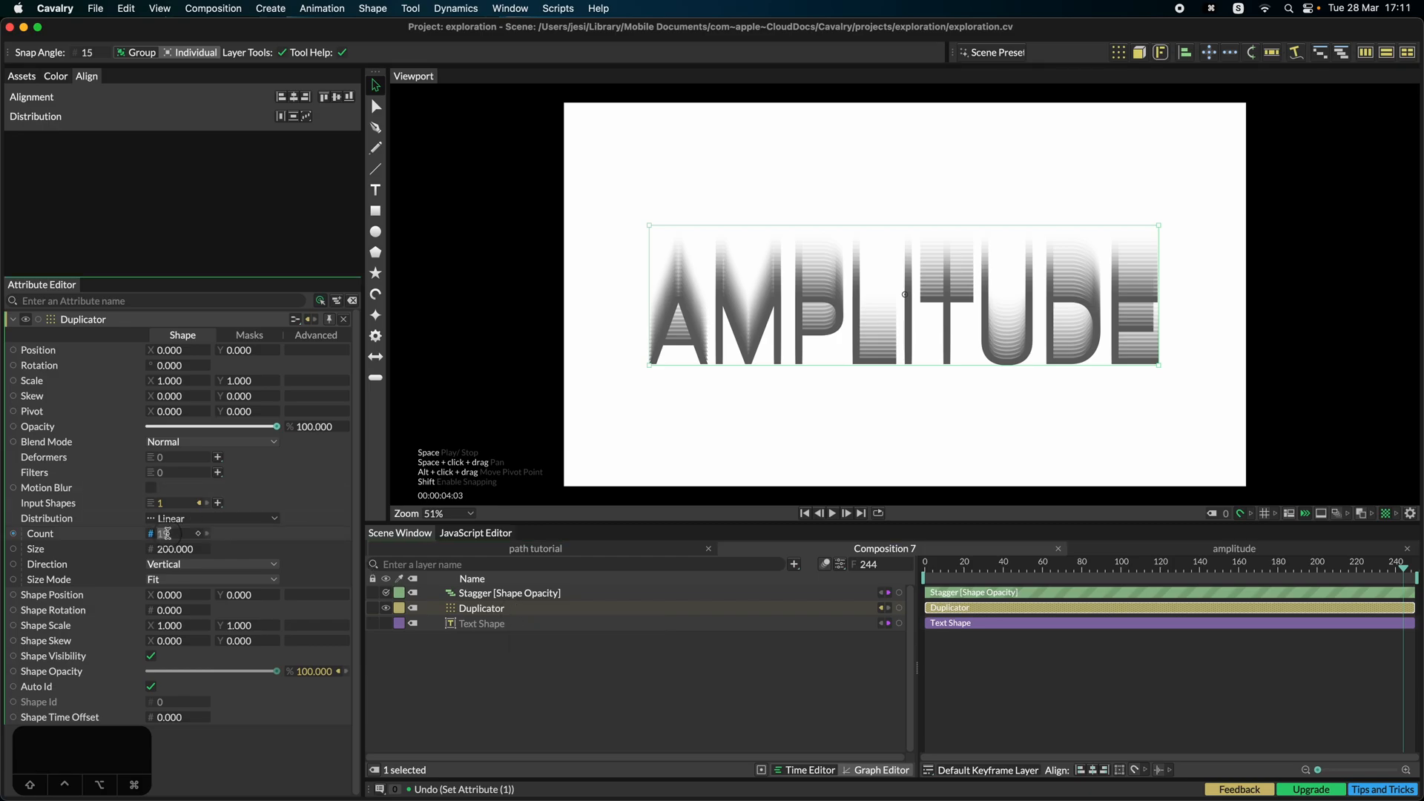
text(100)
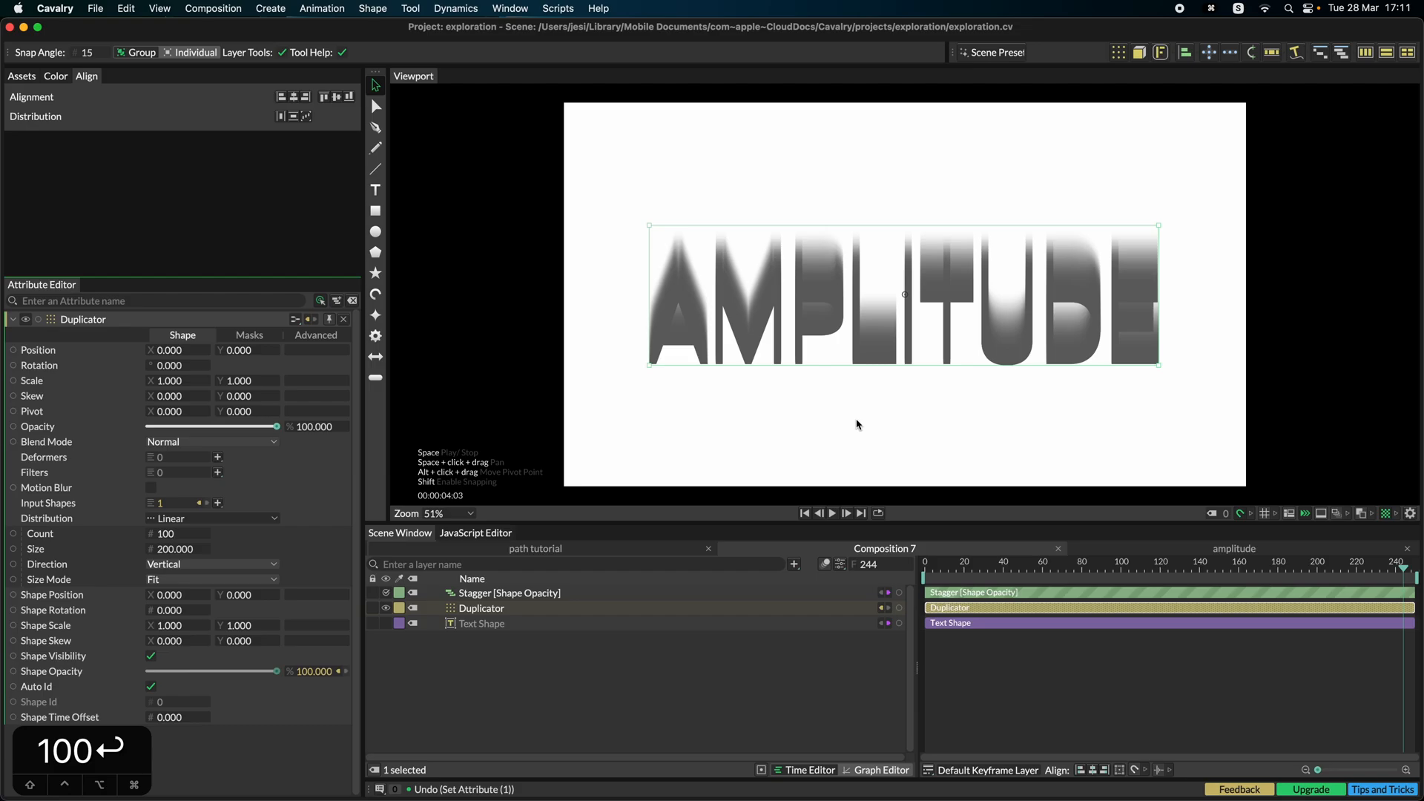
click(509, 592)
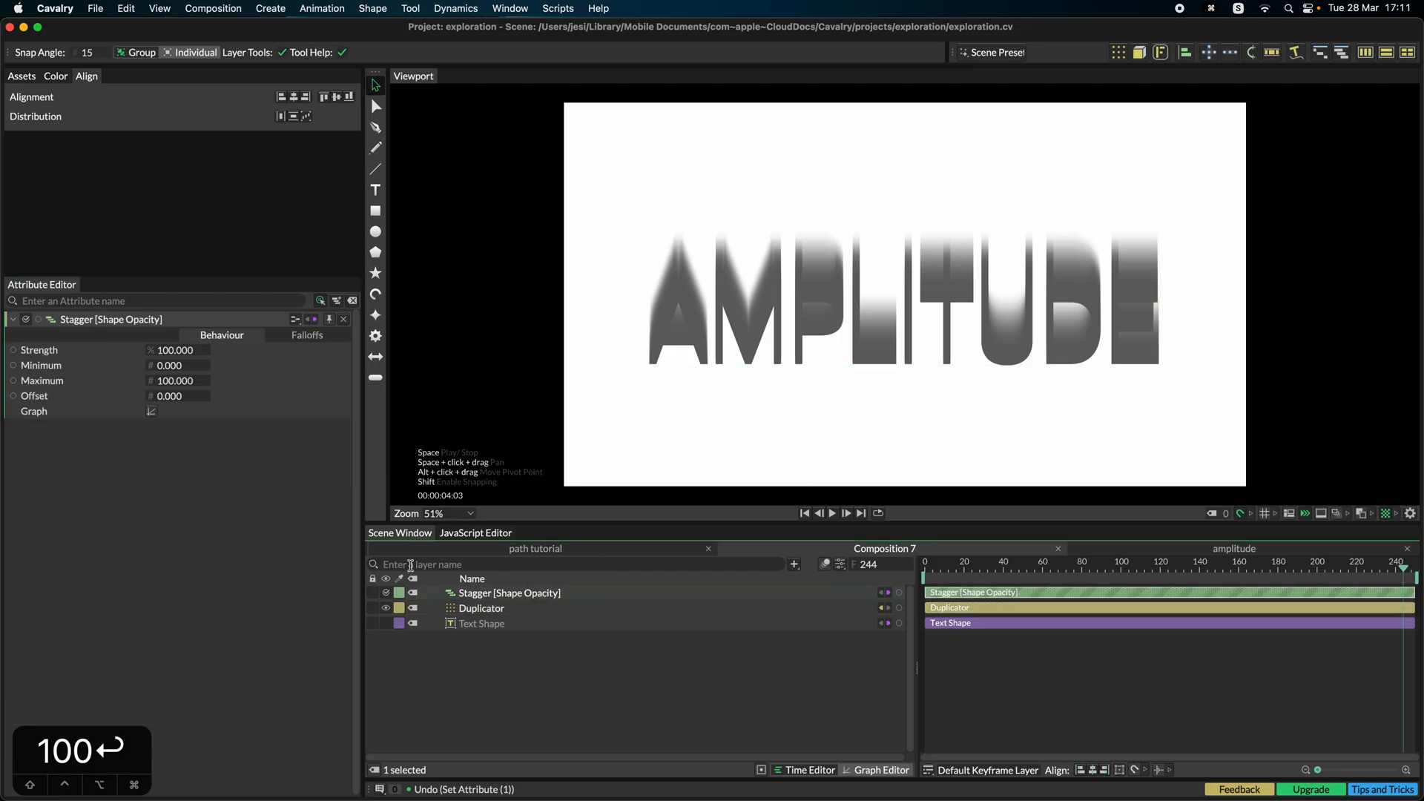
click(151, 411)
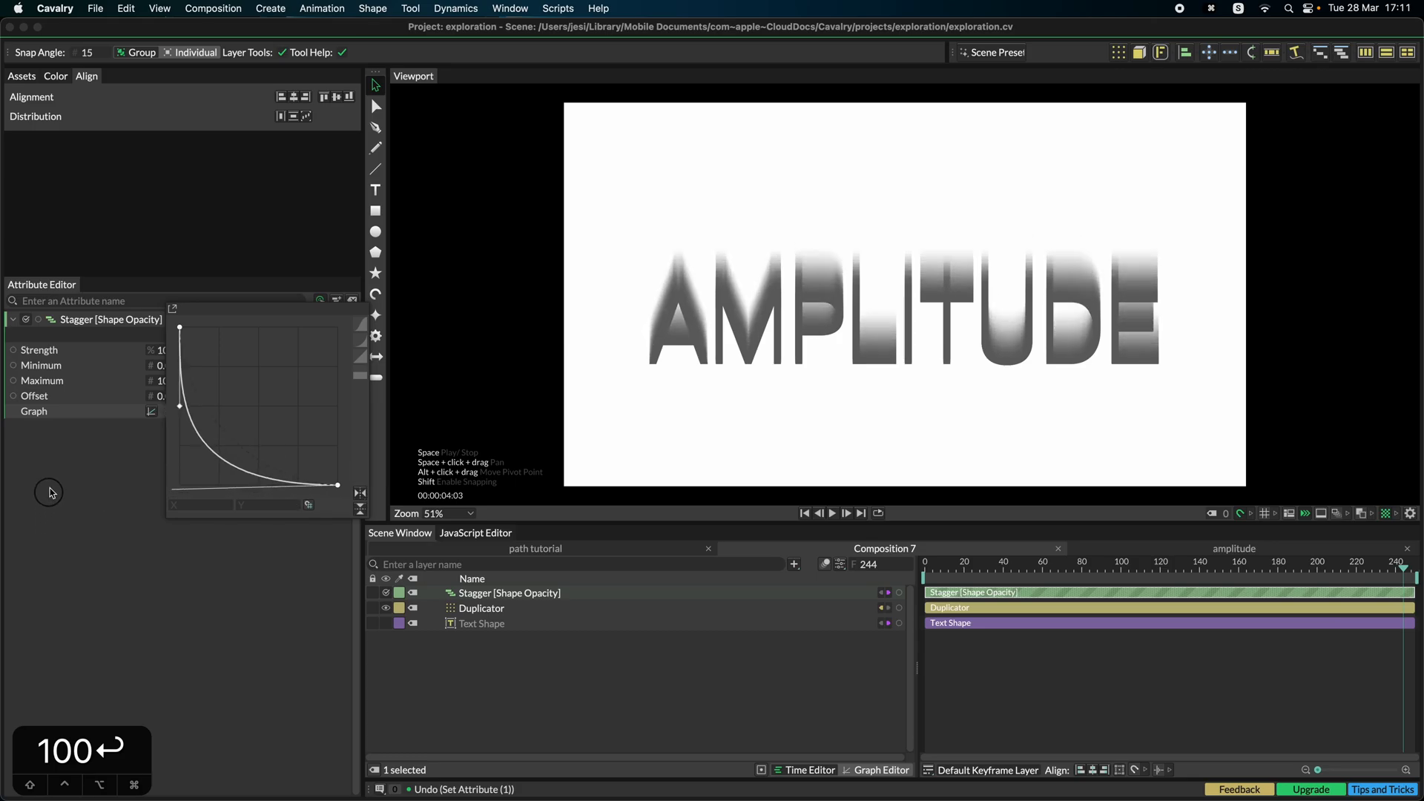
click(151, 415)
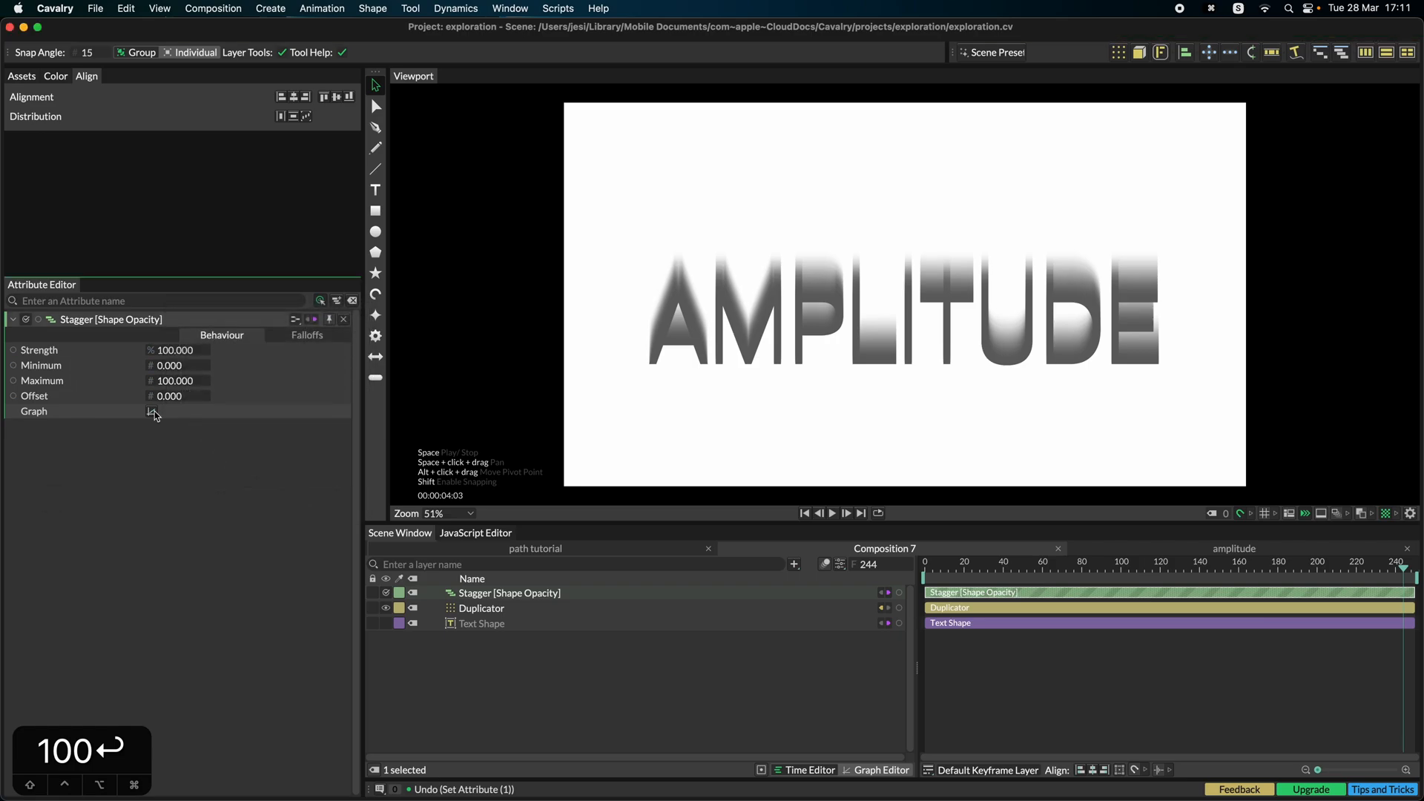
click(152, 411)
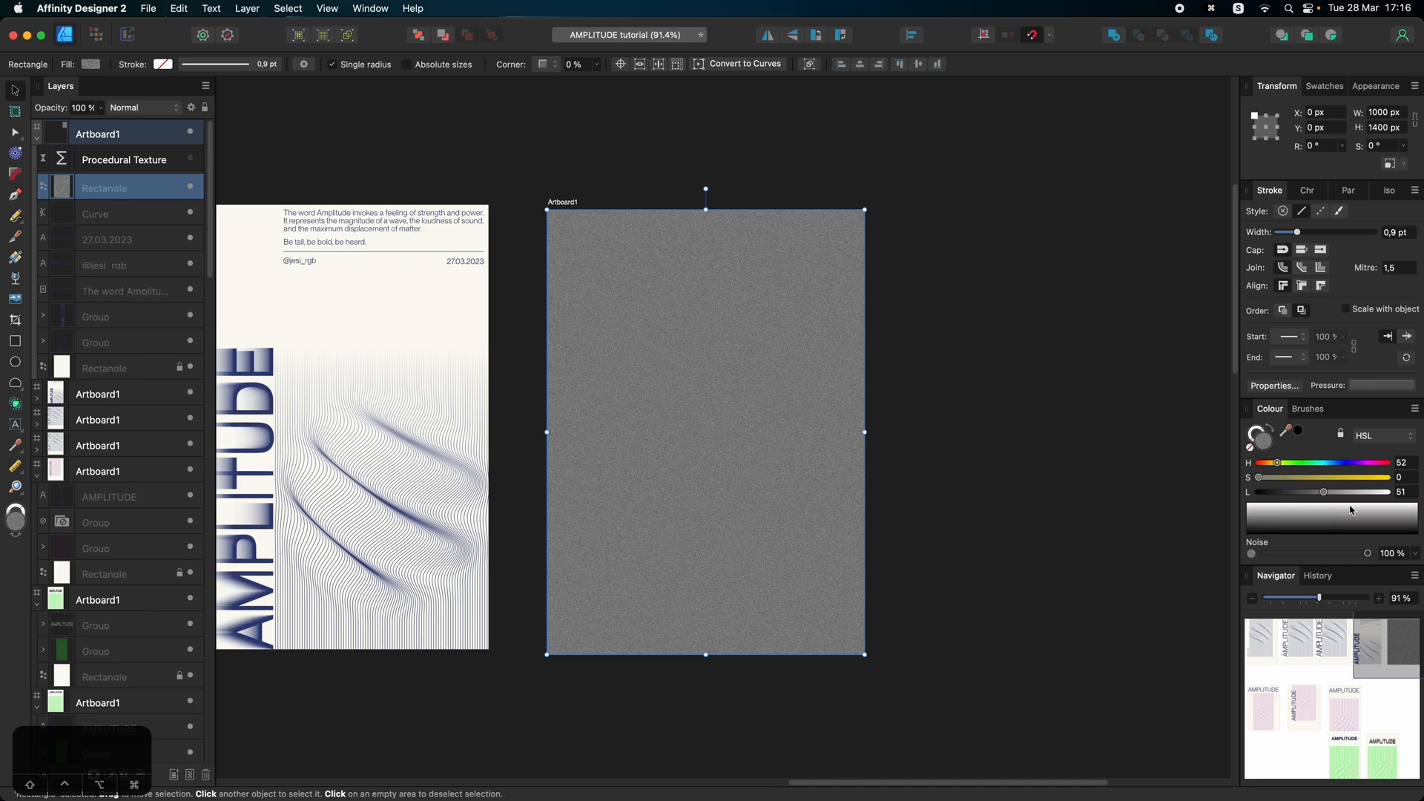
mouse_move(1334, 559)
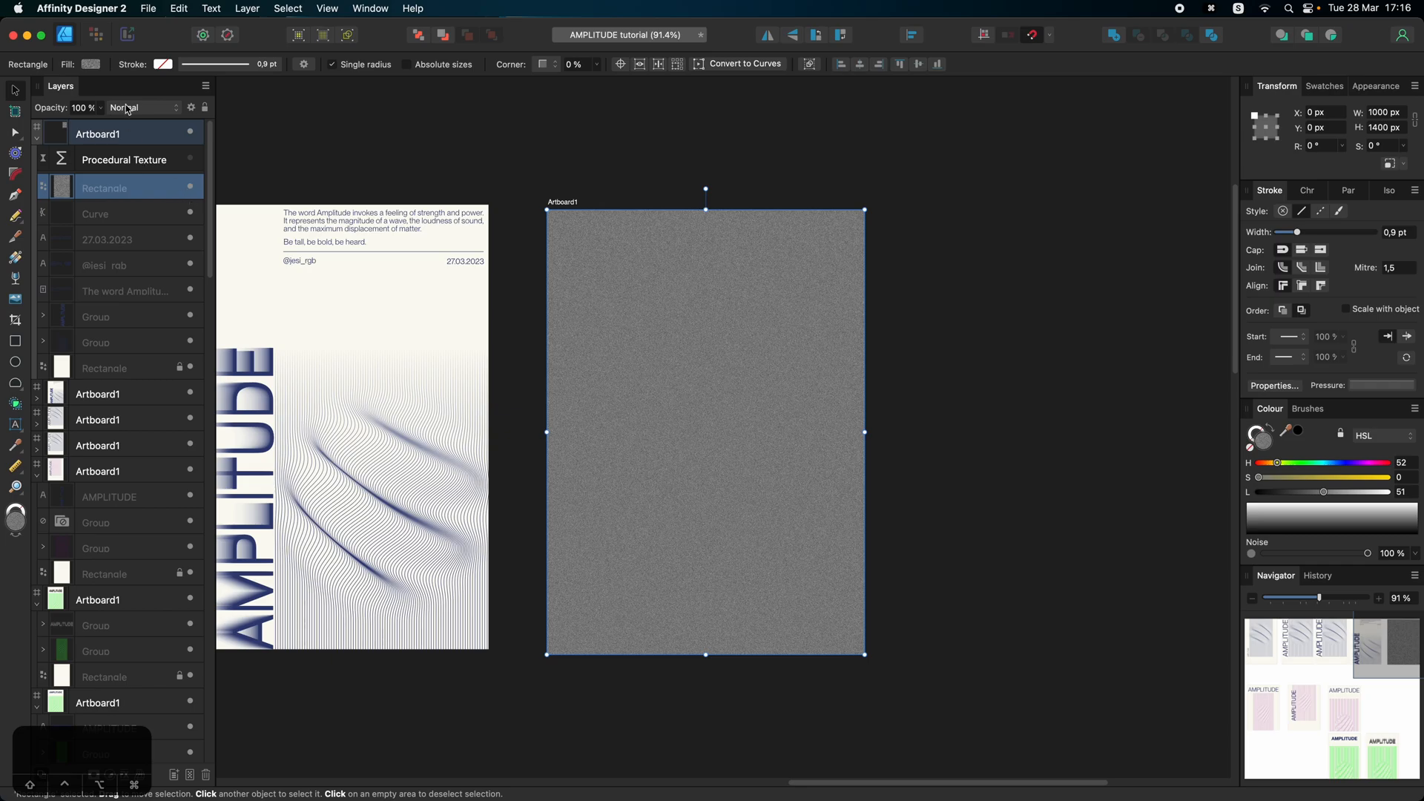
Step: Change the noise rectangle's blend mode from Normal to Overlay for subtle grain
click(141, 107)
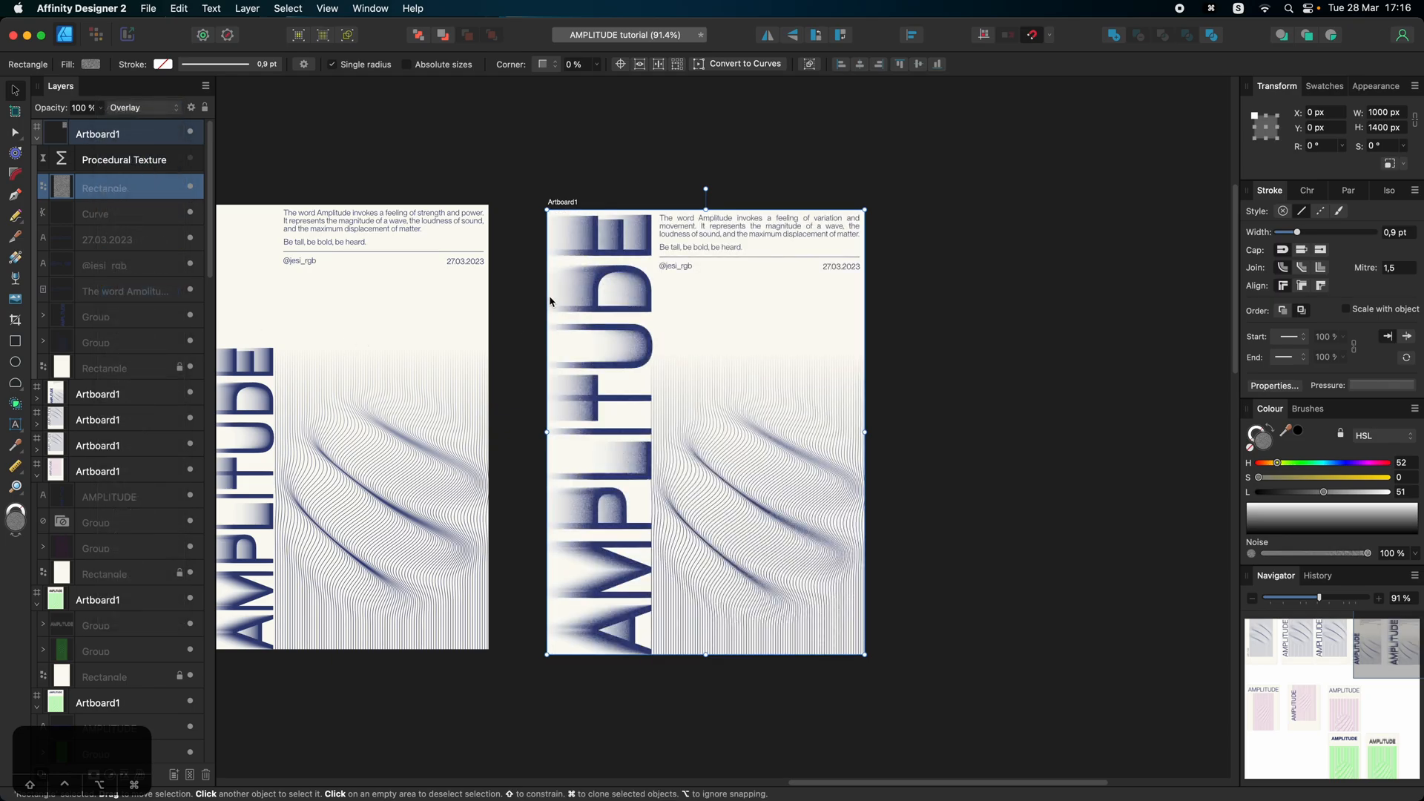
scroll(down, 3)
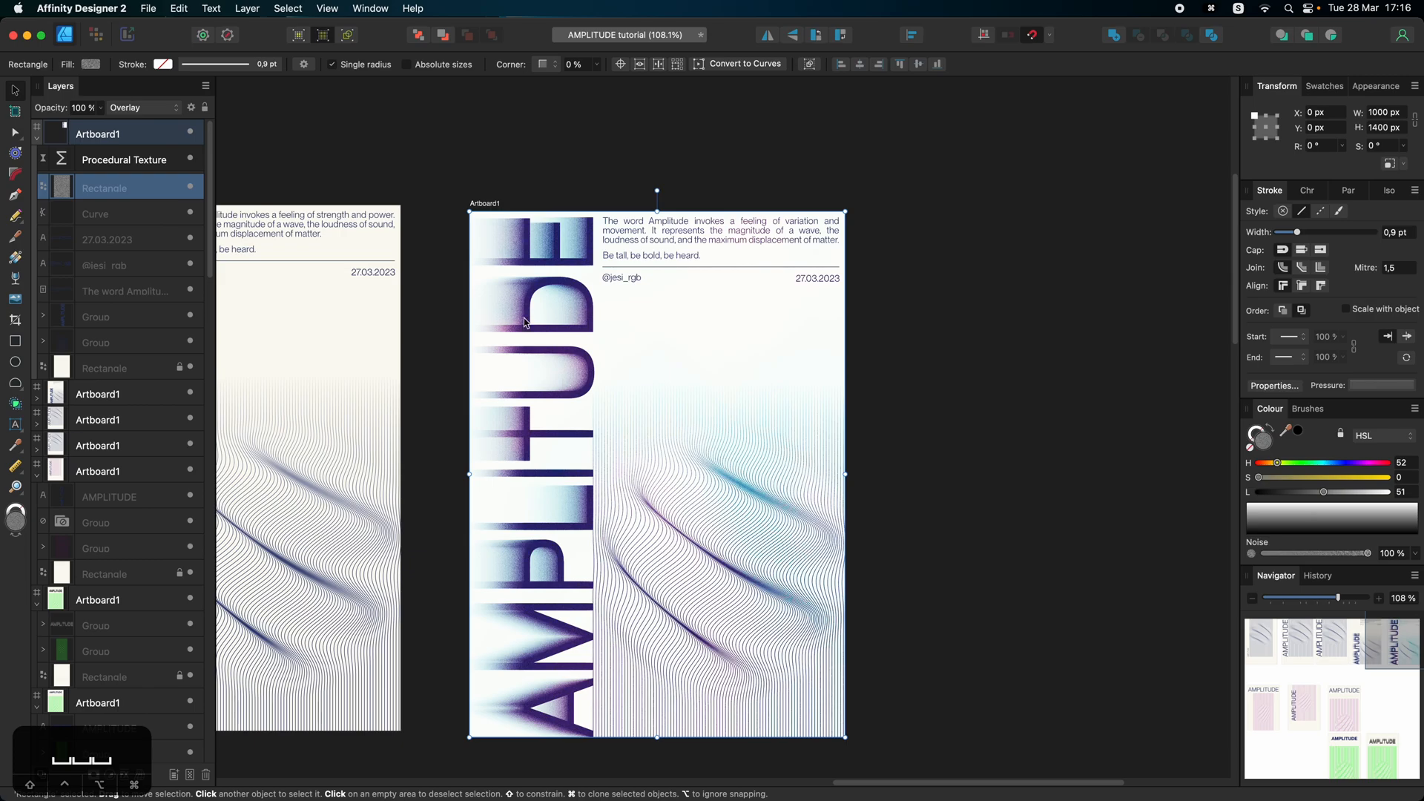
Step: Add a new Live Procedural Texture layer and show its Equations Preset list
double_click(123, 159)
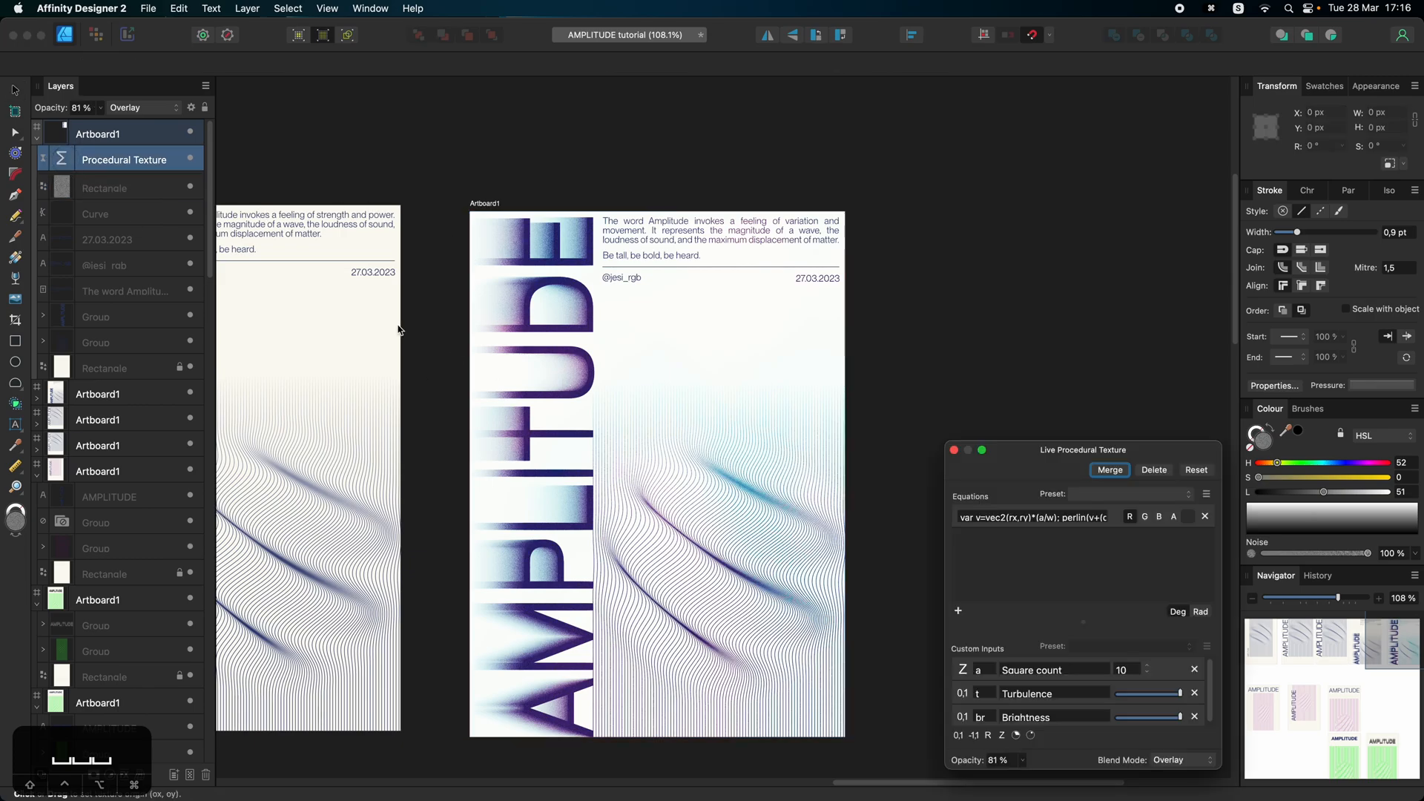
click(147, 9)
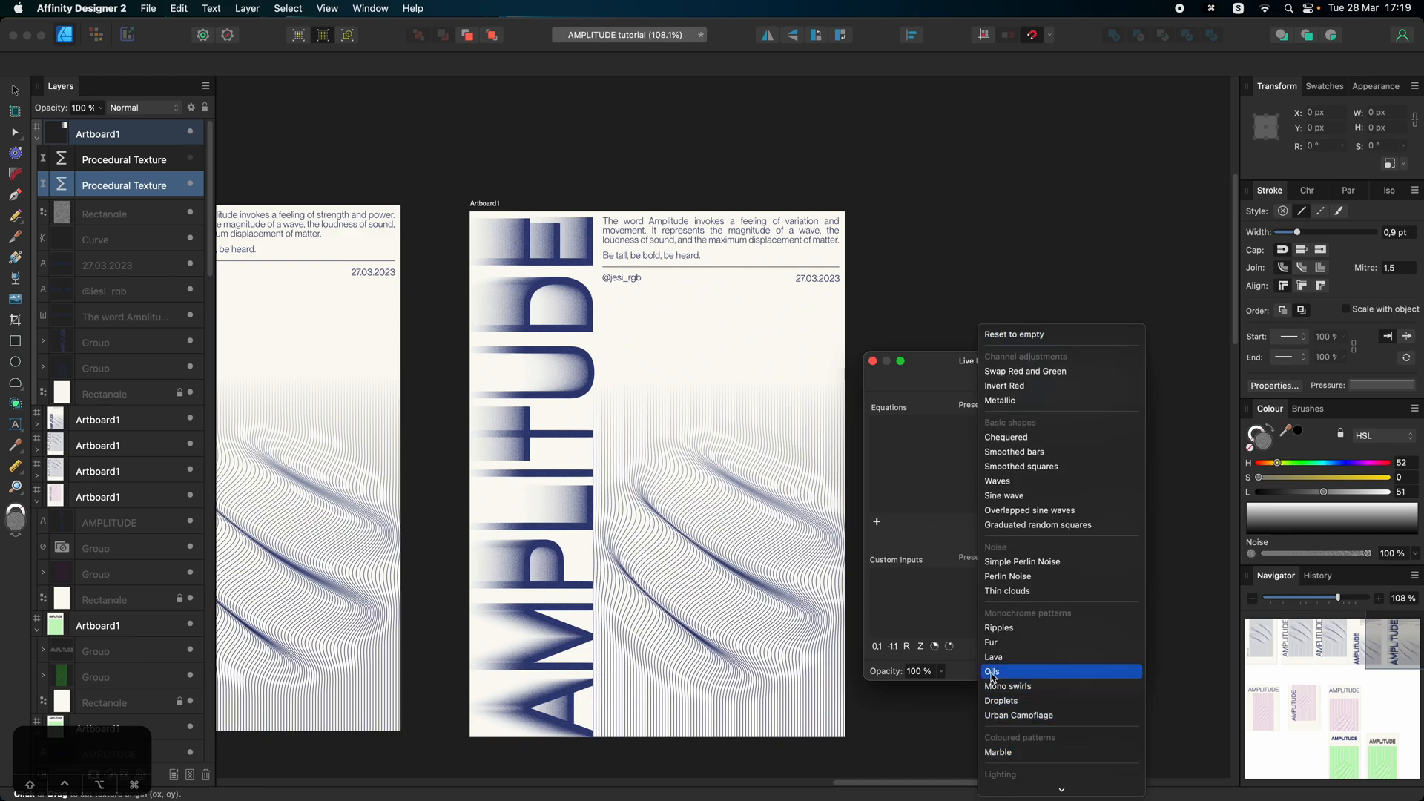
Step: Apply the Oils equations preset to the new procedural texture
click(992, 672)
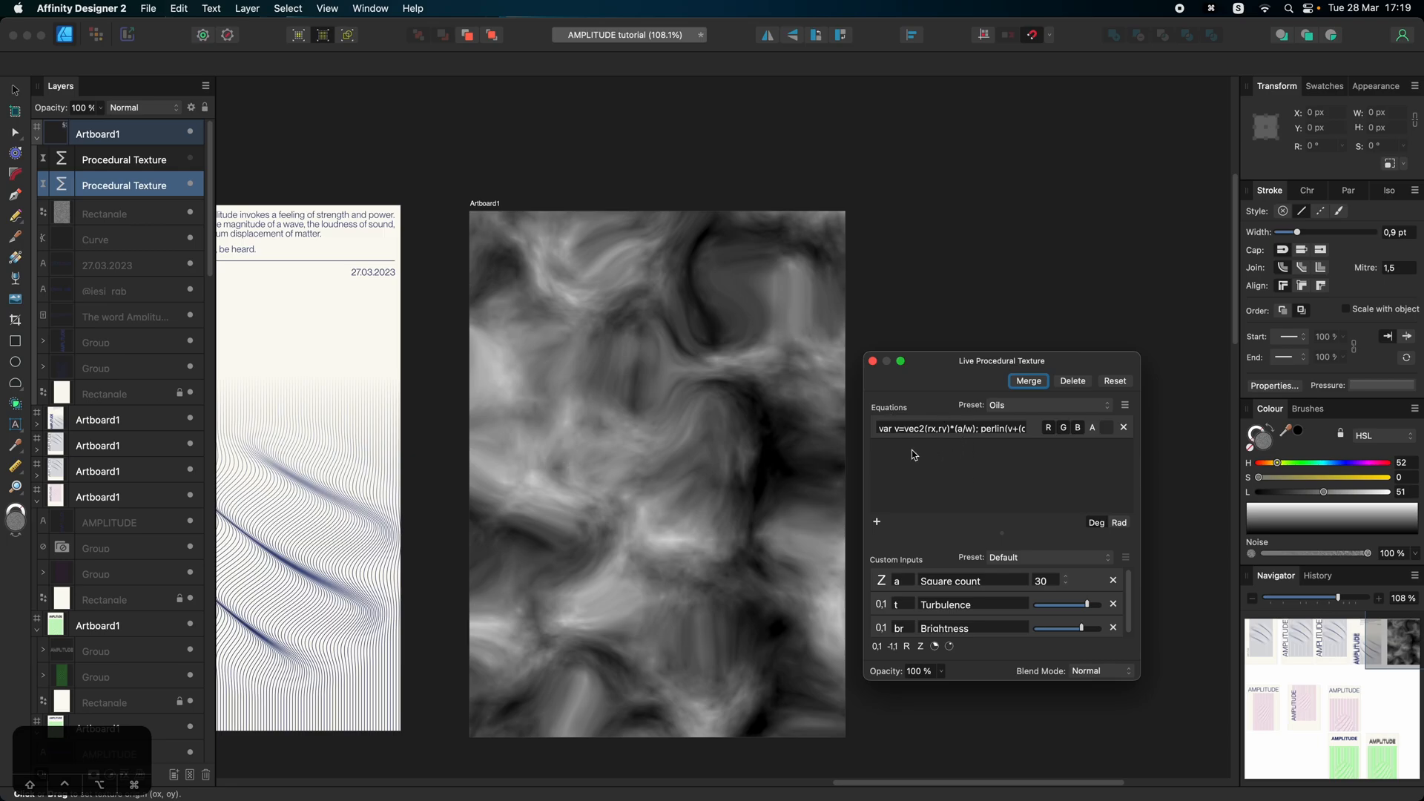
mouse_move(878, 488)
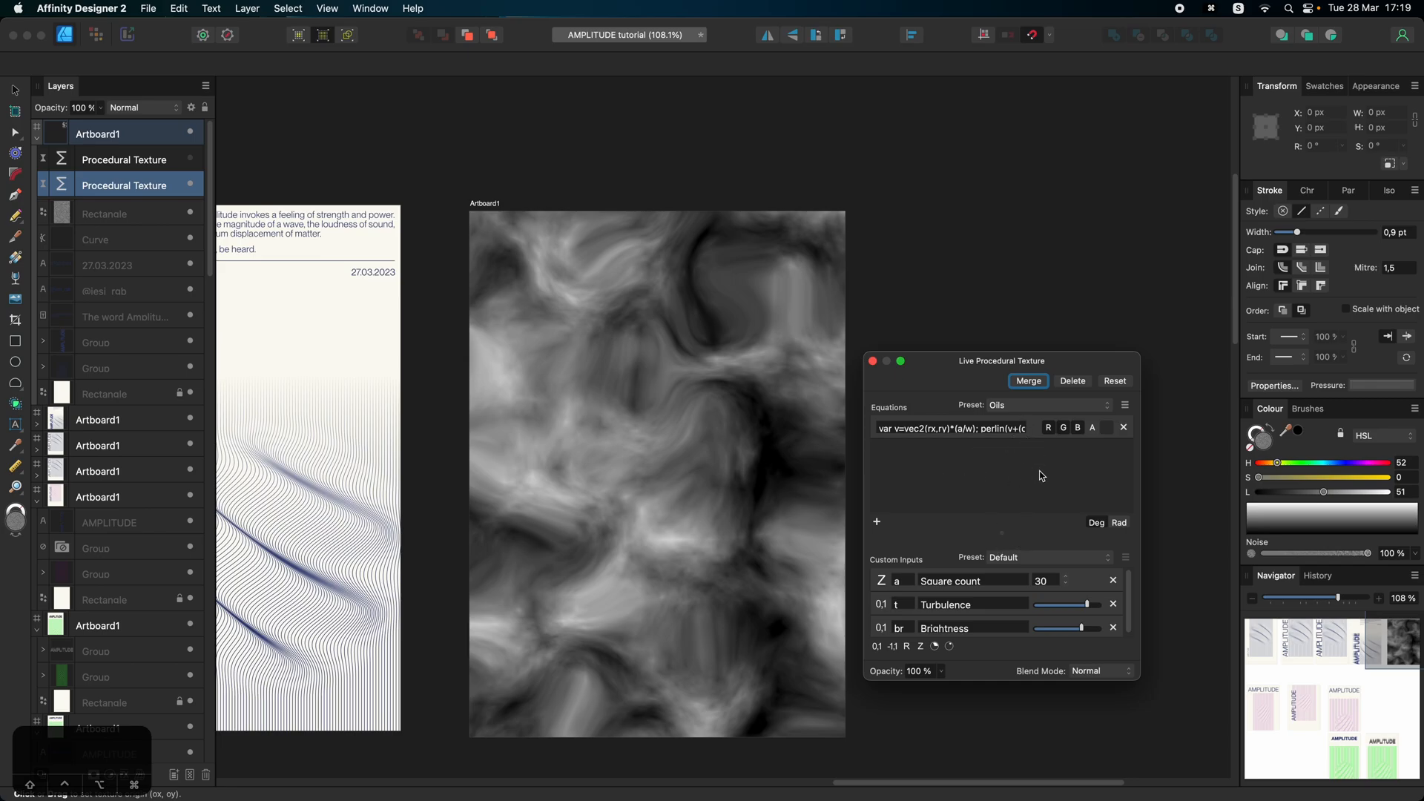
mouse_move(1089, 680)
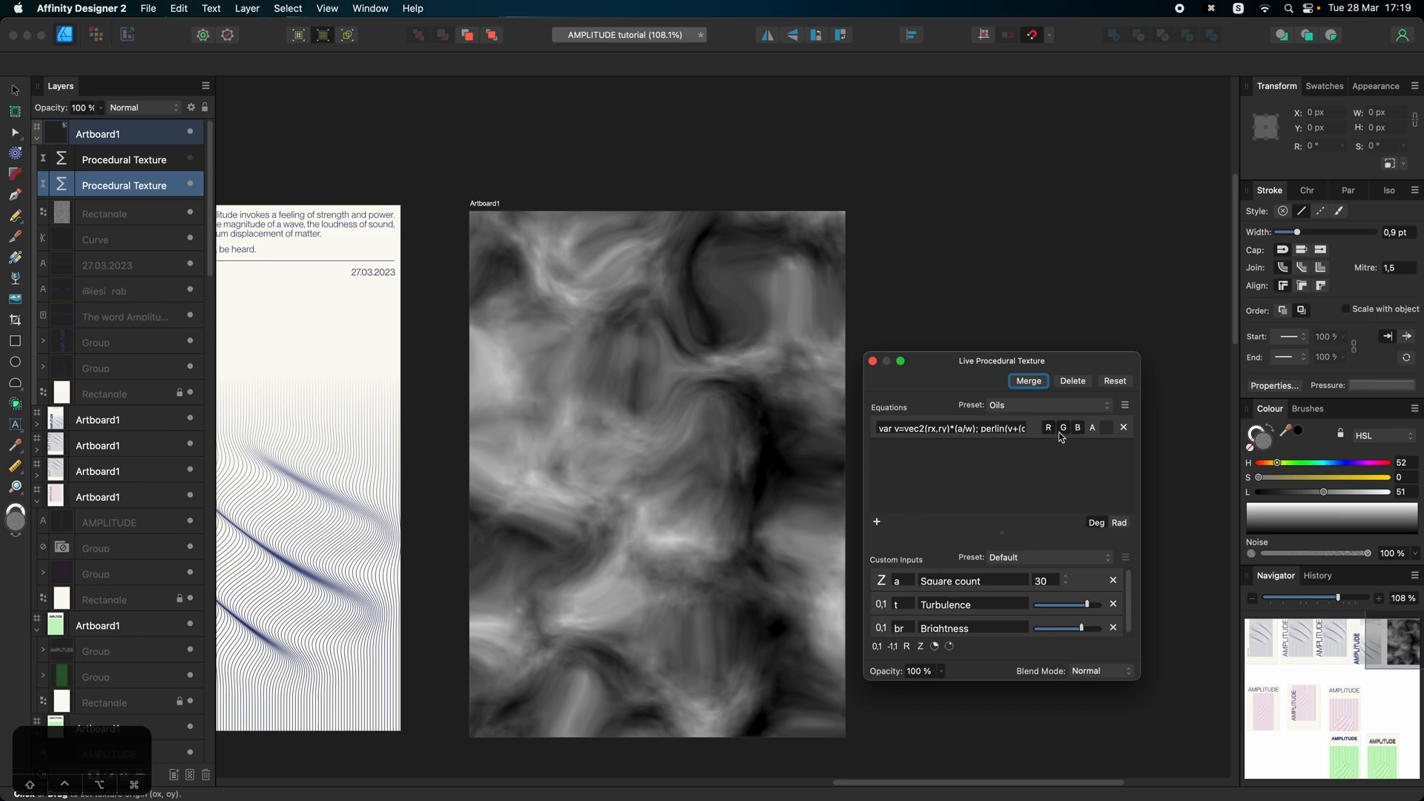
mouse_move(1051, 458)
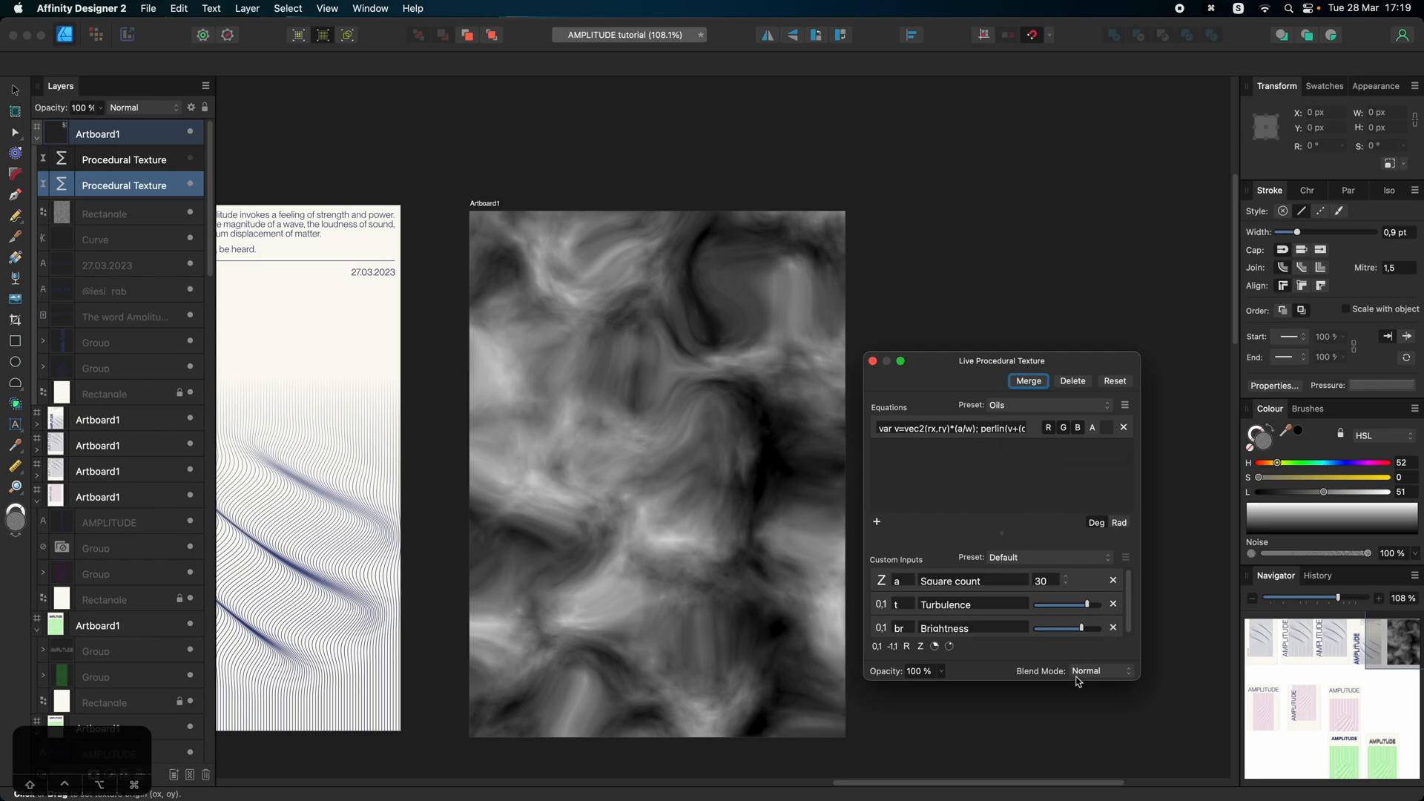
mouse_move(1082, 680)
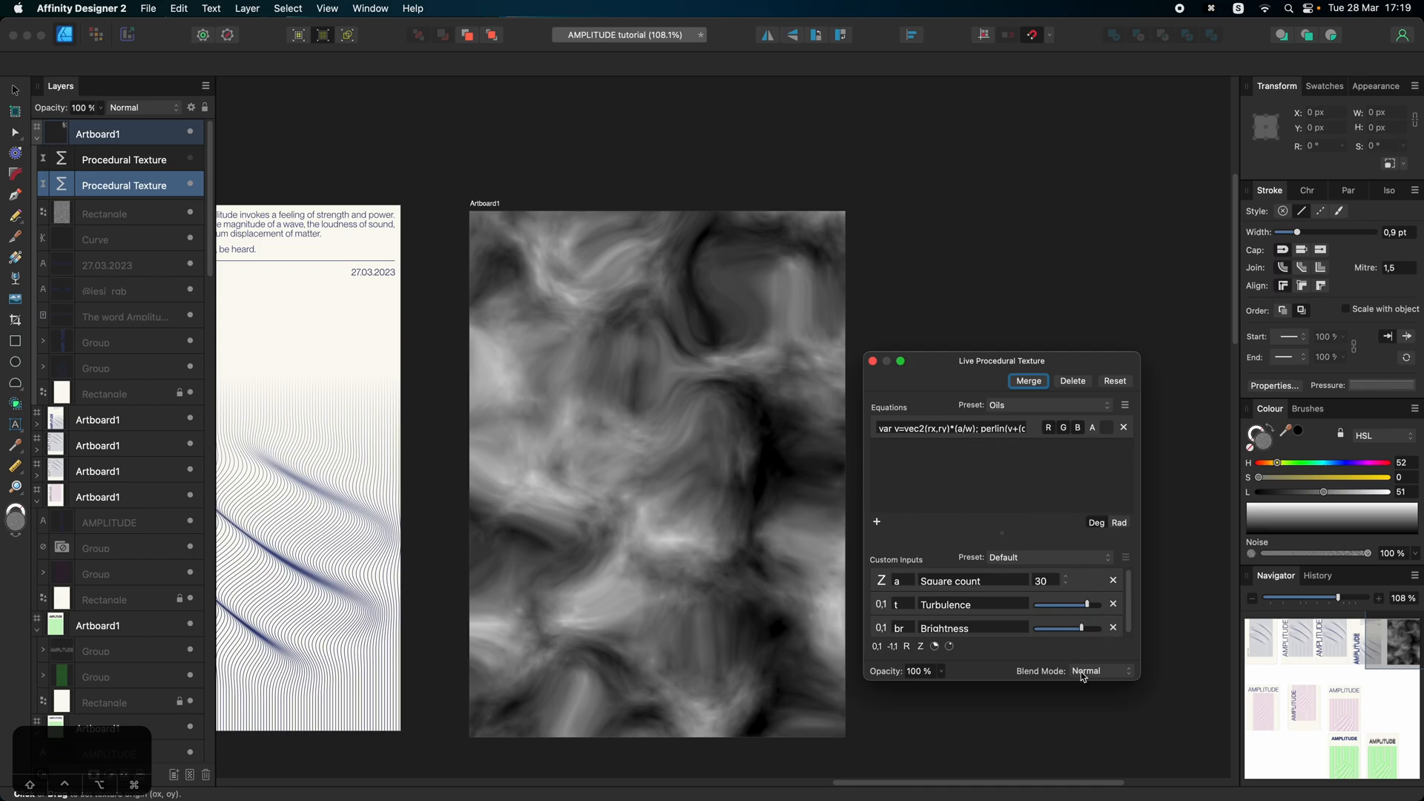
Step: Set the Oils texture's blend mode to Overlay in the Live Procedural Texture dialog
click(1103, 671)
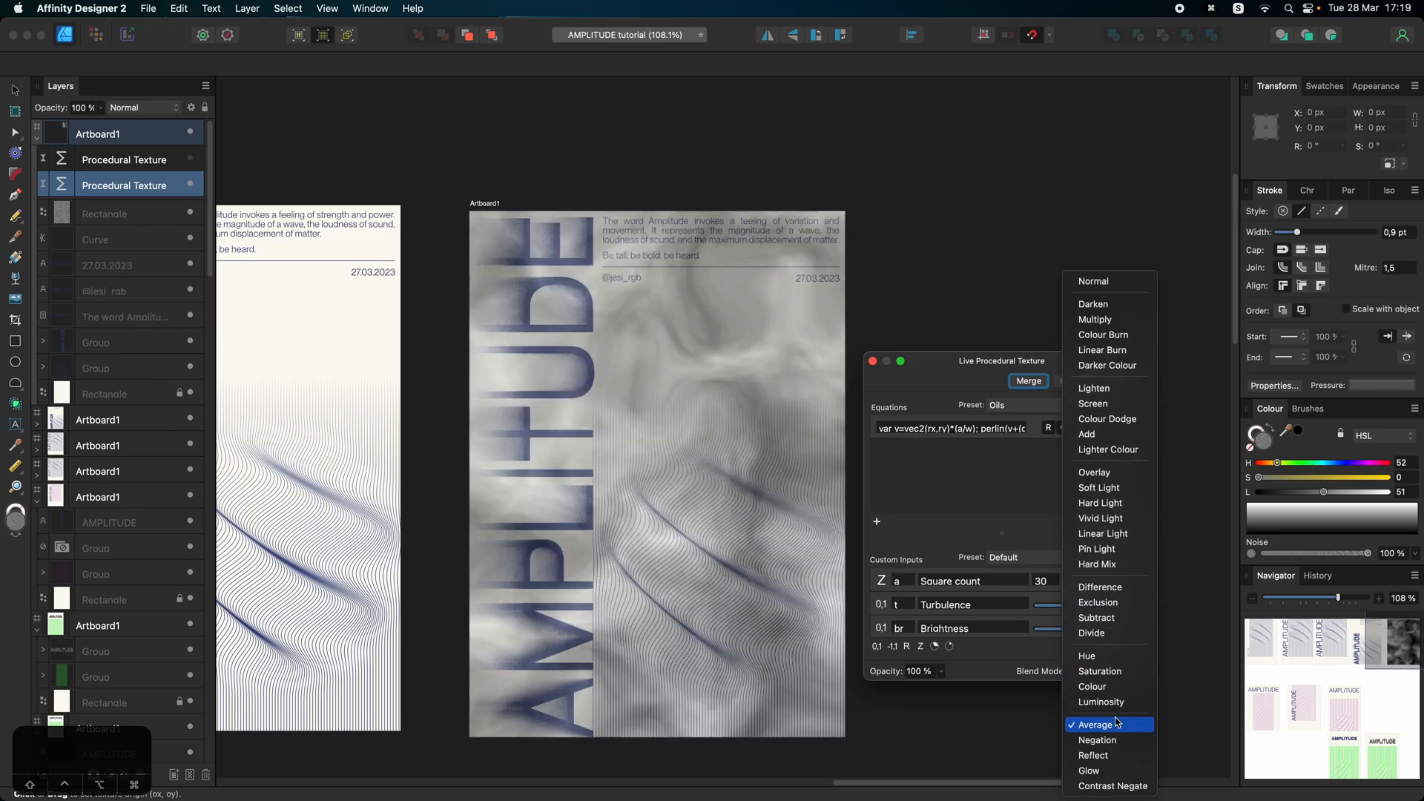
click(1095, 472)
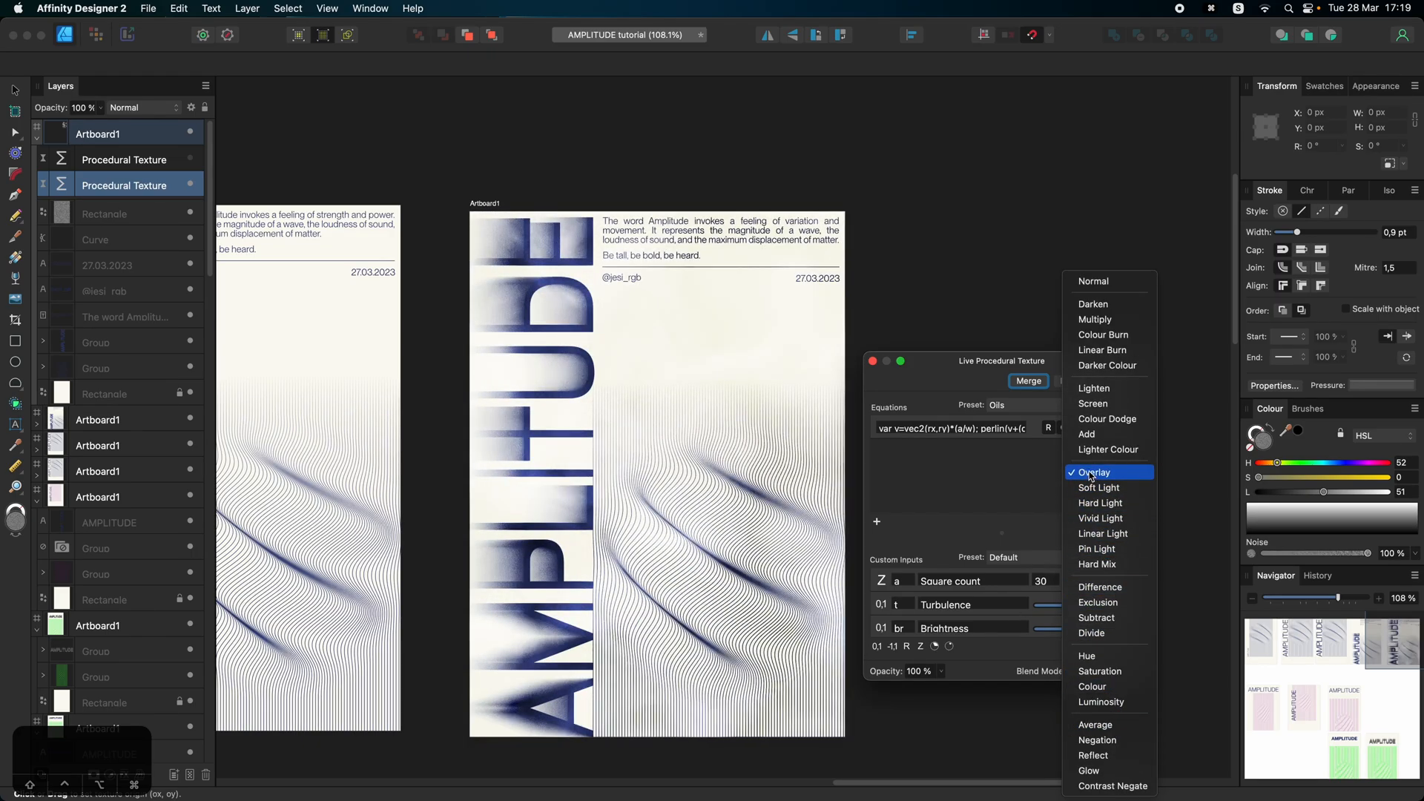
click(1095, 472)
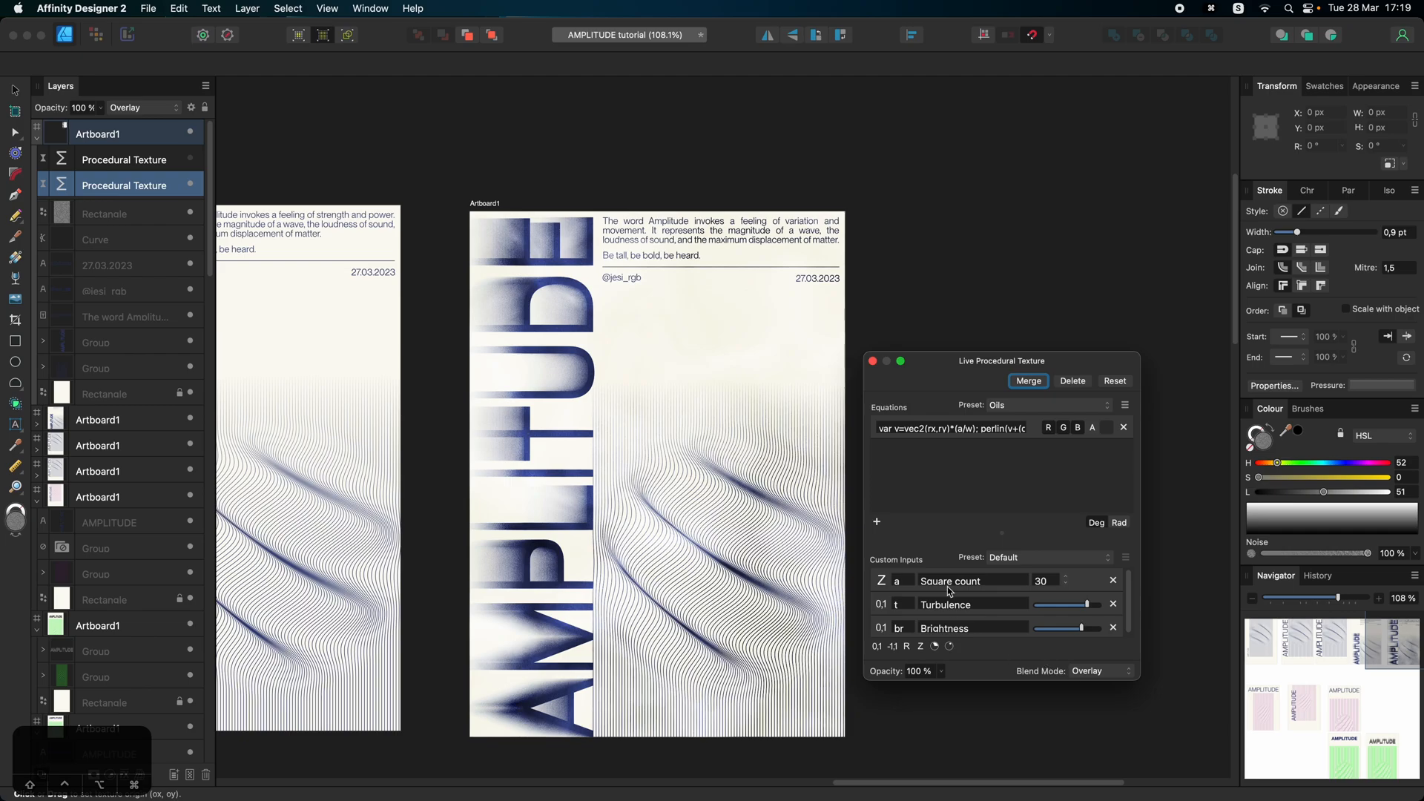
mouse_move(1027, 503)
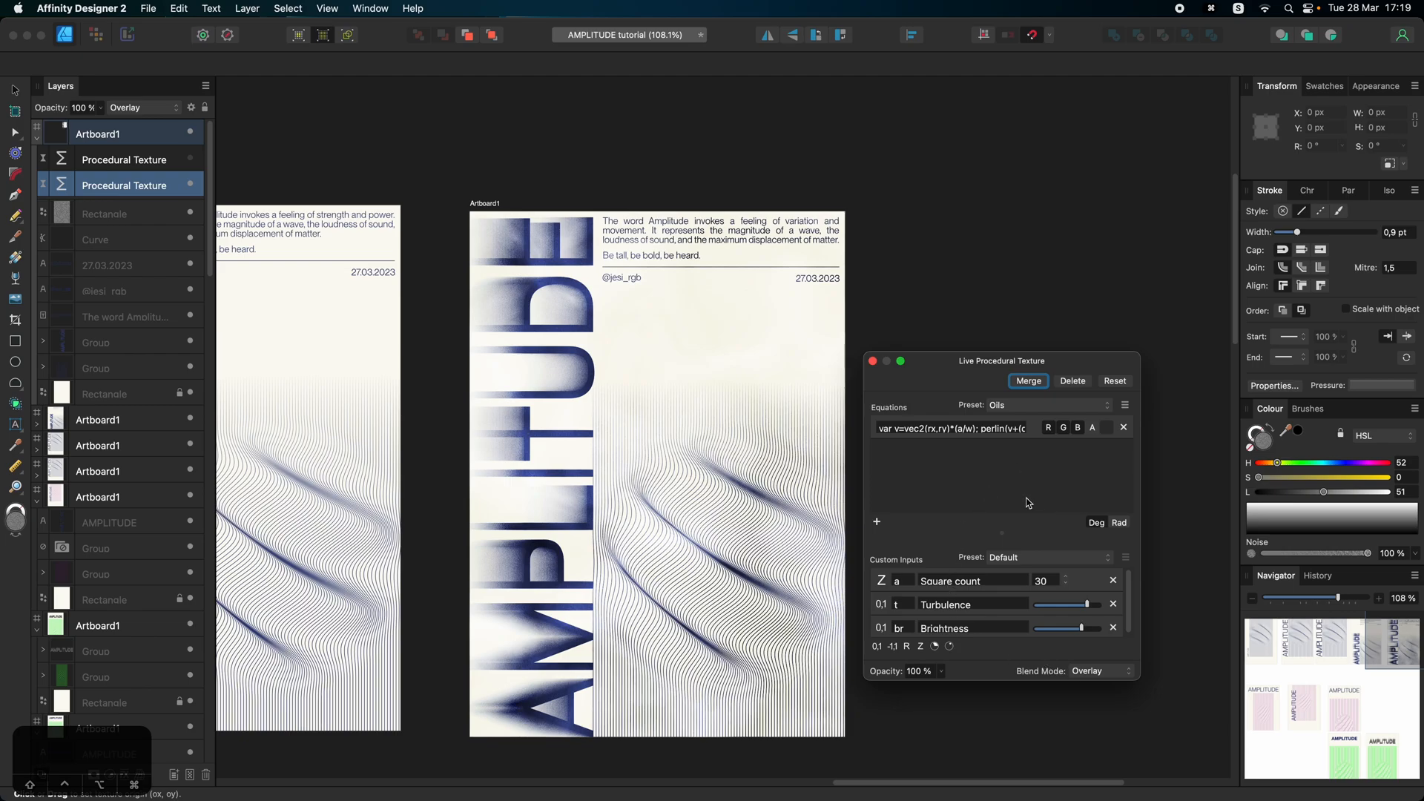
mouse_move(1095, 605)
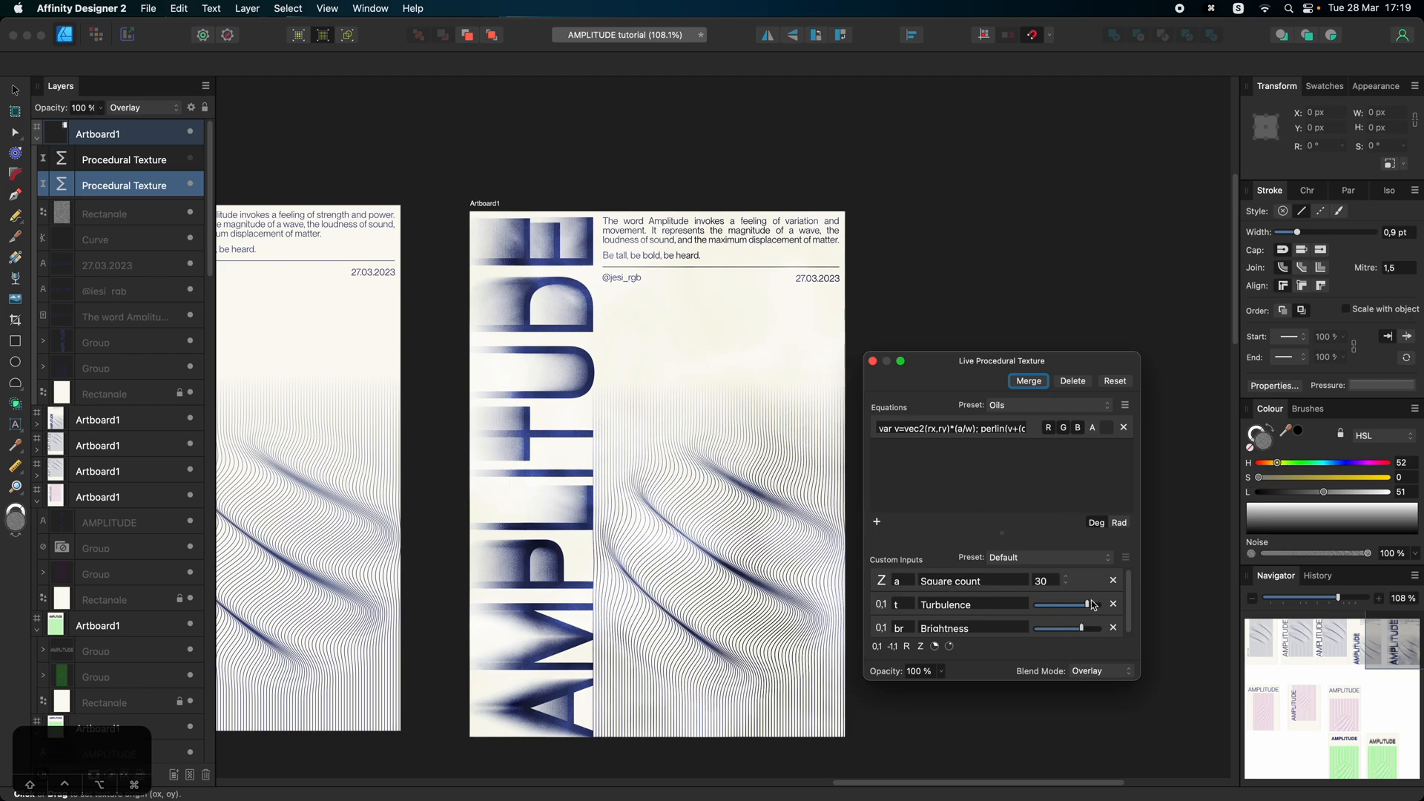
Step: Lower the Oils texture's Turbulence and raise its Brightness for a softer marbled tint
drag(1091, 604, 1040, 605)
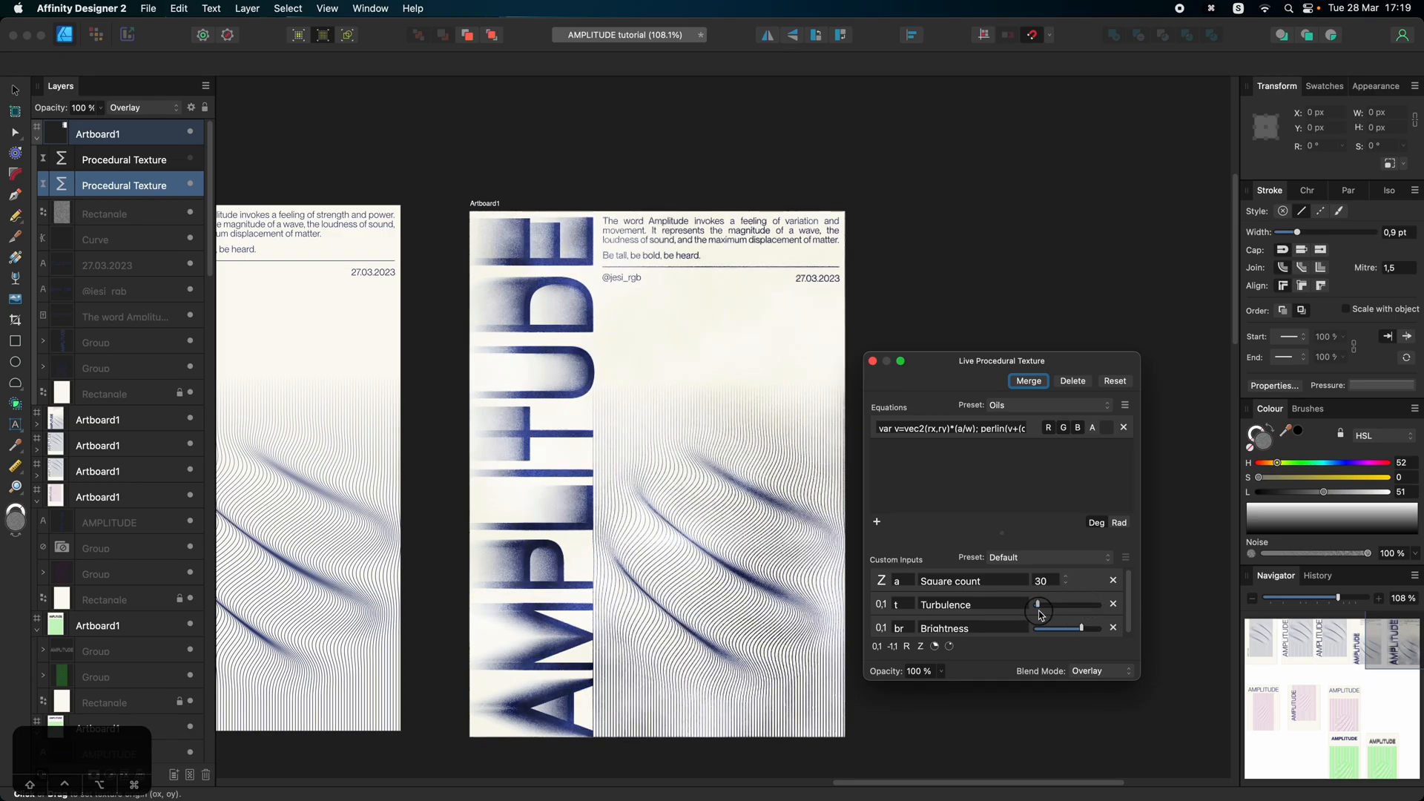
drag(1040, 604, 1032, 604)
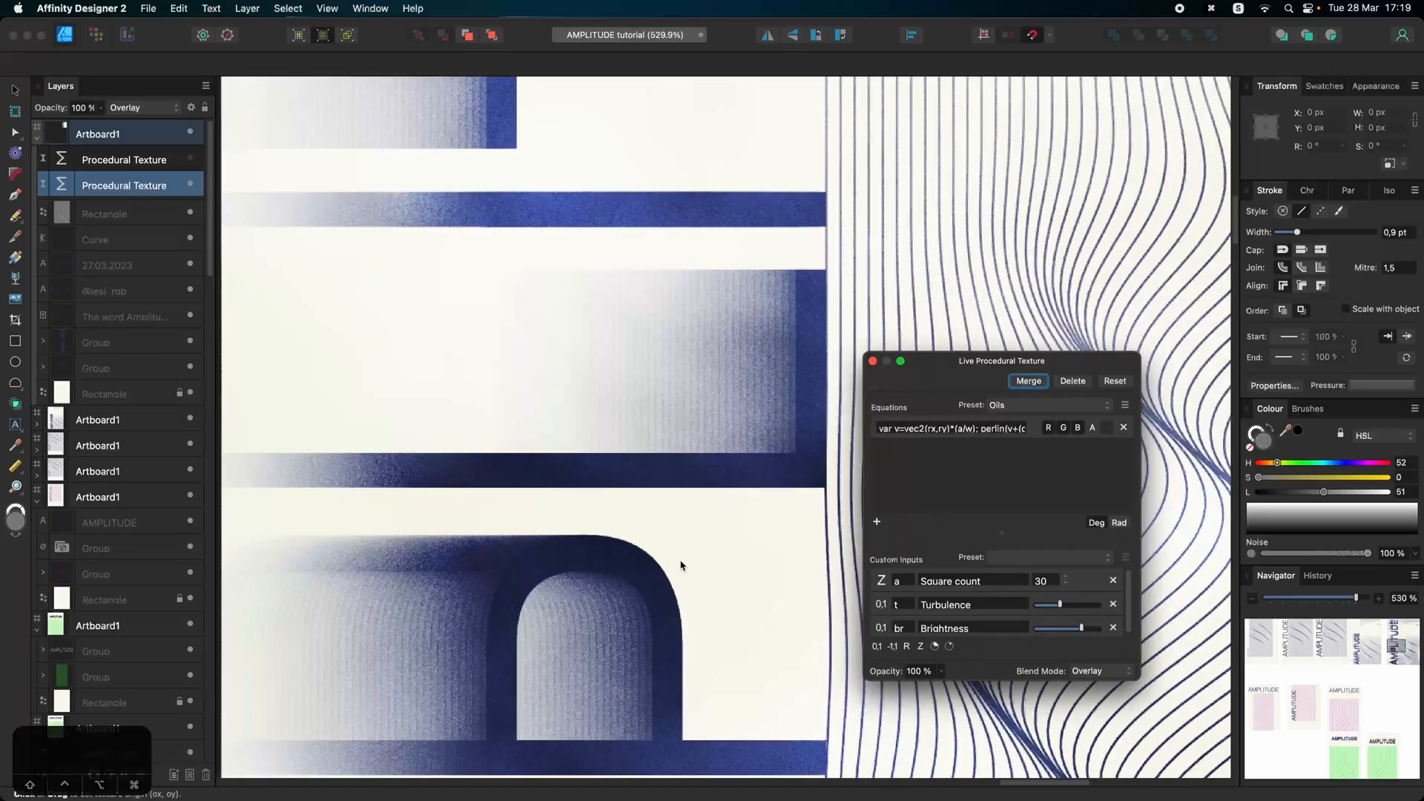
drag(1057, 604, 1083, 601)
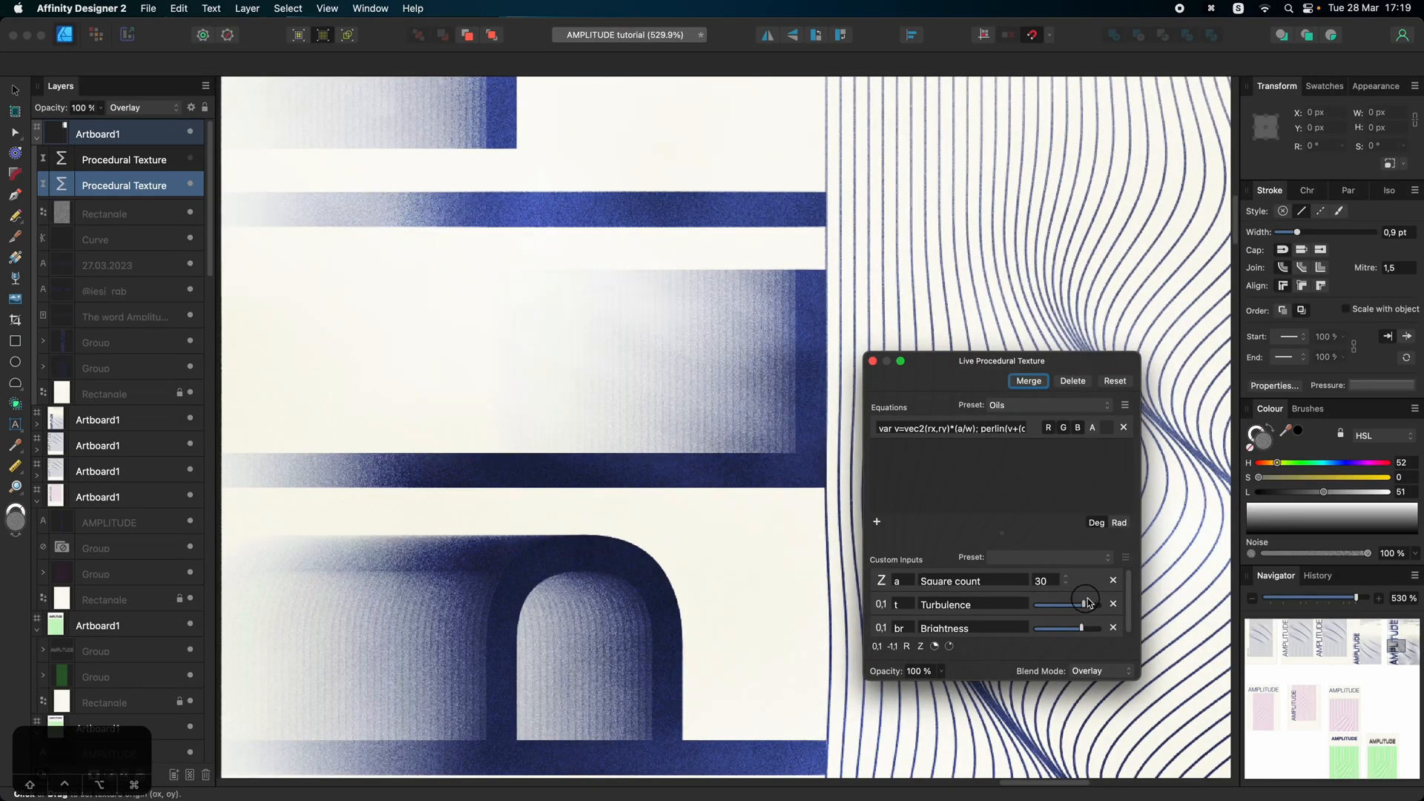
drag(1087, 602, 1053, 605)
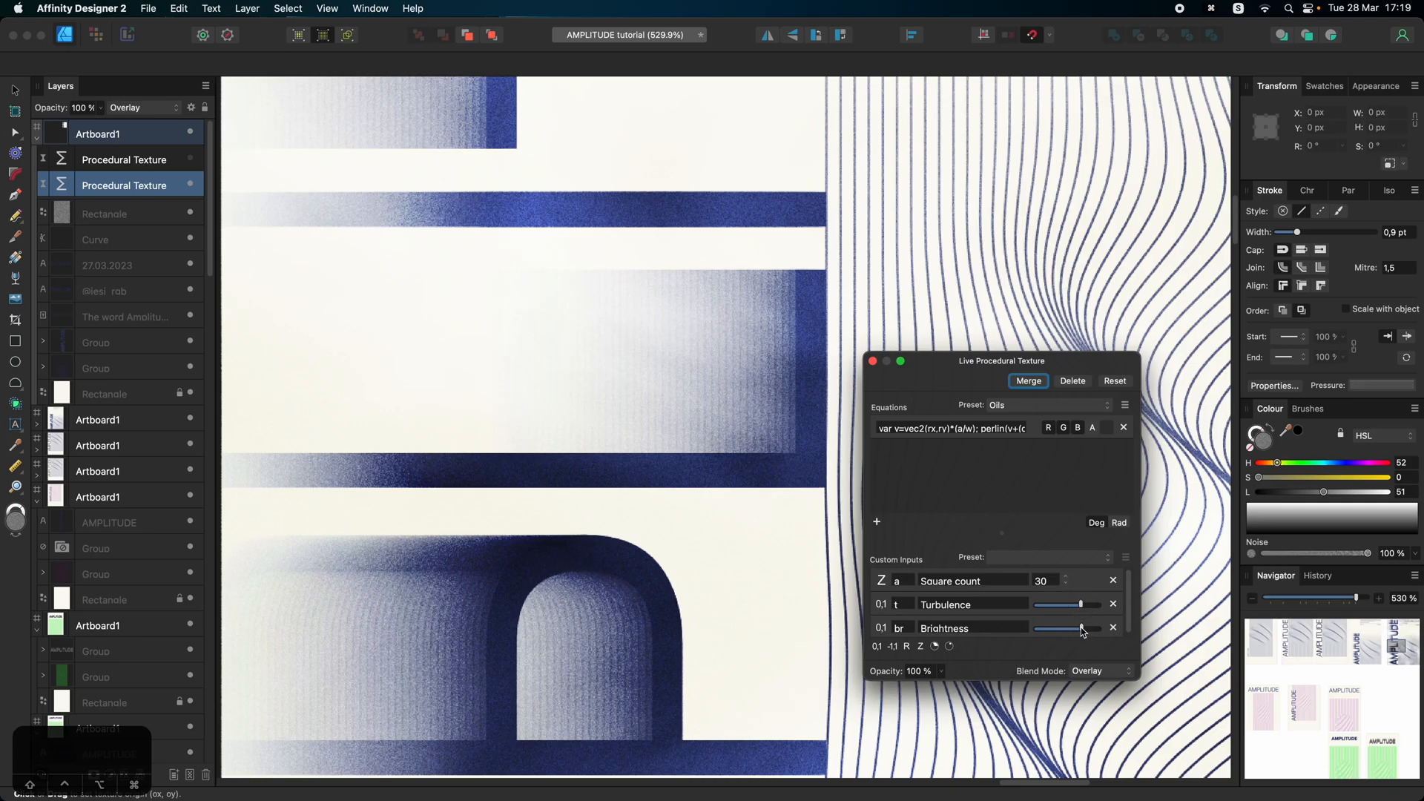
drag(1055, 628, 1096, 627)
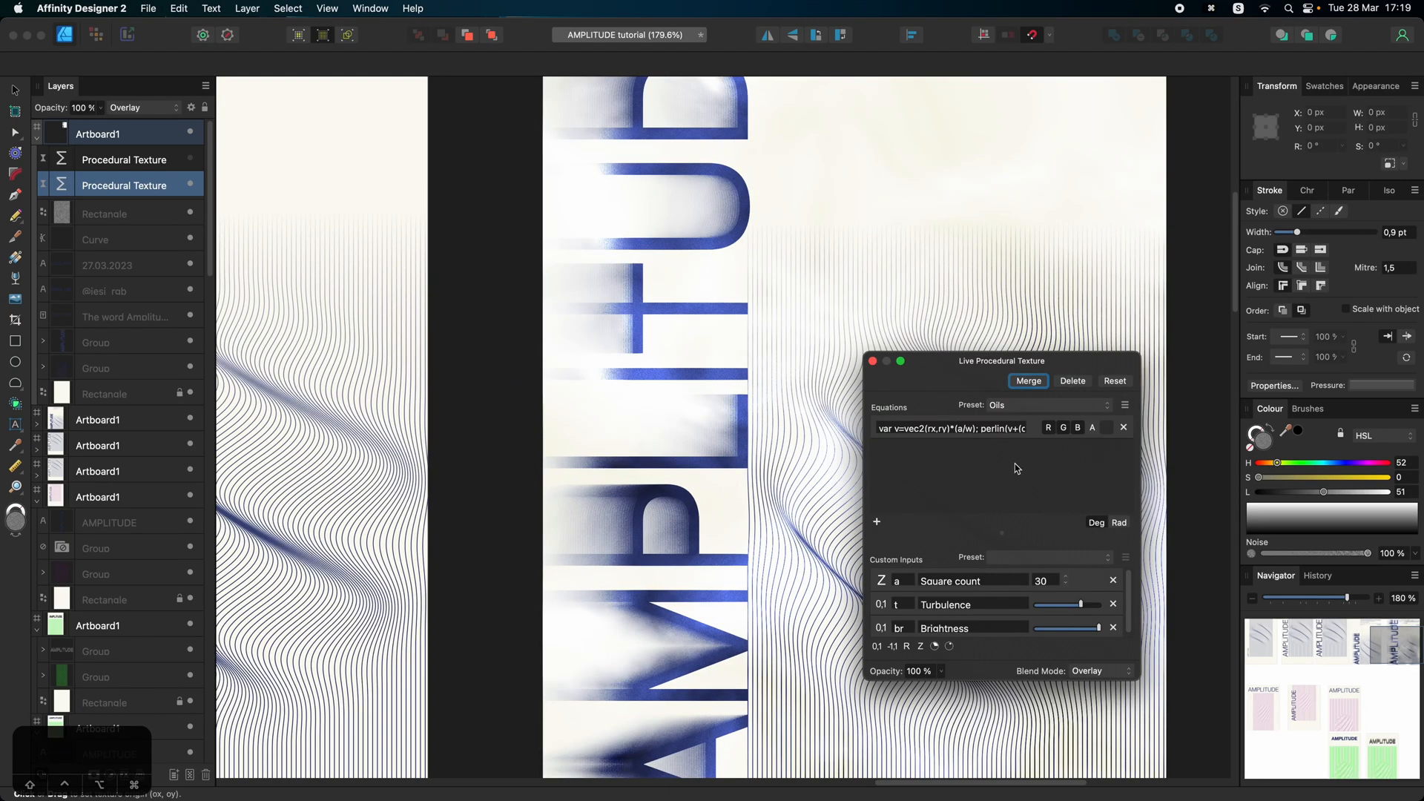
Step: Limit the texture equation to a single colour channel, tinting the artwork teal and purple
click(1078, 427)
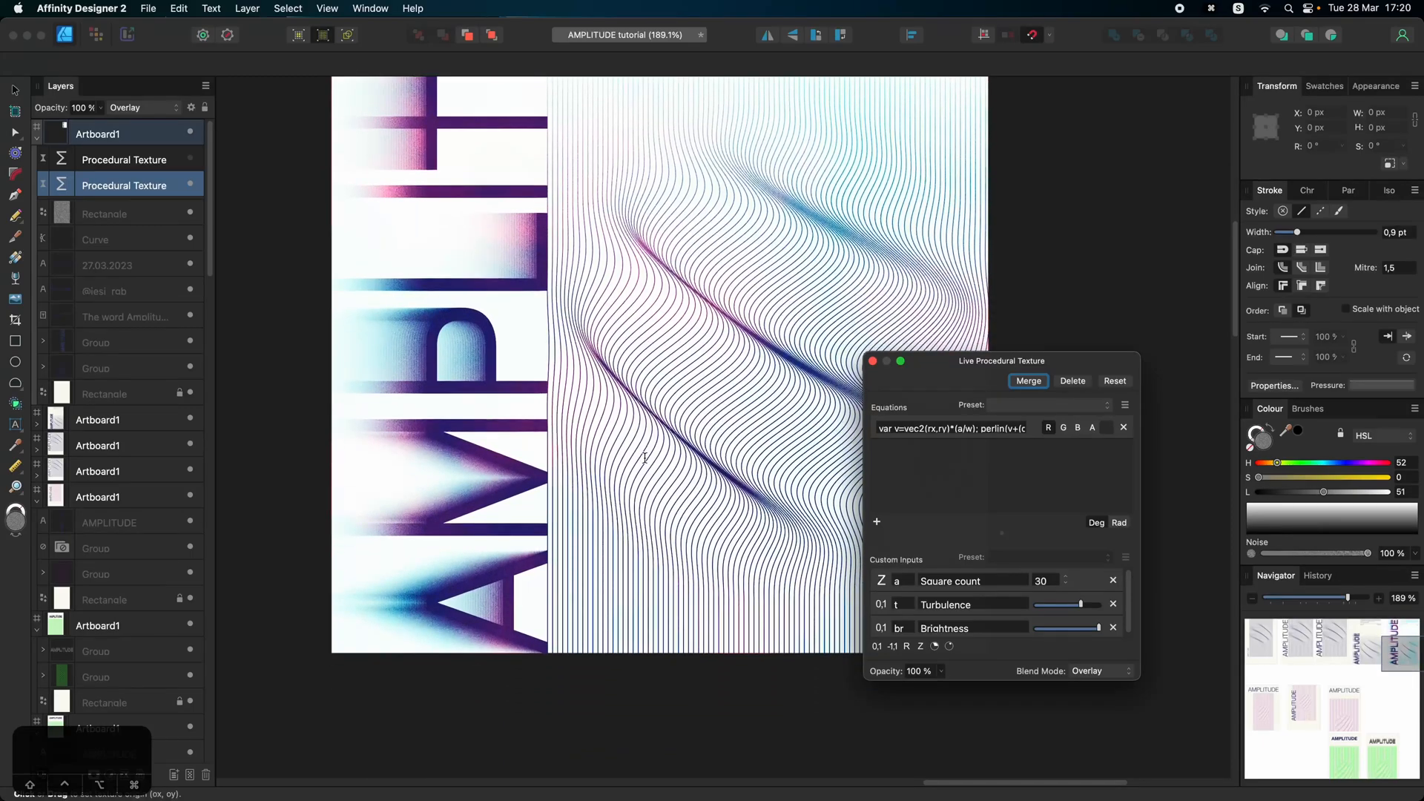
drag(1001, 361, 1073, 360)
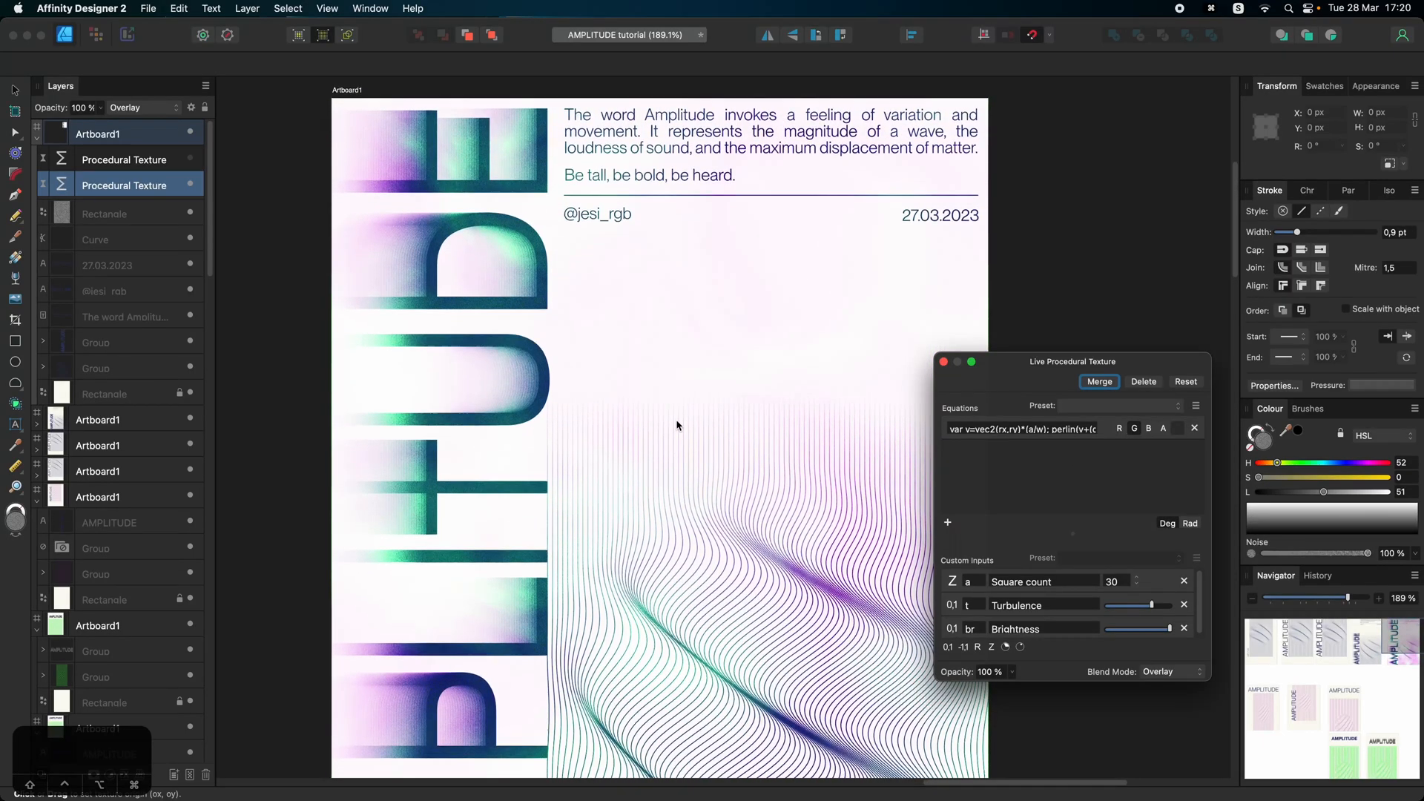
Step: Retune Turbulence and switch the texture to Normal blending, showing it at full strength
drag(1155, 605, 1135, 605)
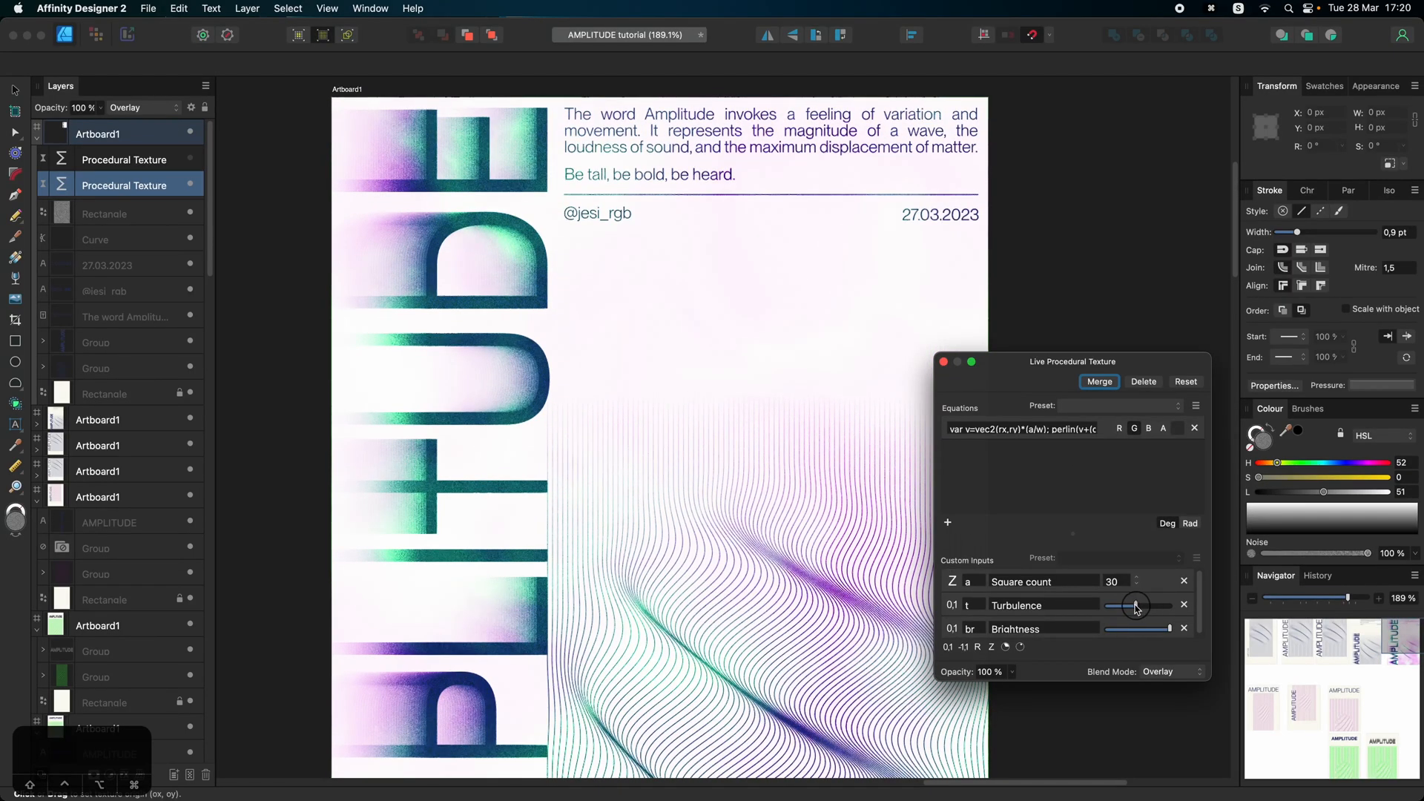
drag(1135, 606, 1109, 605)
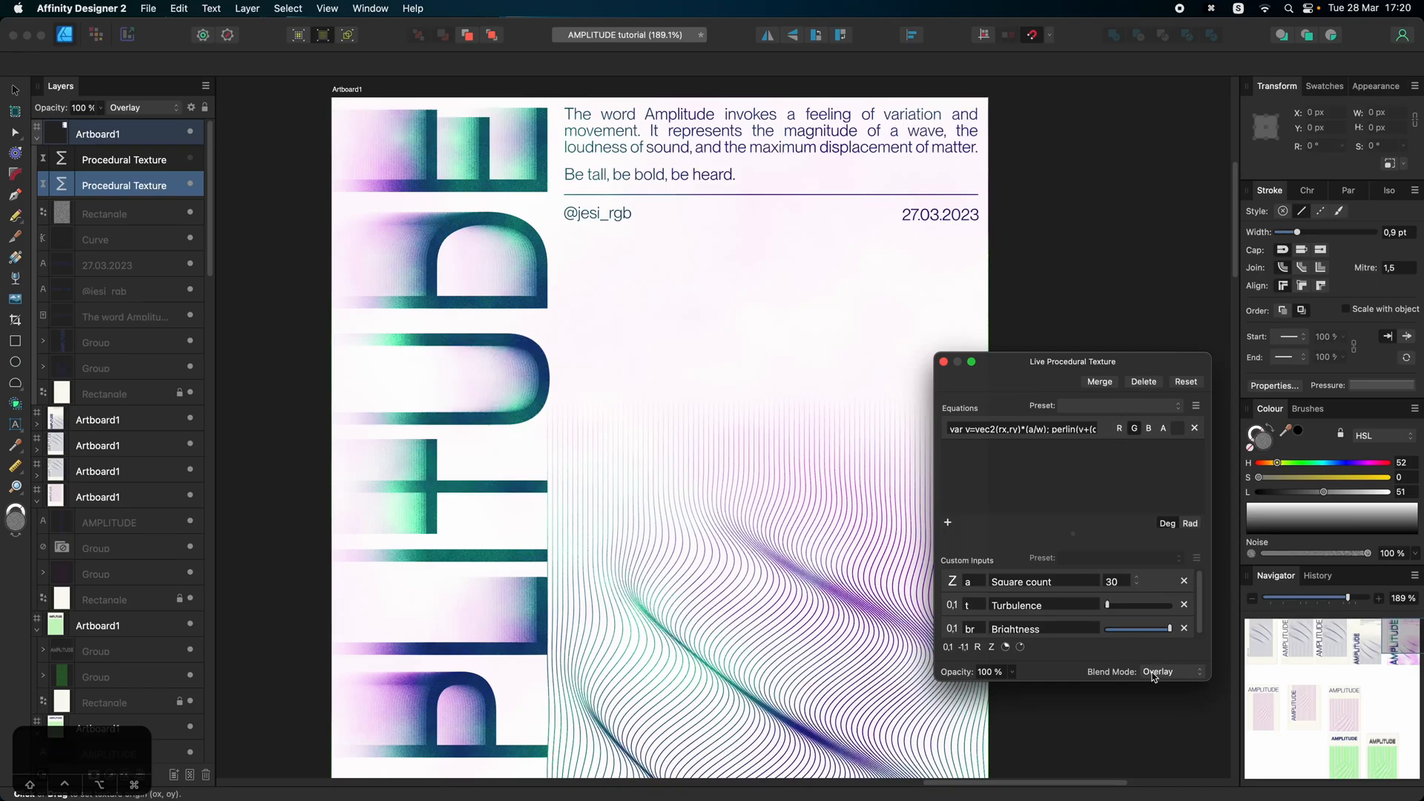
click(1172, 670)
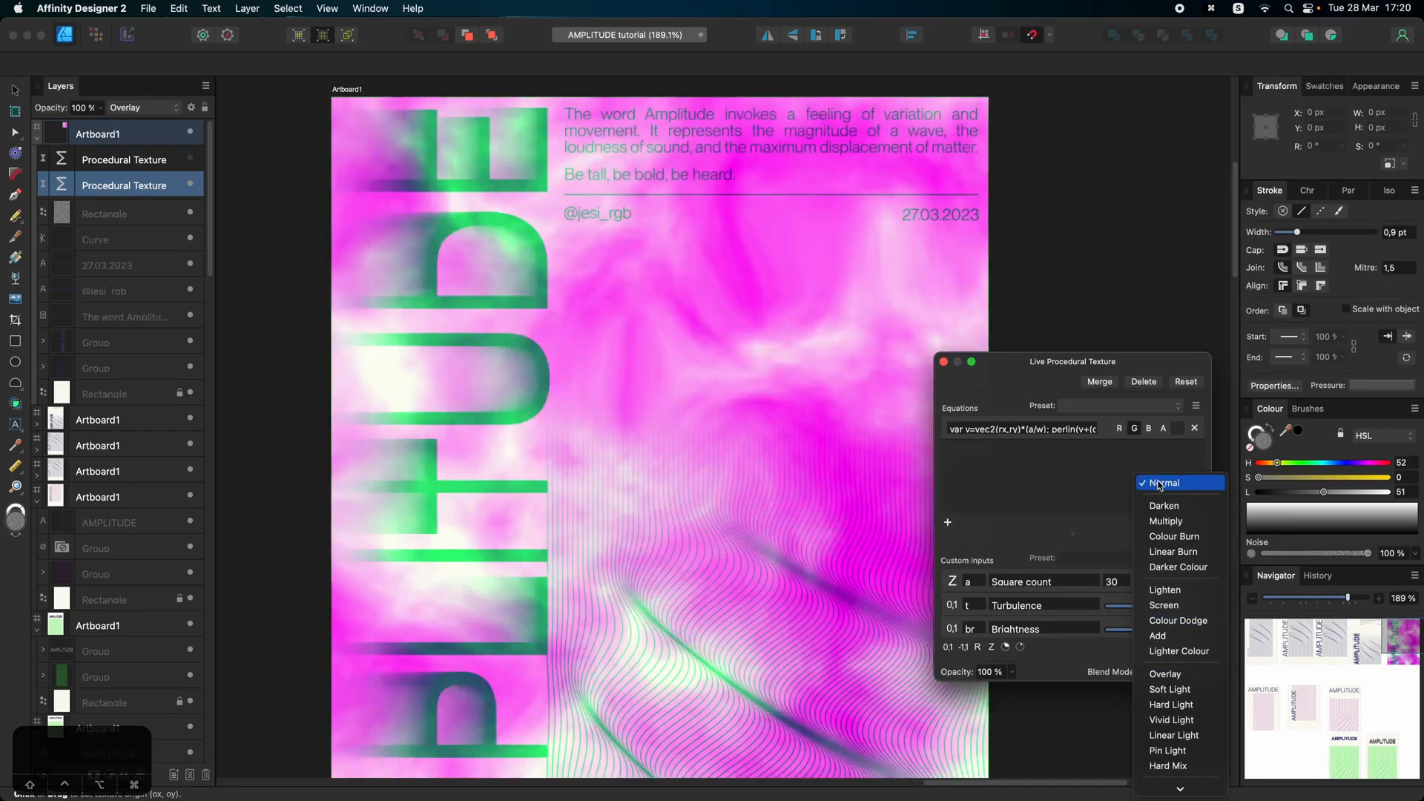
click(1165, 483)
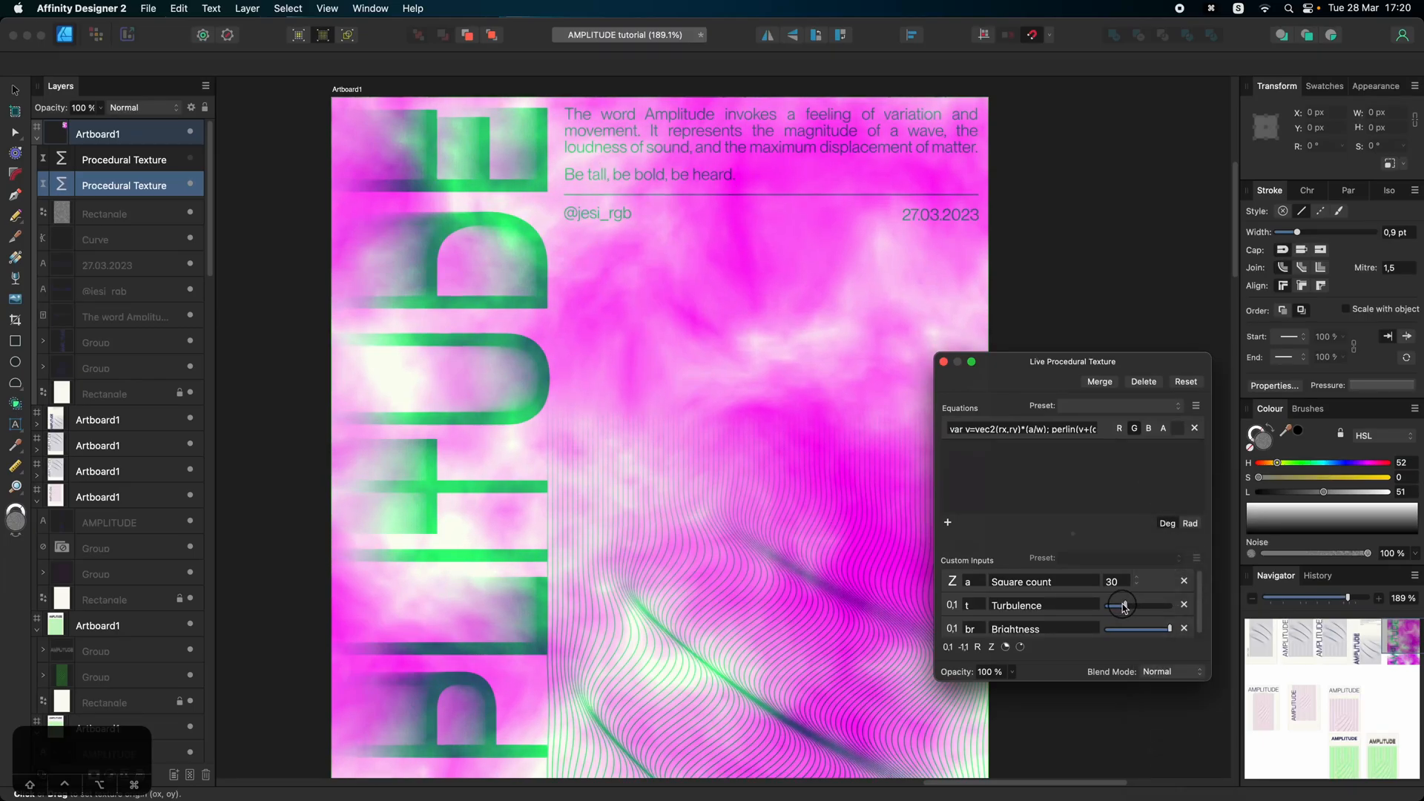
drag(1131, 606, 1124, 606)
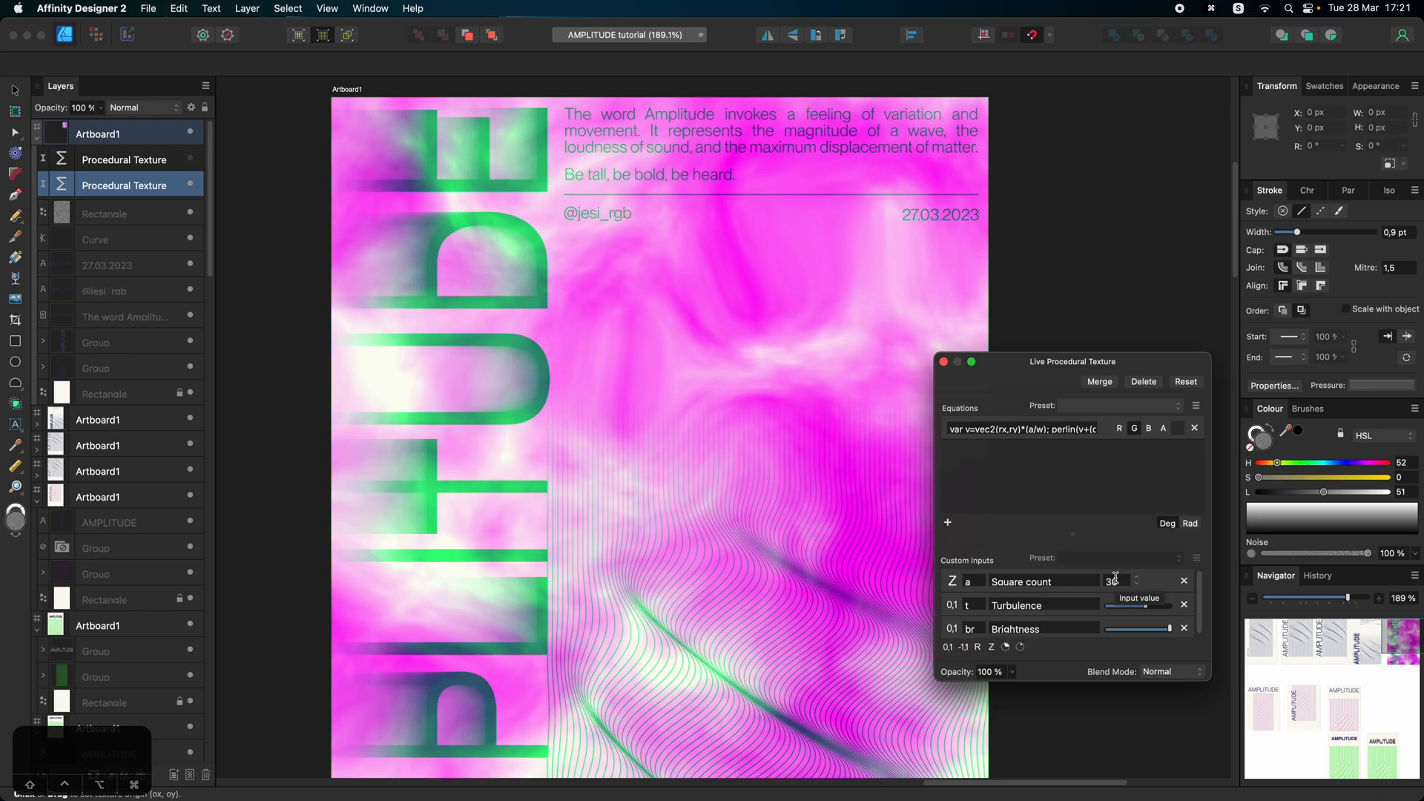
click(1115, 580)
text(10)
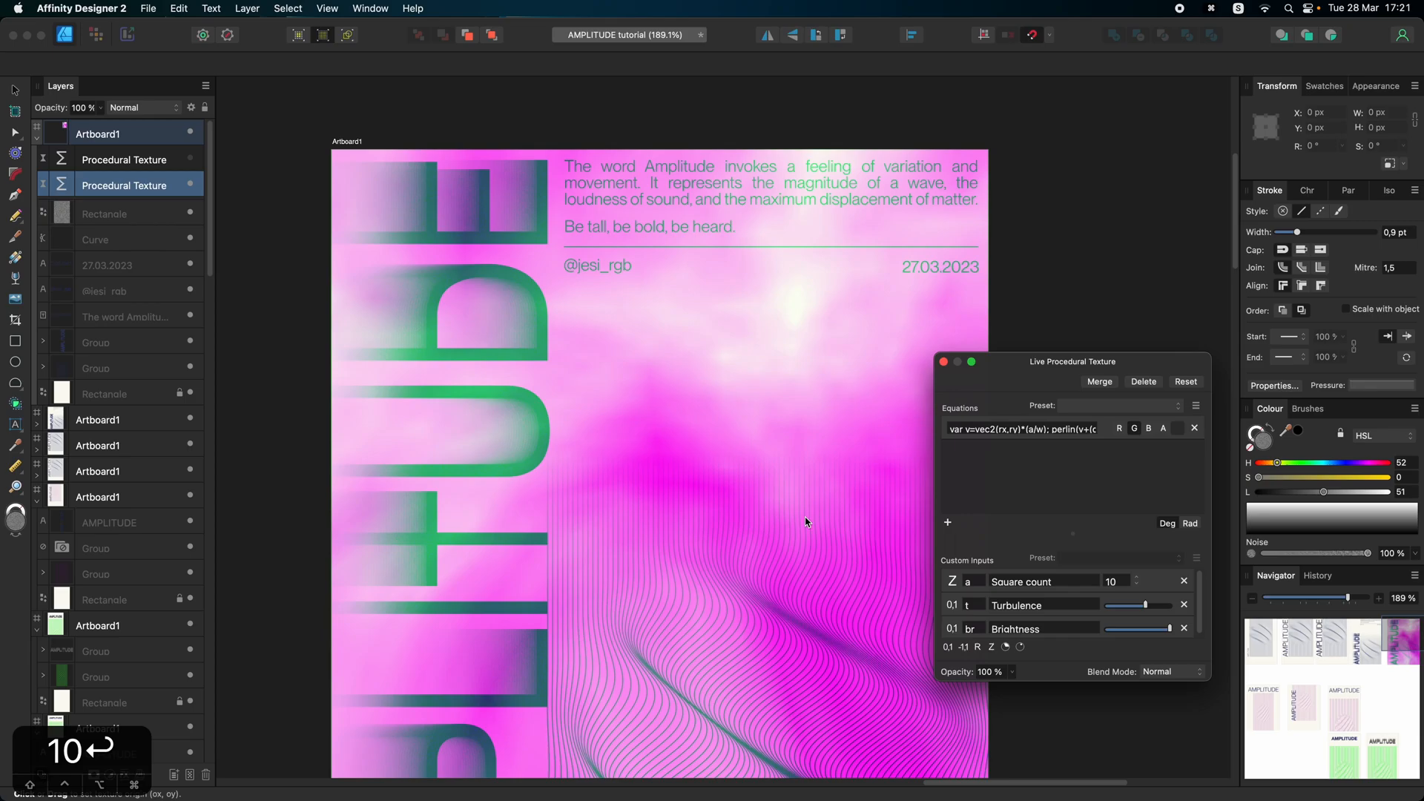
mouse_move(880, 507)
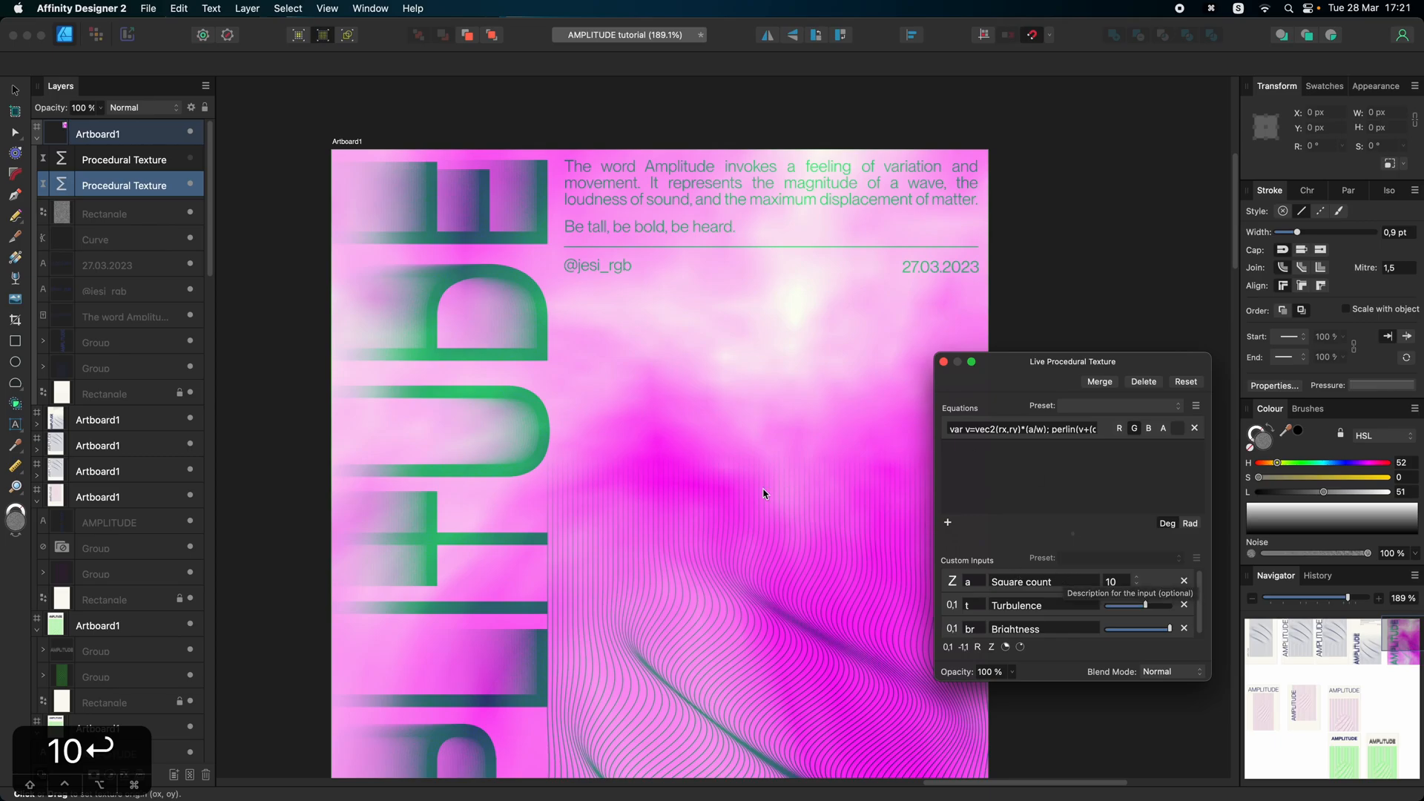
Step: Test a Square count of 100, then settle on 10 for broader, smoother clouds
scroll(down, 3)
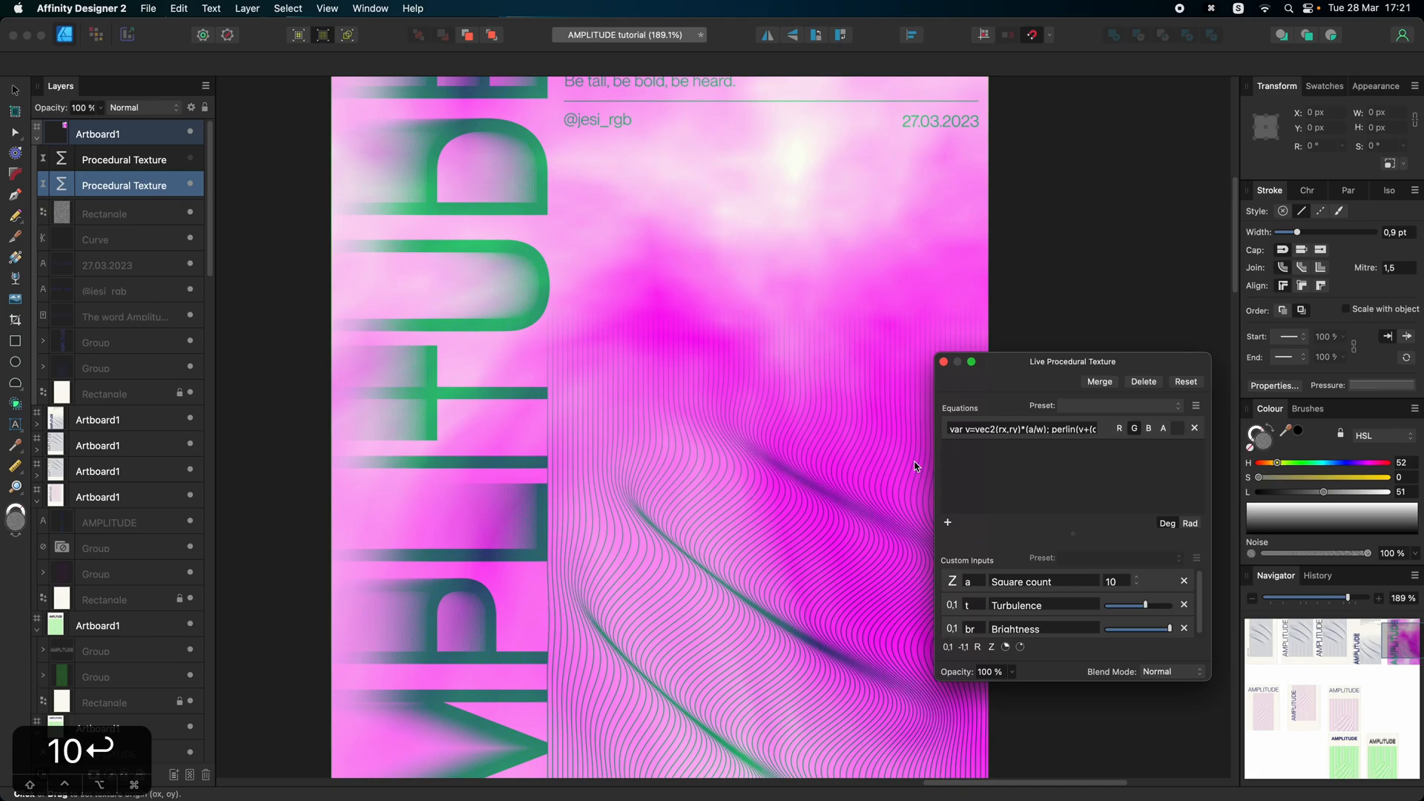
mouse_move(982, 428)
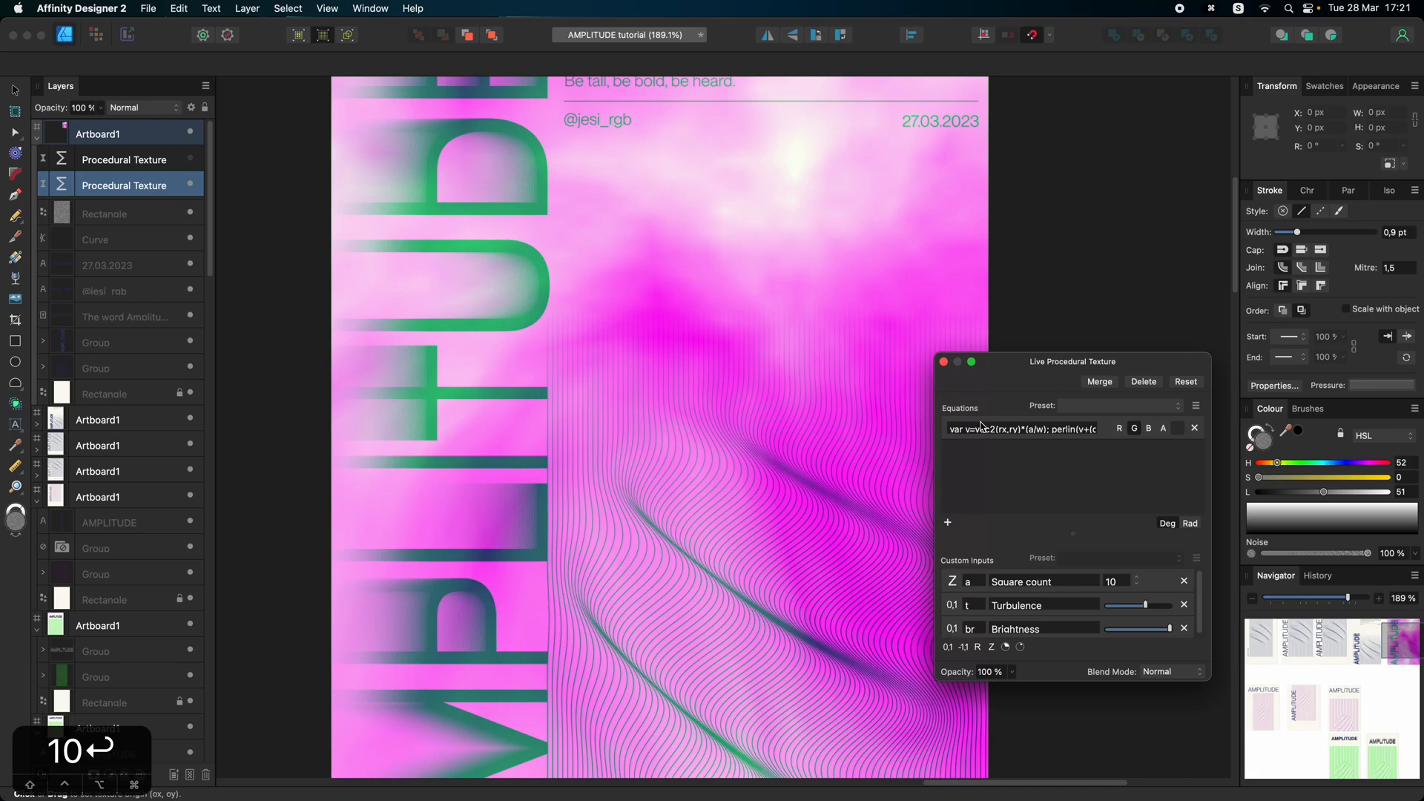
click(1116, 580)
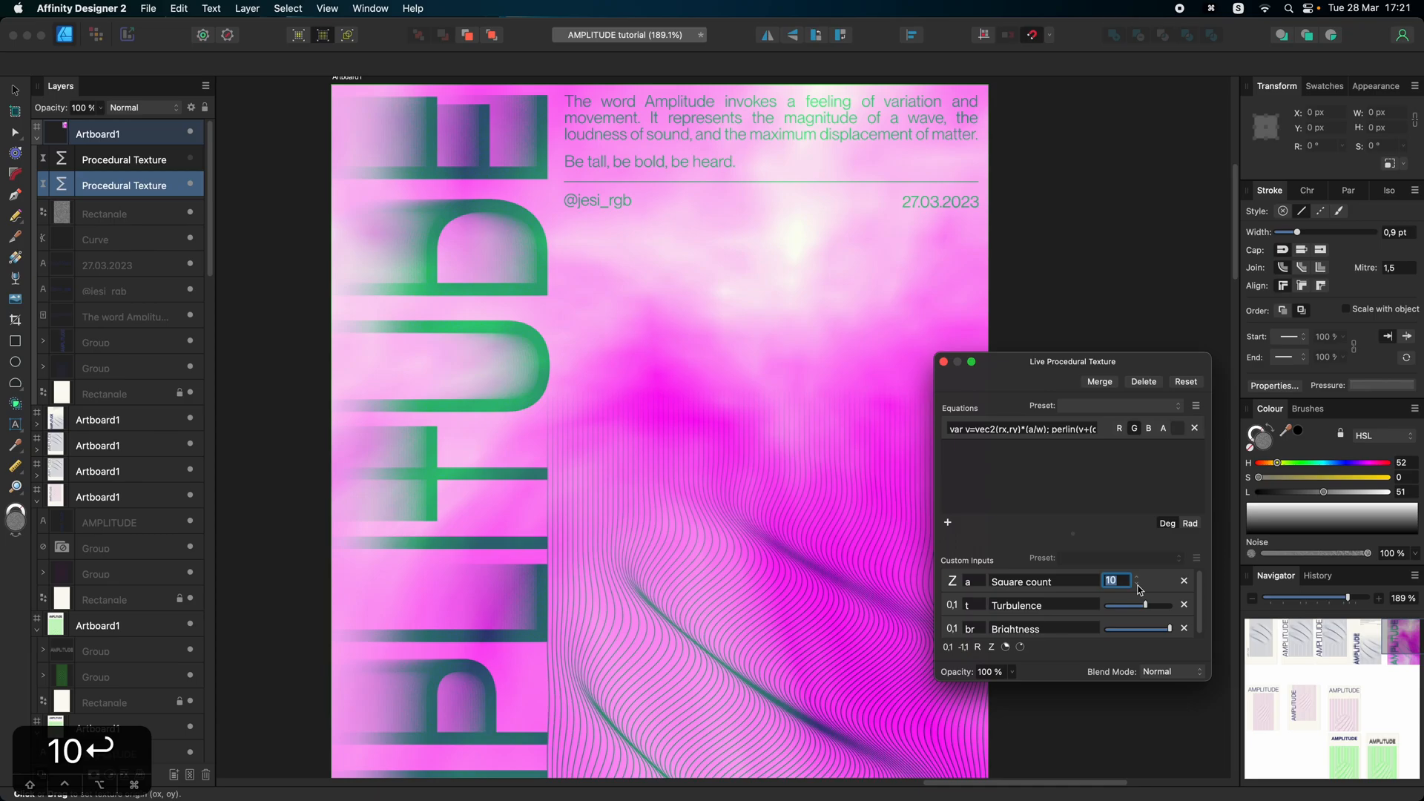
text(100)
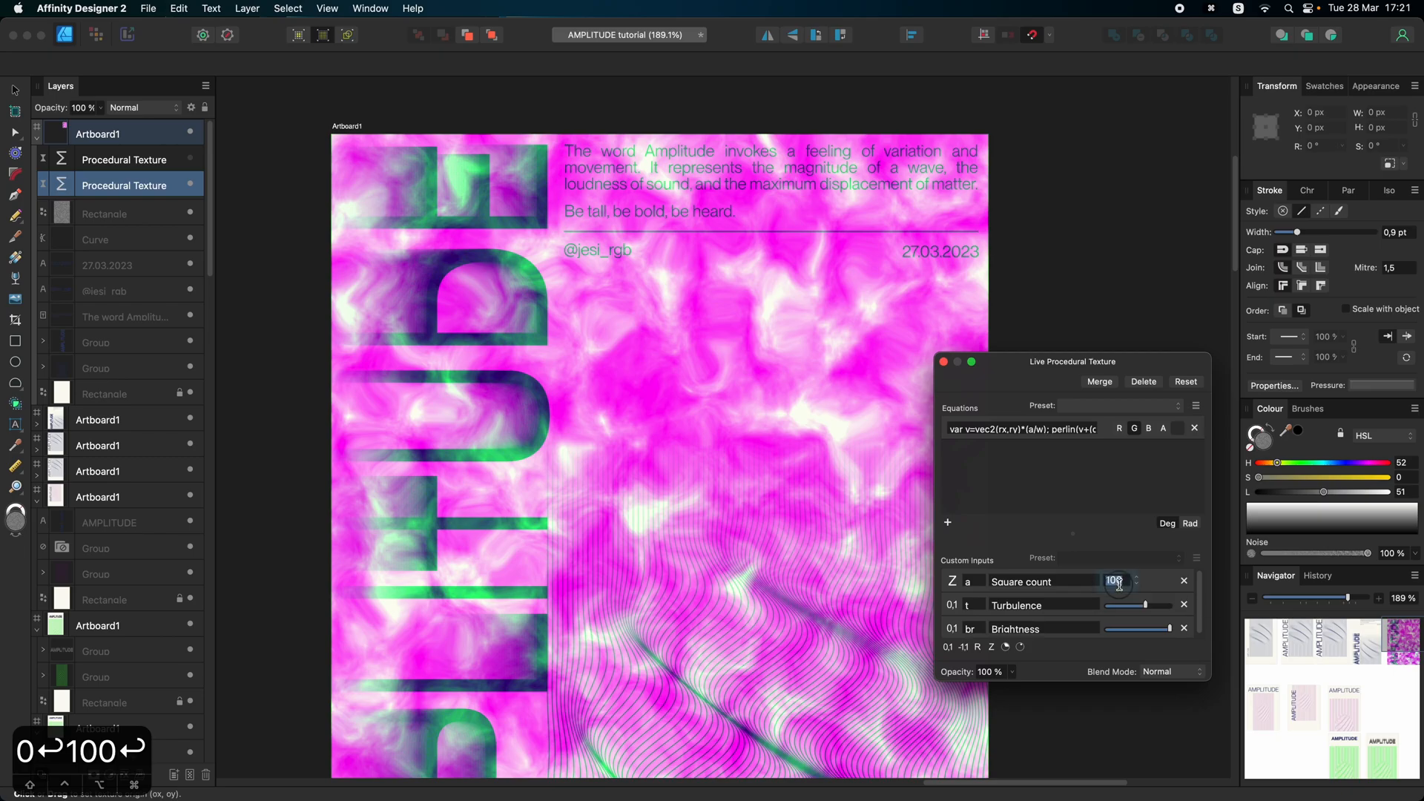
text(10)
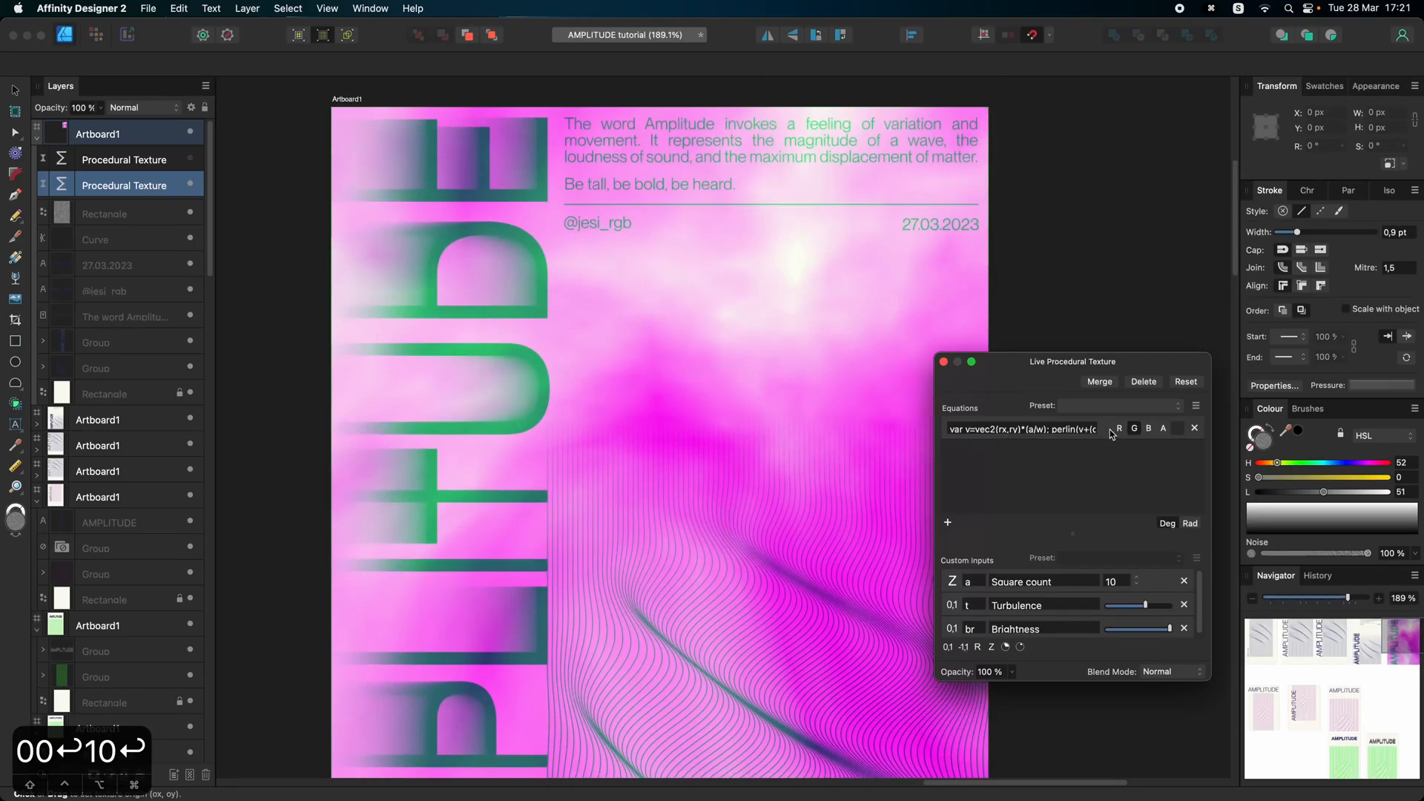
Step: Switch the procedural texture back to Overlay blending and toggle a channel button
click(1172, 670)
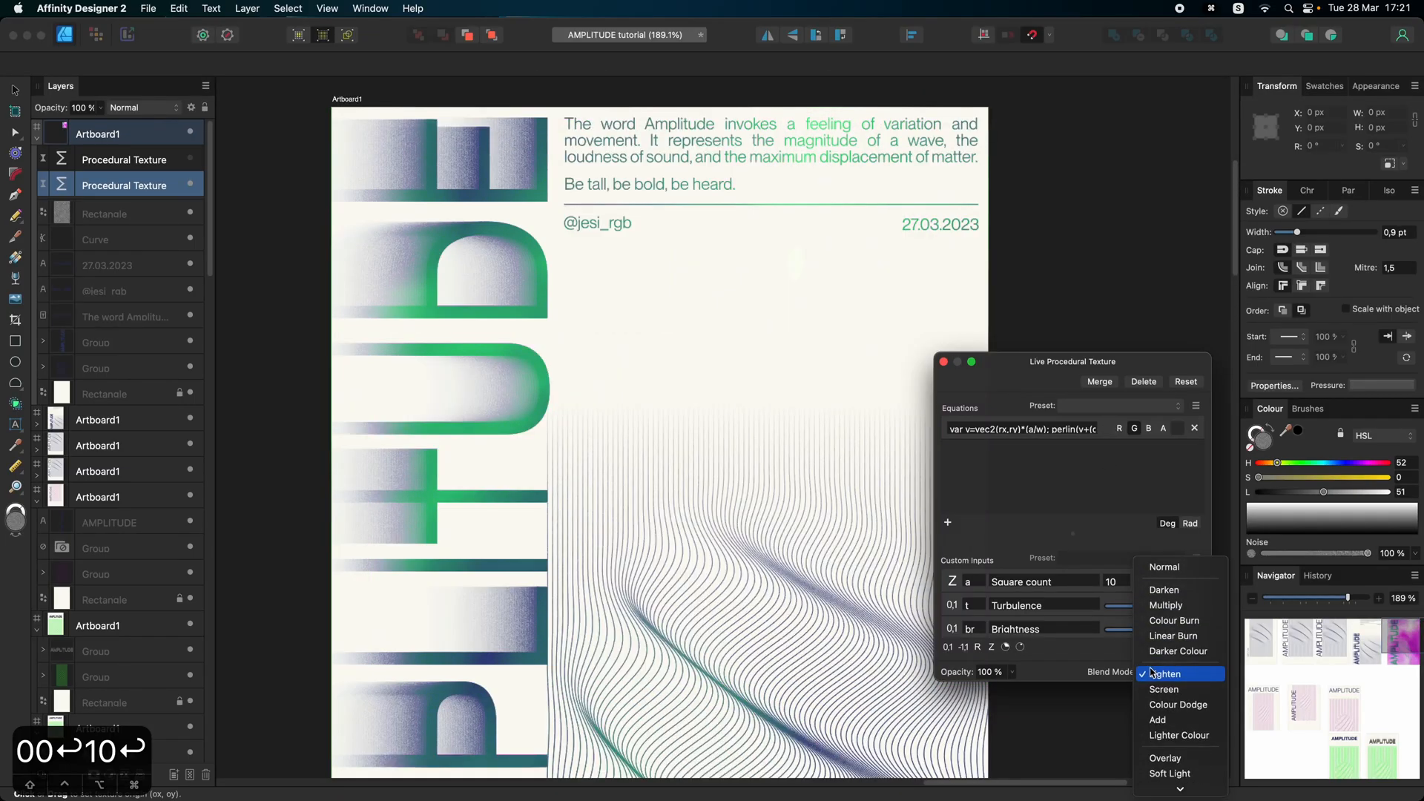
click(1166, 758)
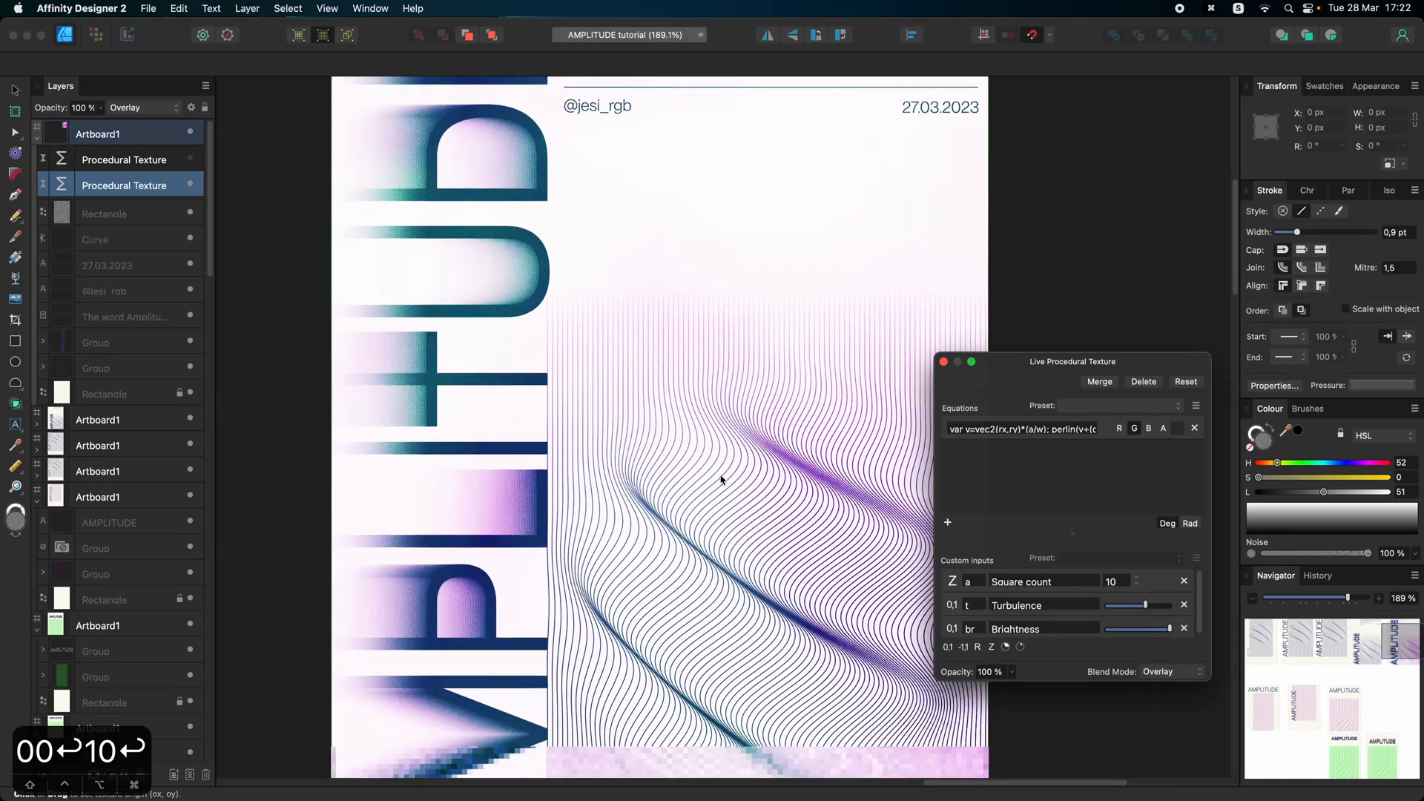
scroll(down, 3)
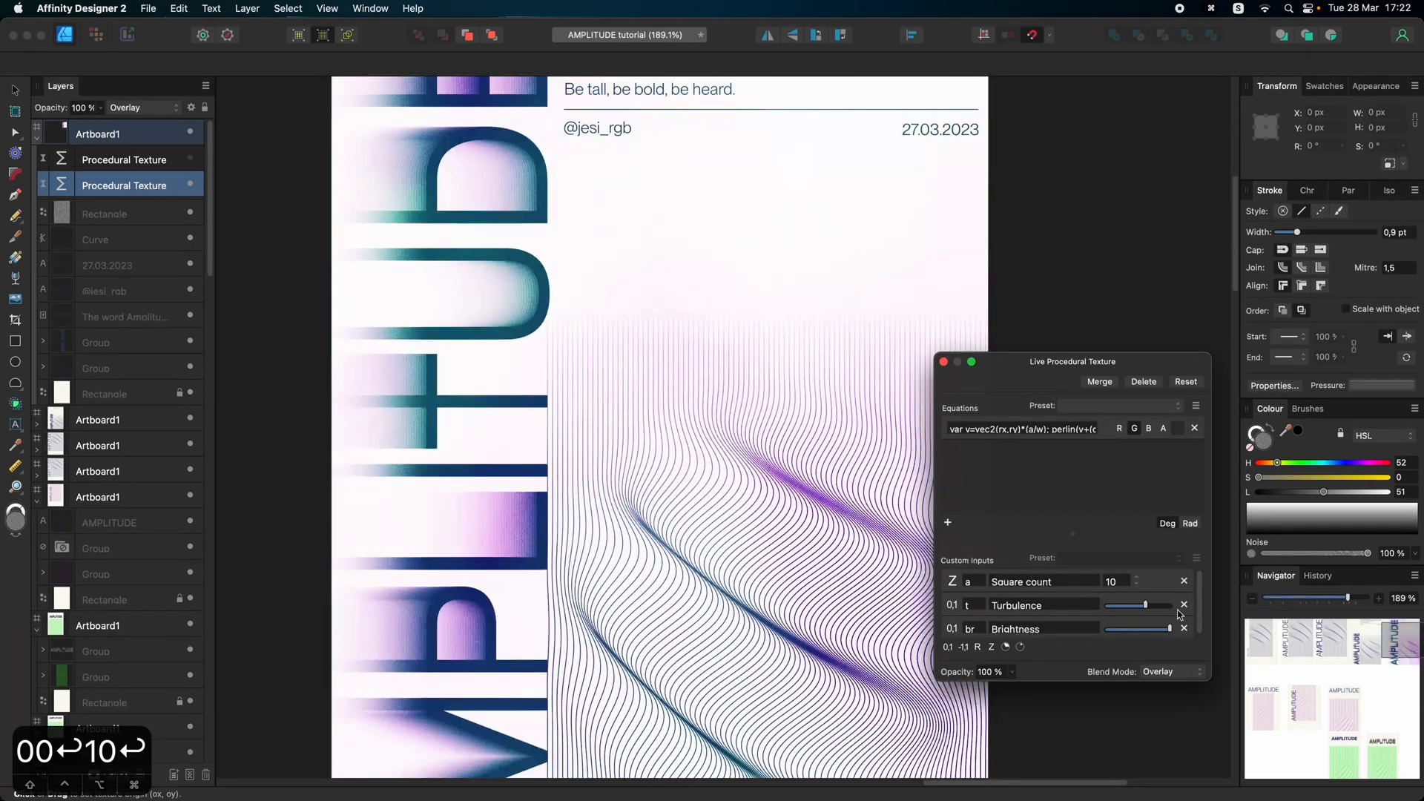
click(1119, 427)
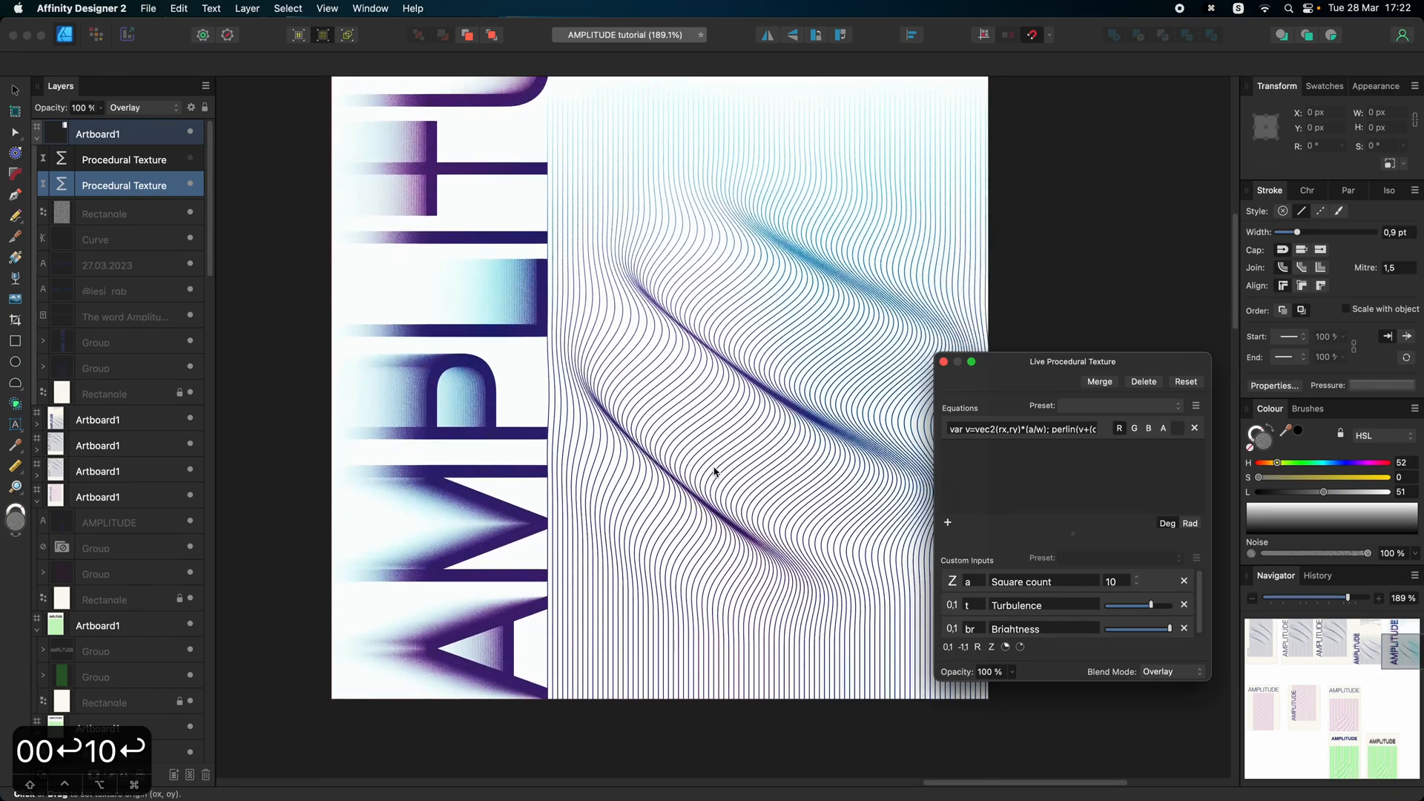
Step: Lower the procedural texture's opacity to 69% for a softer cyan-purple tint
drag(1172, 629, 1160, 629)
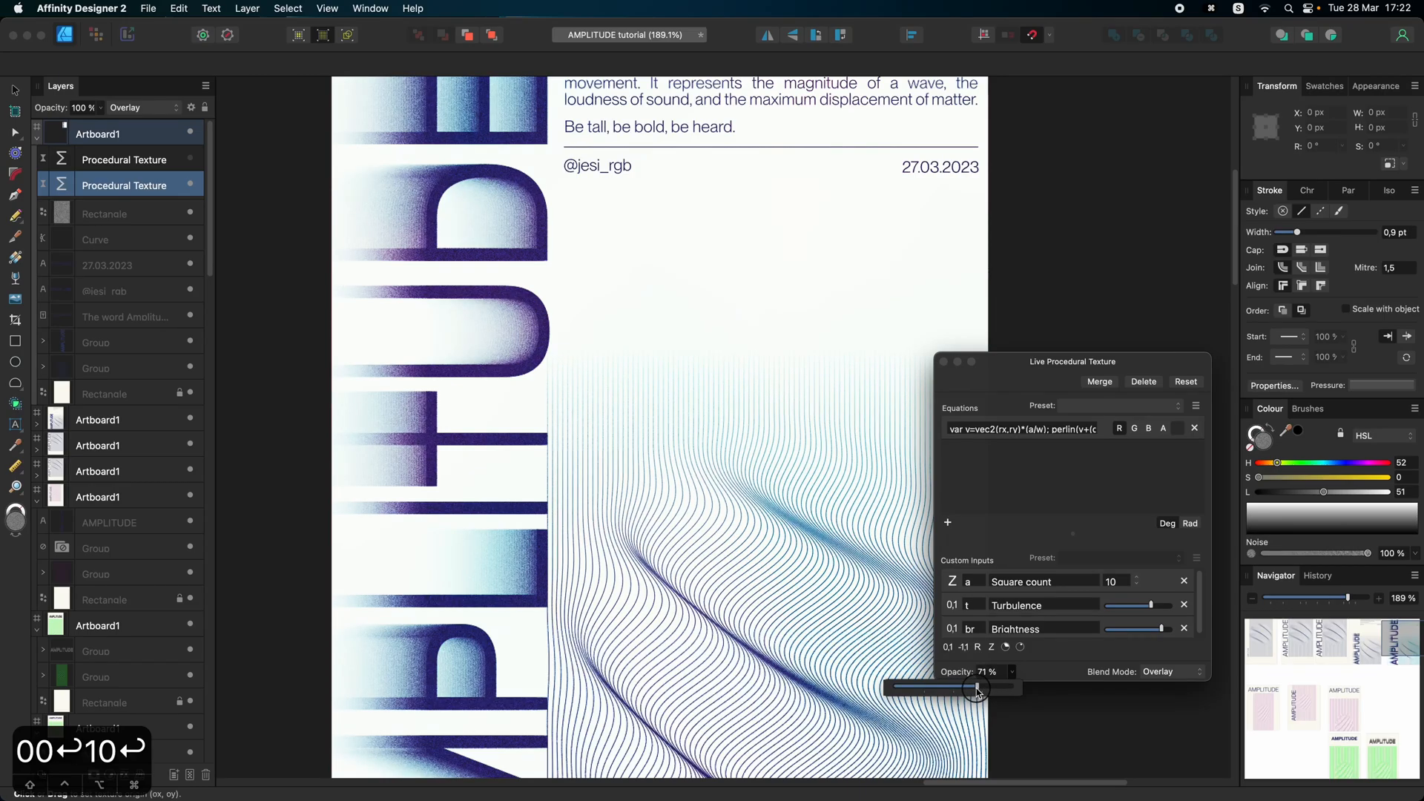
drag(973, 687, 973, 687)
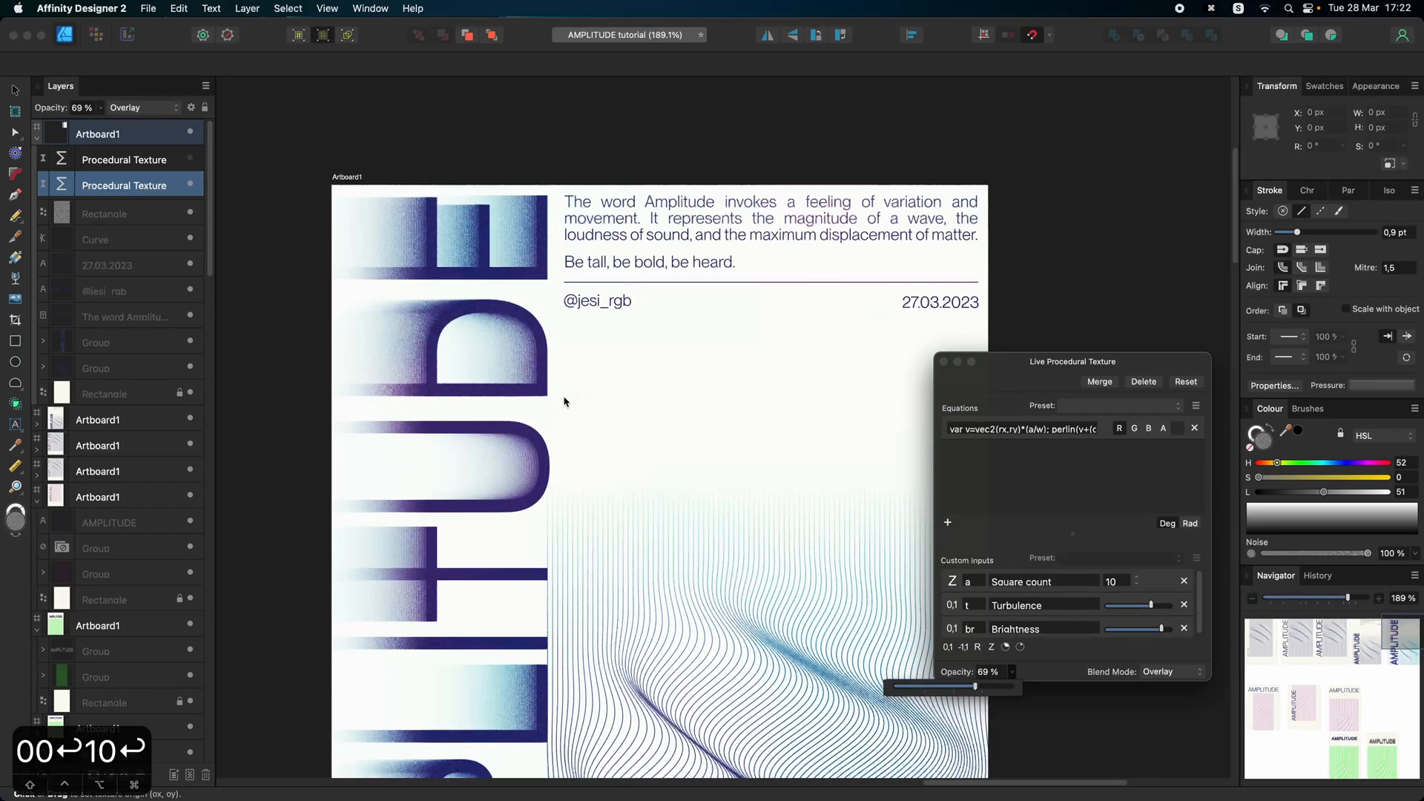